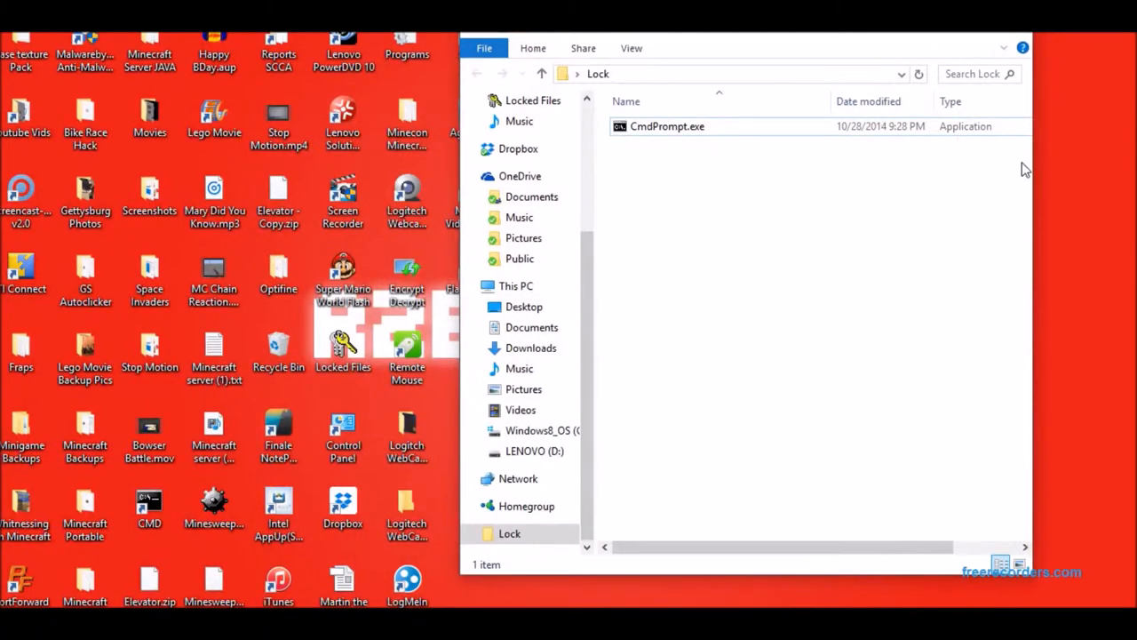
mouse_move(676, 60)
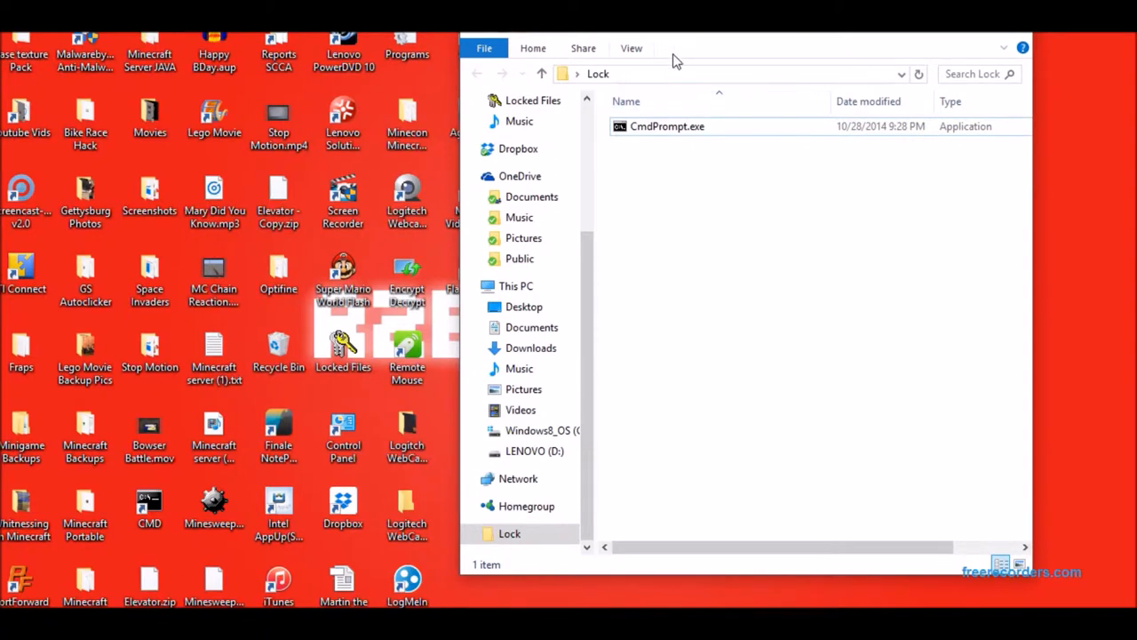
mouse_move(718, 42)
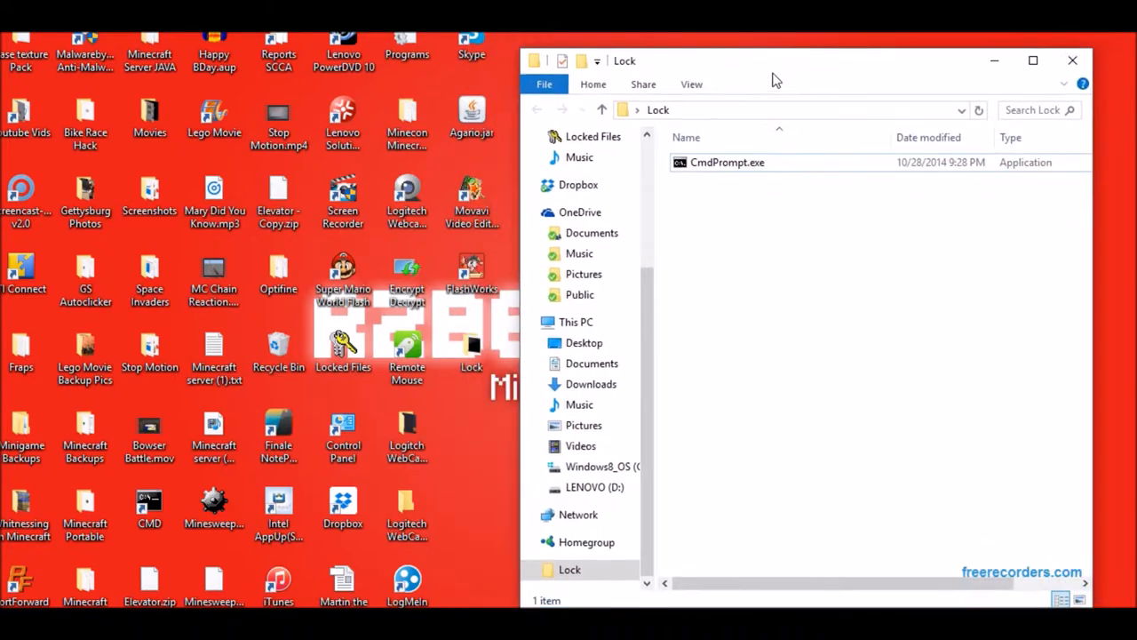
Step: Reposition the Lock folder window on the desktop and select CmdPrompt.exe
drag(773, 79, 780, 110)
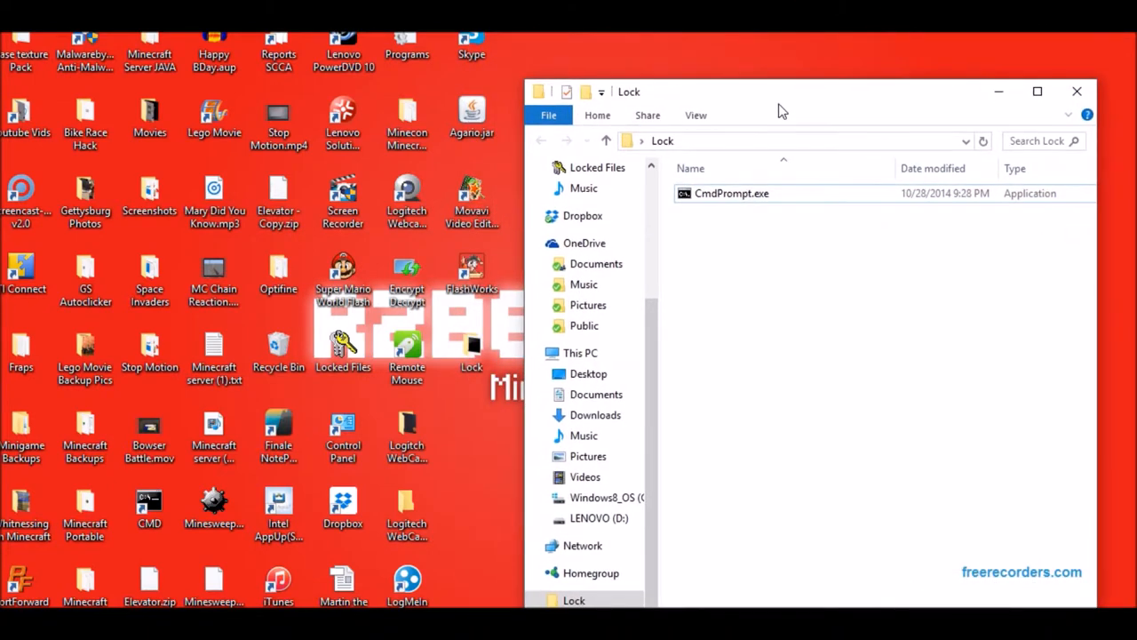
drag(782, 91, 786, 73)
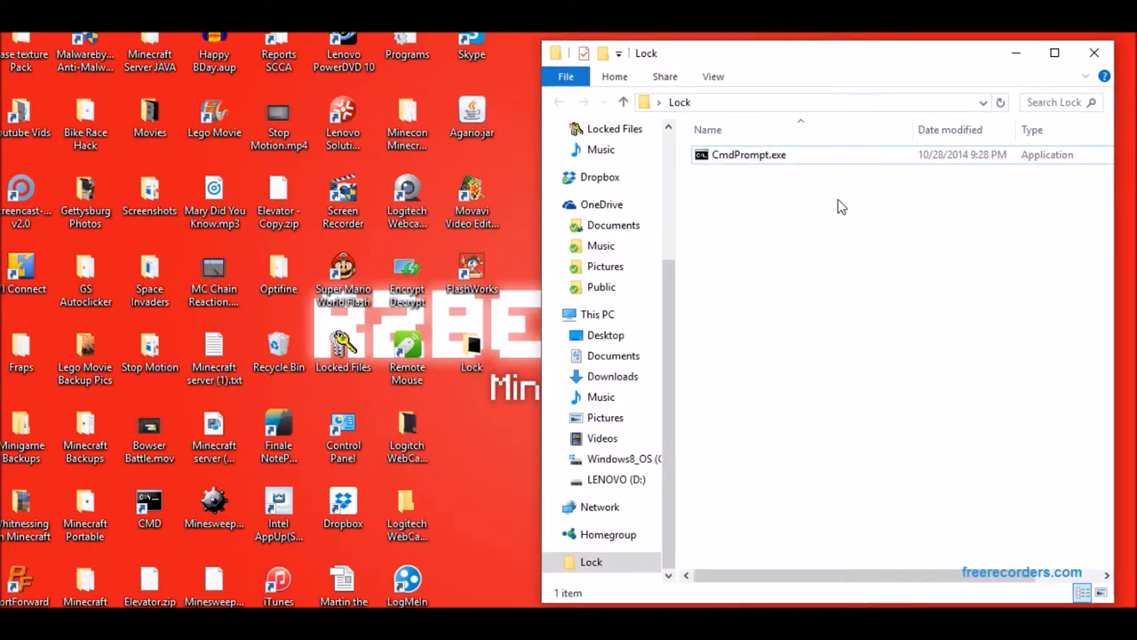
drag(842, 207, 751, 483)
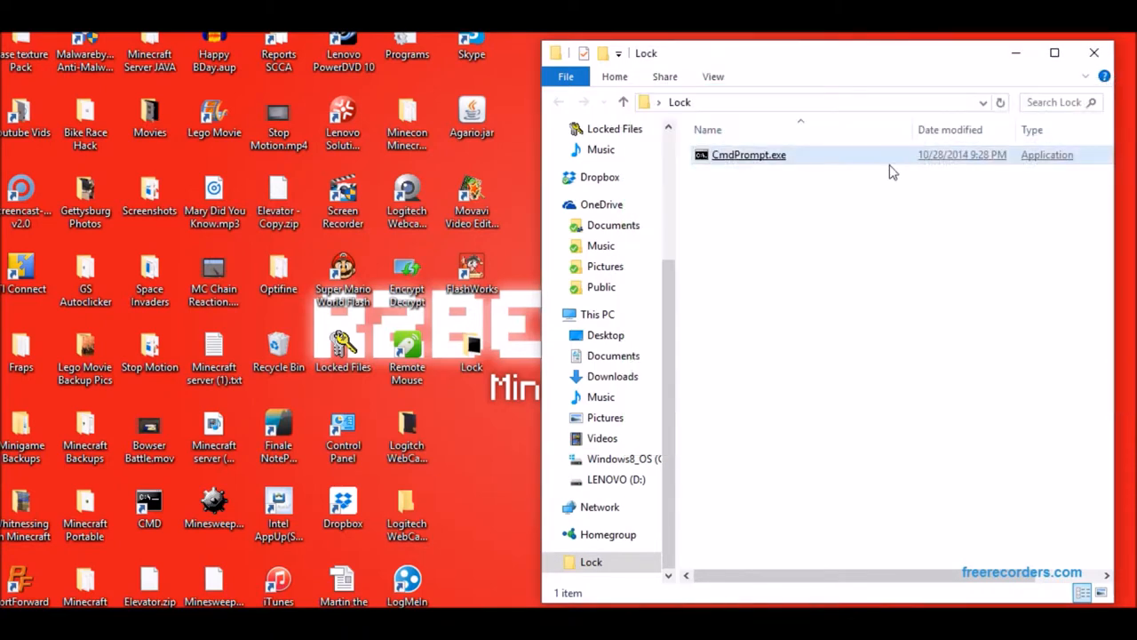
click(868, 259)
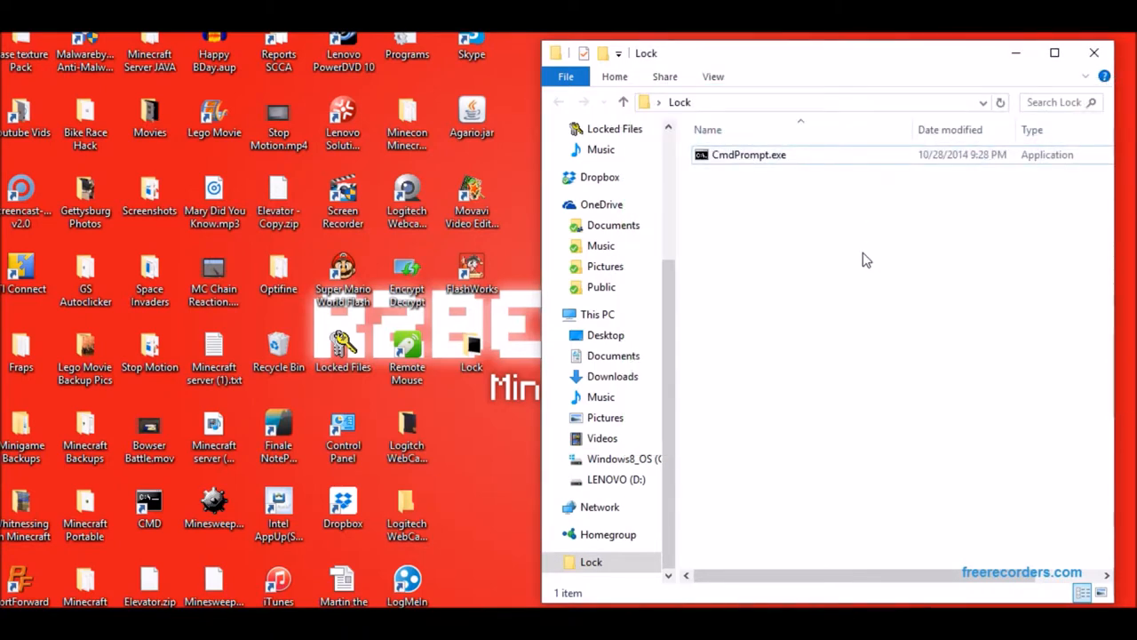
Step: Launch CmdPrompt.exe and enter attrib -h -s Hide.bat to unhide the script
double_click(749, 154)
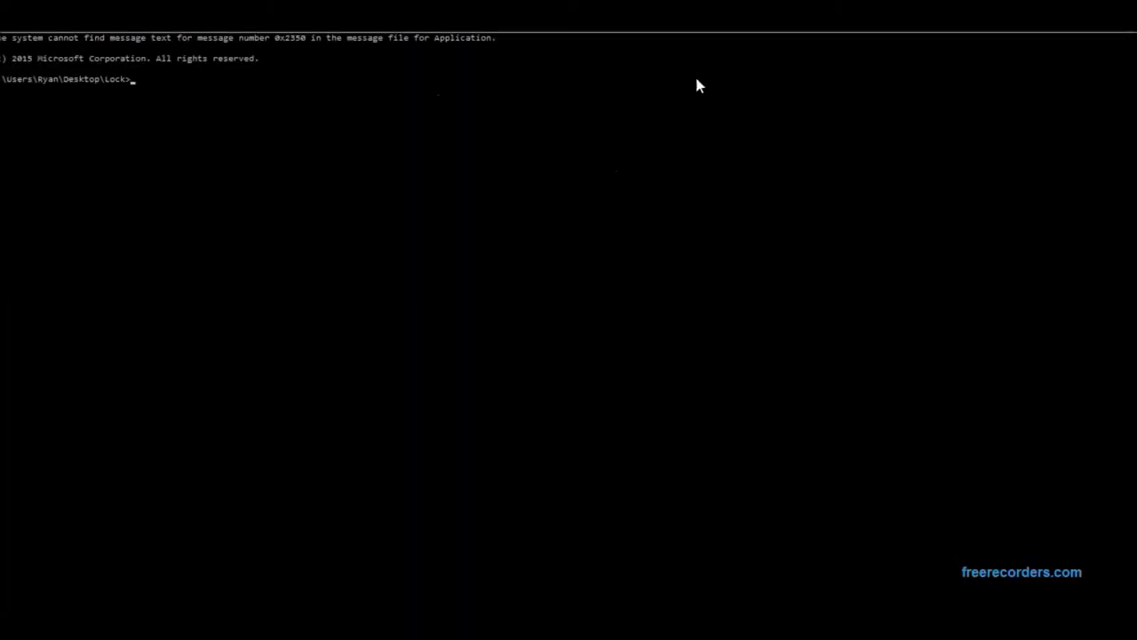
text(att)
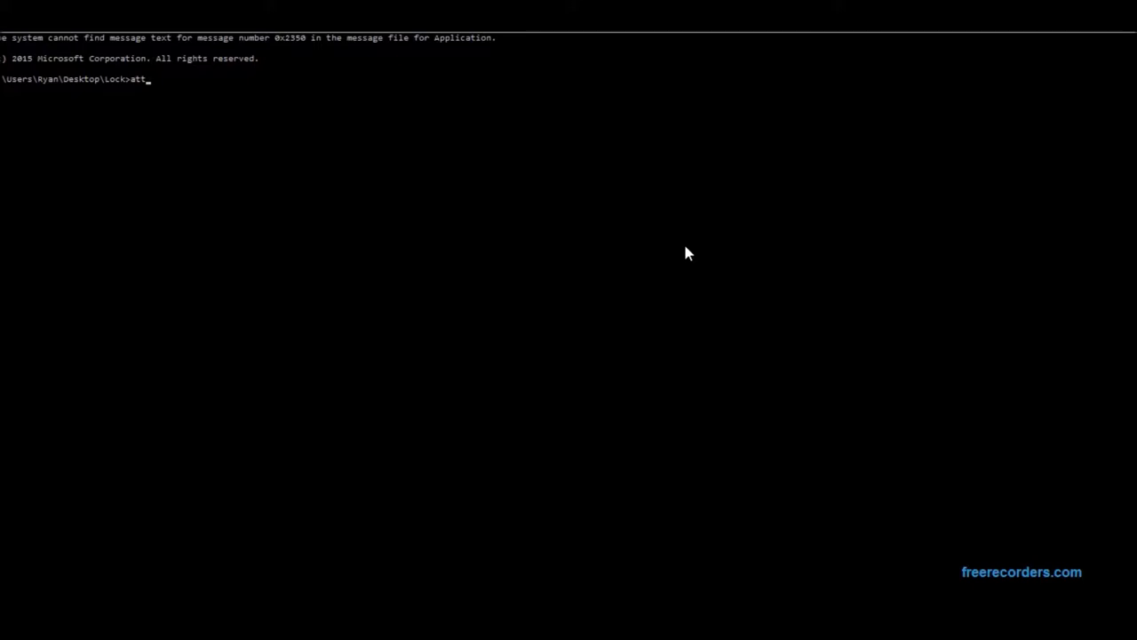
text(rib)
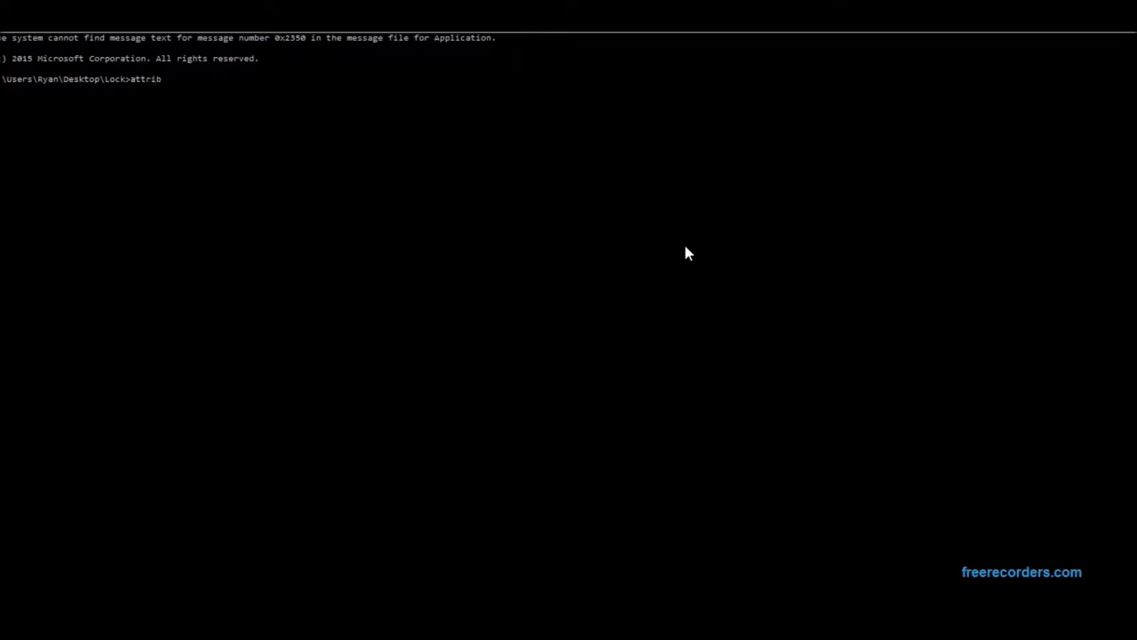
text(-h -s)
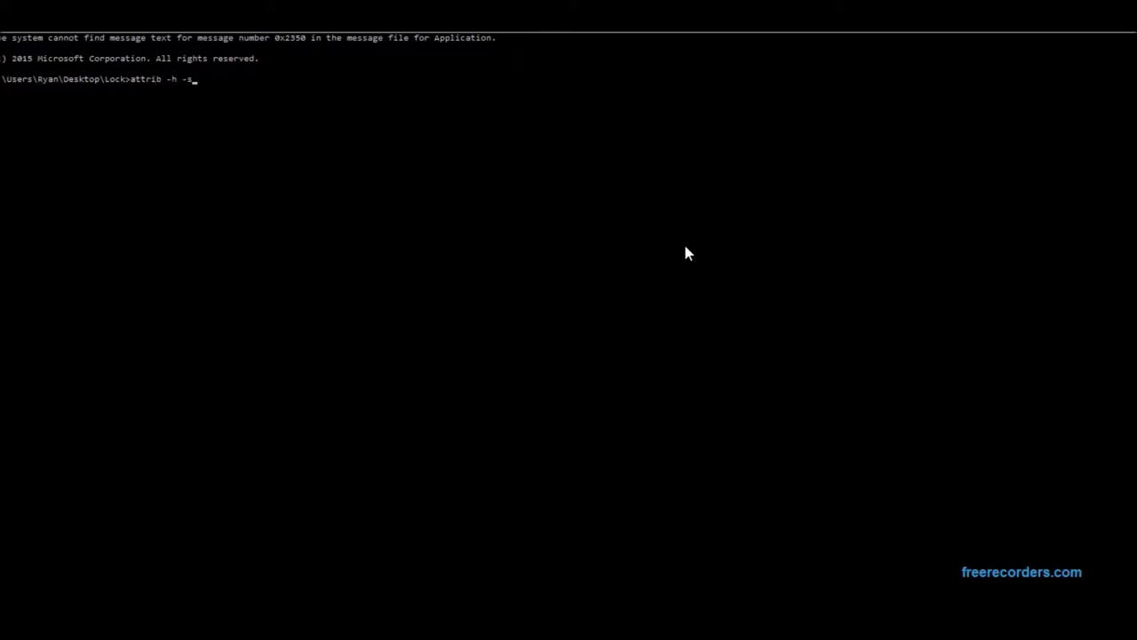
text(Hide.b)
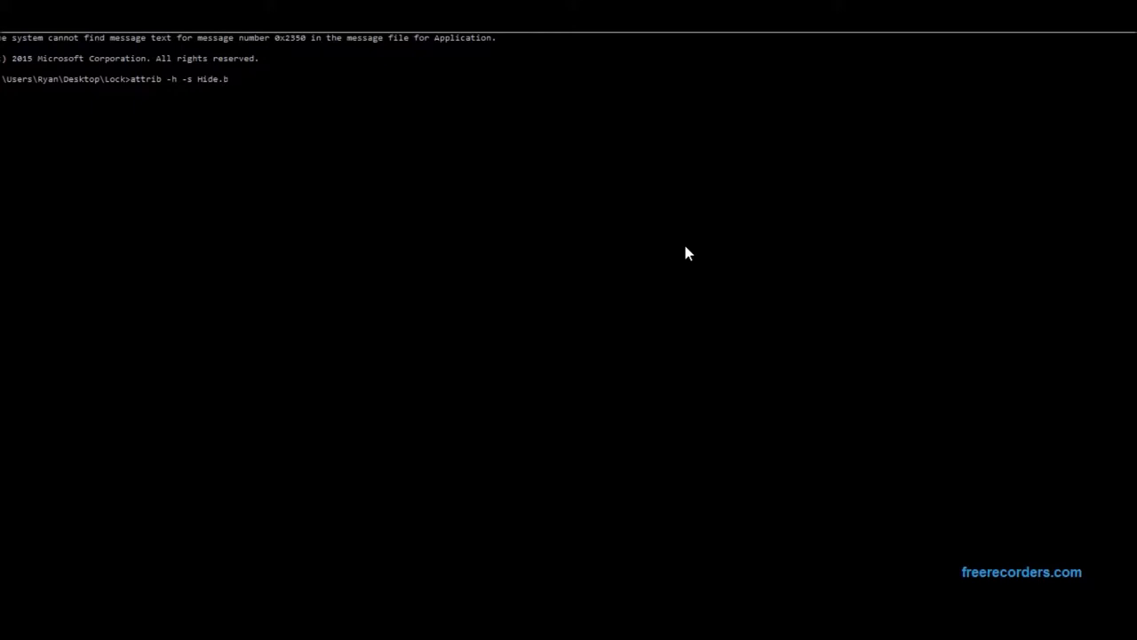
text(at)
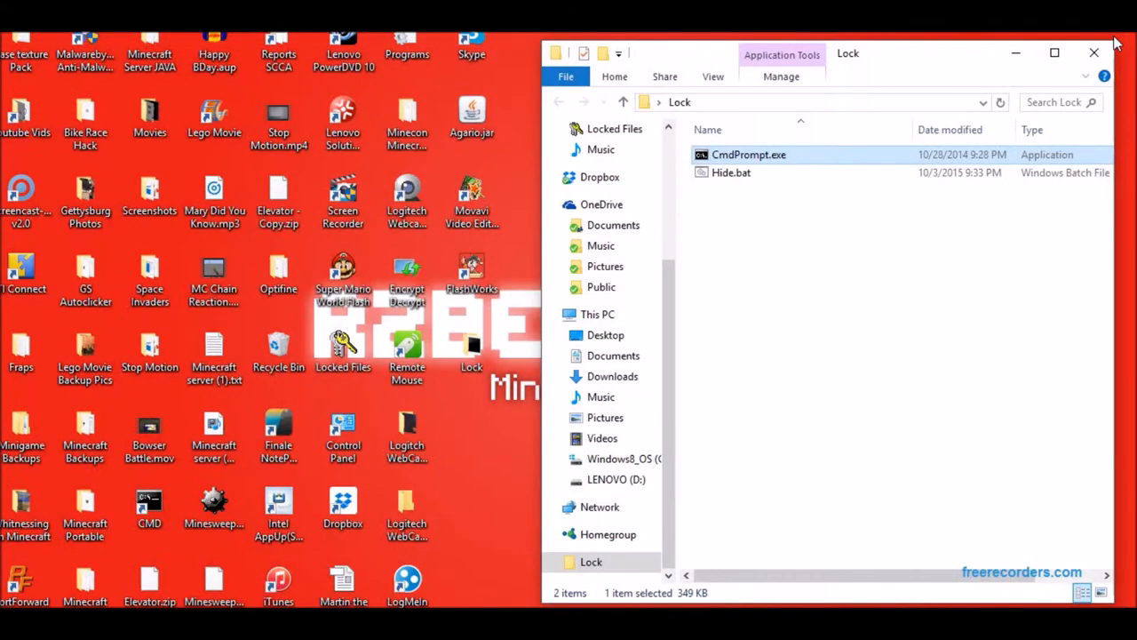
click(732, 172)
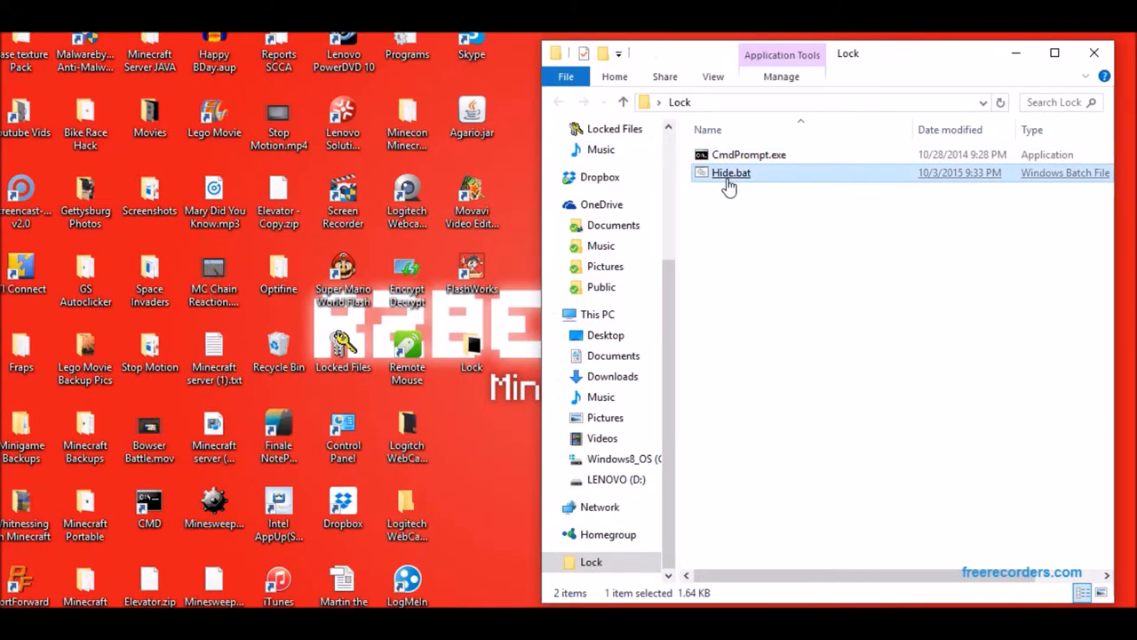
double_click(730, 172)
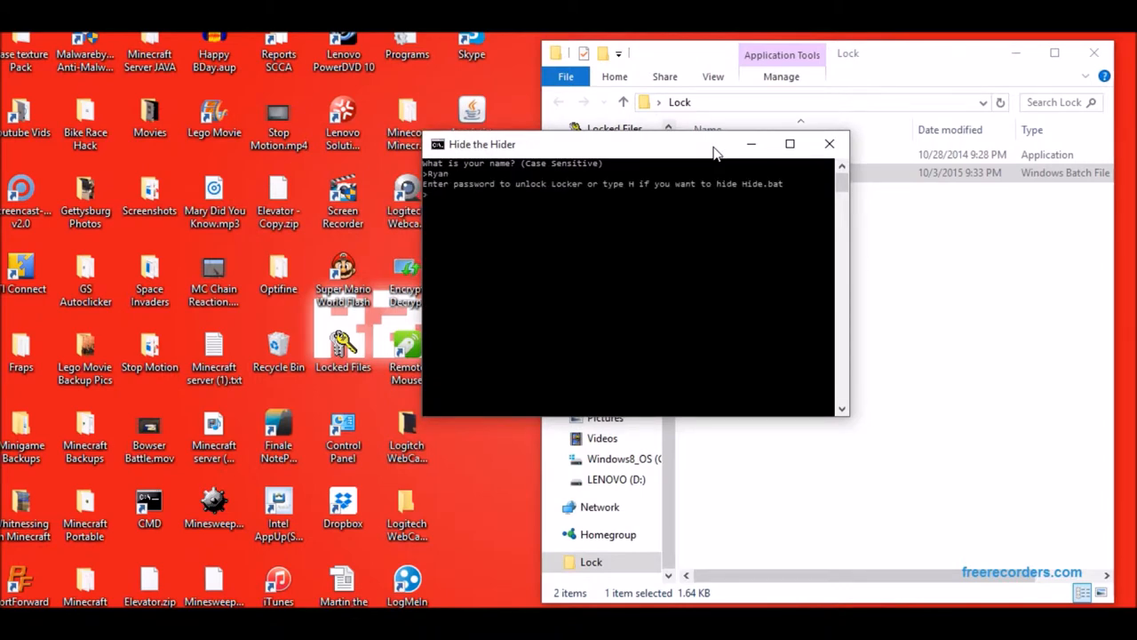
text(12)
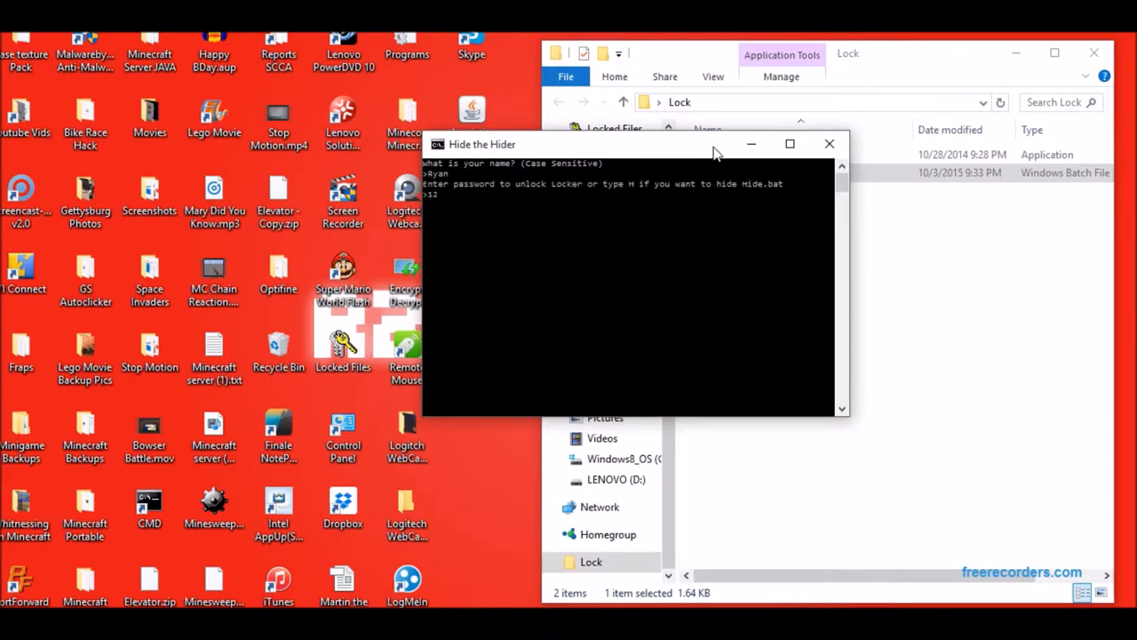
key(Return)
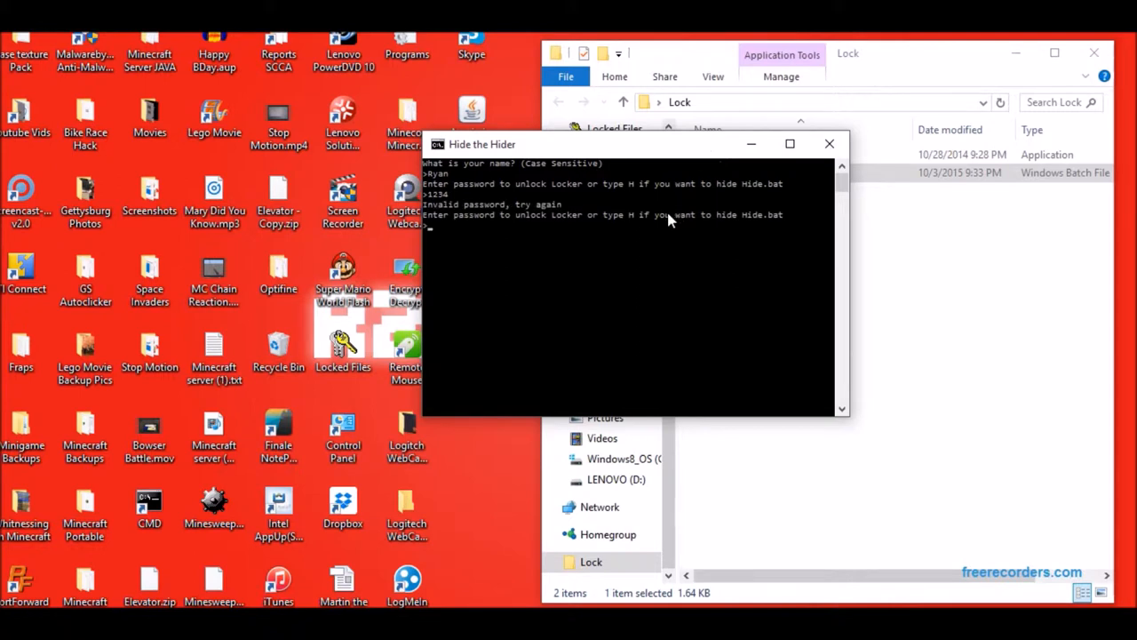
mouse_move(407, 226)
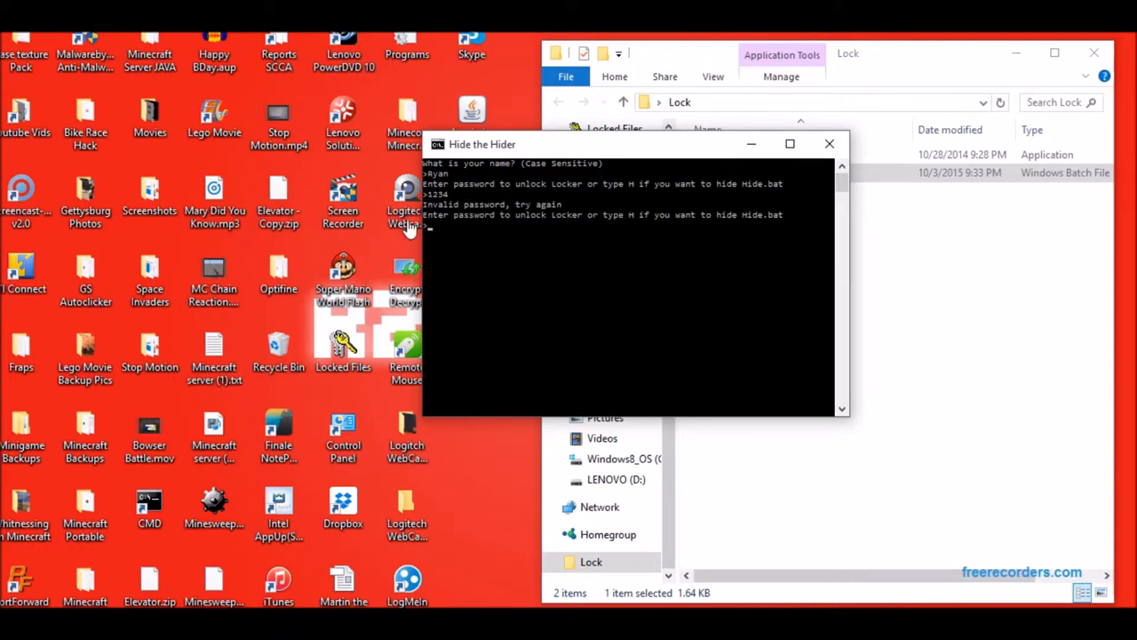
mouse_move(464, 256)
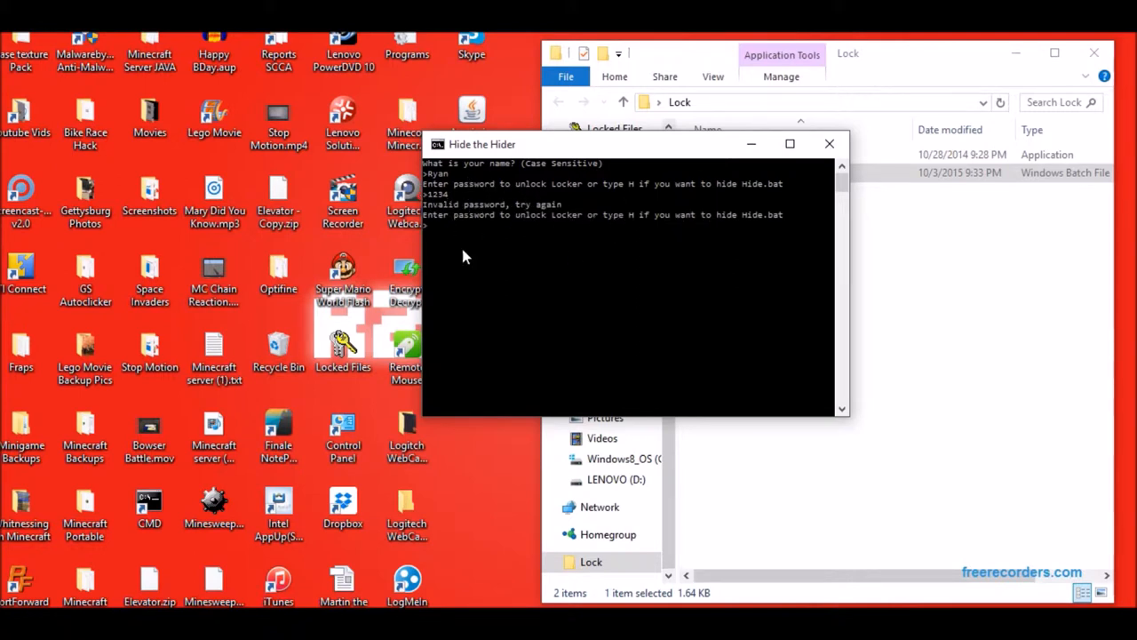
mouse_move(711, 155)
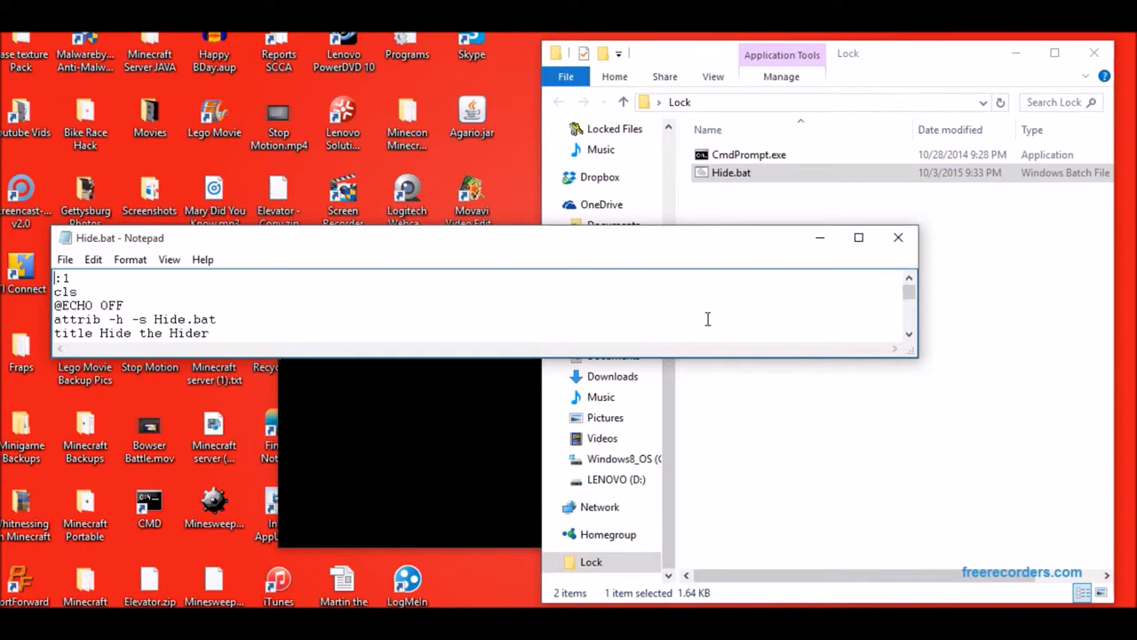
Step: Scroll down the Hide.bat script to its password prompt and :UNLOCK section
scroll(down, 3)
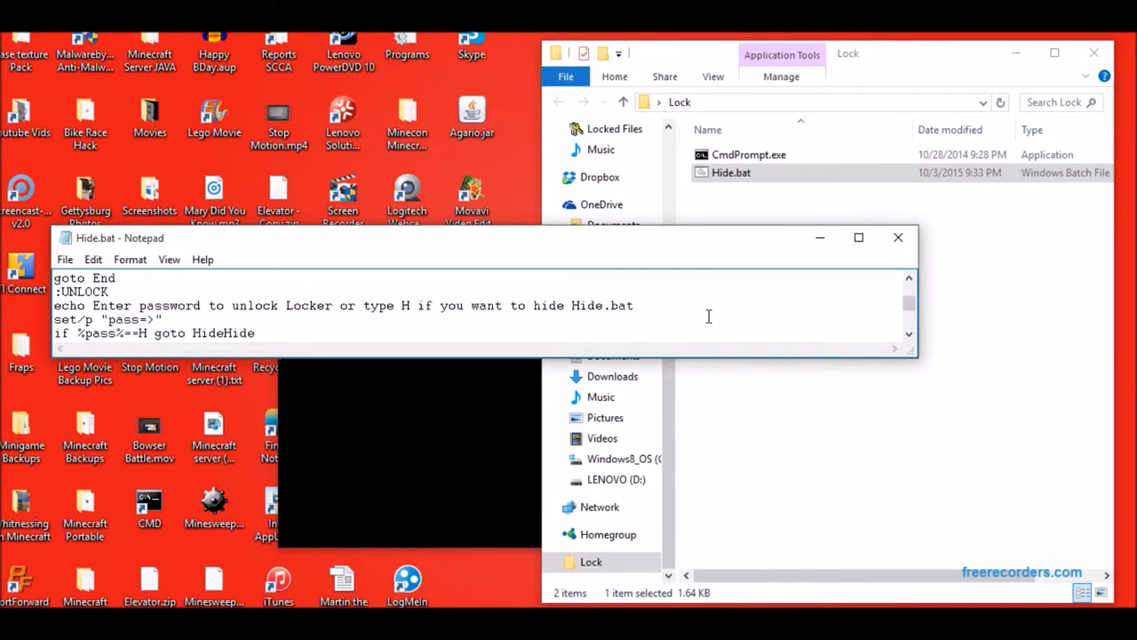
scroll(down, 3)
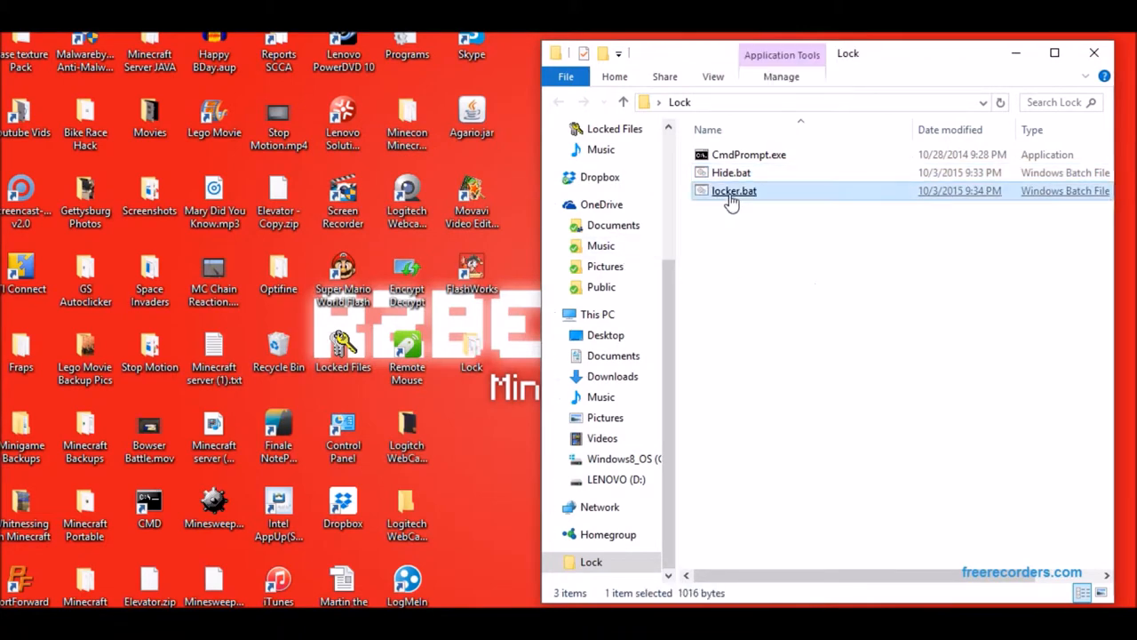
Step: Unlock the private folder with locker.bat's password and open Locked Folder
double_click(733, 191)
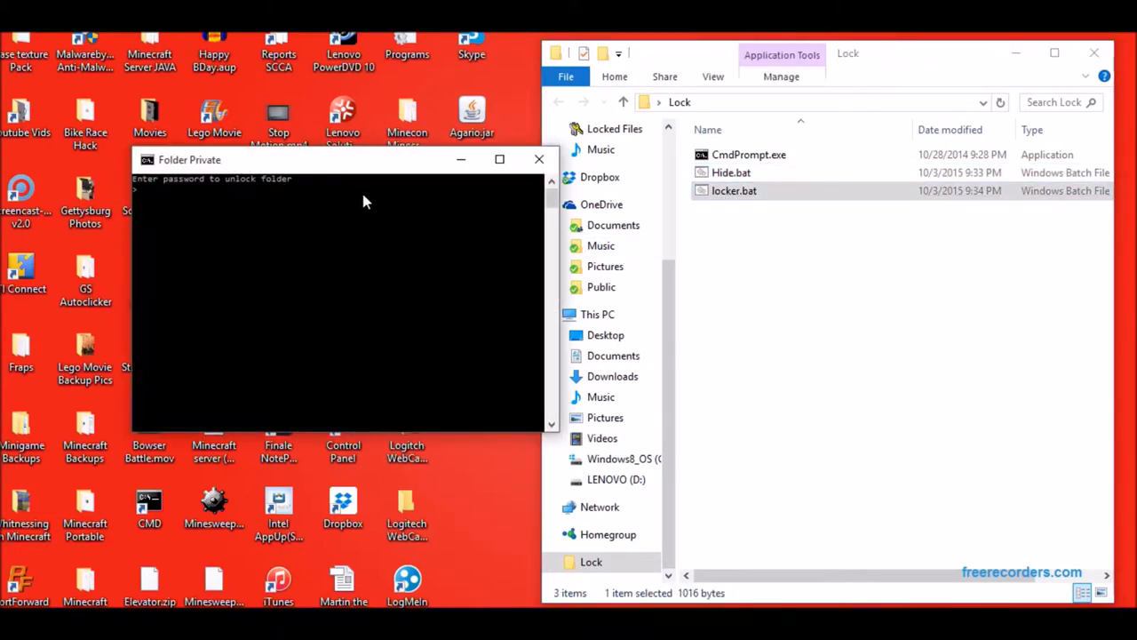
text(Passw)
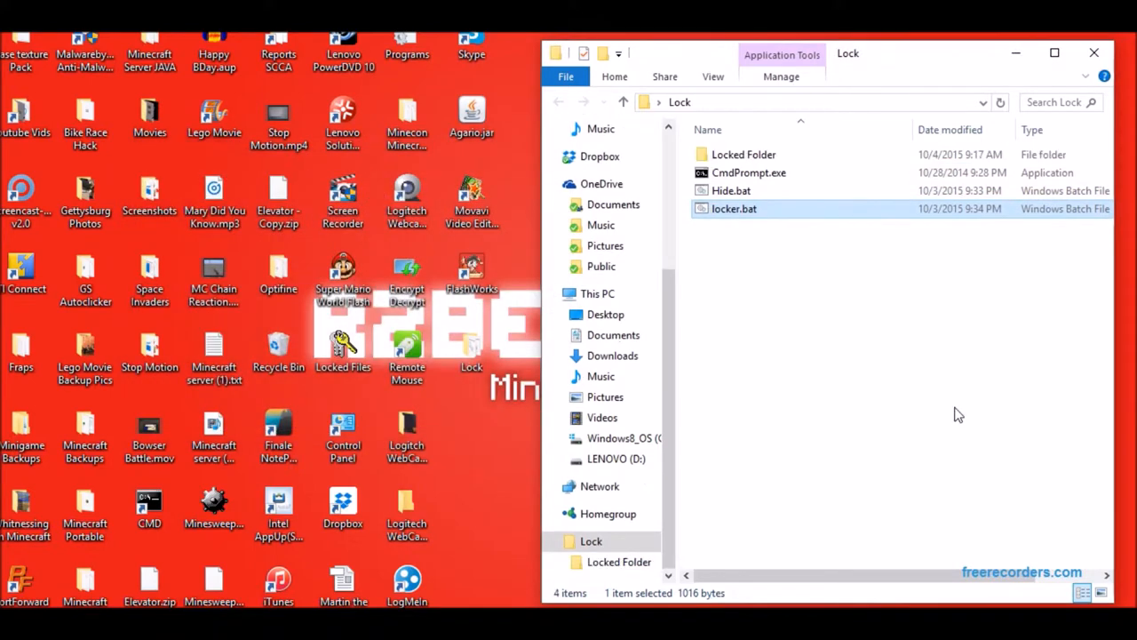
click(743, 154)
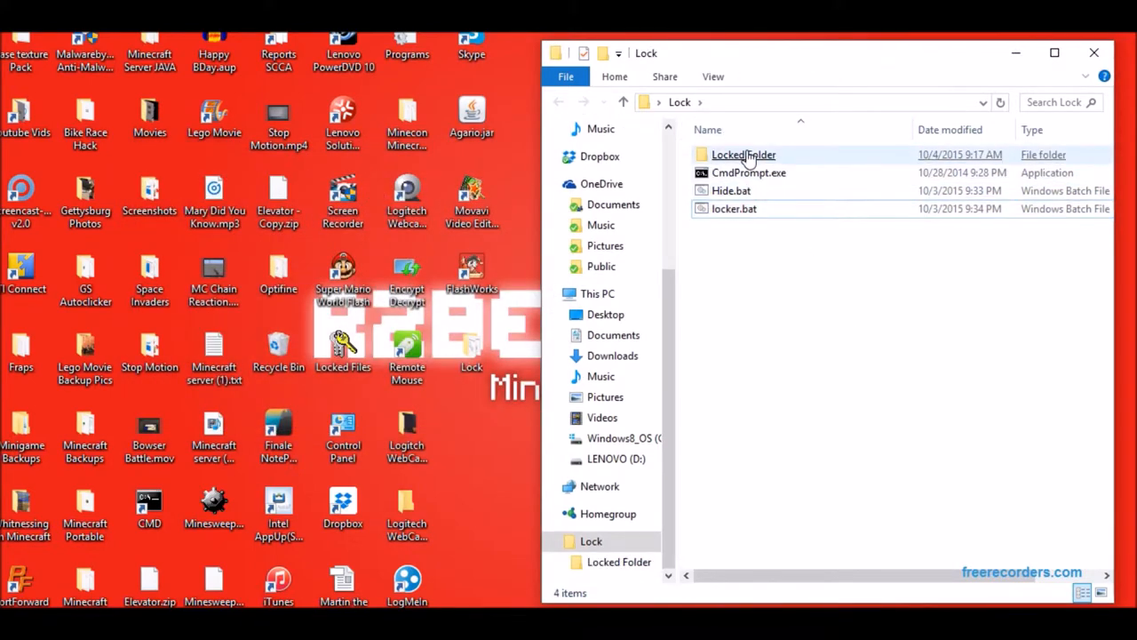
click(743, 155)
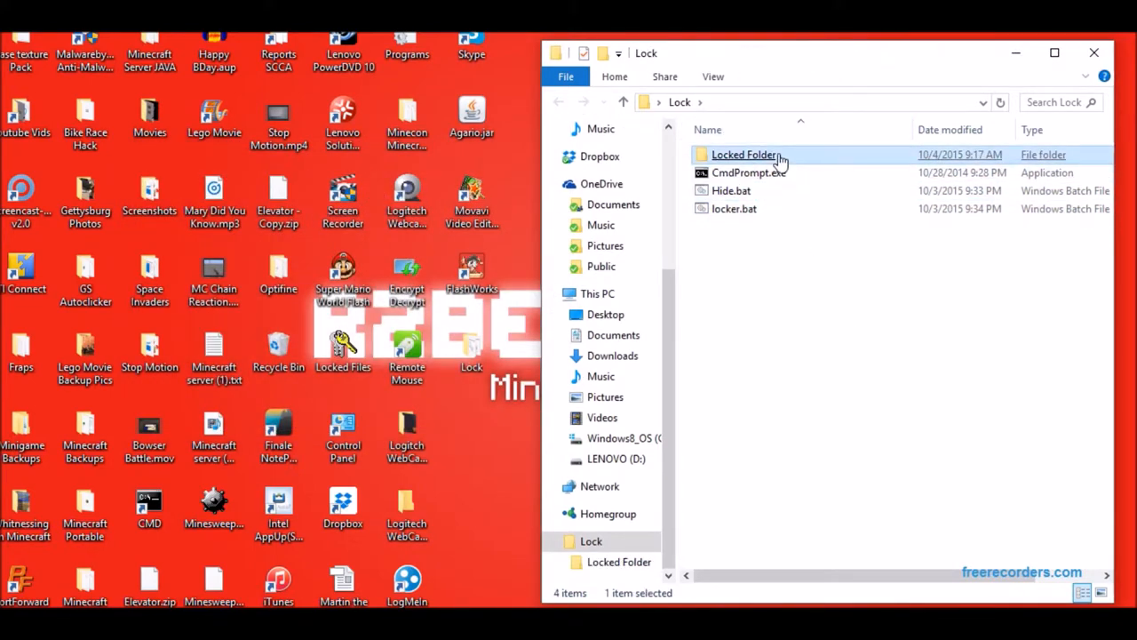
double_click(744, 154)
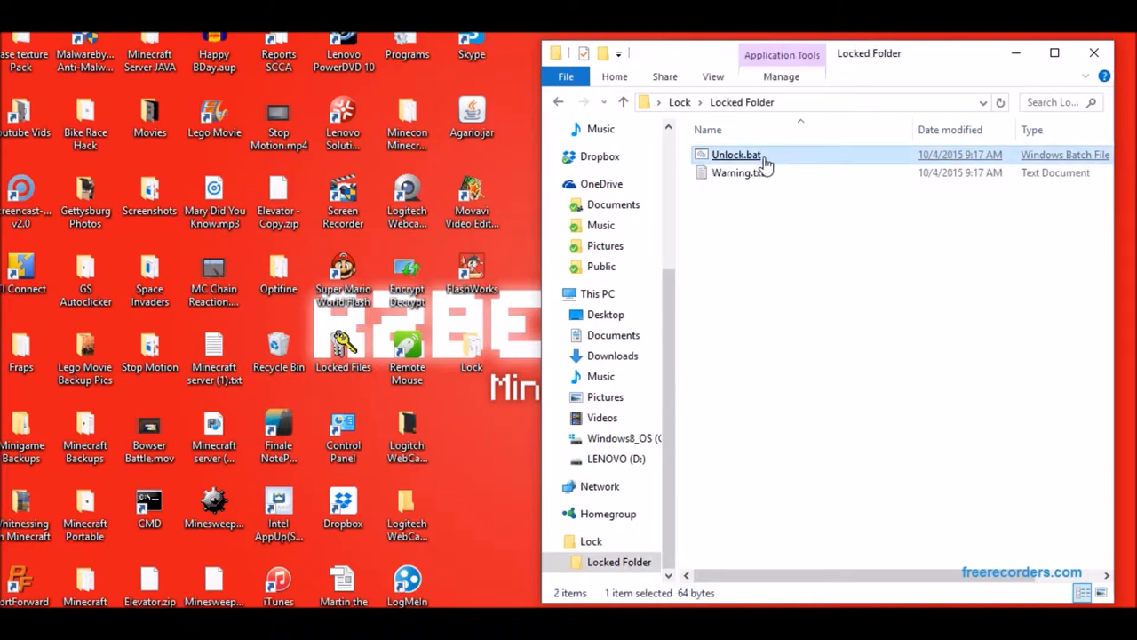
Step: Read and close Warning.txt, then right-click Locked Folder to delete it
double_click(738, 172)
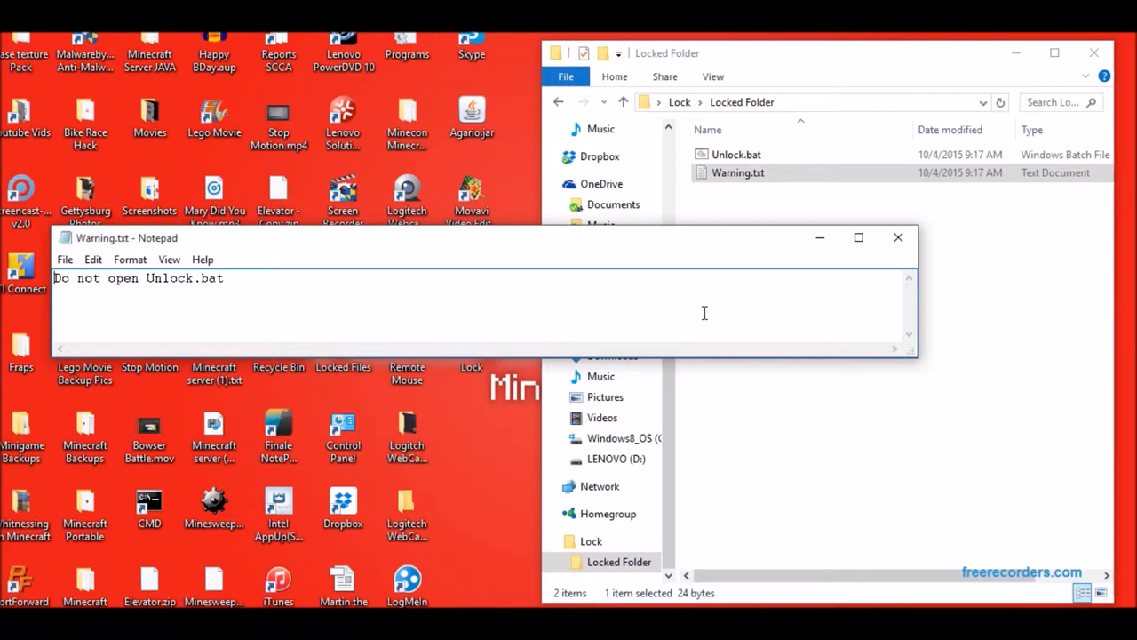
click(897, 237)
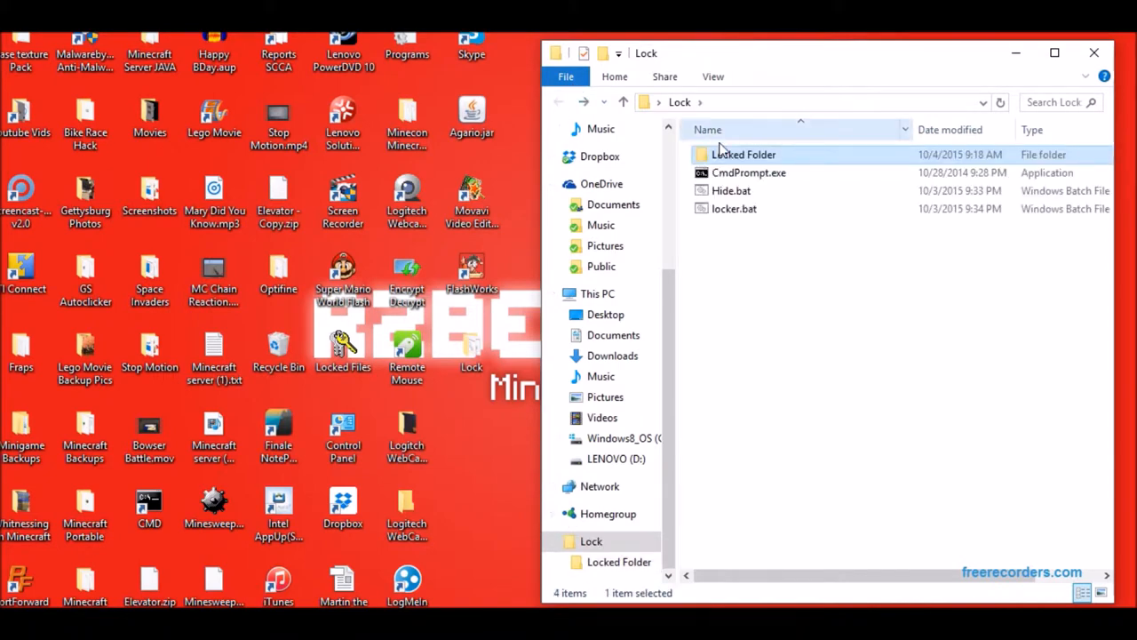
right_click(743, 153)
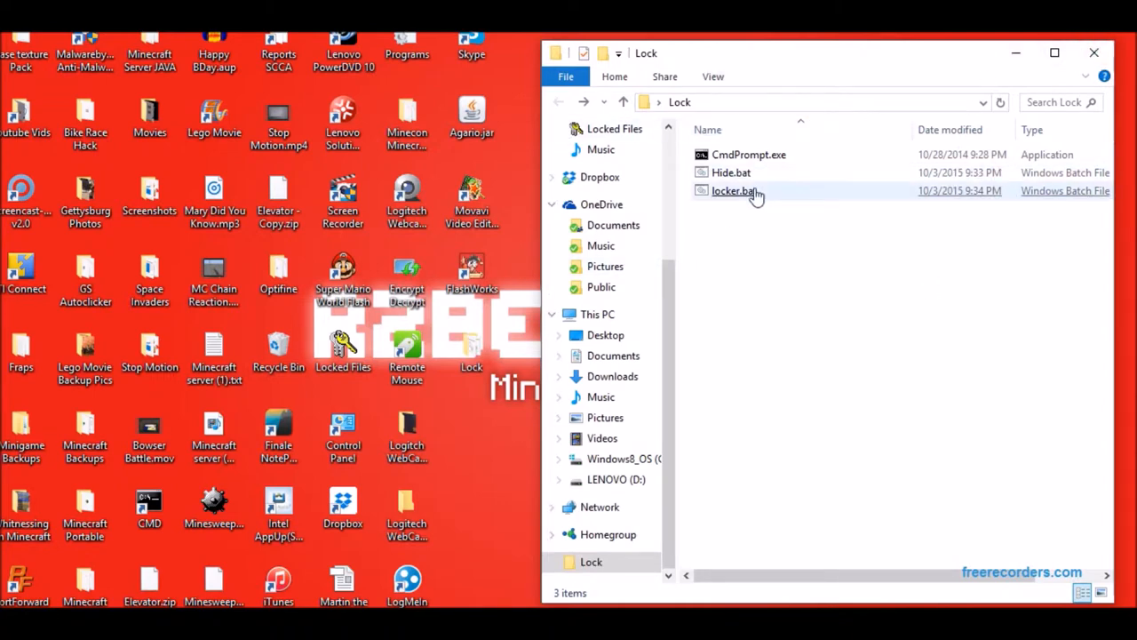
Step: Unlock Private via locker.bat, create Passwords.txt inside it, and return to Lock
double_click(734, 191)
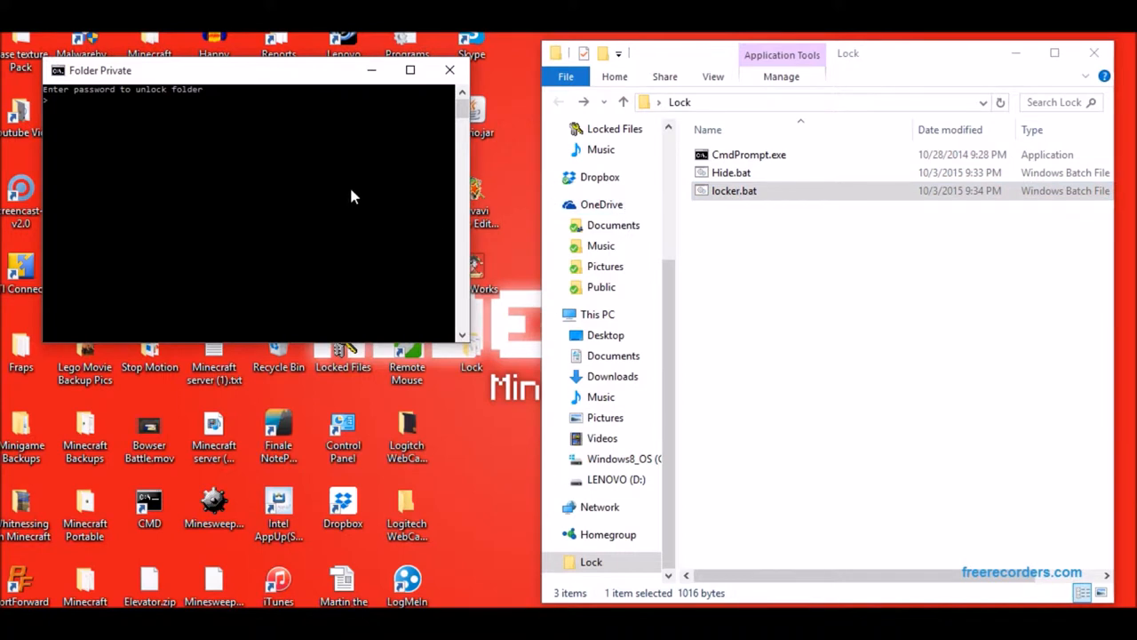
mouse_move(400, 269)
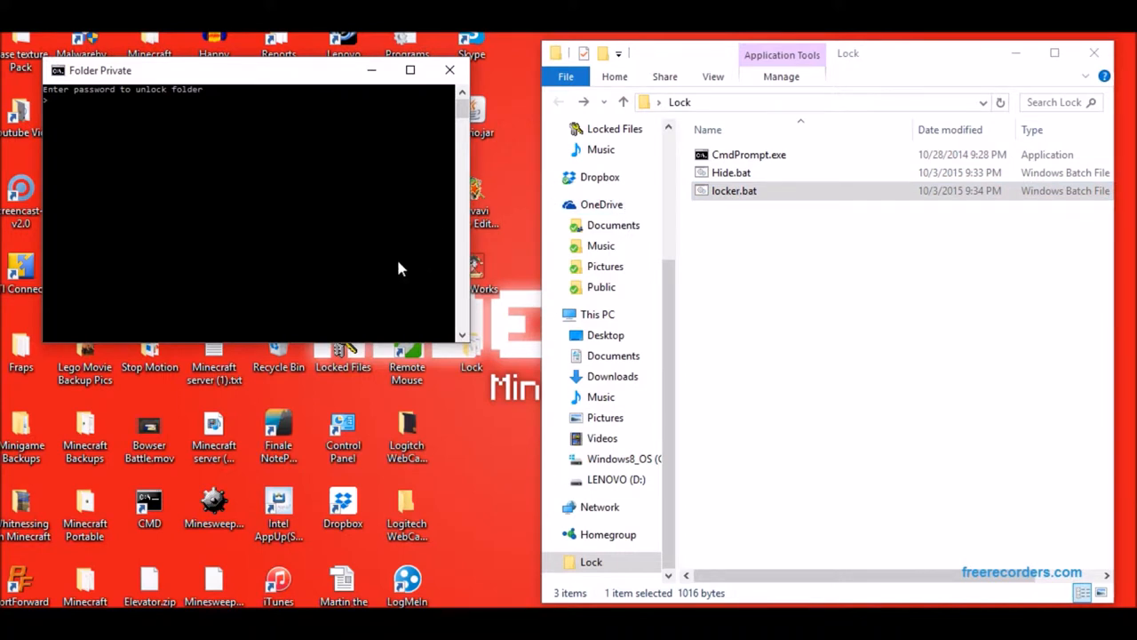
text(Pss)
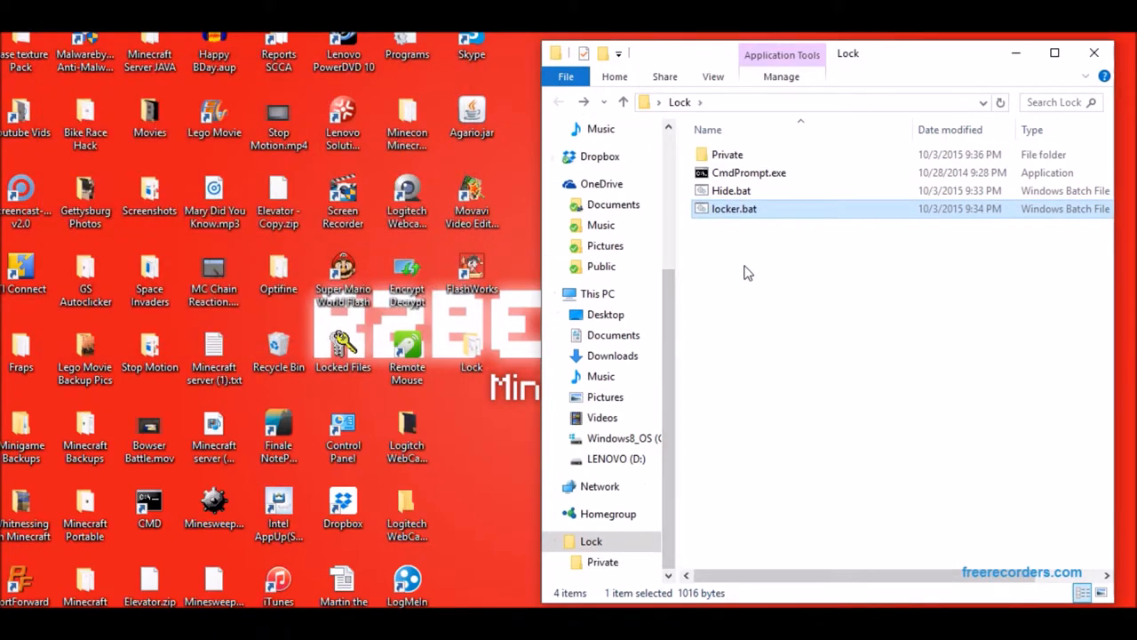
double_click(727, 154)
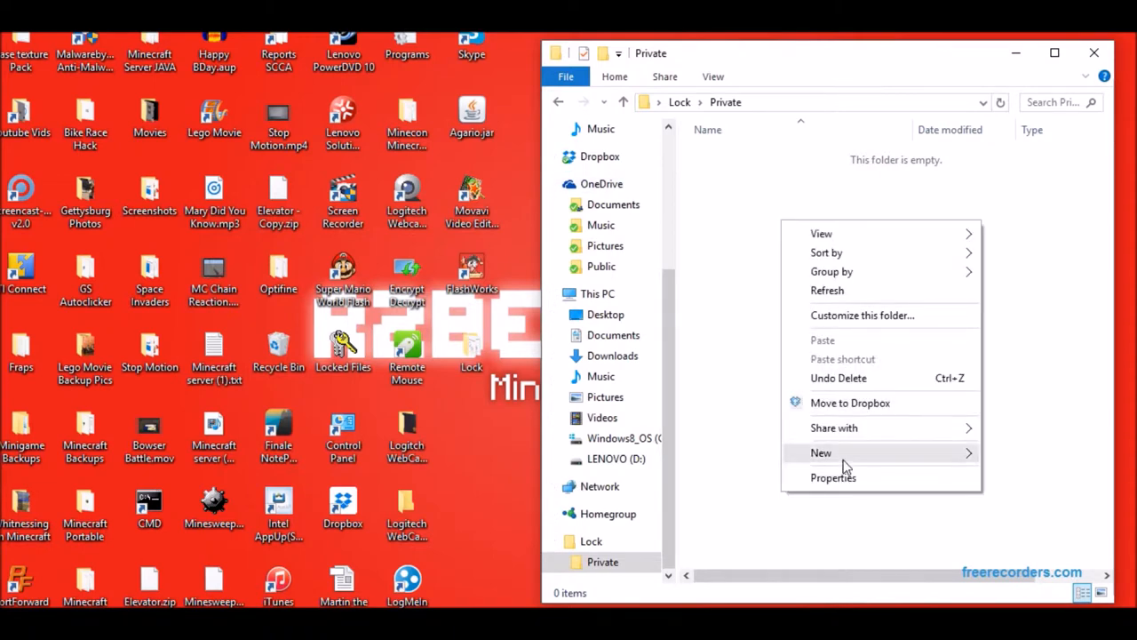
click(821, 453)
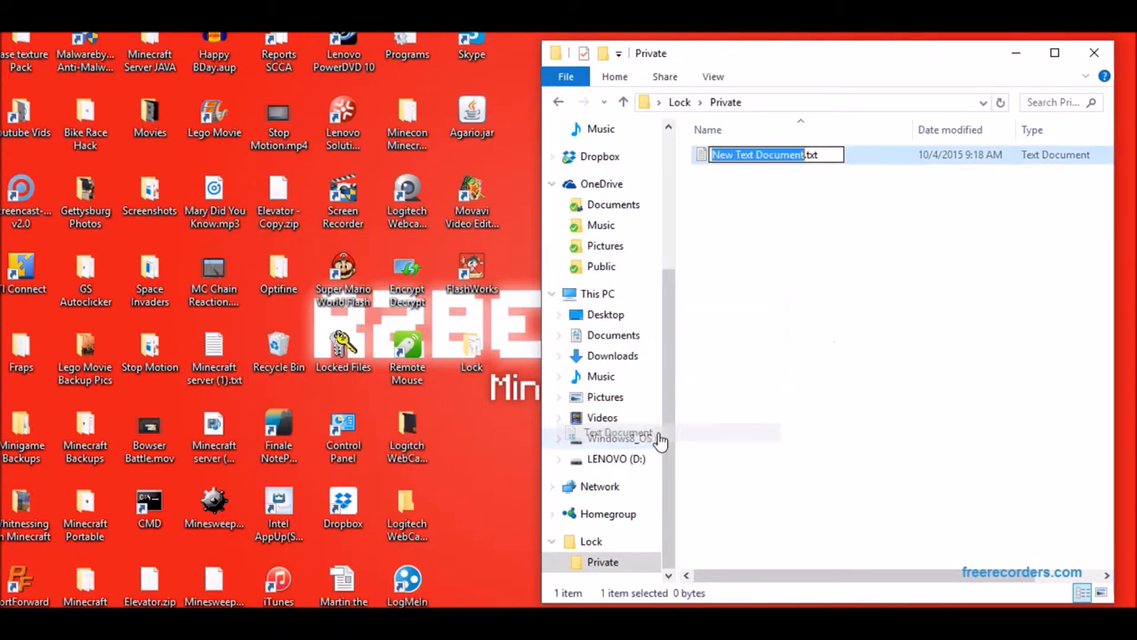
text(Passwords.txt)
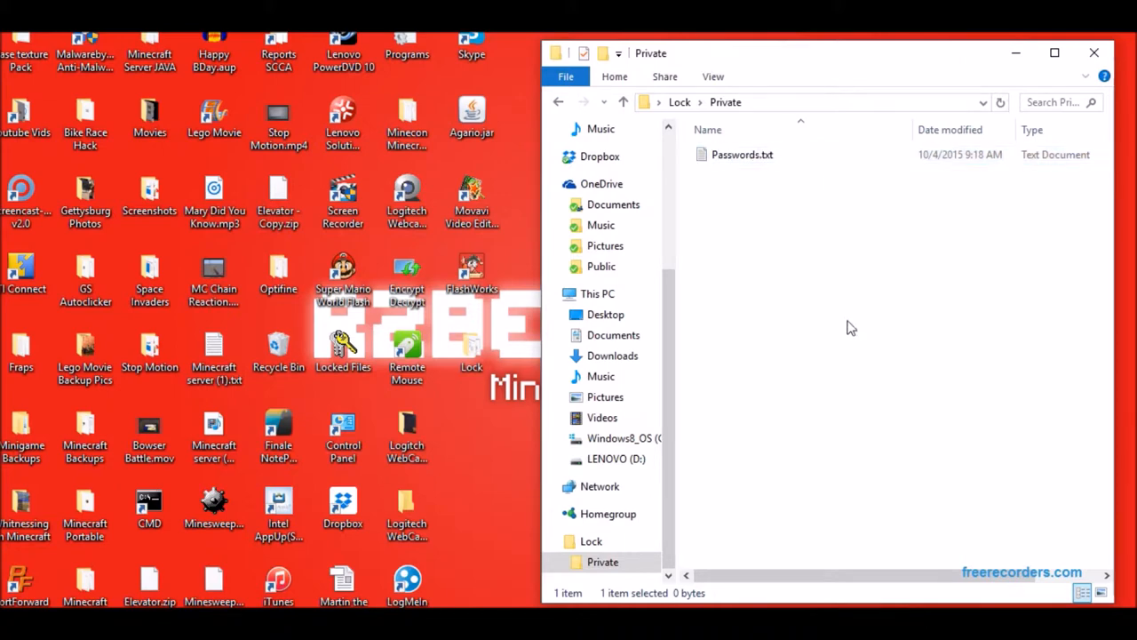
double_click(742, 153)
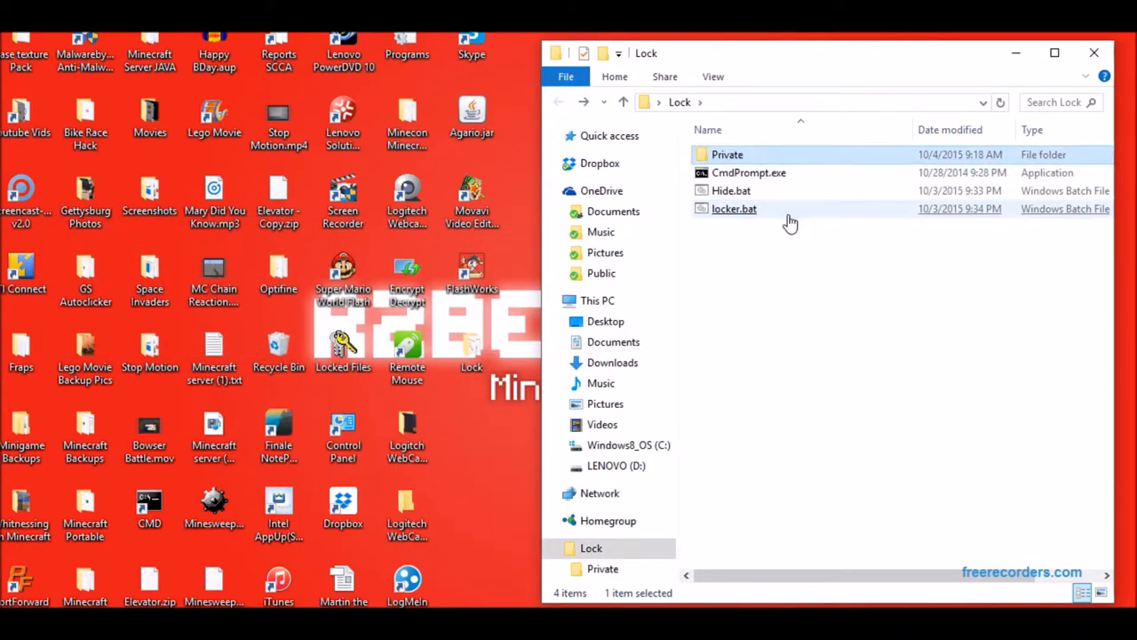
Step: Lock Private with locker.bat, then run Hide.bat as Ryan to hide the scripts
double_click(734, 208)
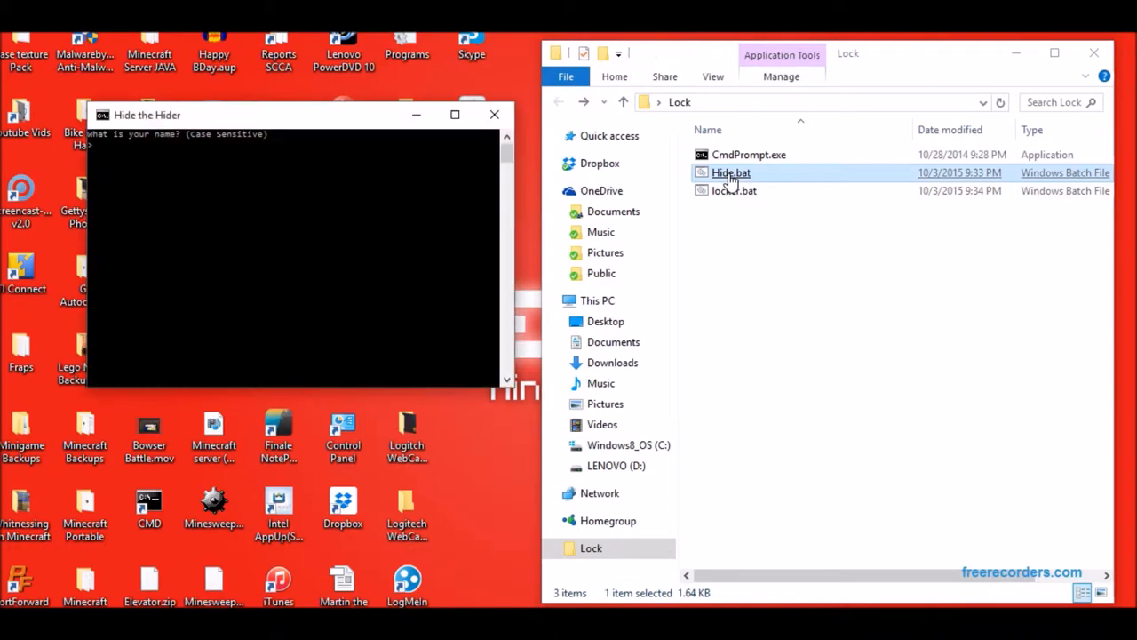
text(Rya)
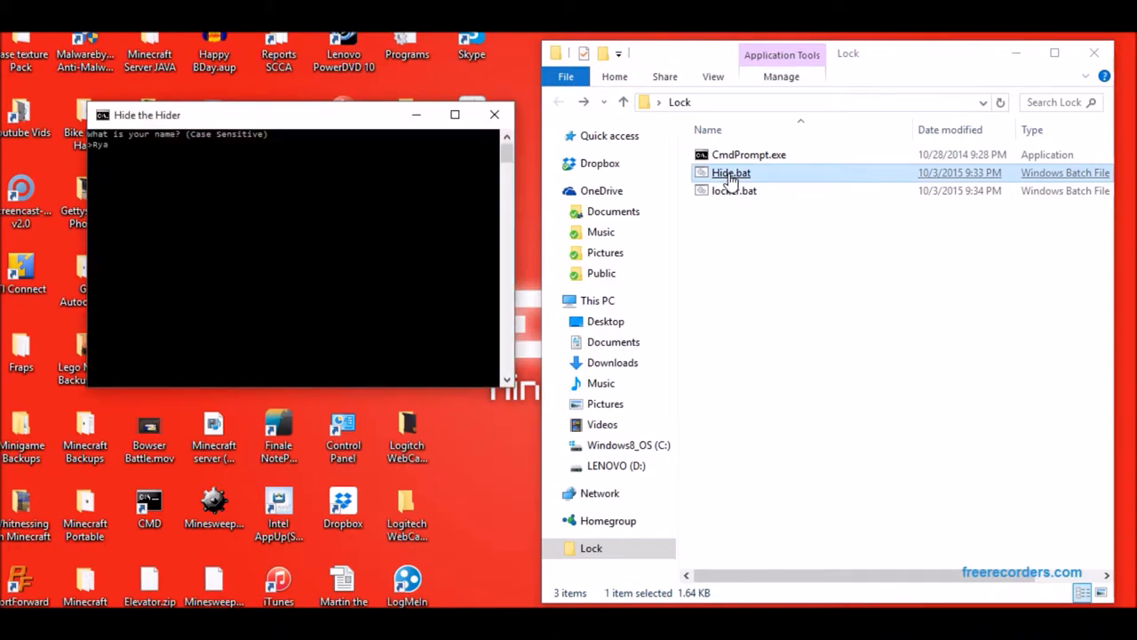
key(Return)
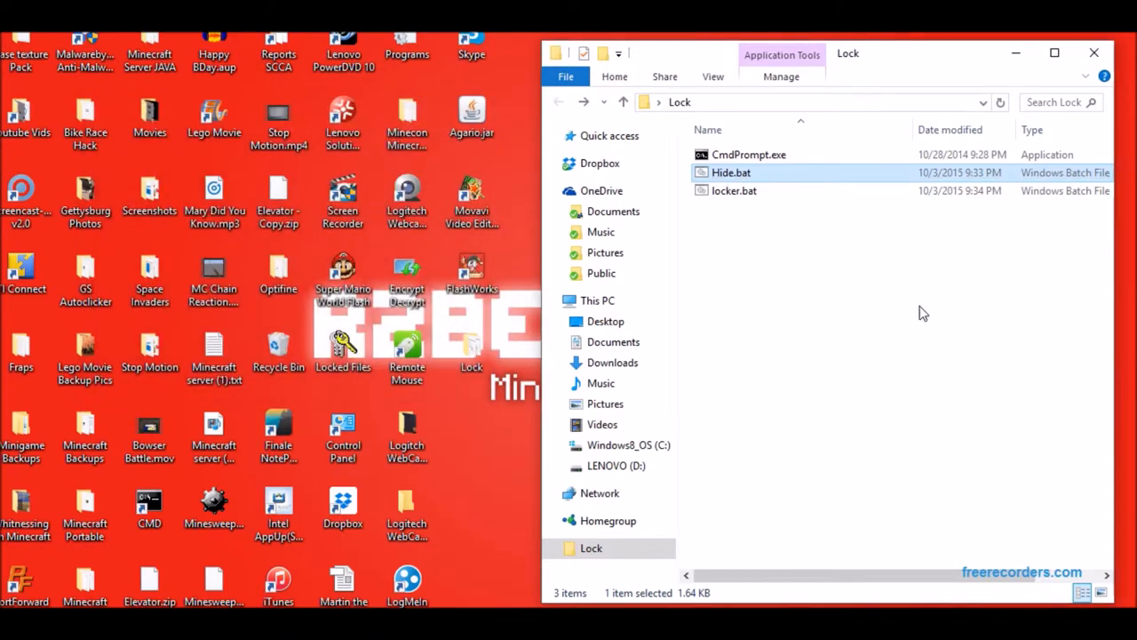
double_click(731, 172)
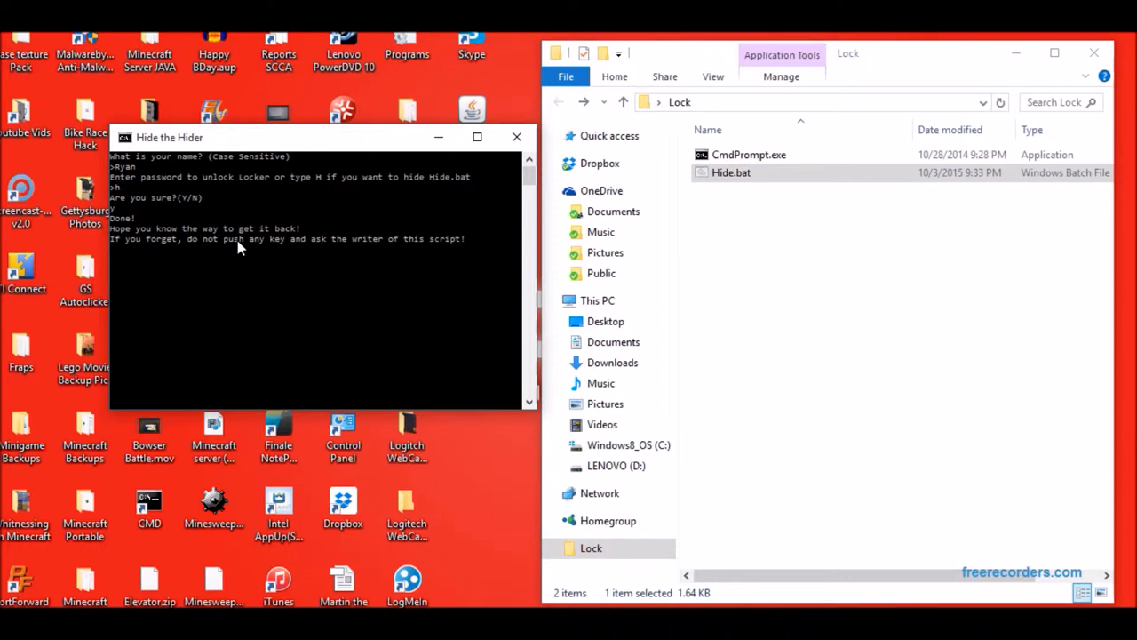
mouse_move(132, 233)
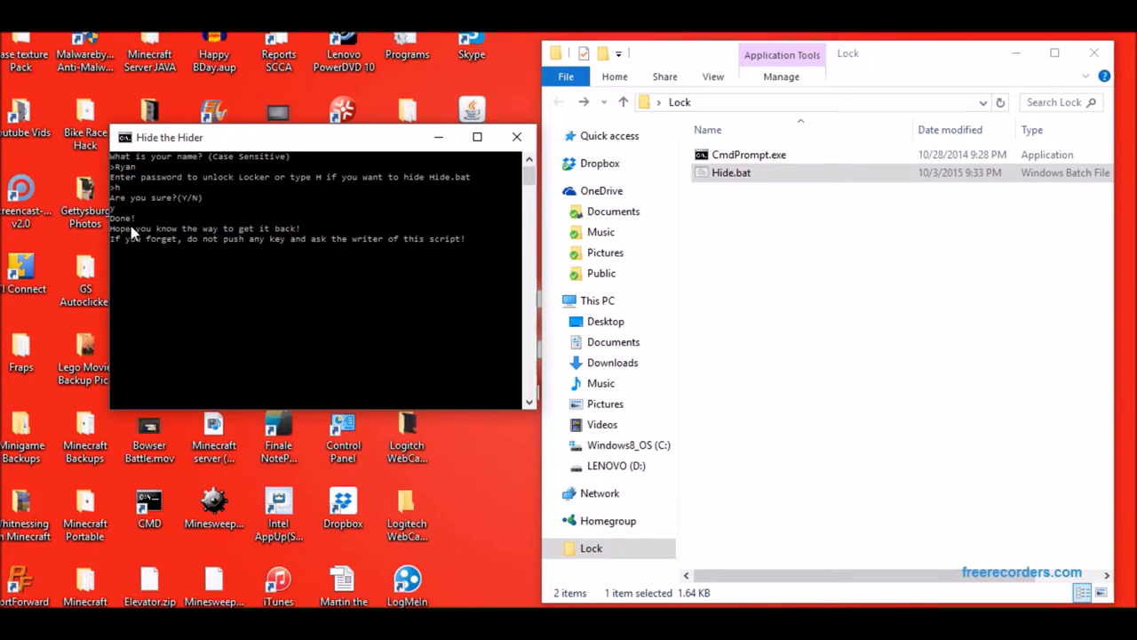
mouse_move(295, 242)
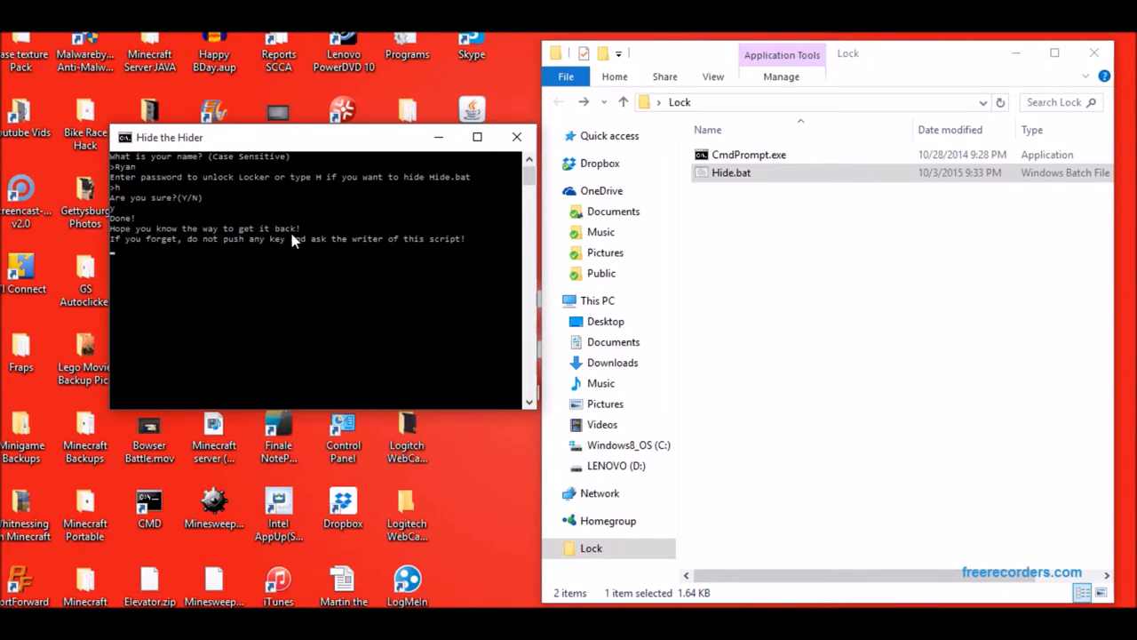
mouse_move(221, 253)
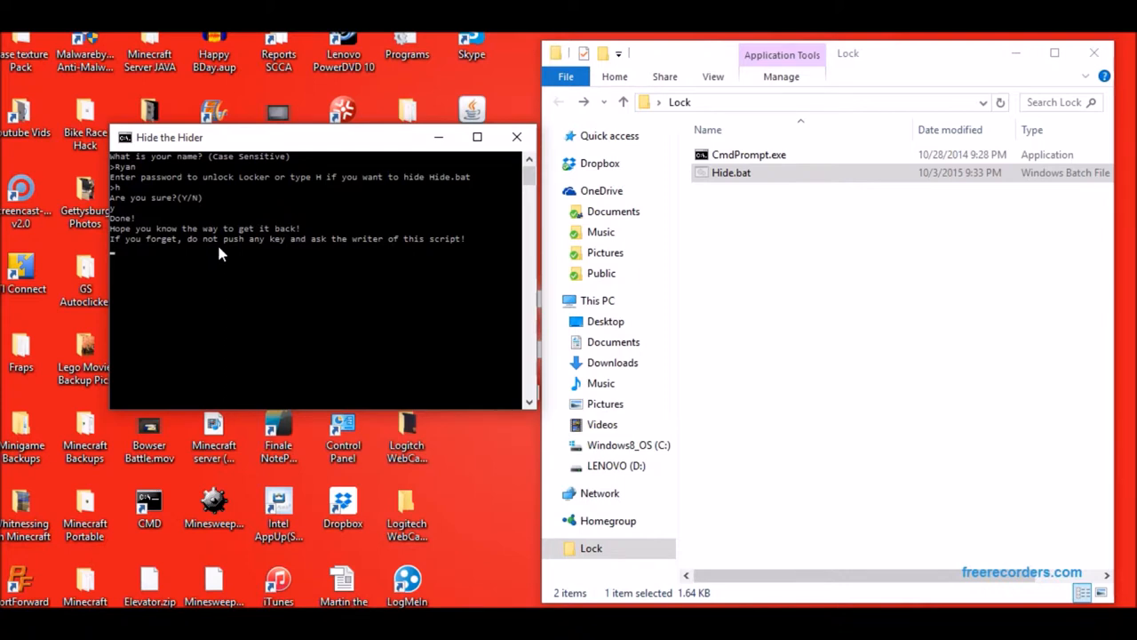
mouse_move(413, 235)
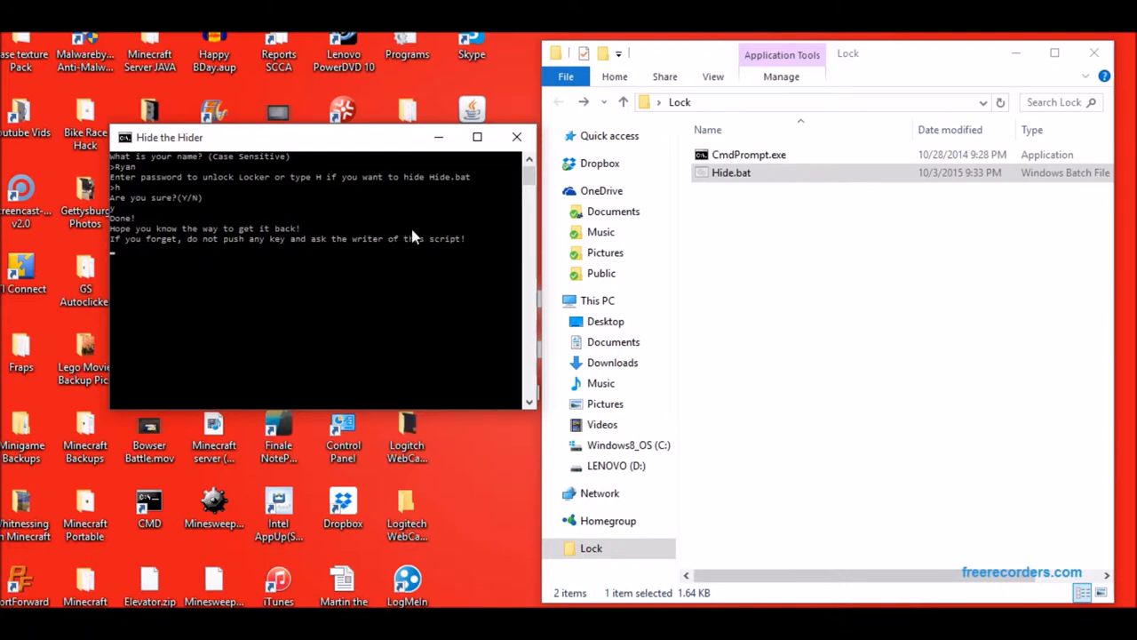
mouse_move(424, 267)
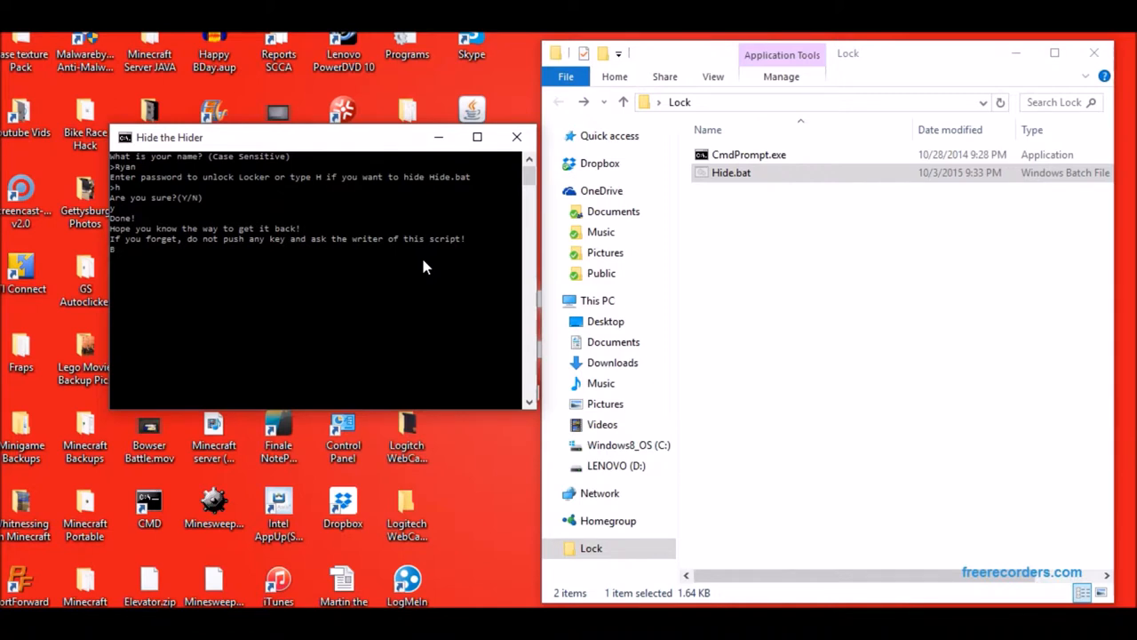
text(KU)
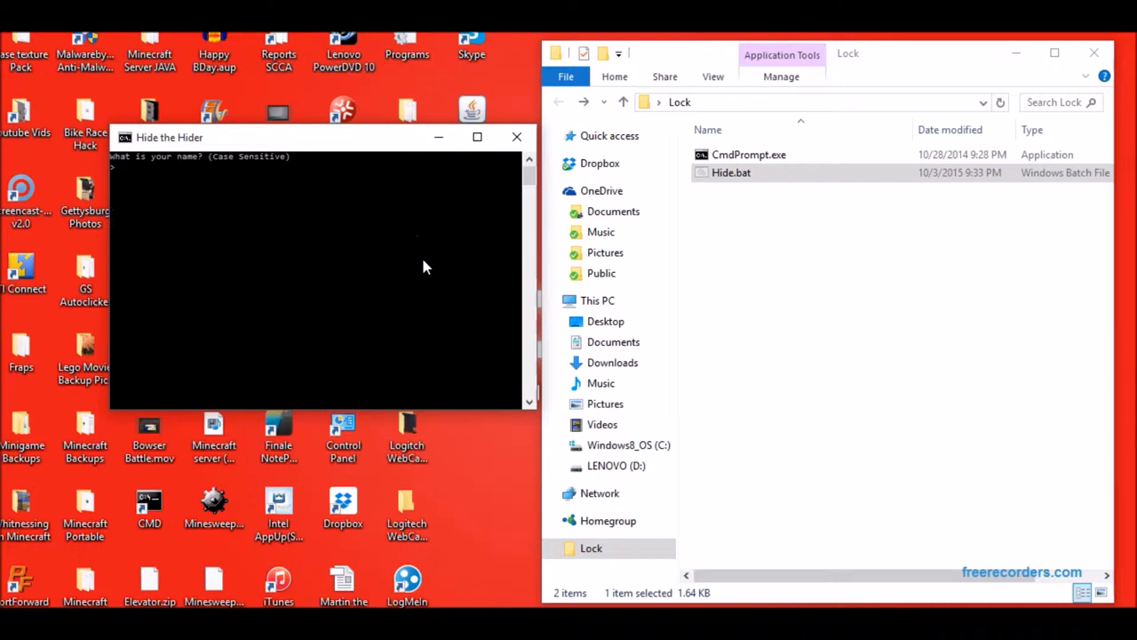
mouse_move(379, 281)
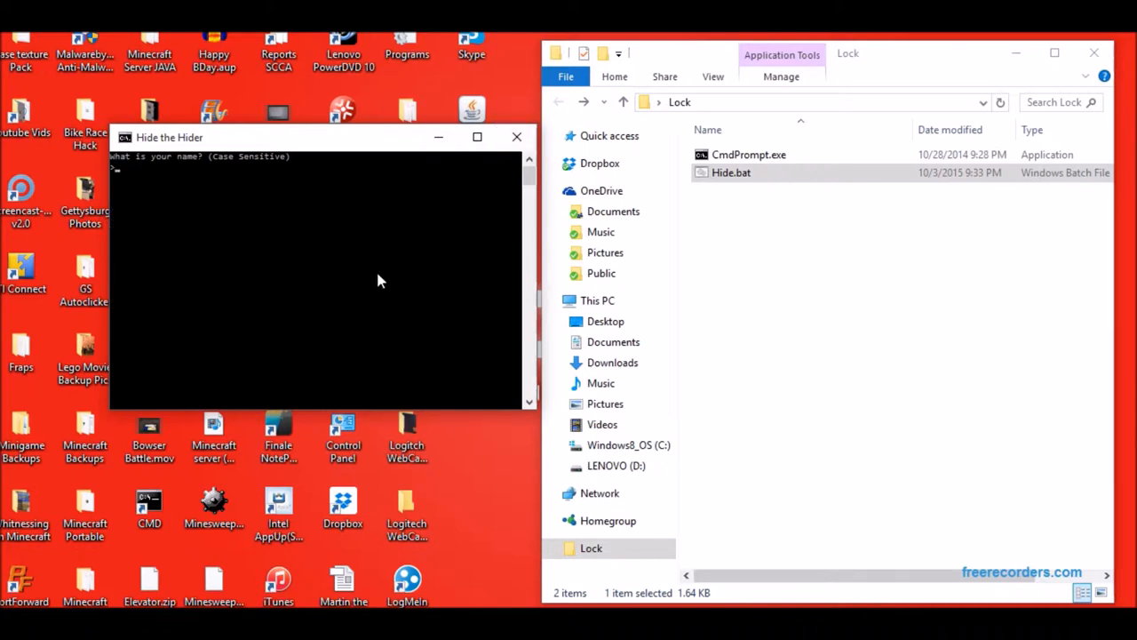
text(Ryan)
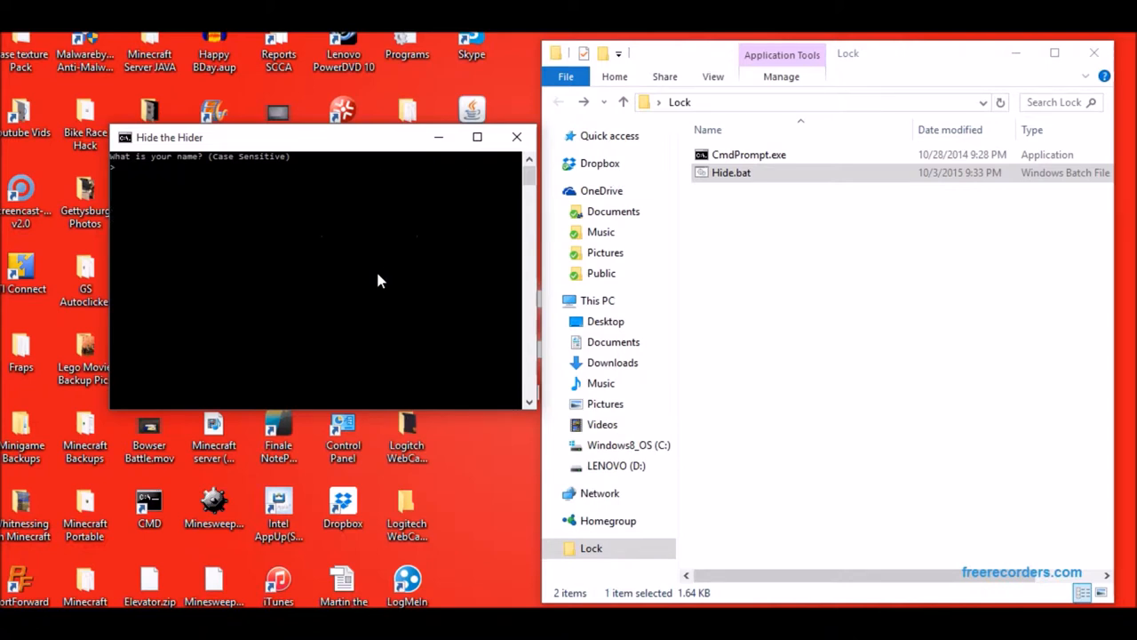
mouse_move(404, 191)
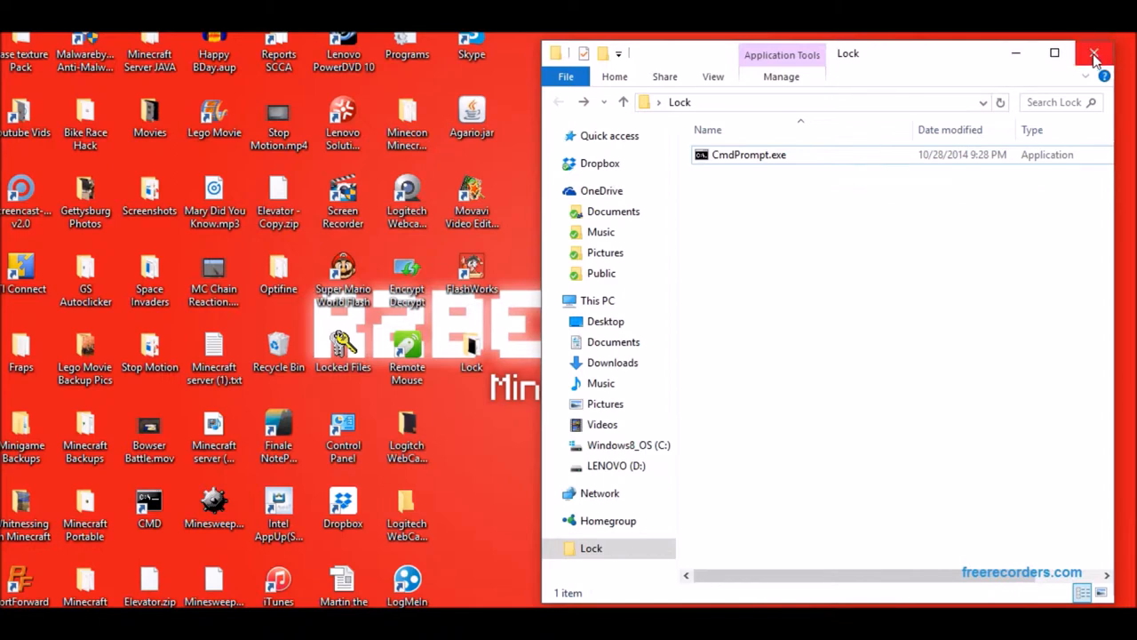
Step: Close the Lock window and browse Lock's Properties, advanced attributes and previous versions
click(1095, 53)
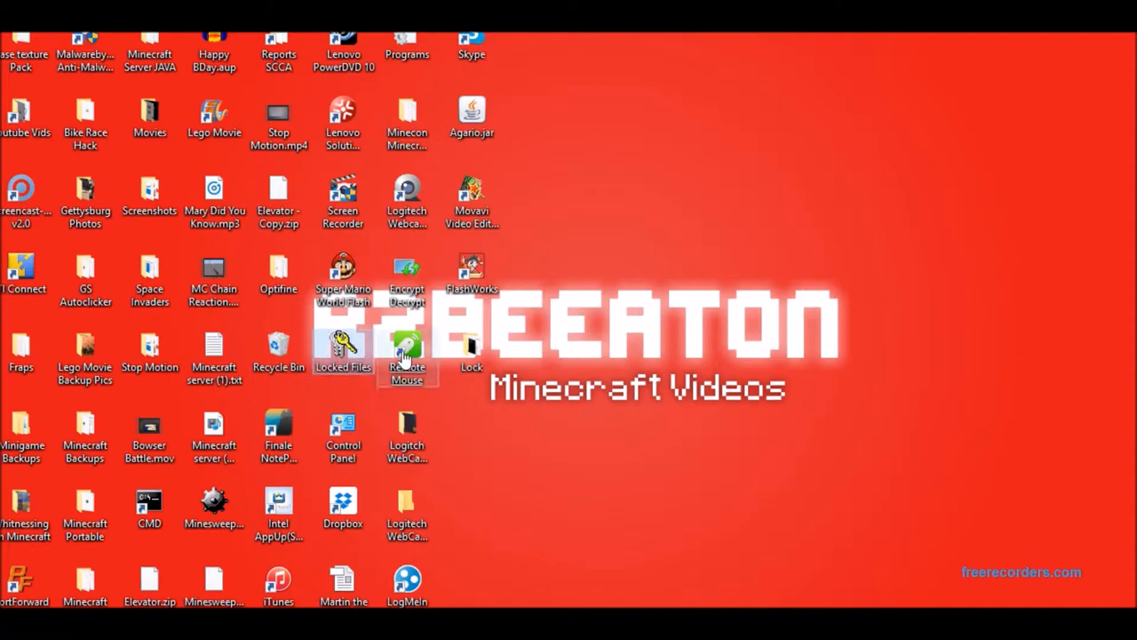
double_click(343, 346)
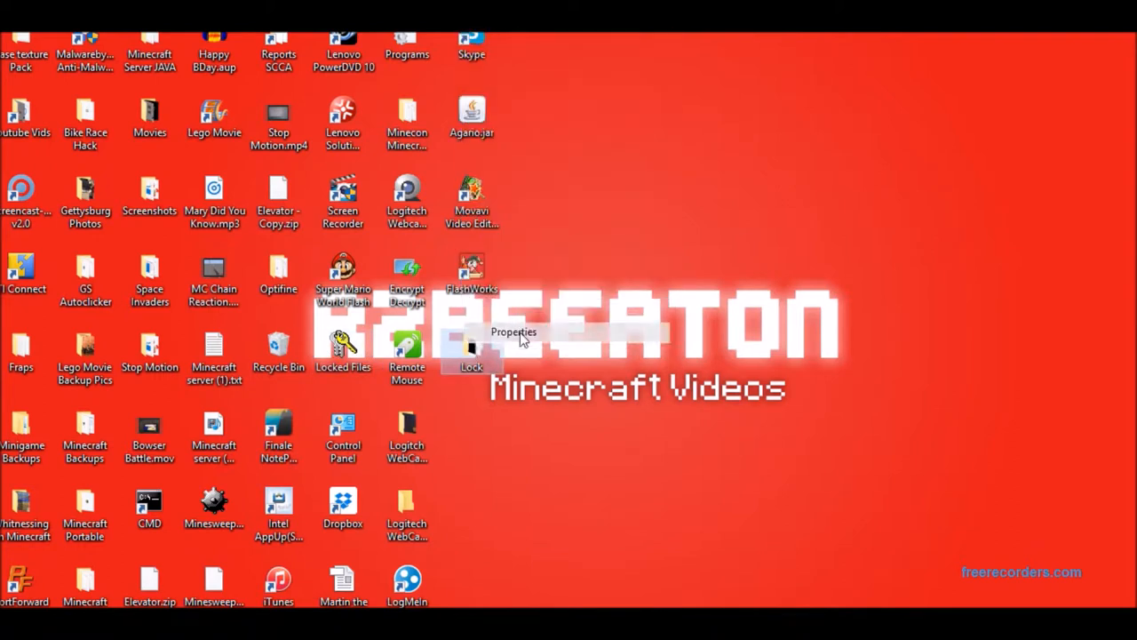
click(514, 331)
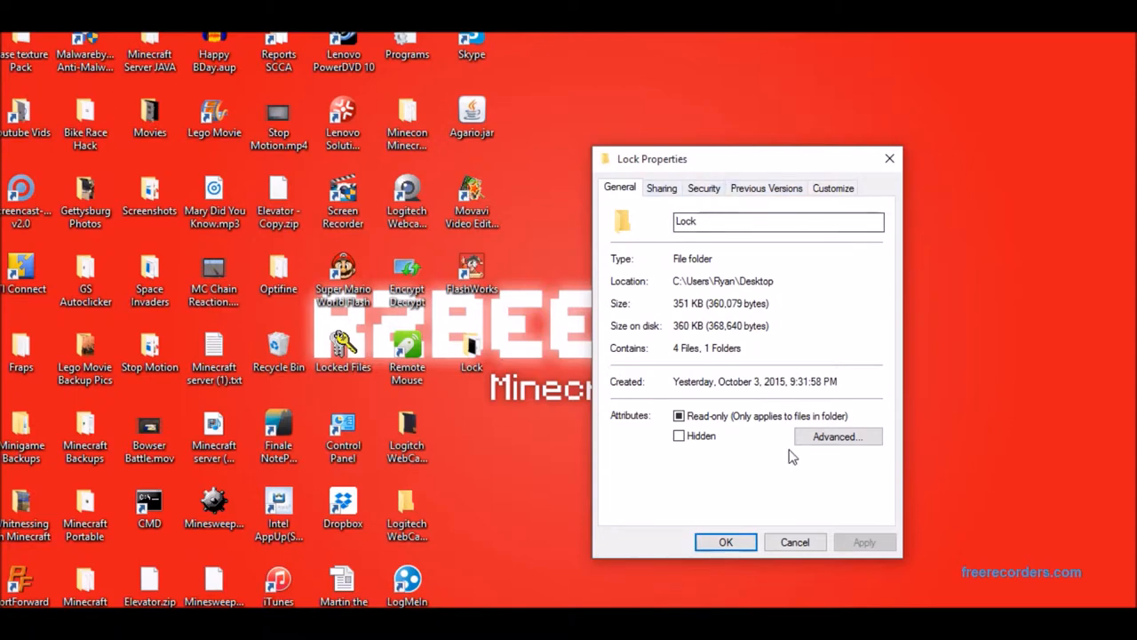
click(836, 436)
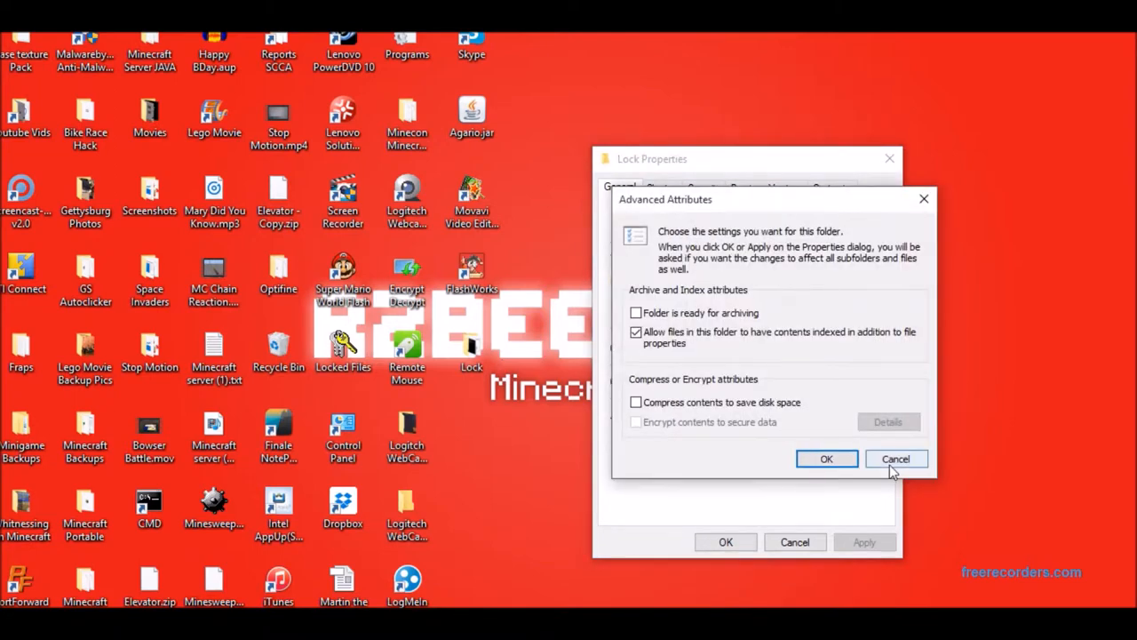
click(895, 459)
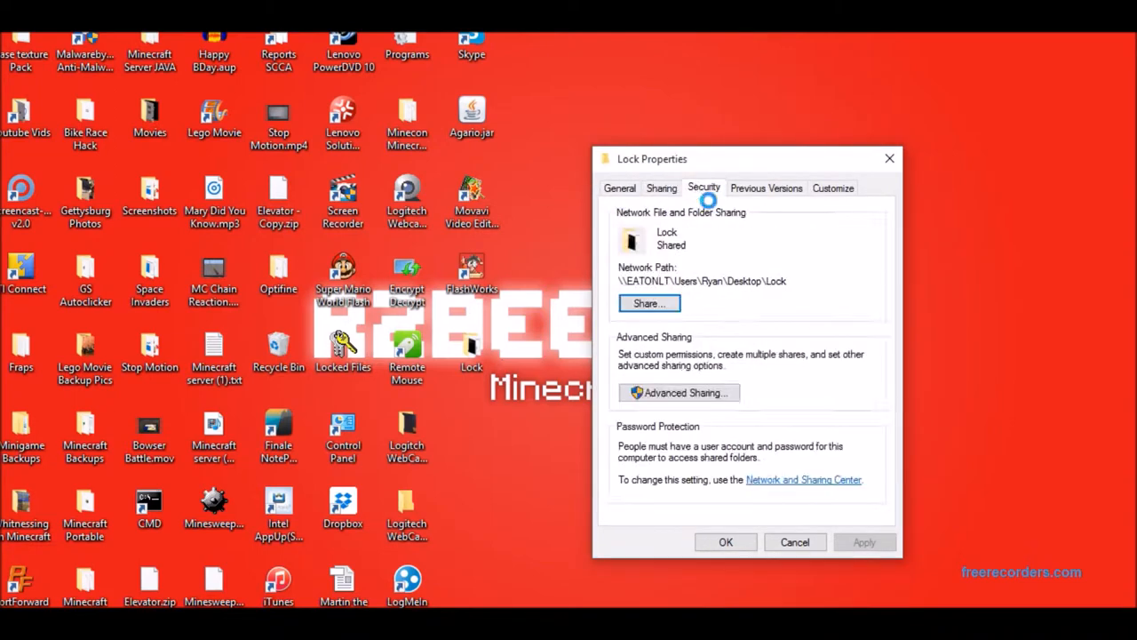
click(766, 188)
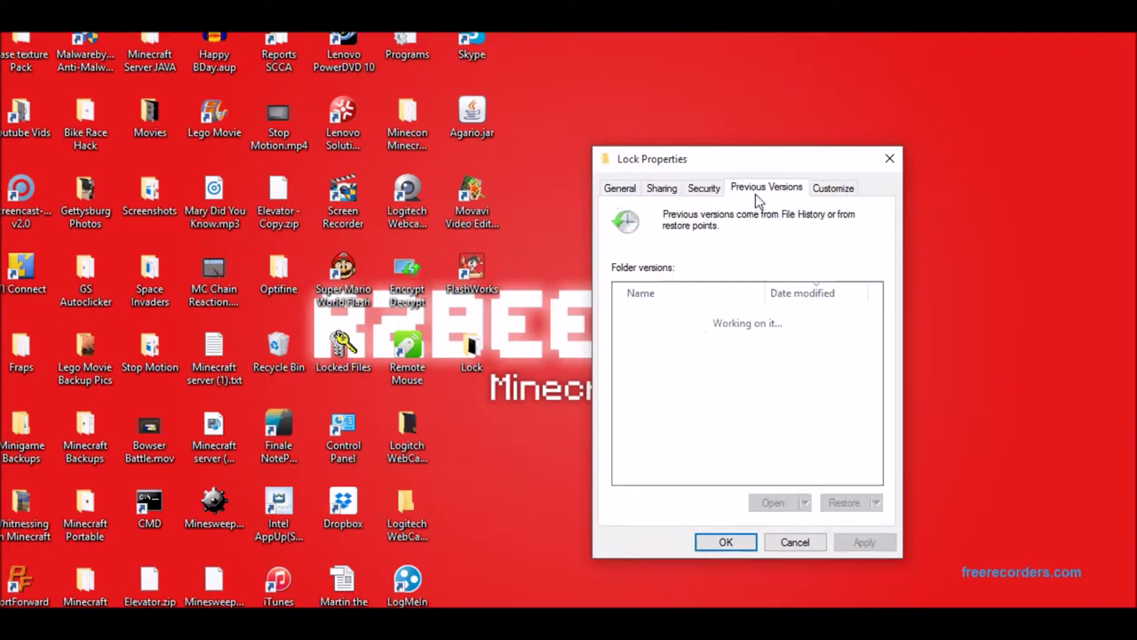
Step: Set the Lock folder icon to the key icon, apply, and close Quick access
click(832, 187)
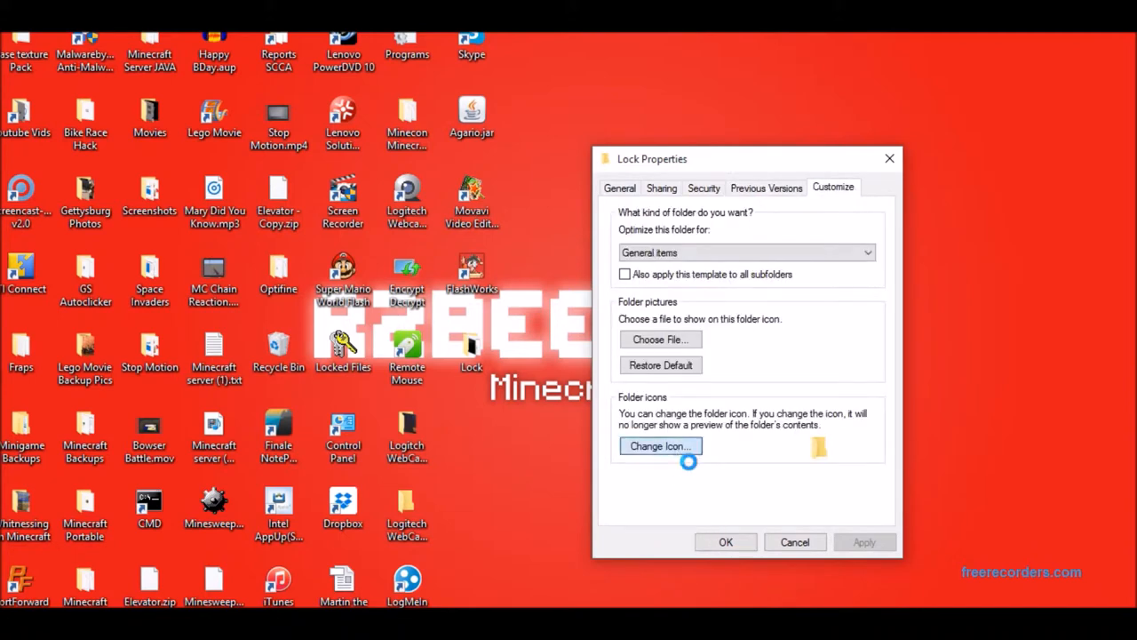
click(660, 446)
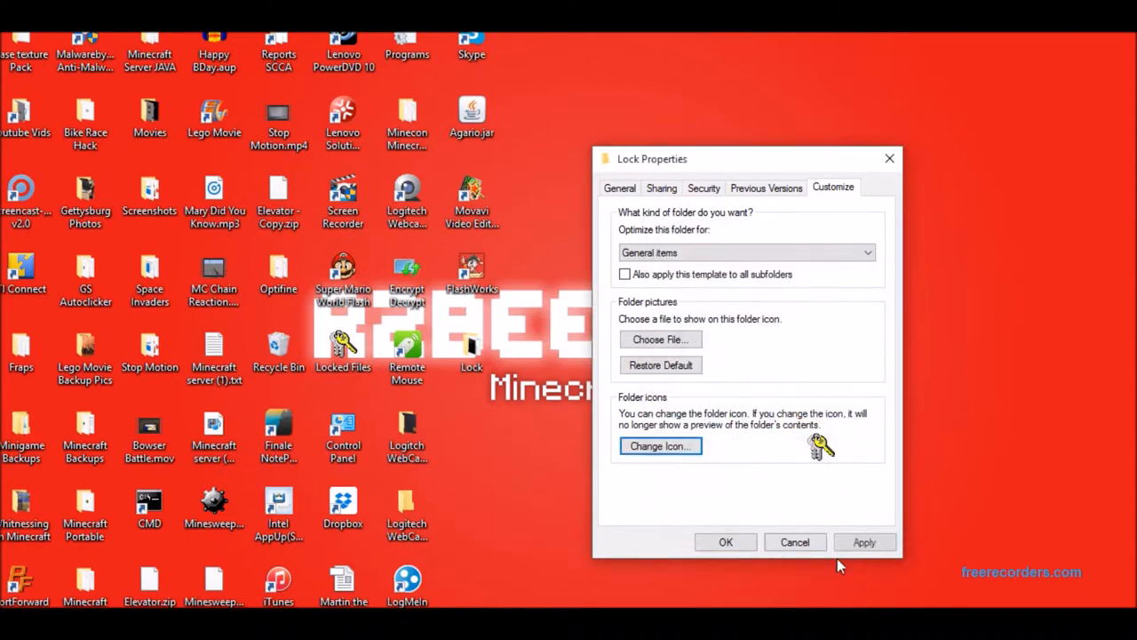
click(794, 542)
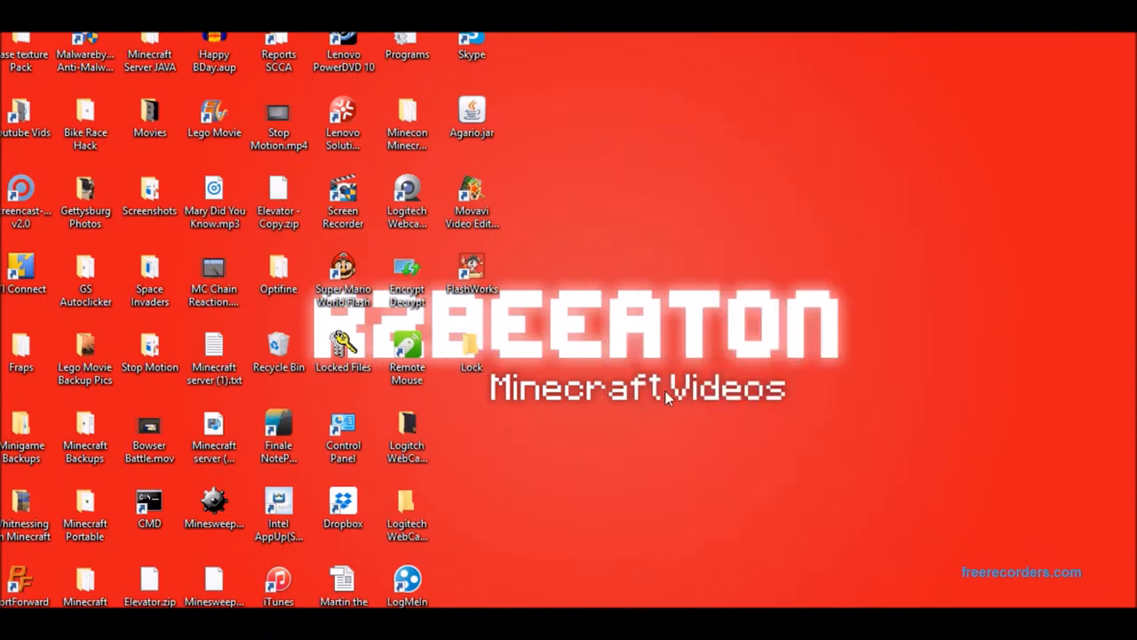
mouse_move(578, 400)
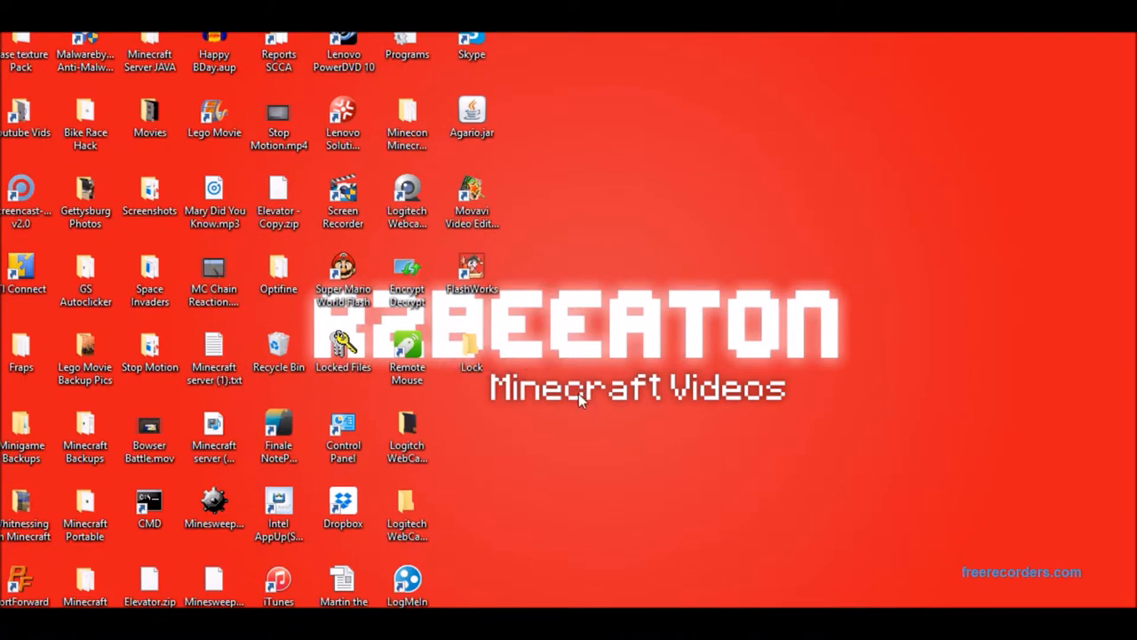
mouse_move(609, 413)
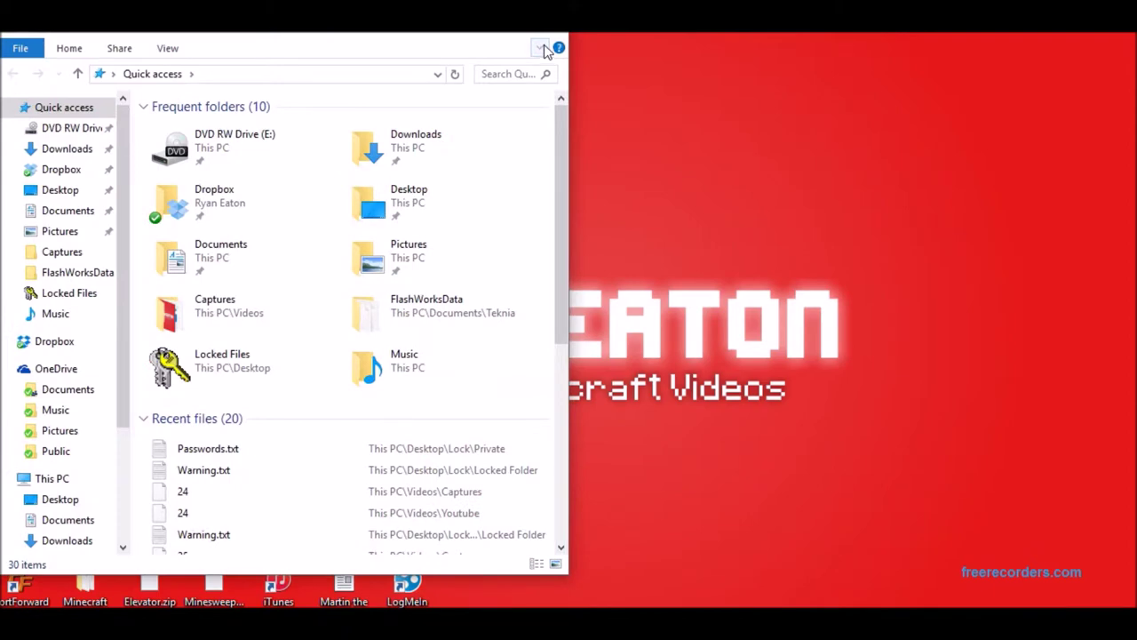
click(541, 48)
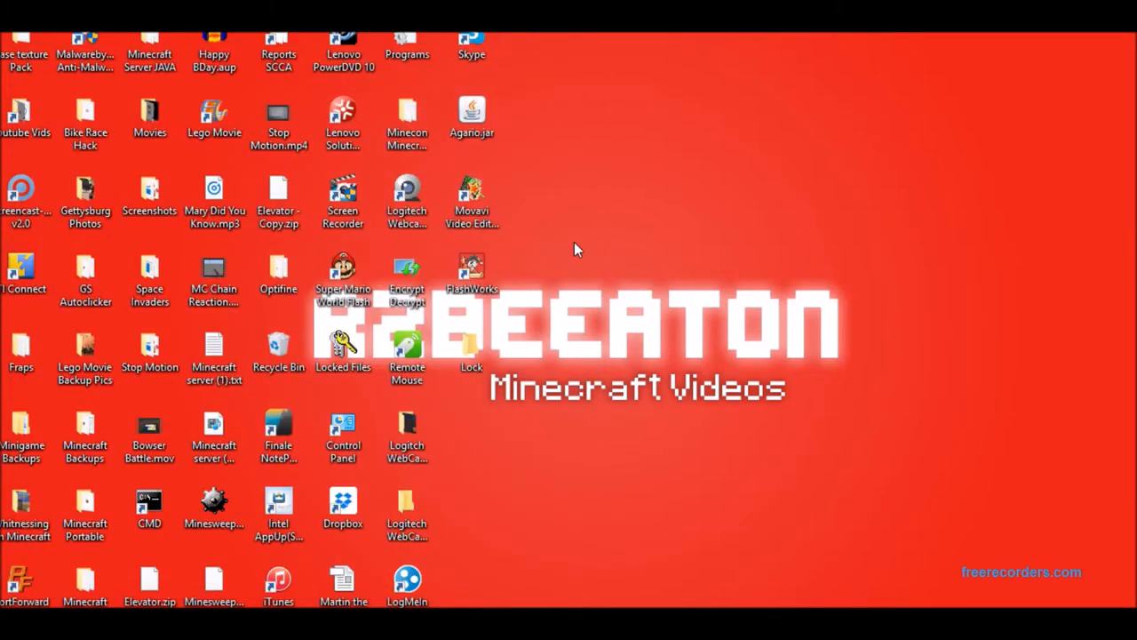
mouse_move(588, 338)
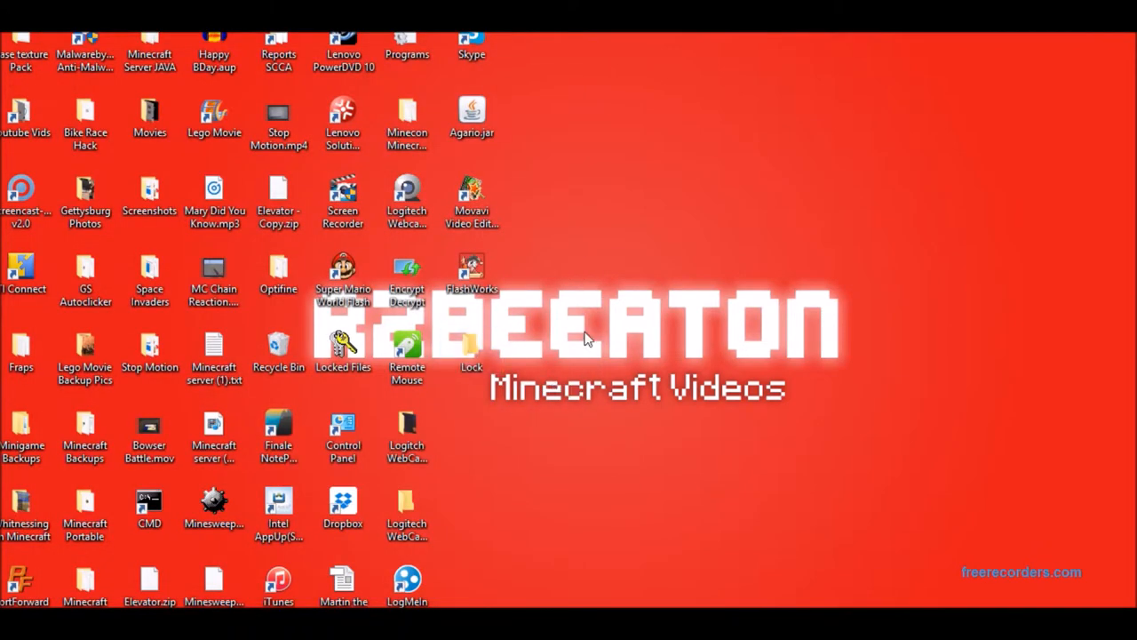
Step: From the Lock folder's CmdPrompt.exe, run attrib -h -s Hide.bat, then close the console
double_click(471, 351)
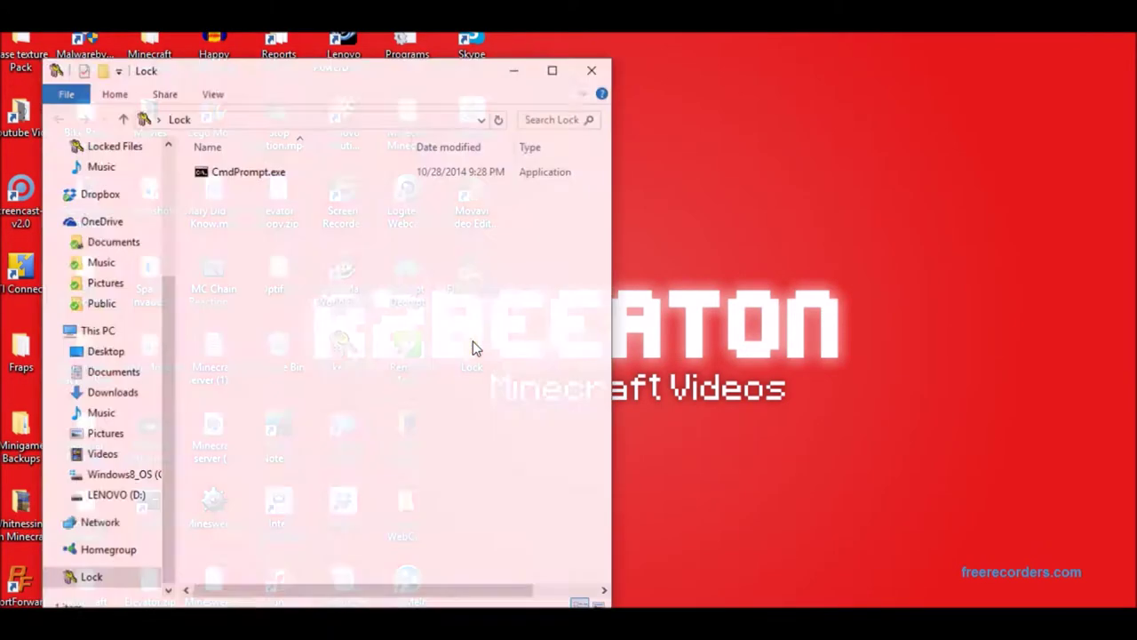
double_click(249, 172)
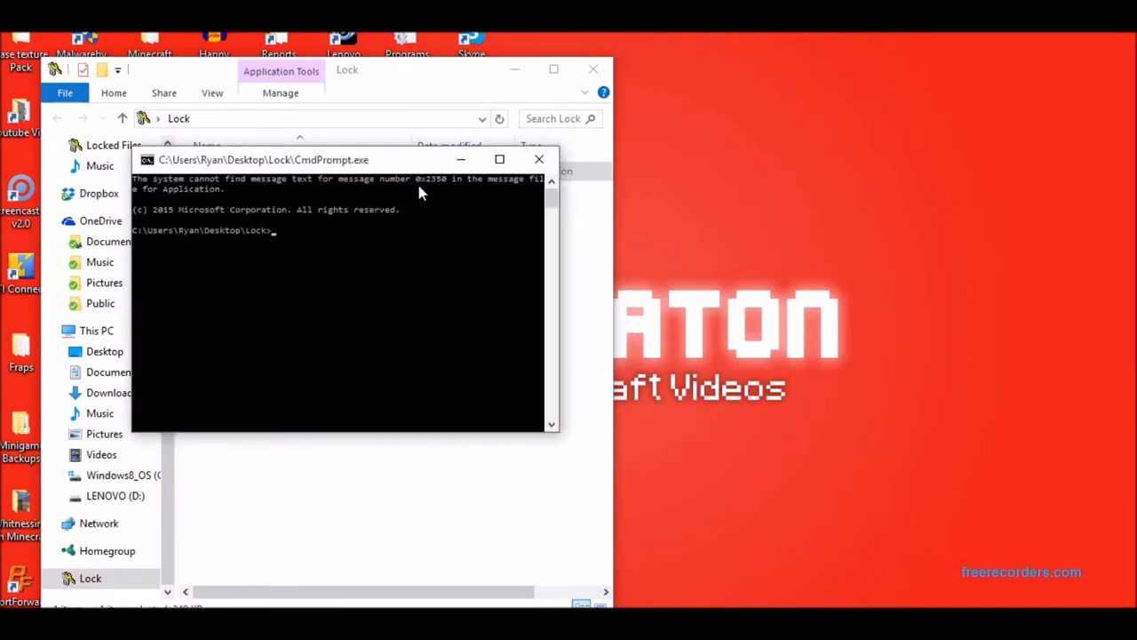
text(attrib)
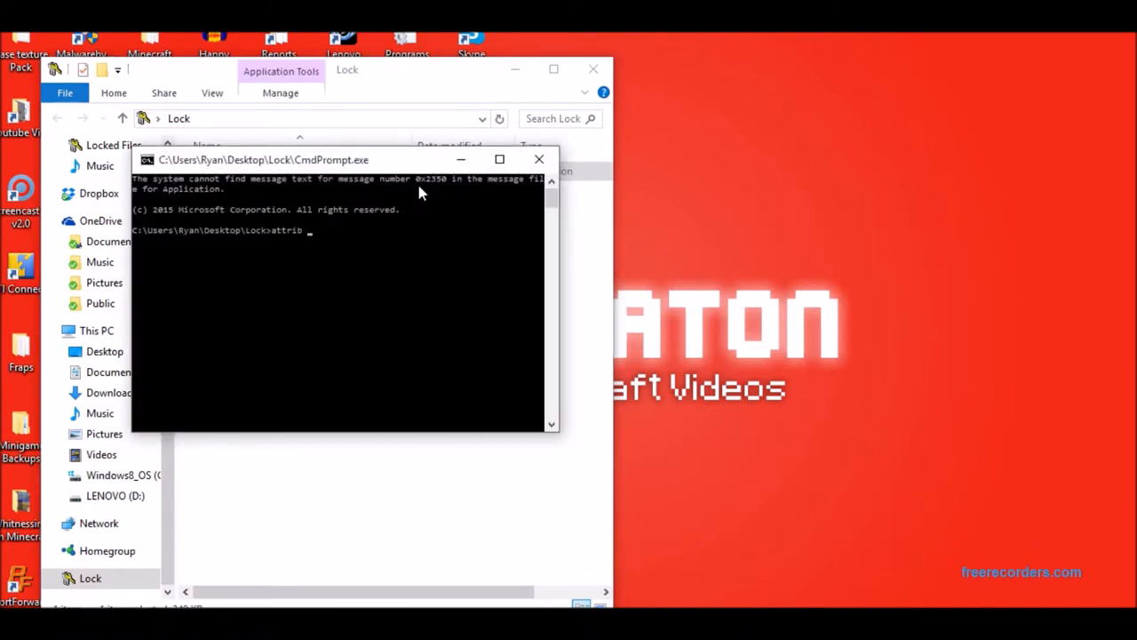
text(-h)
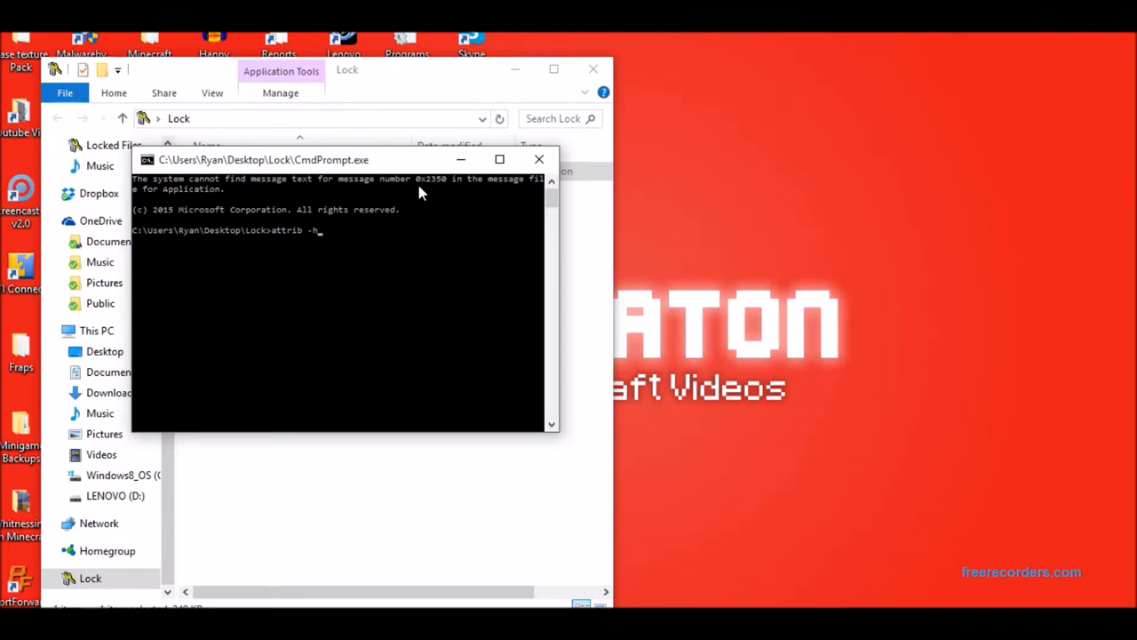
mouse_move(313, 241)
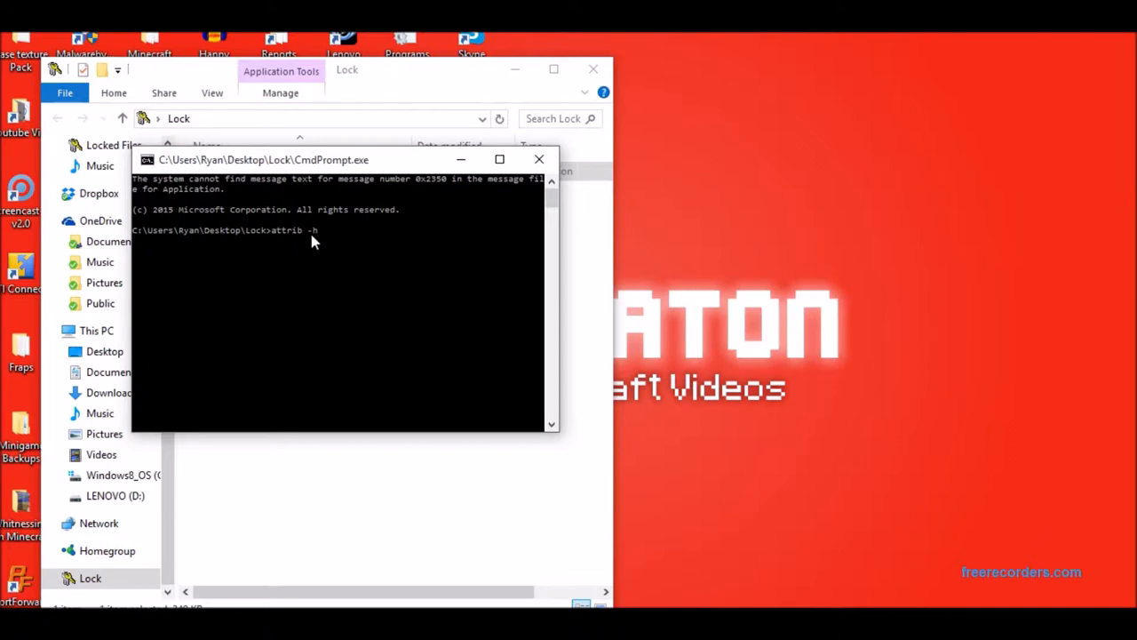
mouse_move(347, 241)
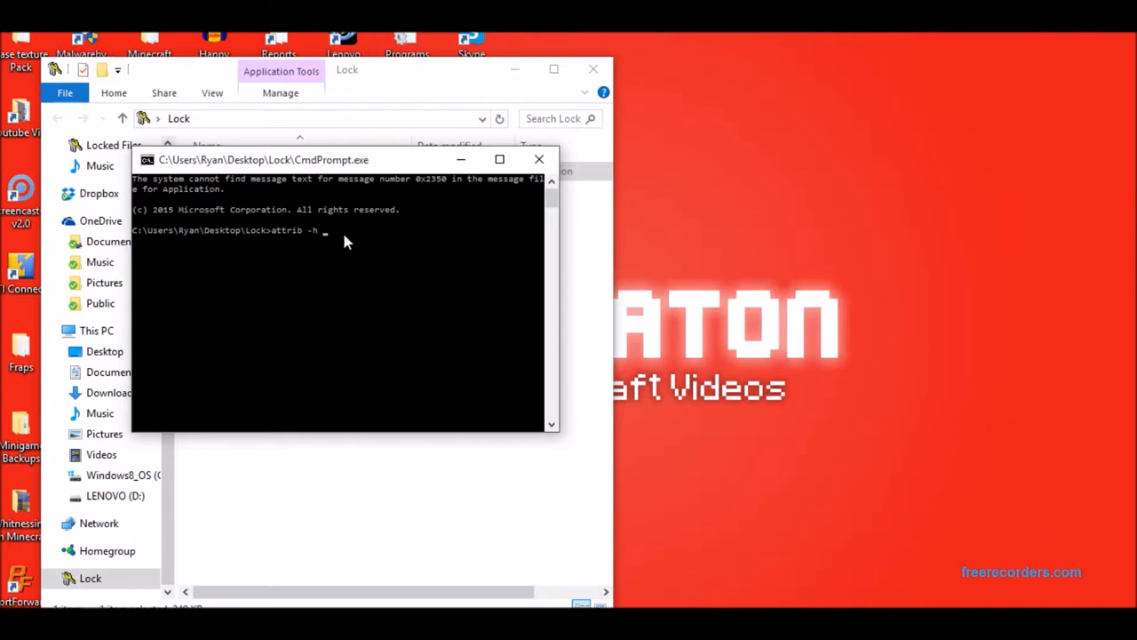
text(-s Hide.bat)
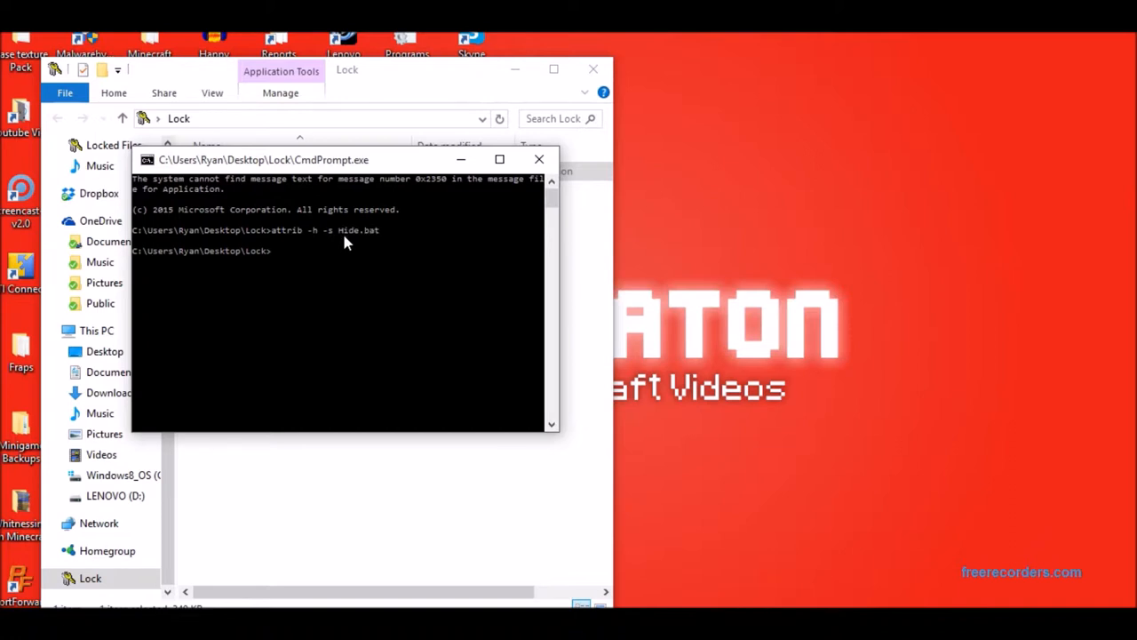
click(538, 159)
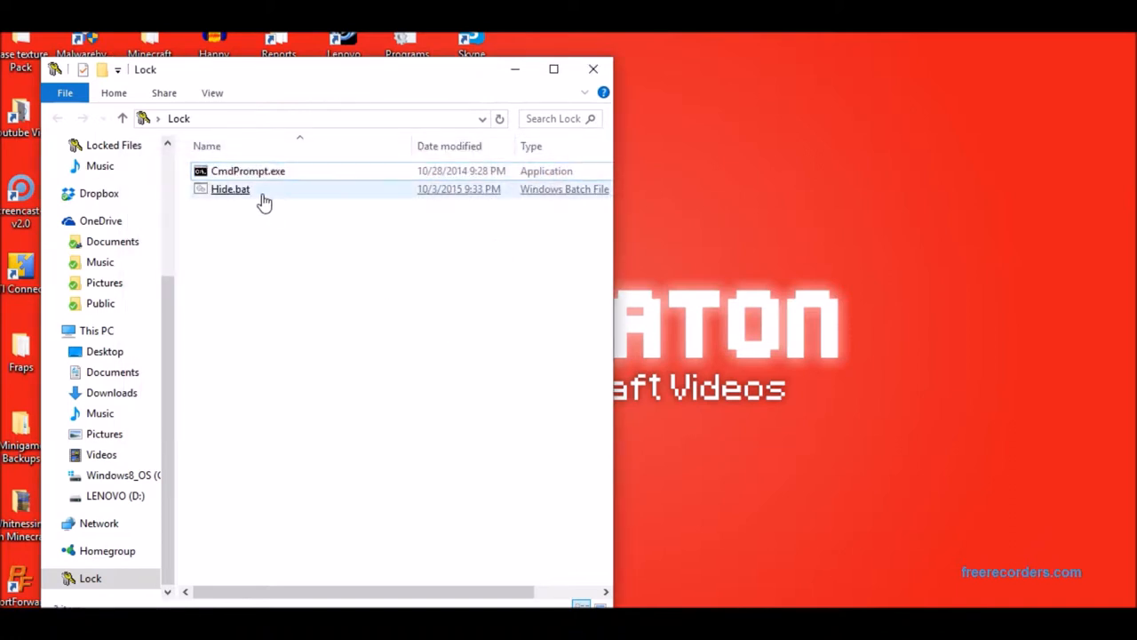
Step: Open Hide.bat maximized and highlight the name Ryan in its name check
double_click(230, 189)
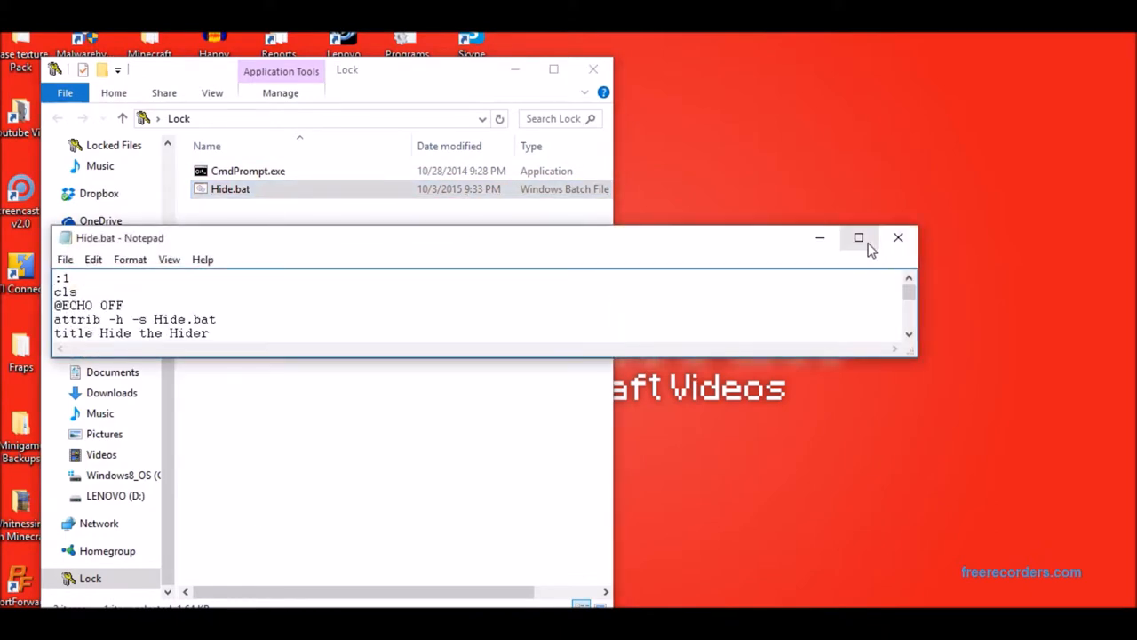
click(858, 237)
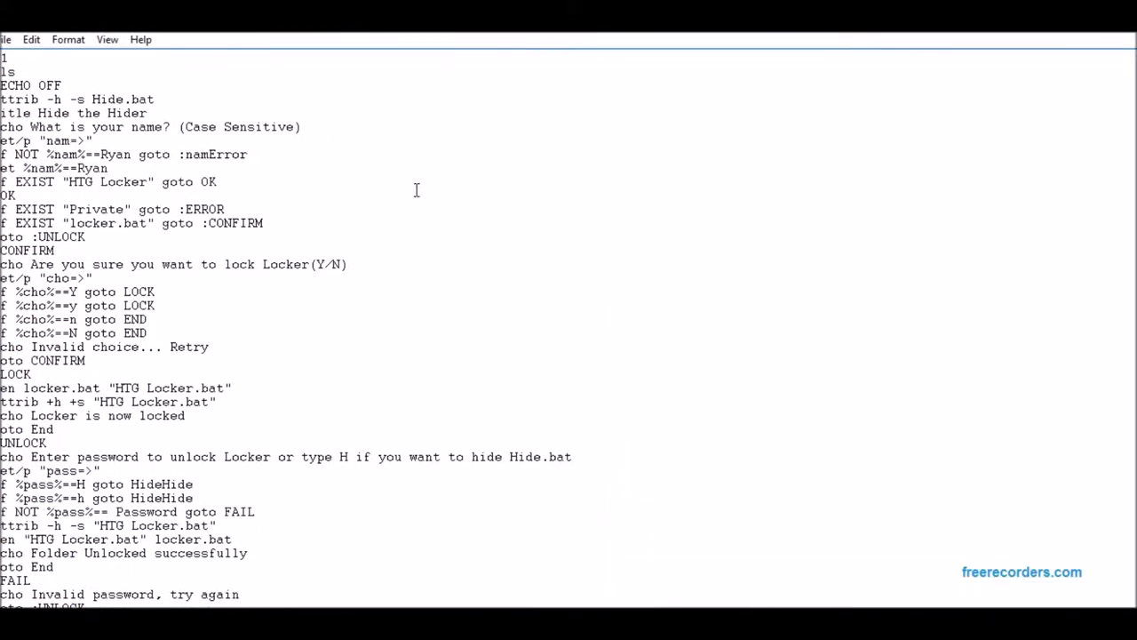
mouse_move(535, 82)
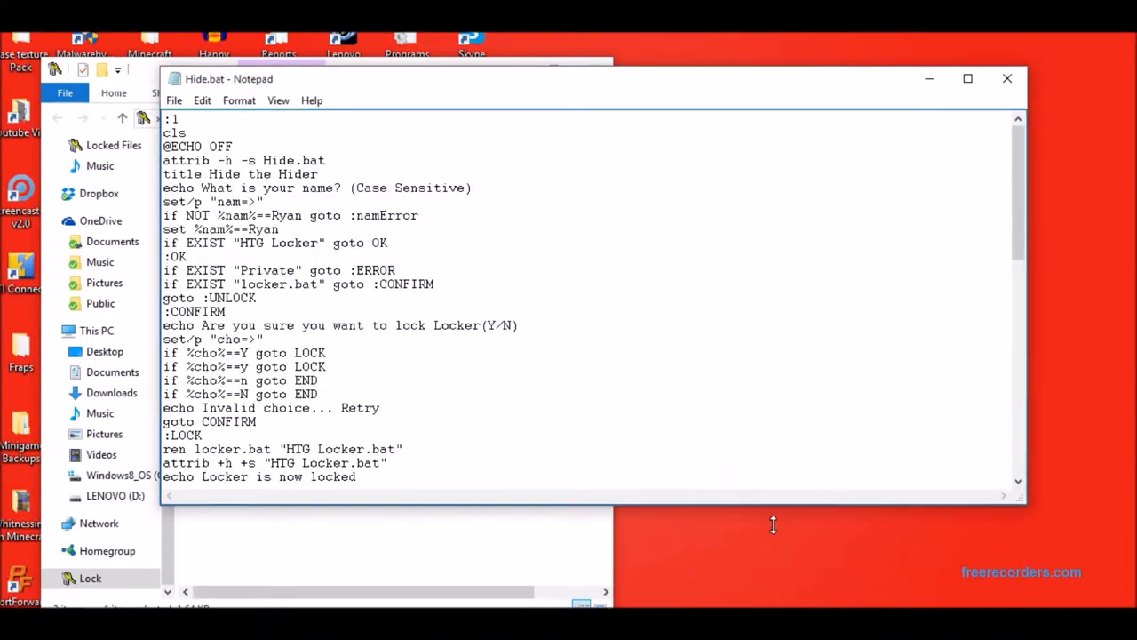
scroll(down, 3)
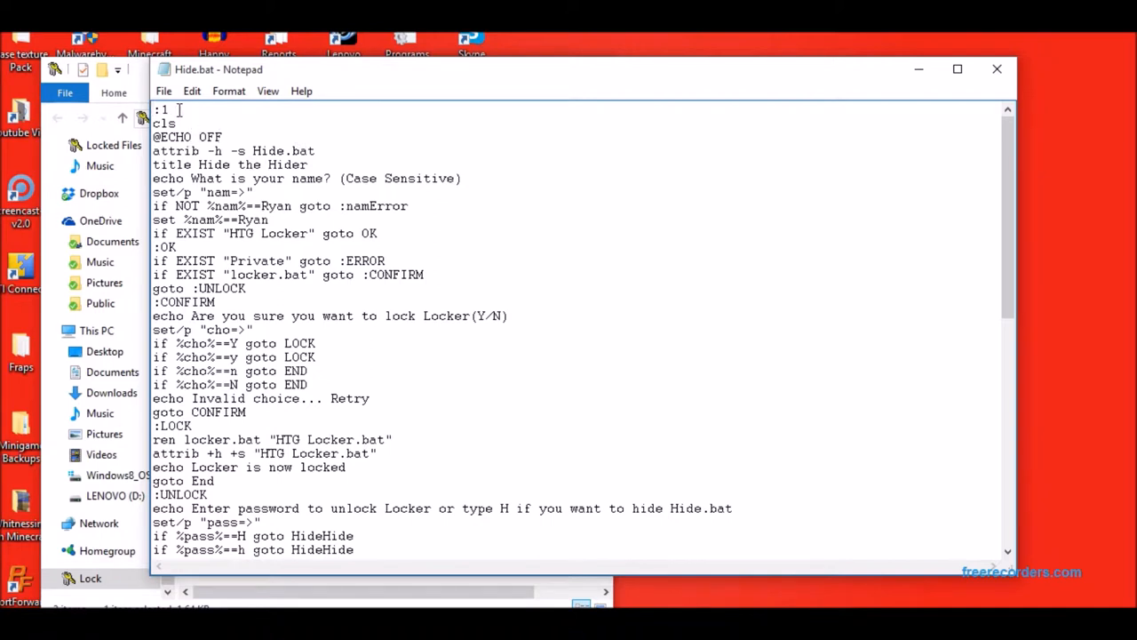
scroll(down, 3)
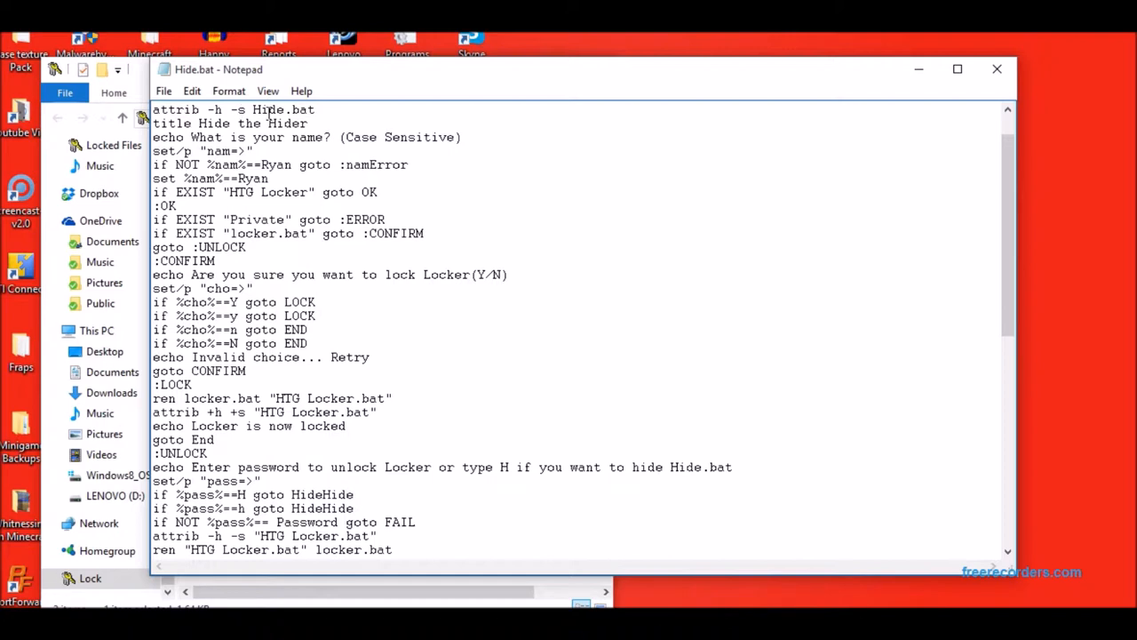
scroll(up, 3)
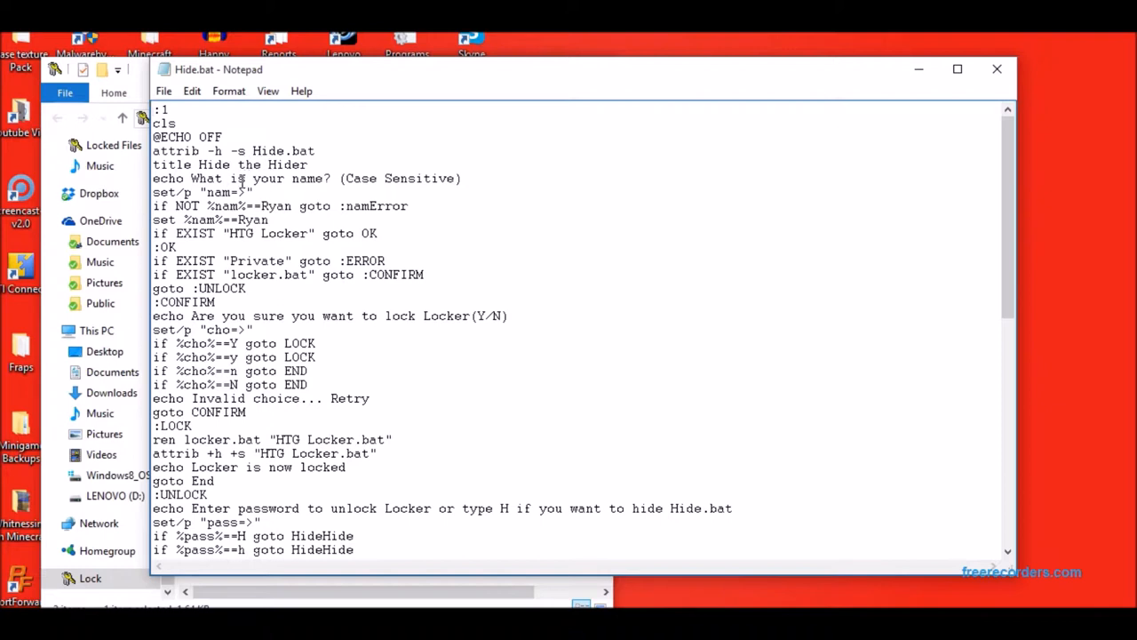
mouse_move(307, 198)
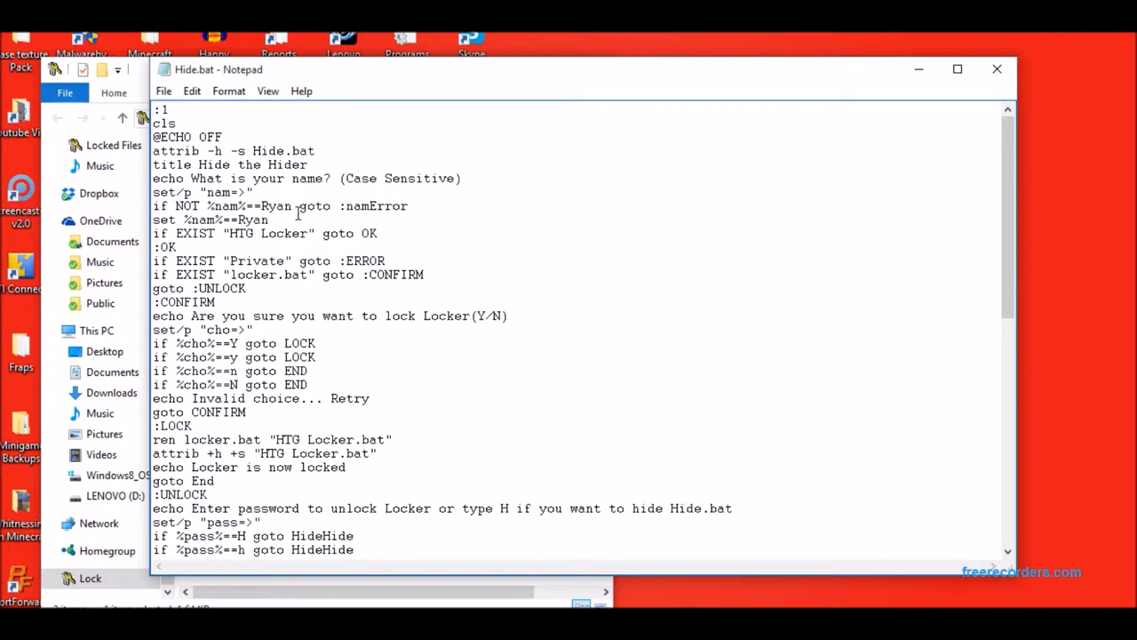
double_click(276, 205)
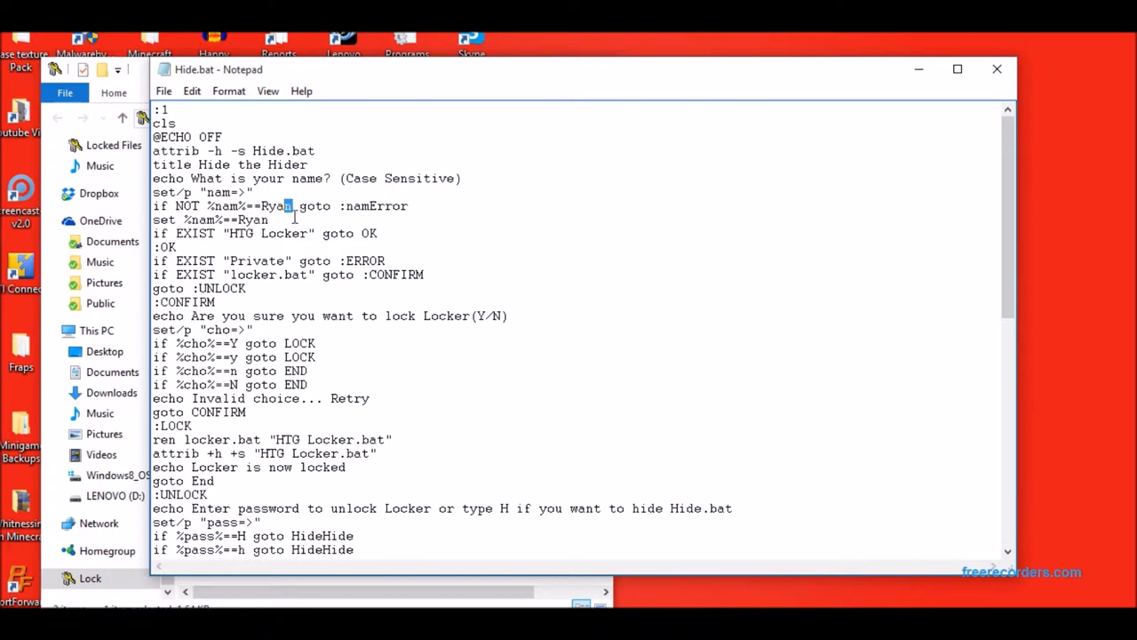
double_click(276, 205)
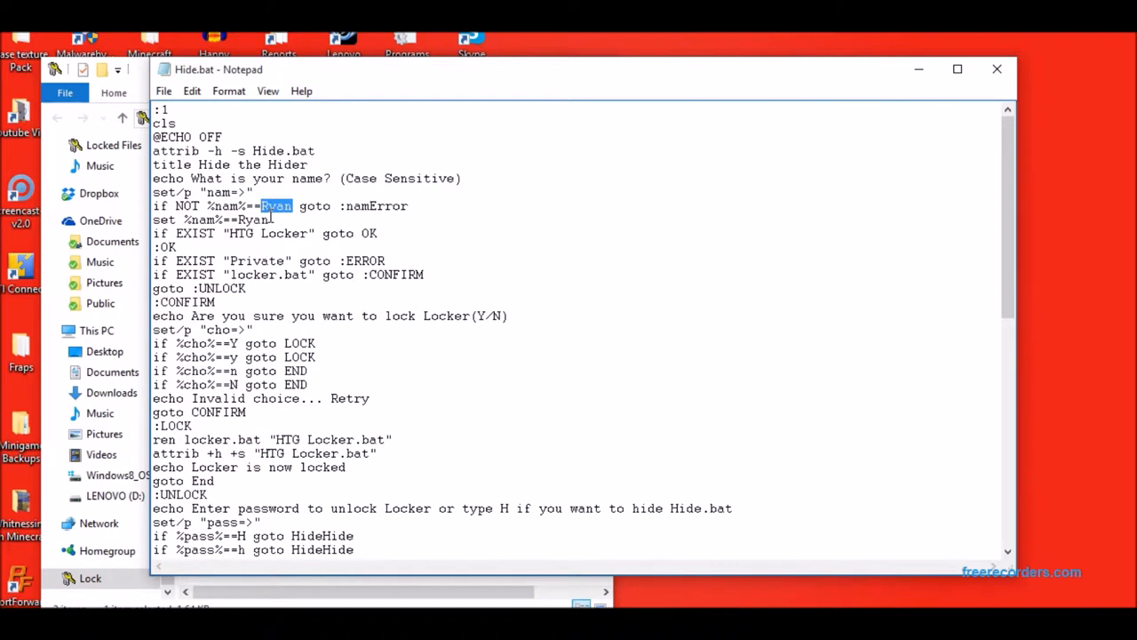
click(293, 205)
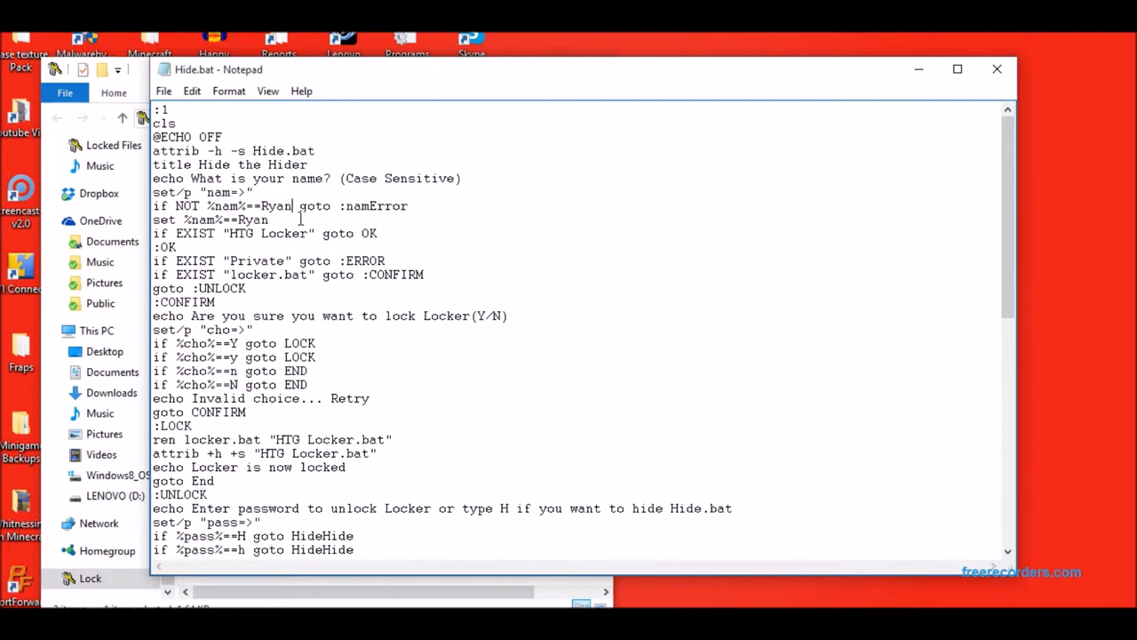
double_click(277, 205)
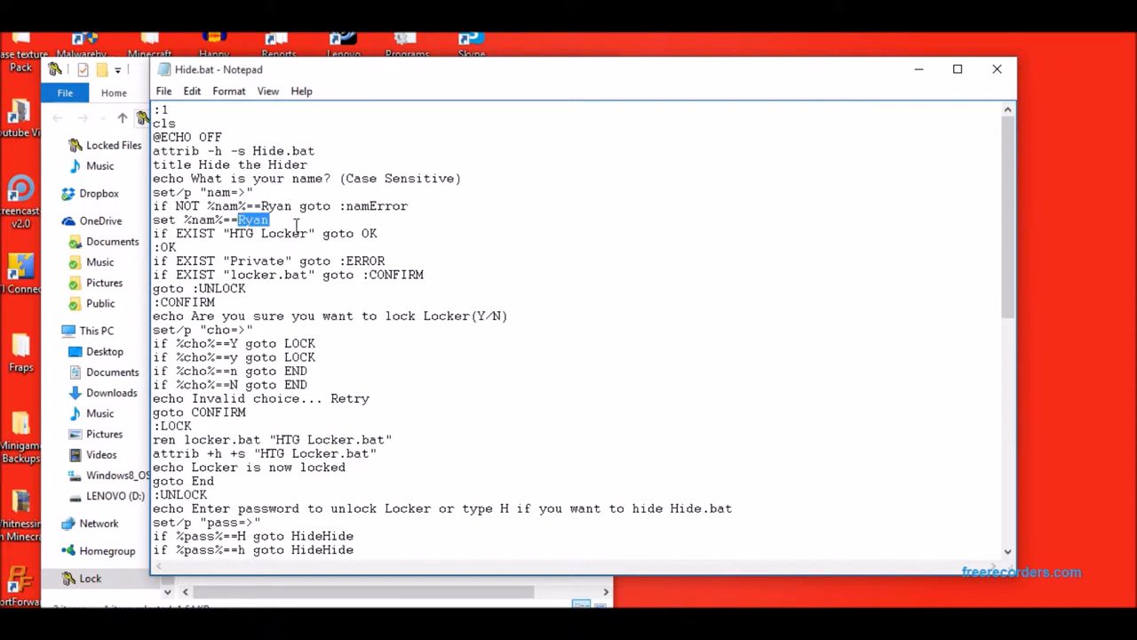
Step: Scroll to the unlock check, highlight its Password value, and review nearby code
scroll(down, 3)
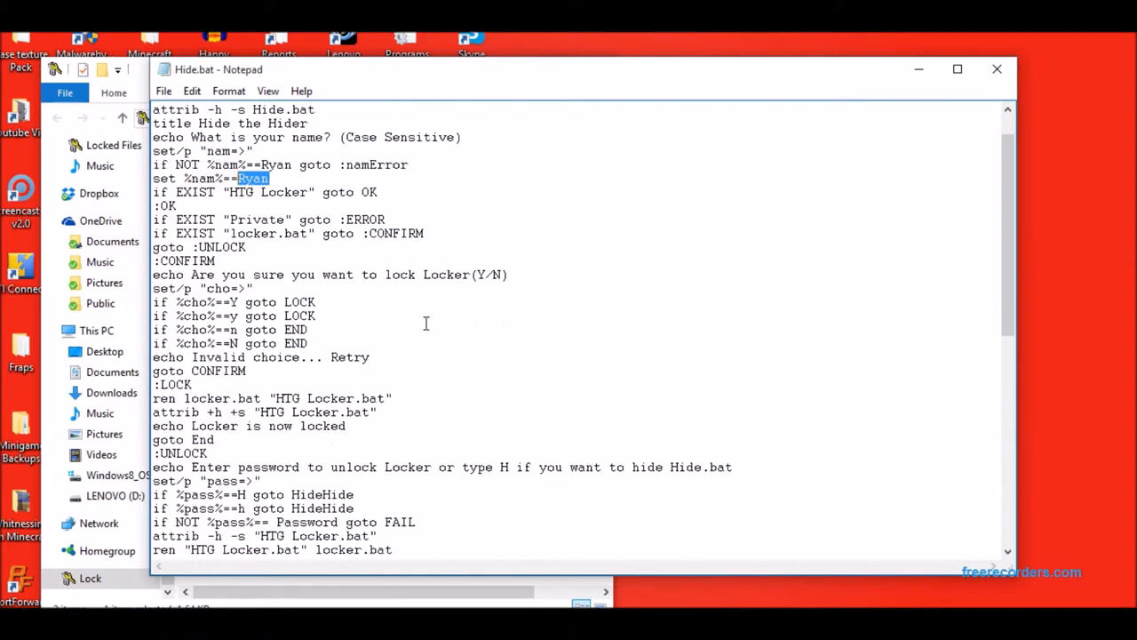
scroll(down, 3)
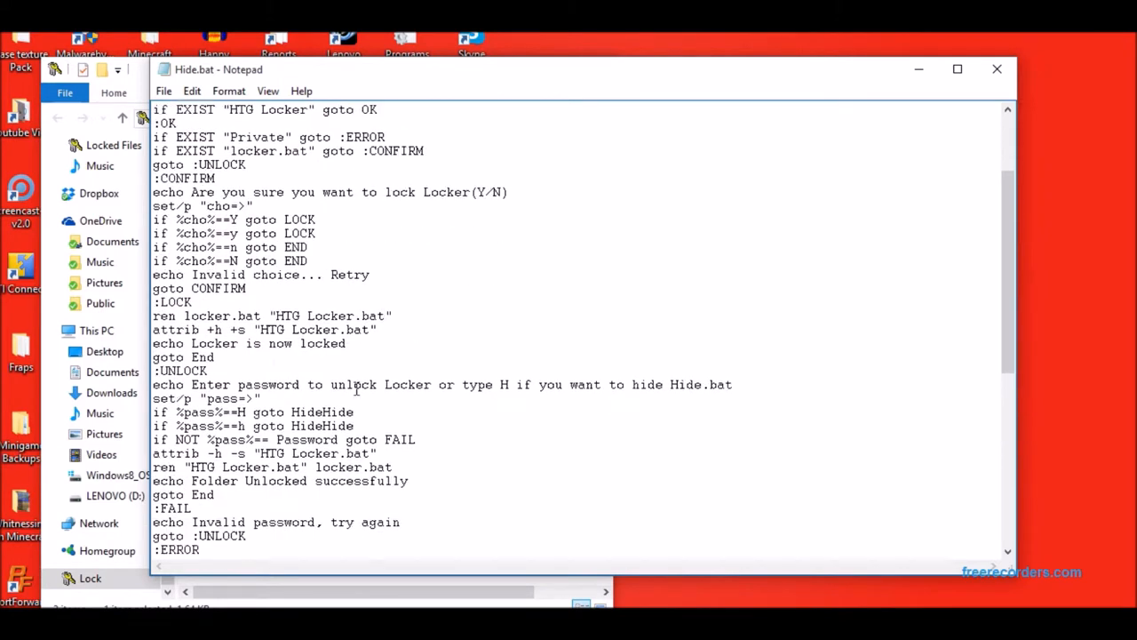
double_click(311, 439)
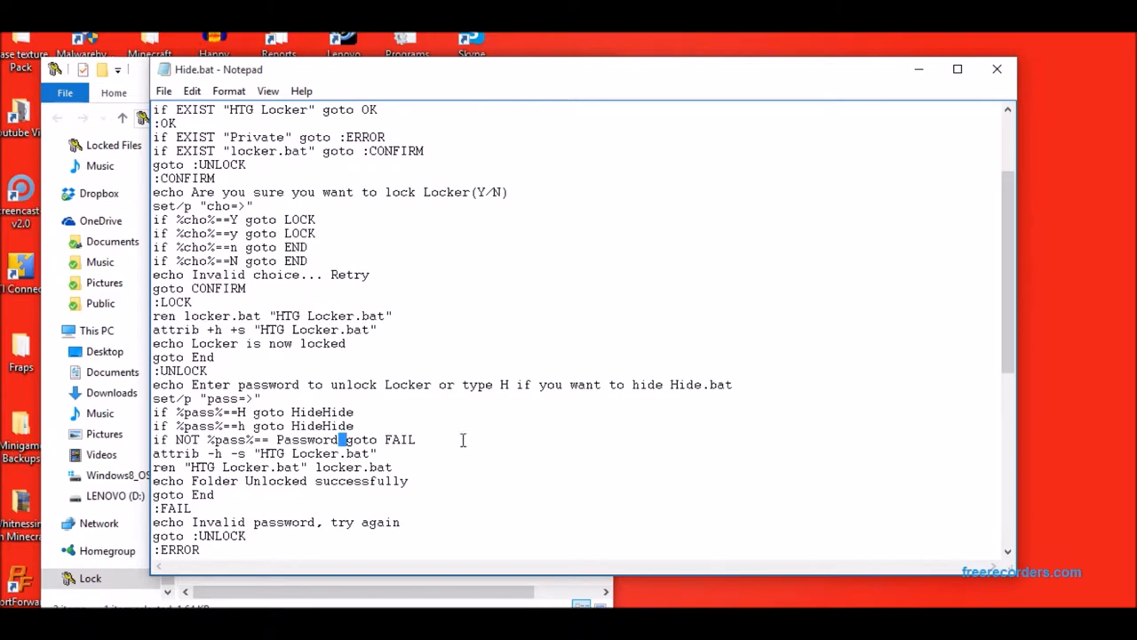
scroll(down, 3)
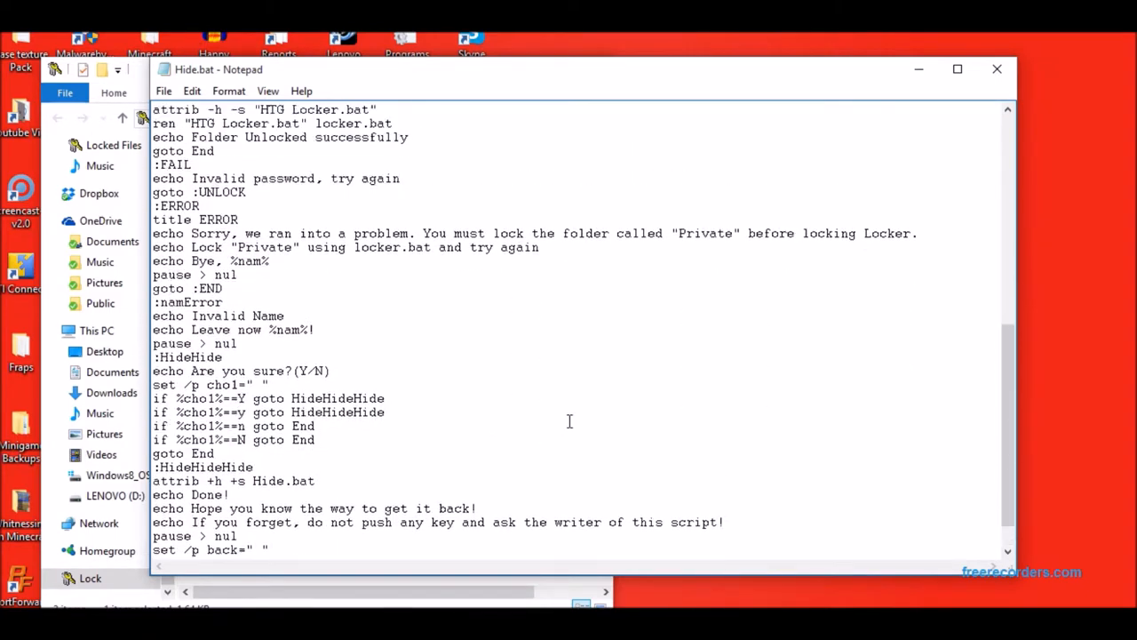
scroll(up, 3)
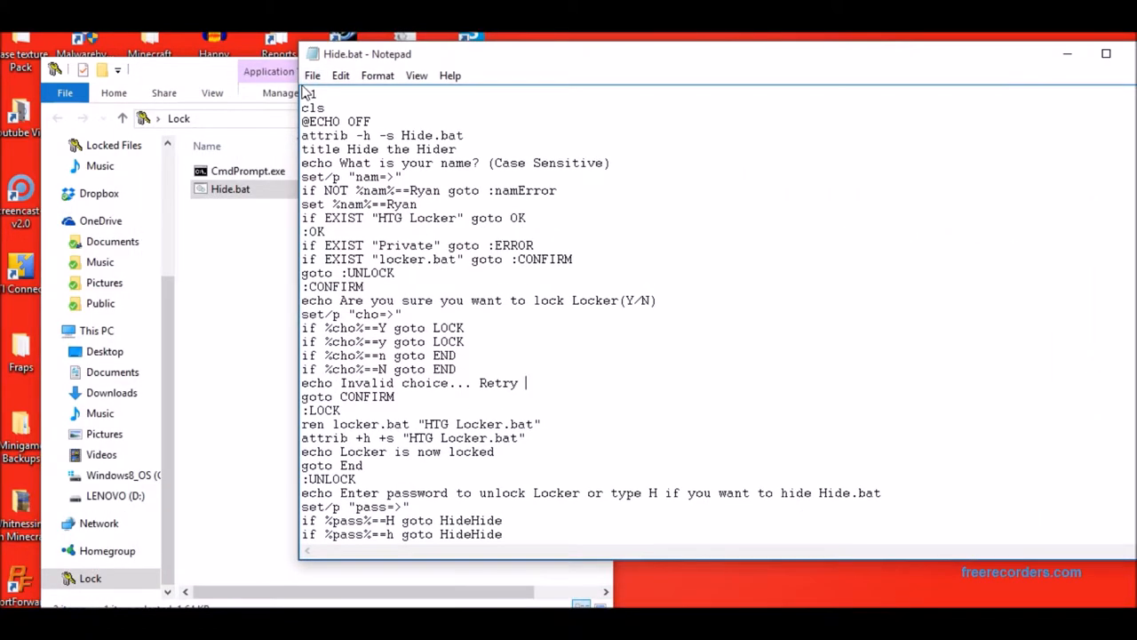
scroll(down, 3)
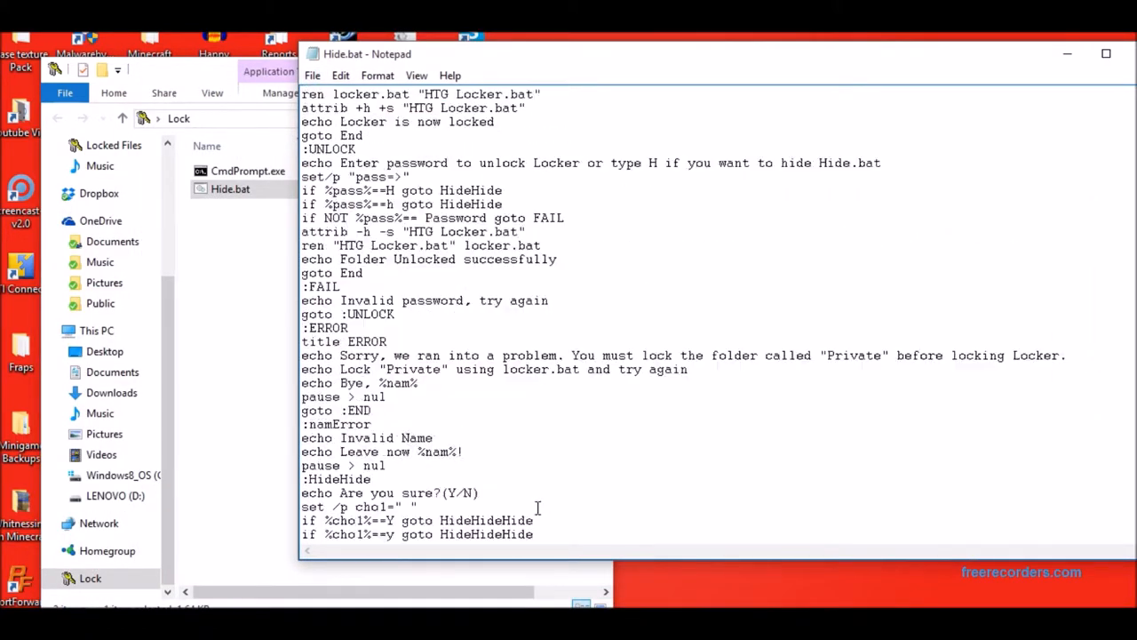
scroll(down, 3)
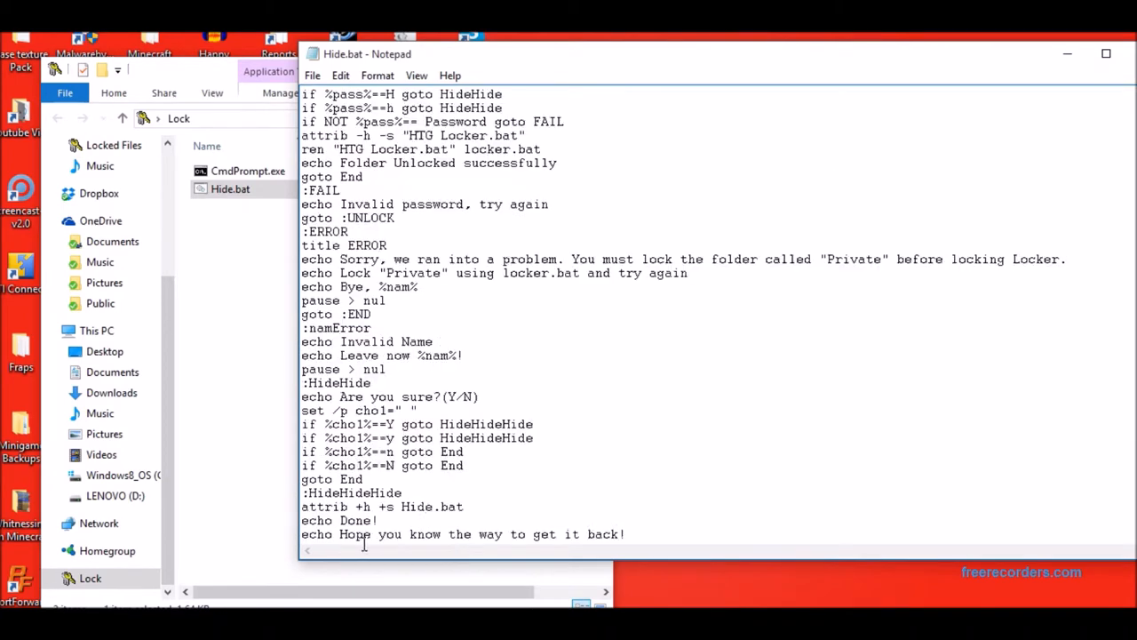
scroll(up, 3)
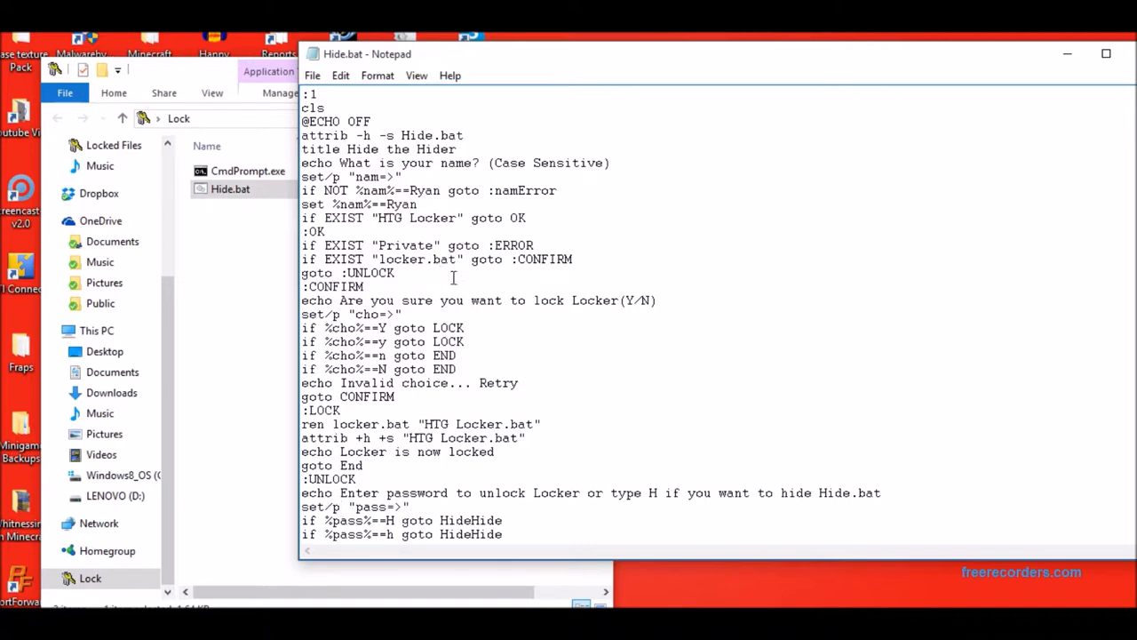
mouse_move(417, 270)
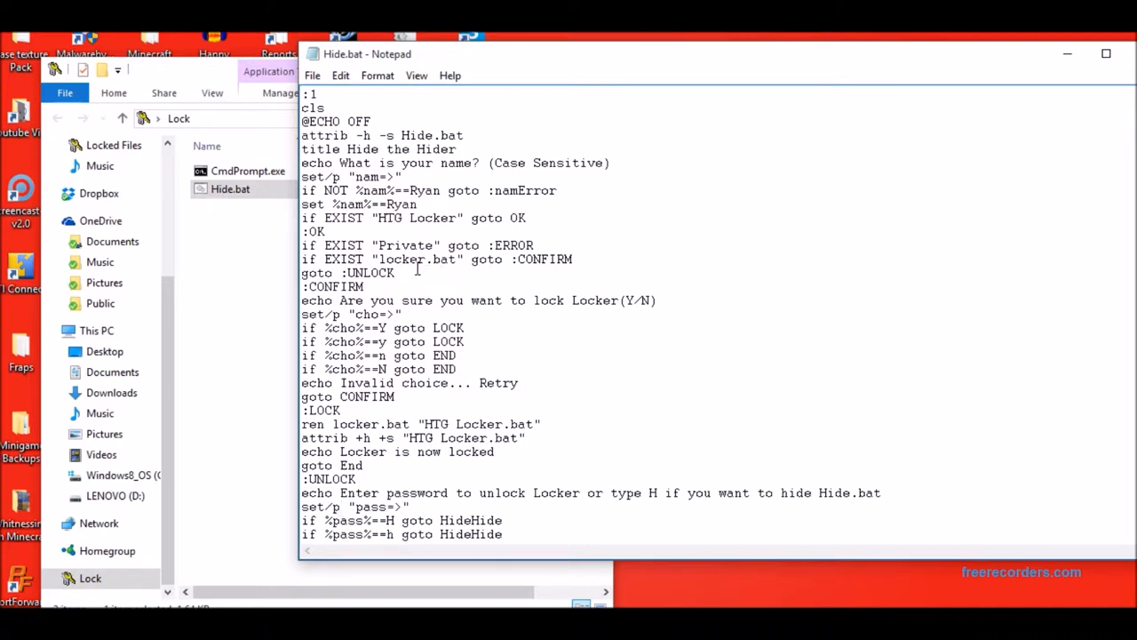
mouse_move(384, 207)
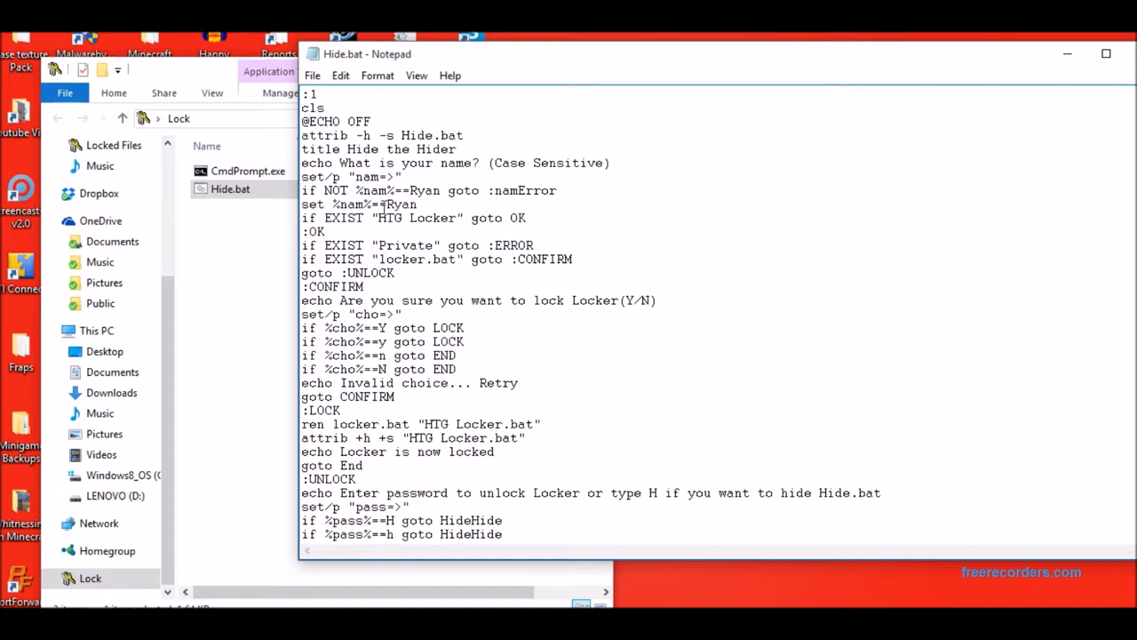
mouse_move(436, 151)
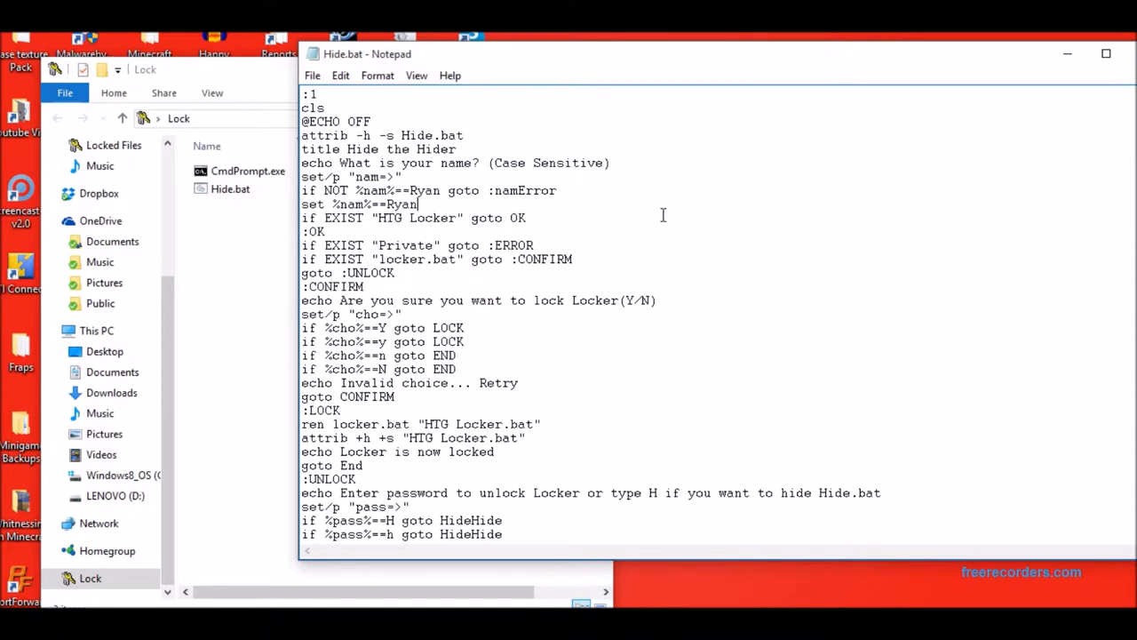
mouse_move(622, 235)
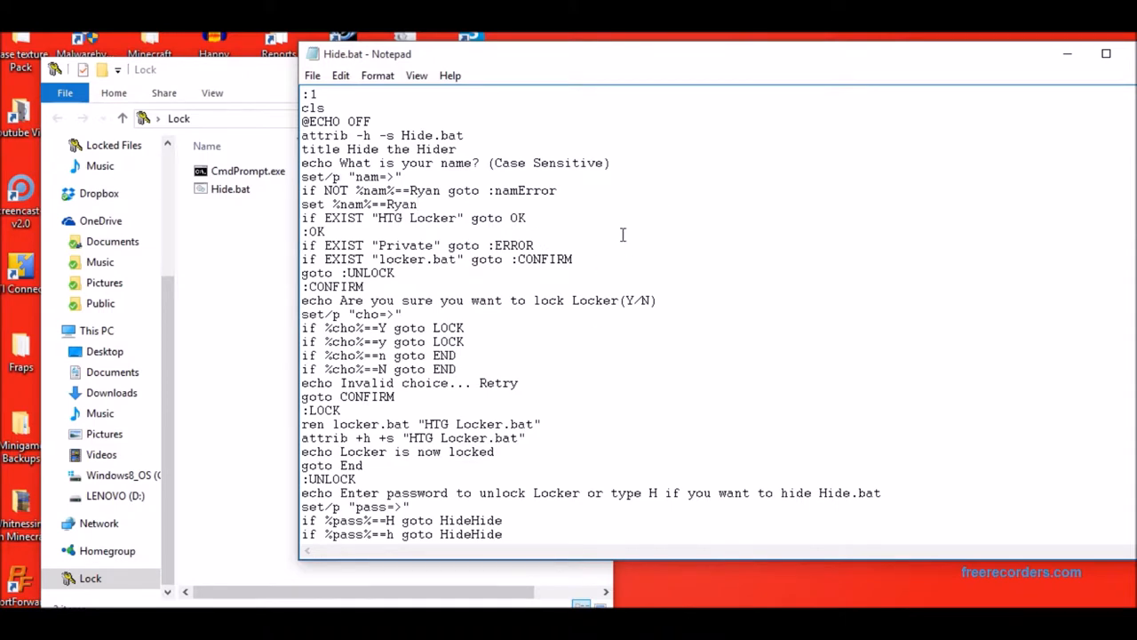
scroll(down, 3)
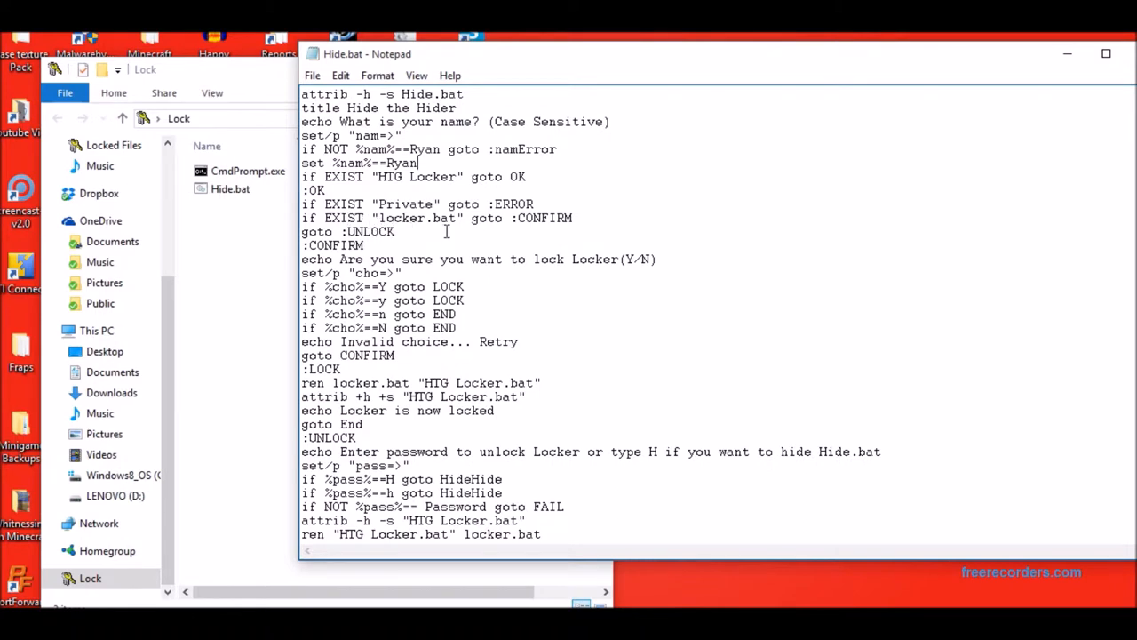
mouse_move(471, 231)
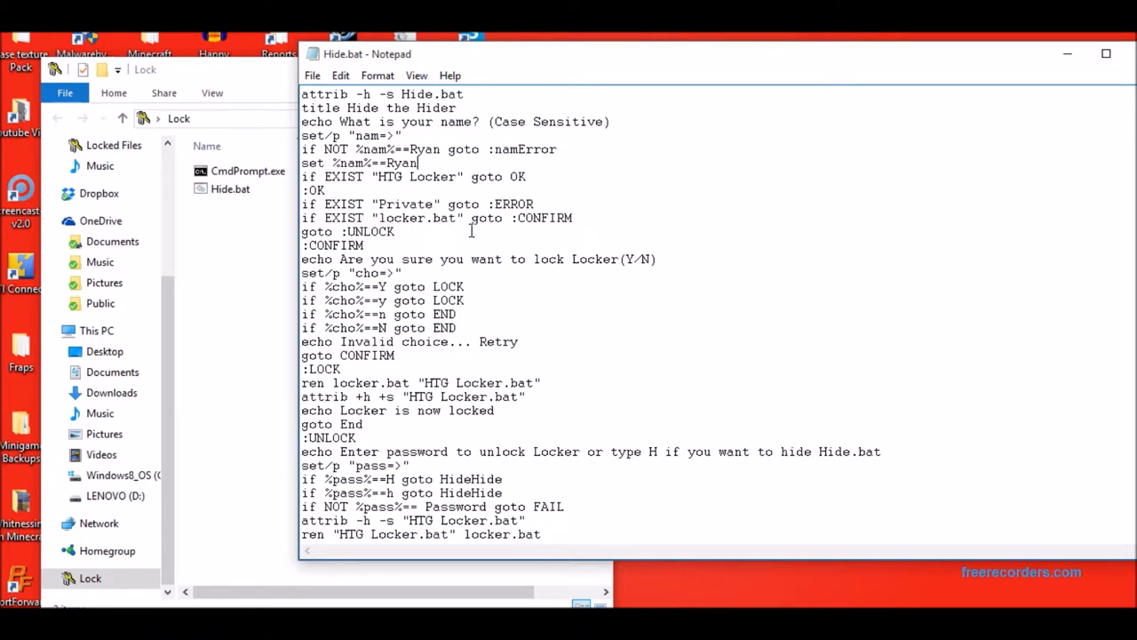
scroll(down, 3)
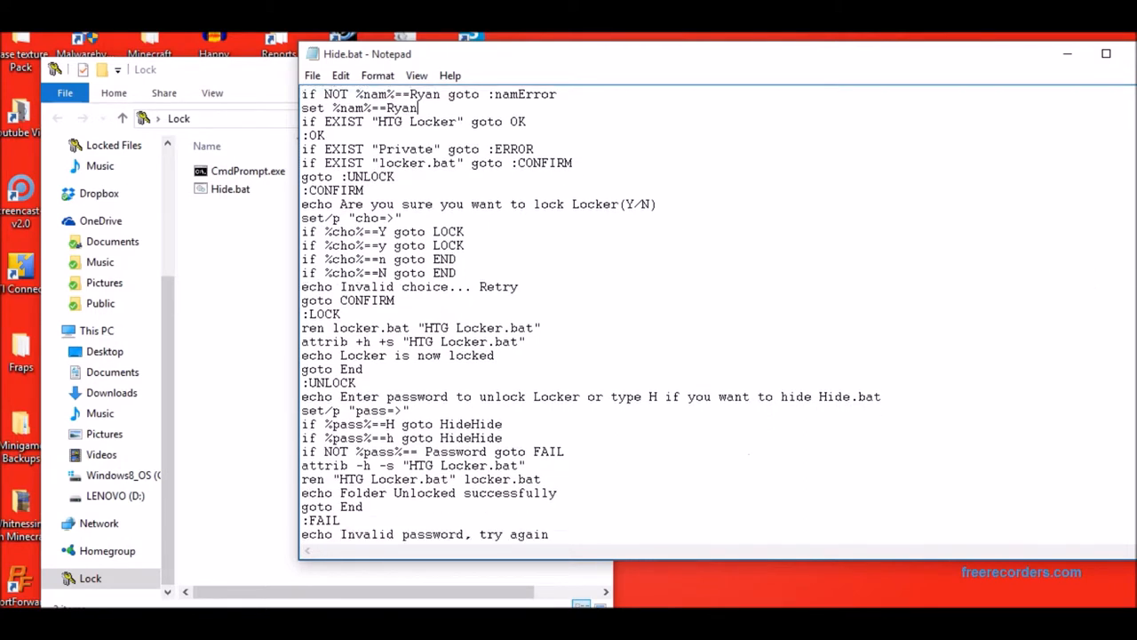
scroll(down, 3)
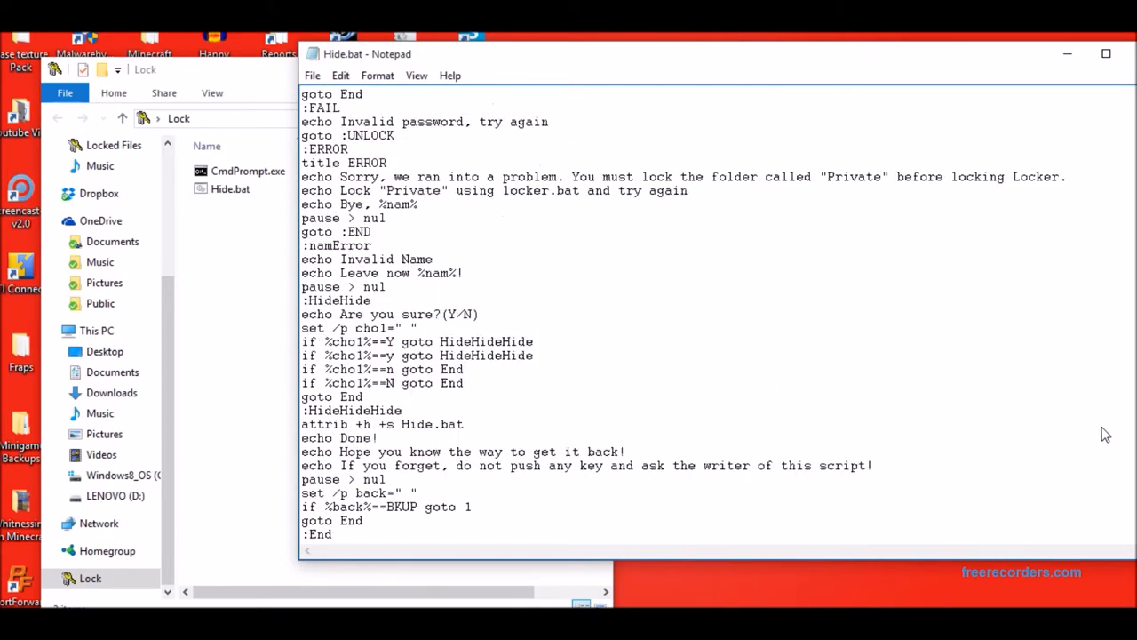
scroll(up, 3)
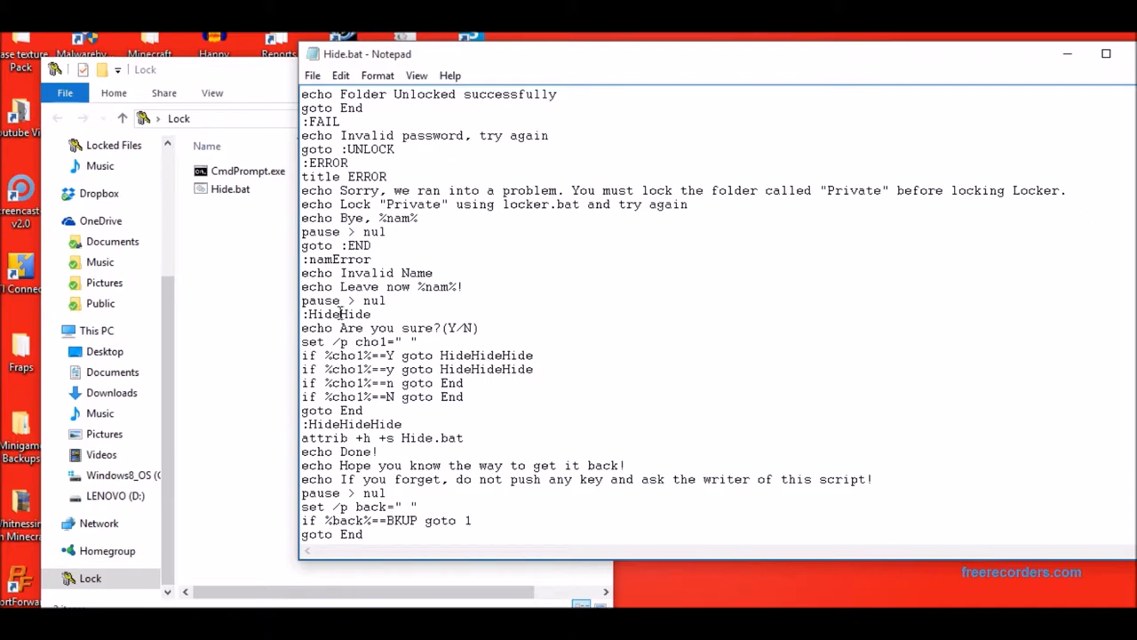
mouse_move(333, 167)
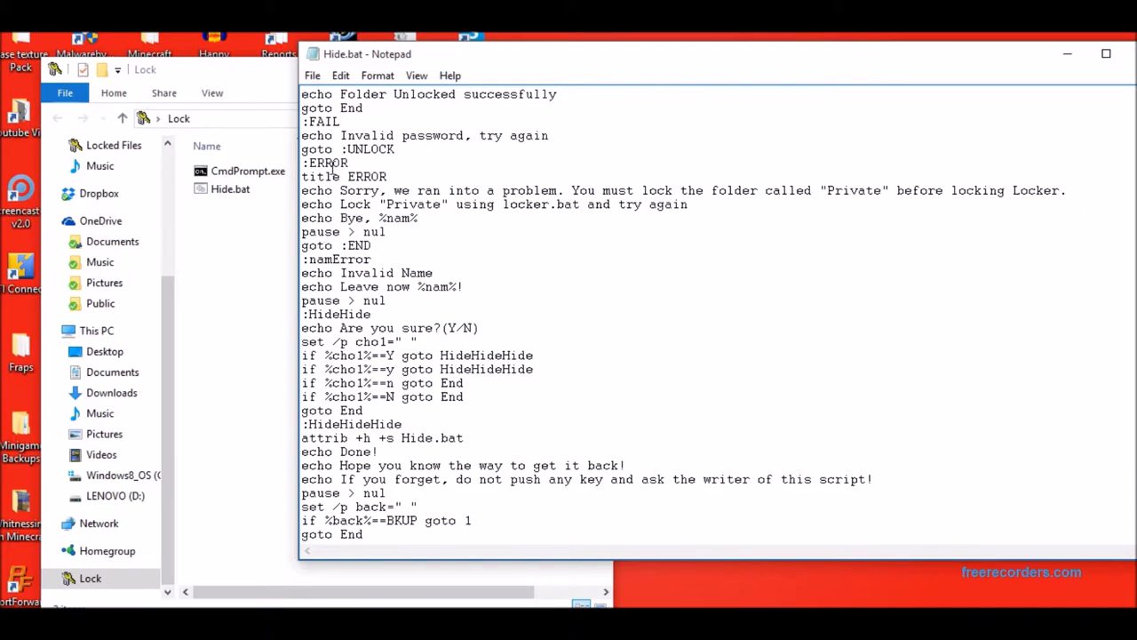
scroll(up, 3)
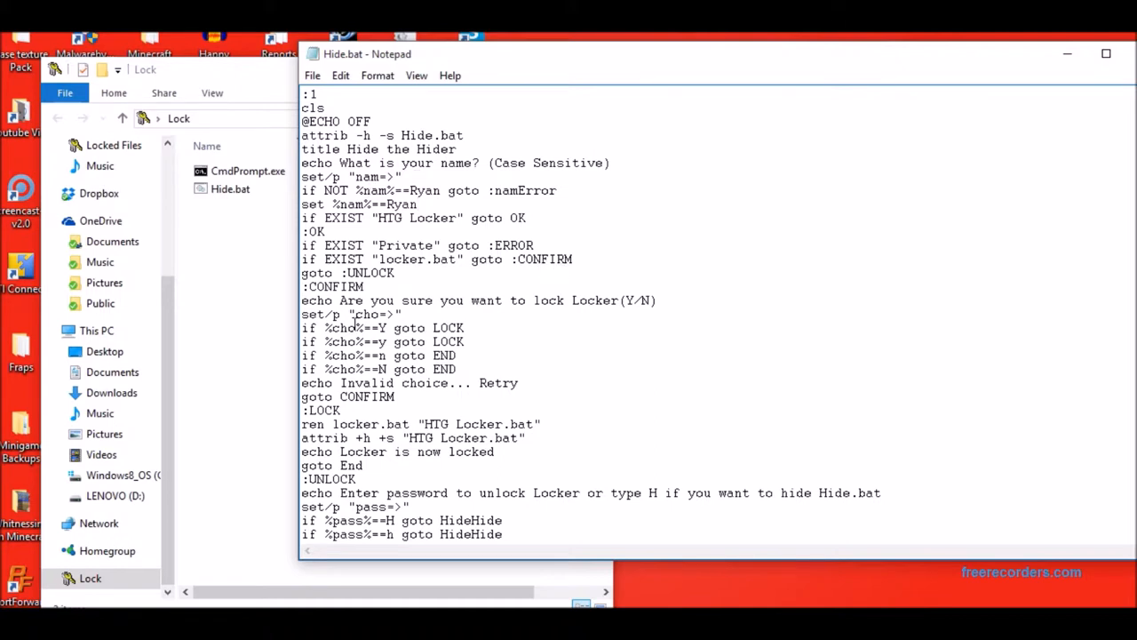
mouse_move(699, 333)
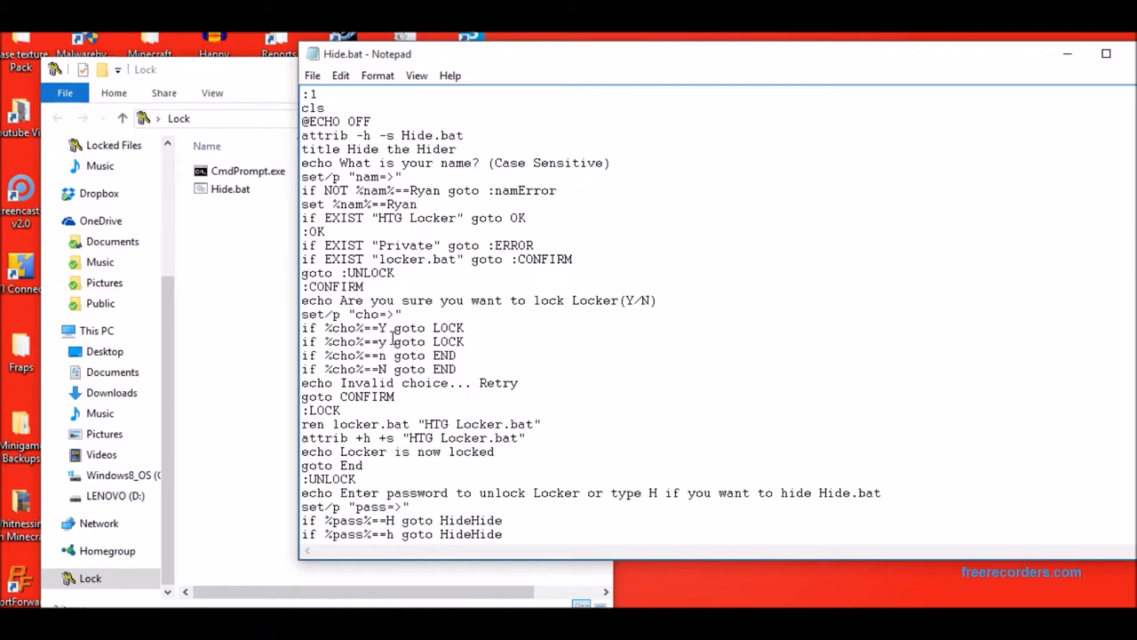
Step: Scroll further down to the HideHide section asking "Are you sure?"
scroll(down, 3)
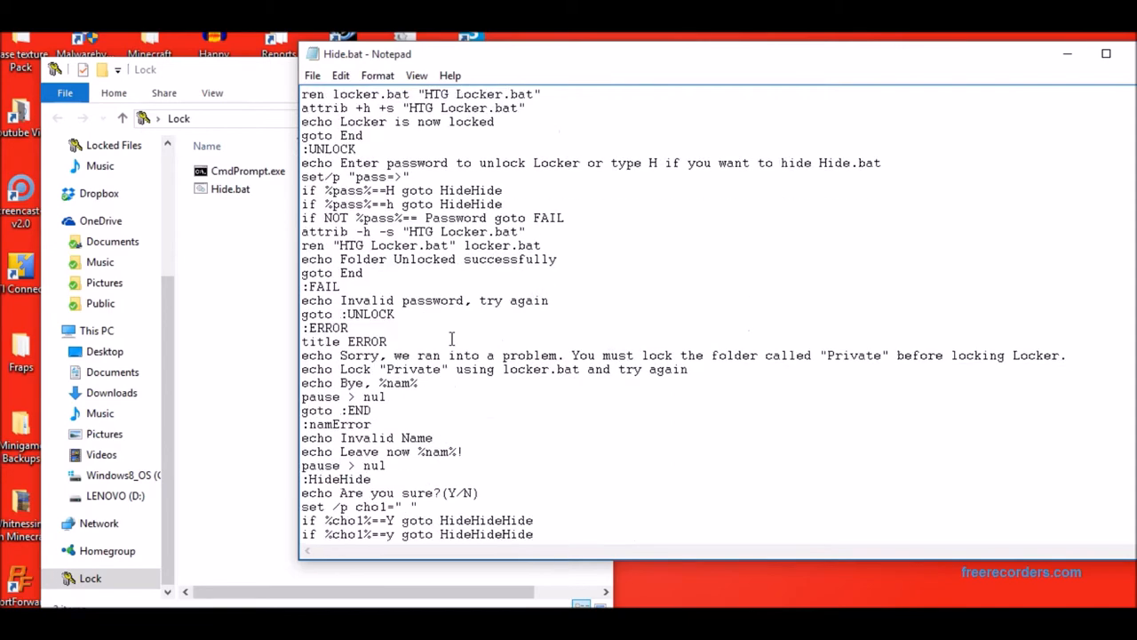
scroll(down, 3)
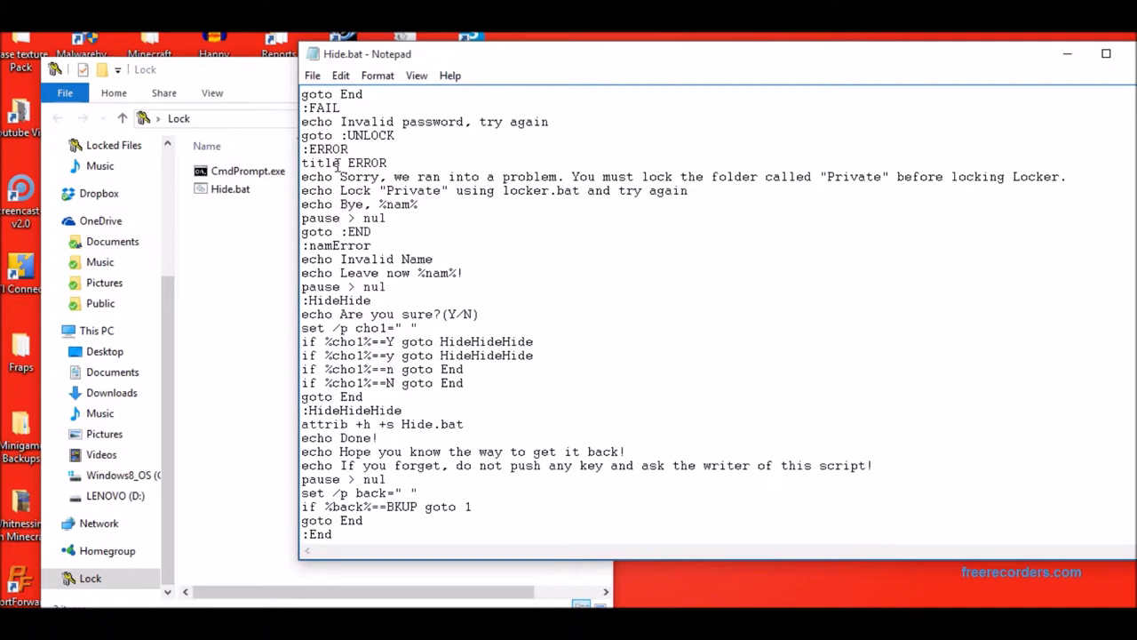
scroll(up, 3)
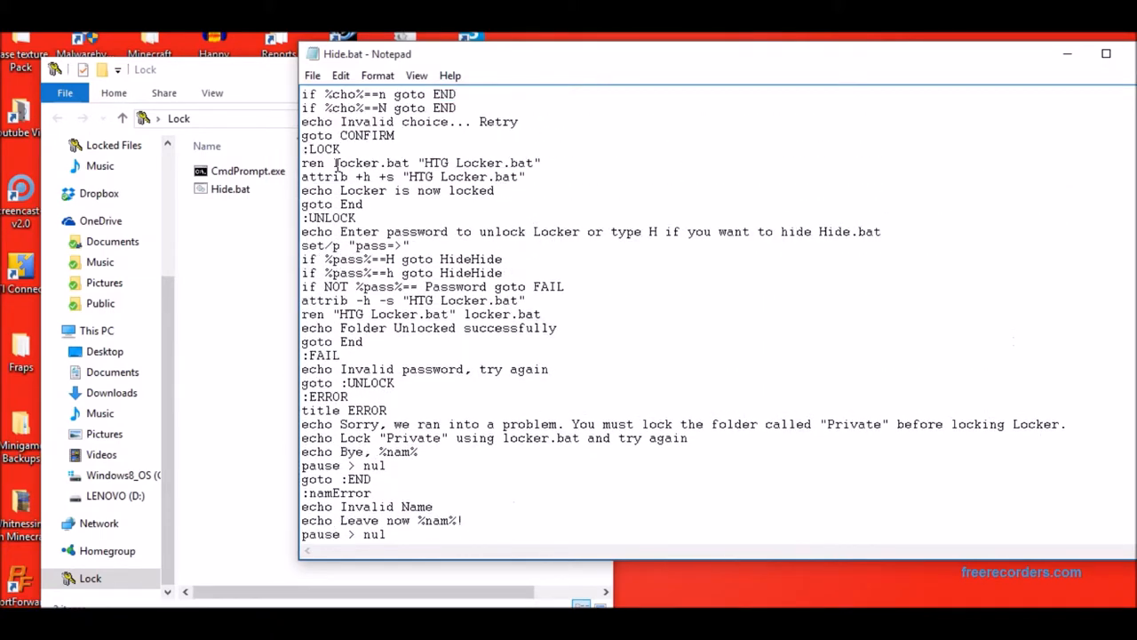
scroll(up, 3)
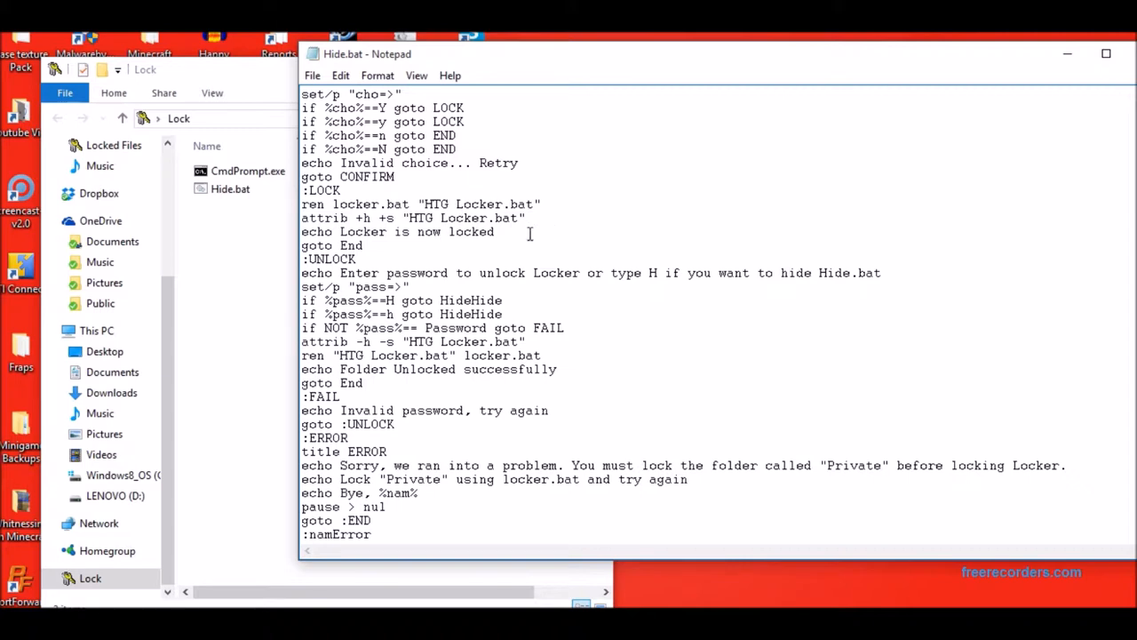
mouse_move(344, 232)
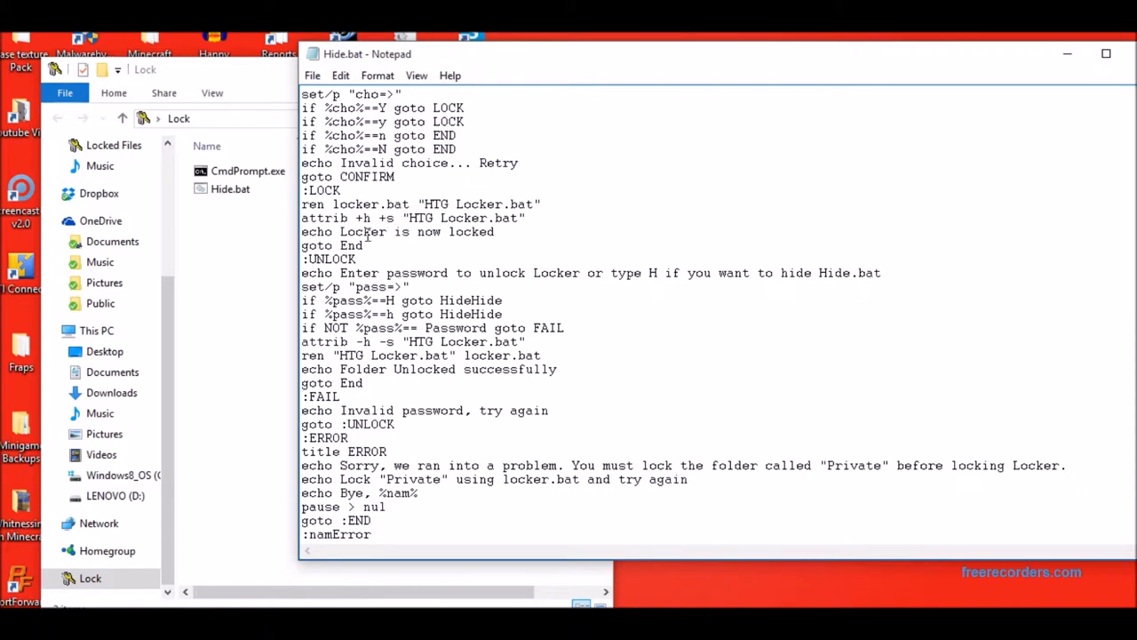
mouse_move(460, 239)
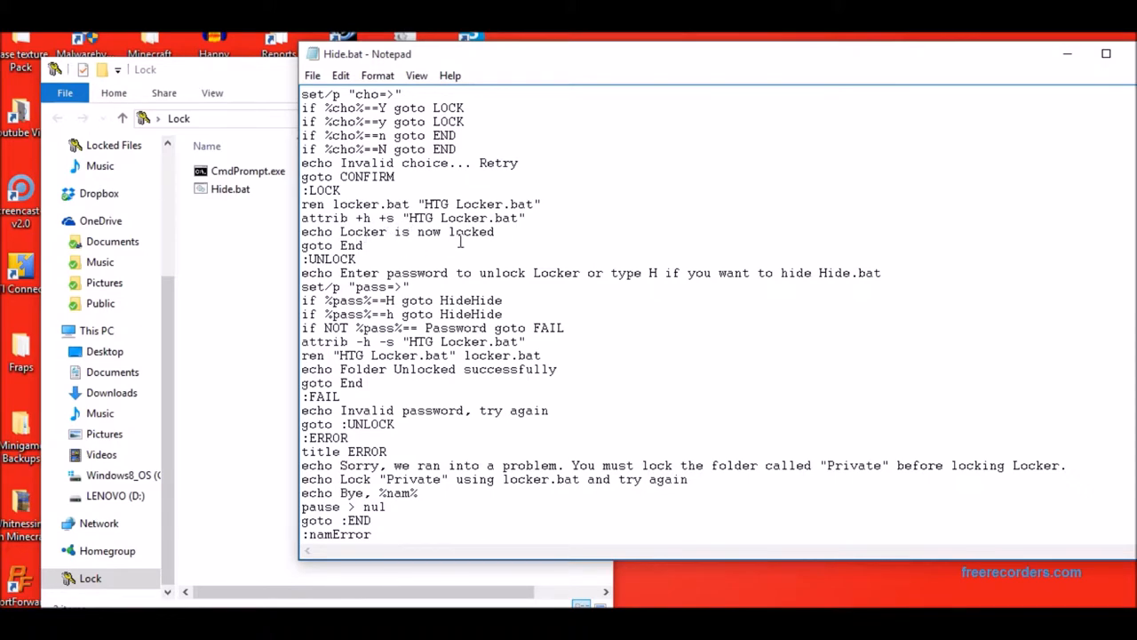
scroll(down, 3)
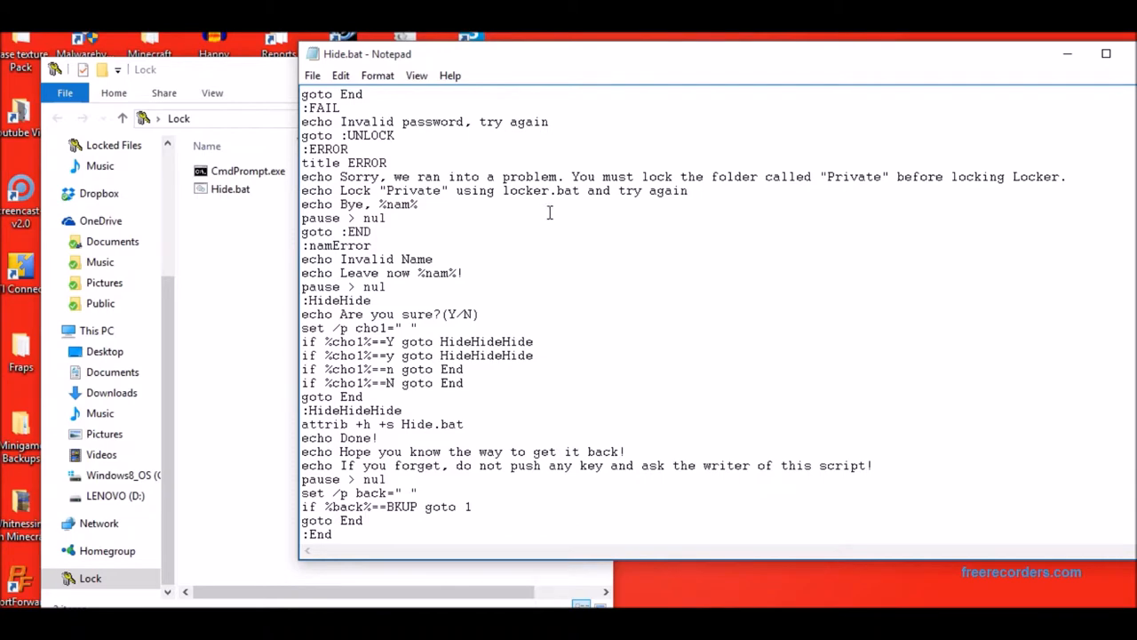
scroll(up, 3)
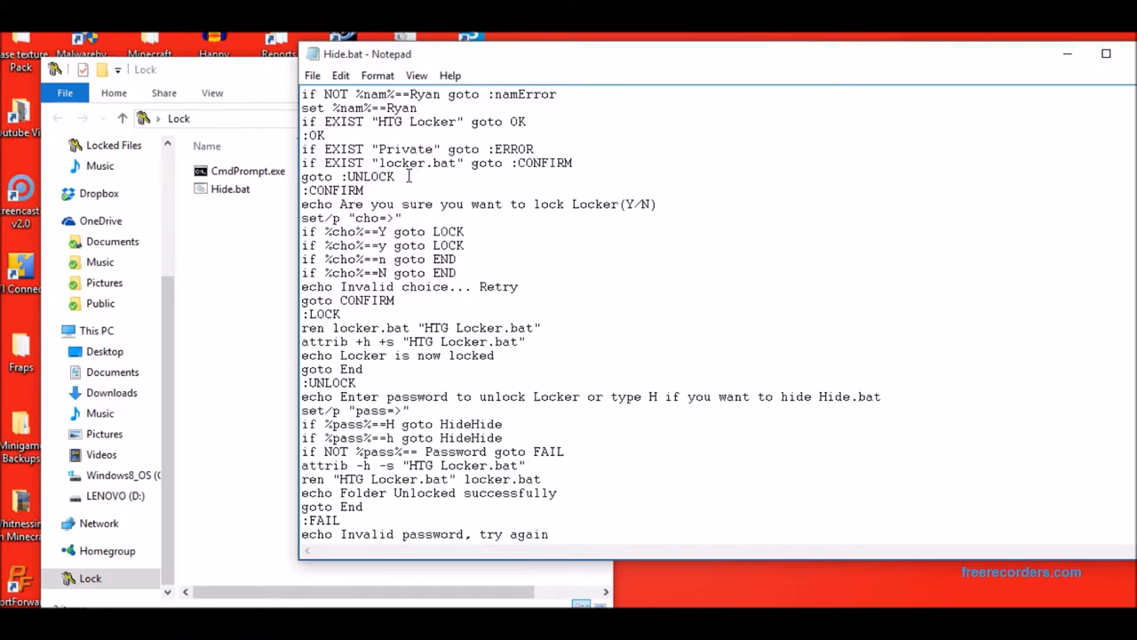
click(418, 108)
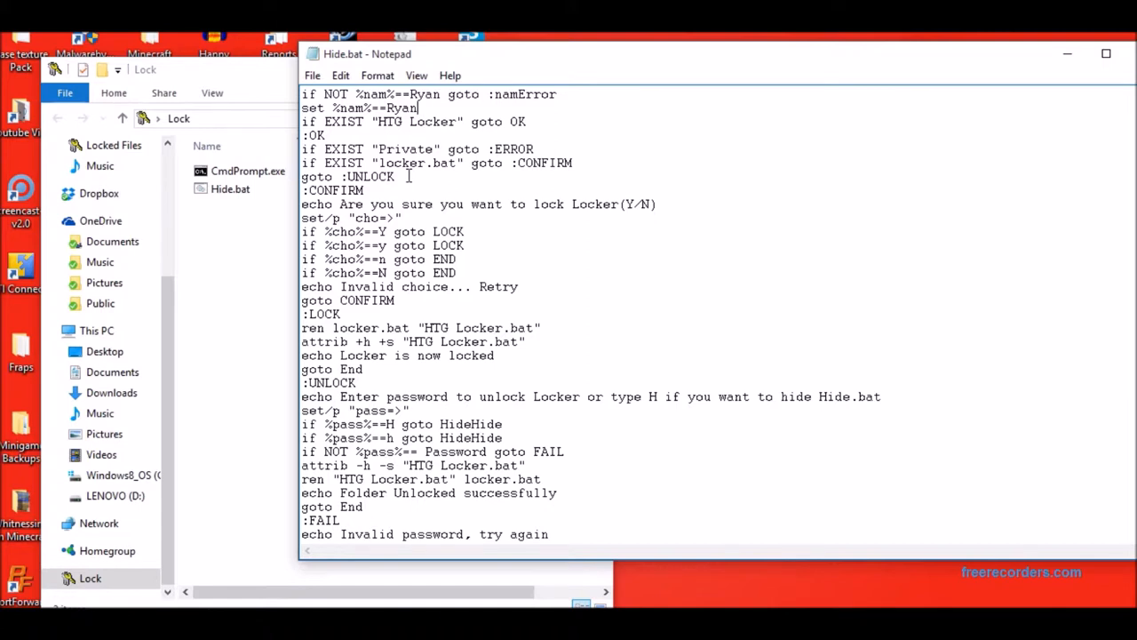
mouse_move(451, 169)
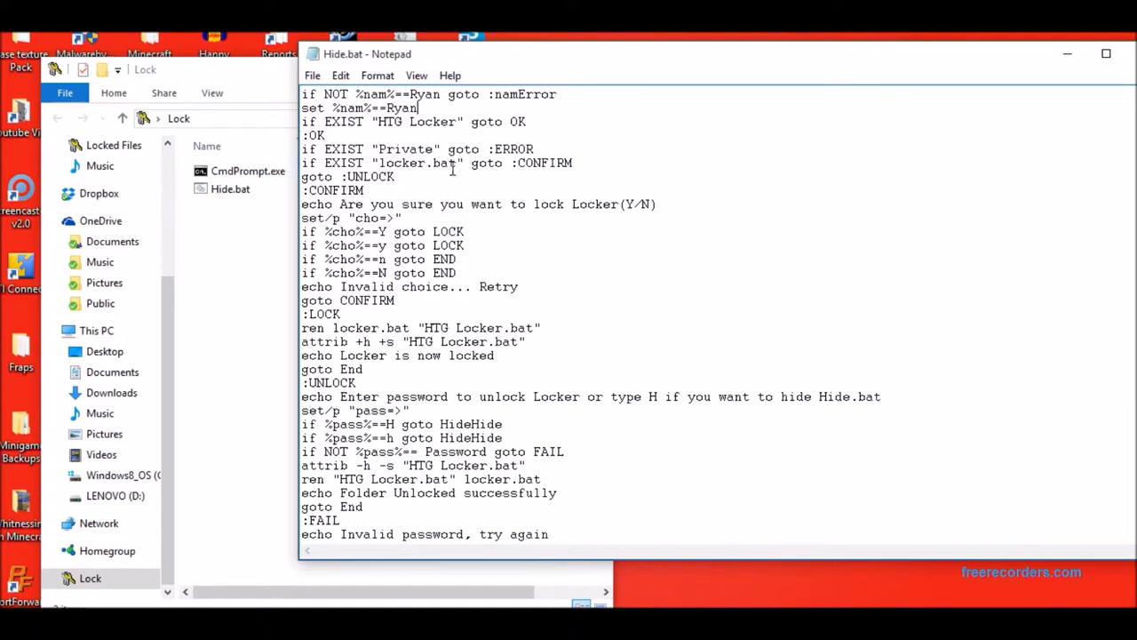
mouse_move(371, 144)
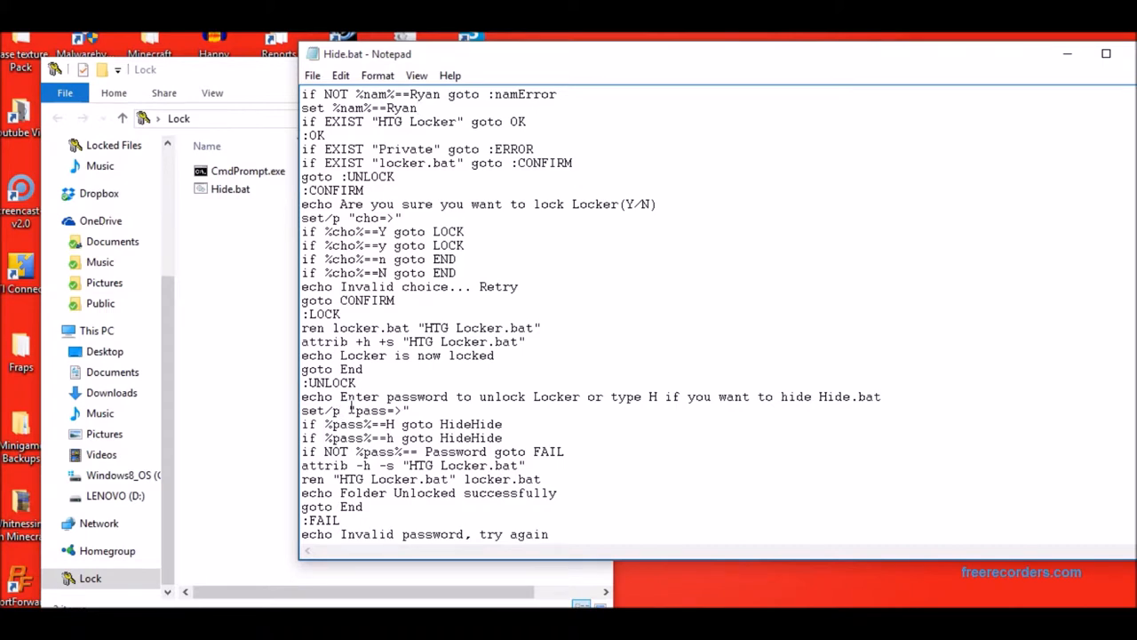
mouse_move(569, 406)
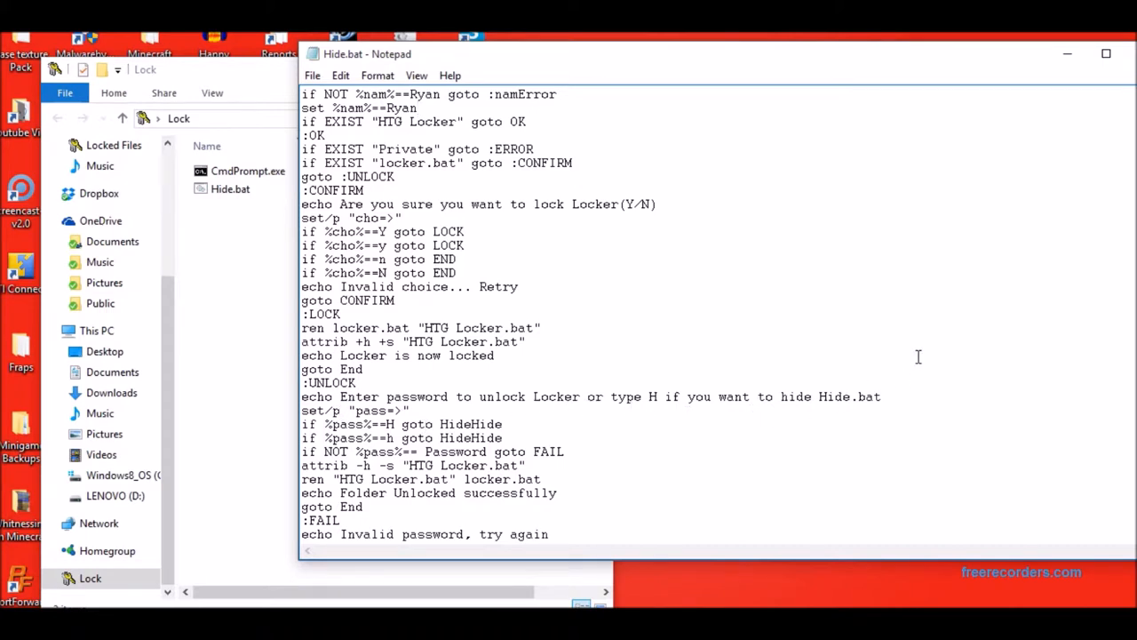
mouse_move(382, 123)
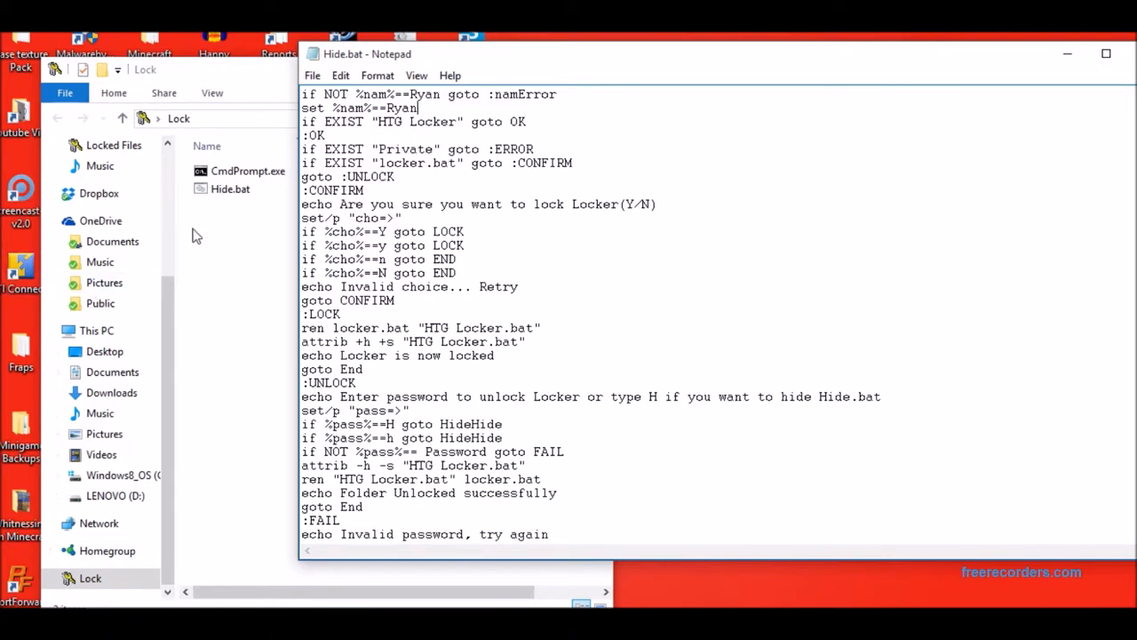
scroll(down, 3)
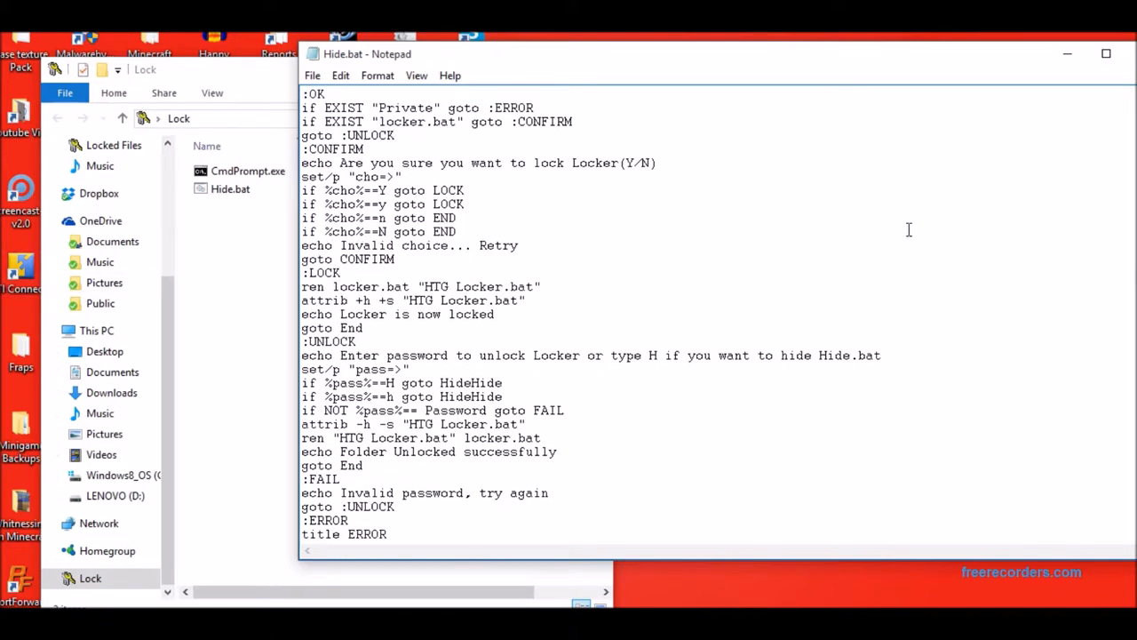
mouse_move(691, 229)
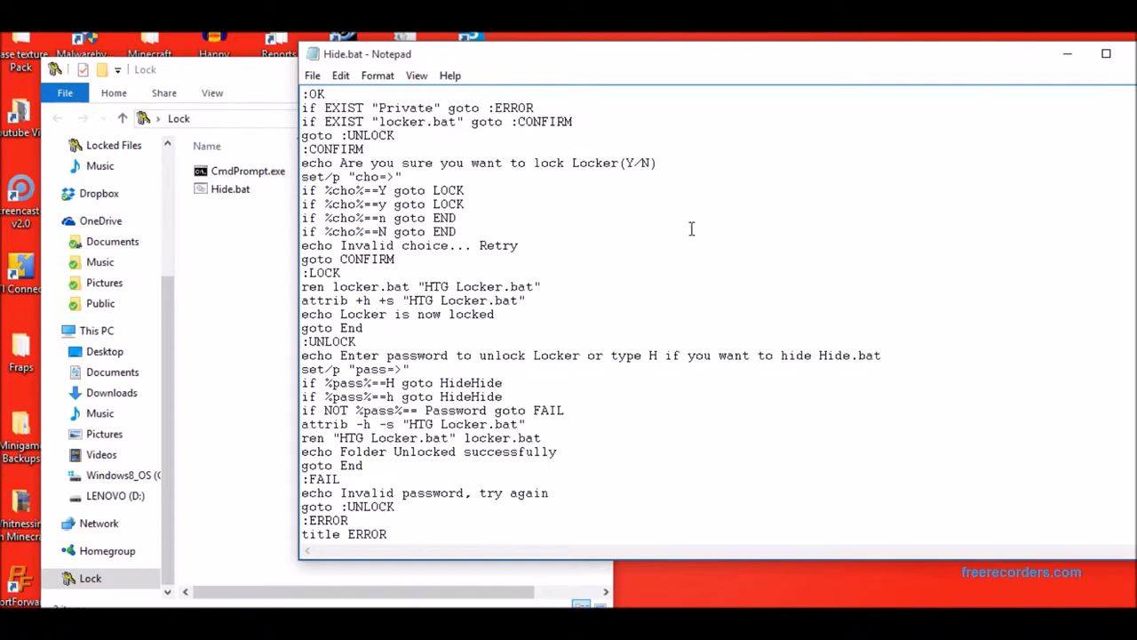
scroll(down, 3)
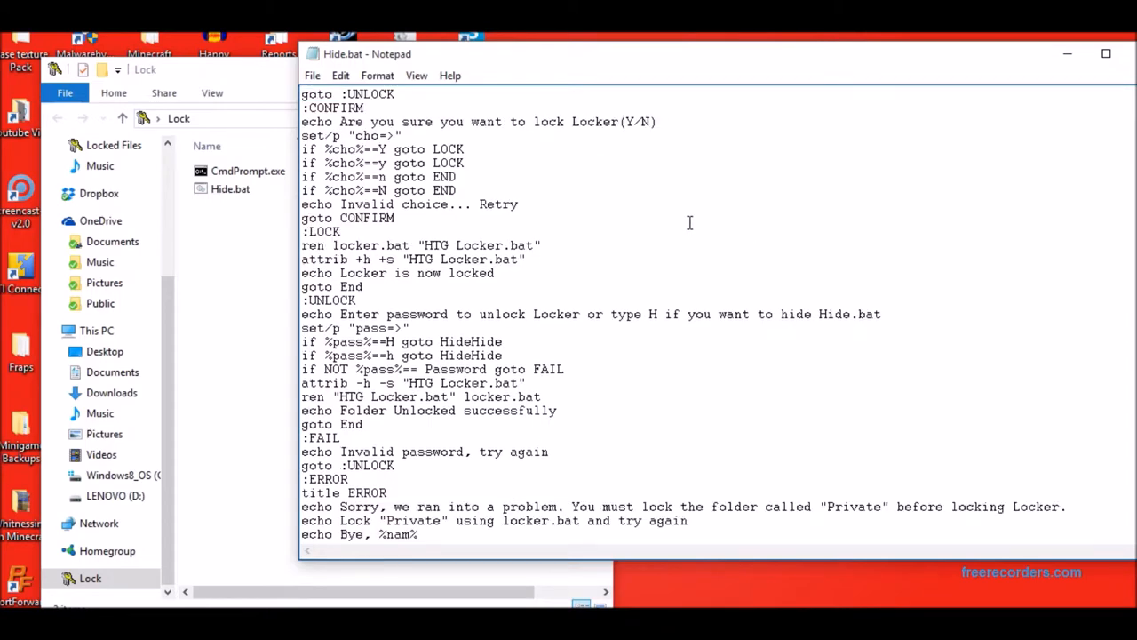
scroll(down, 3)
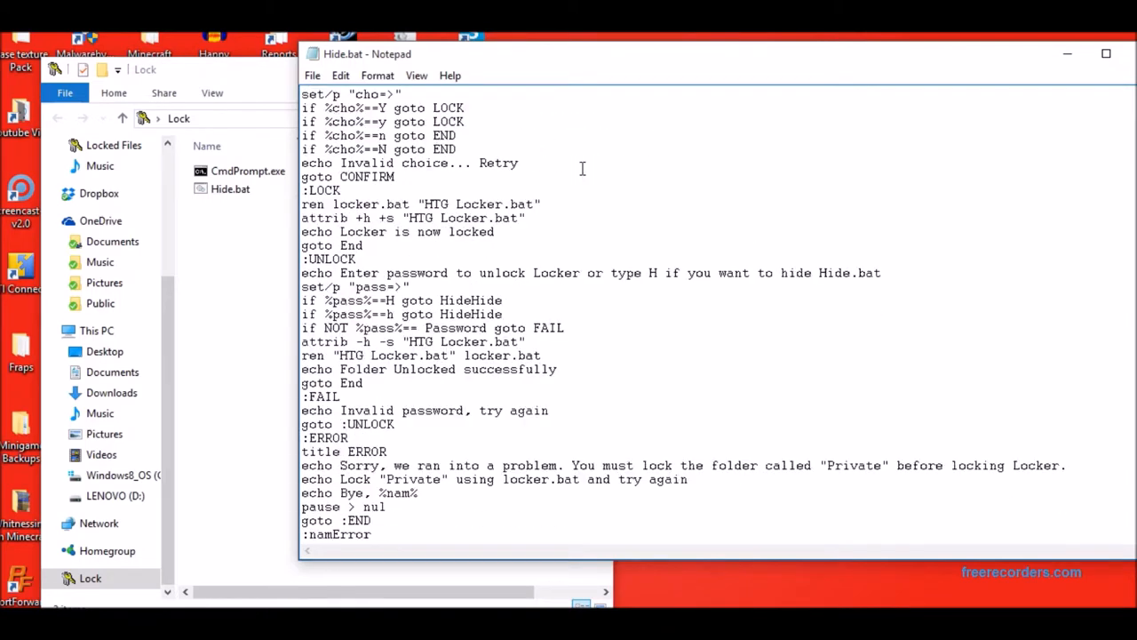
scroll(down, 3)
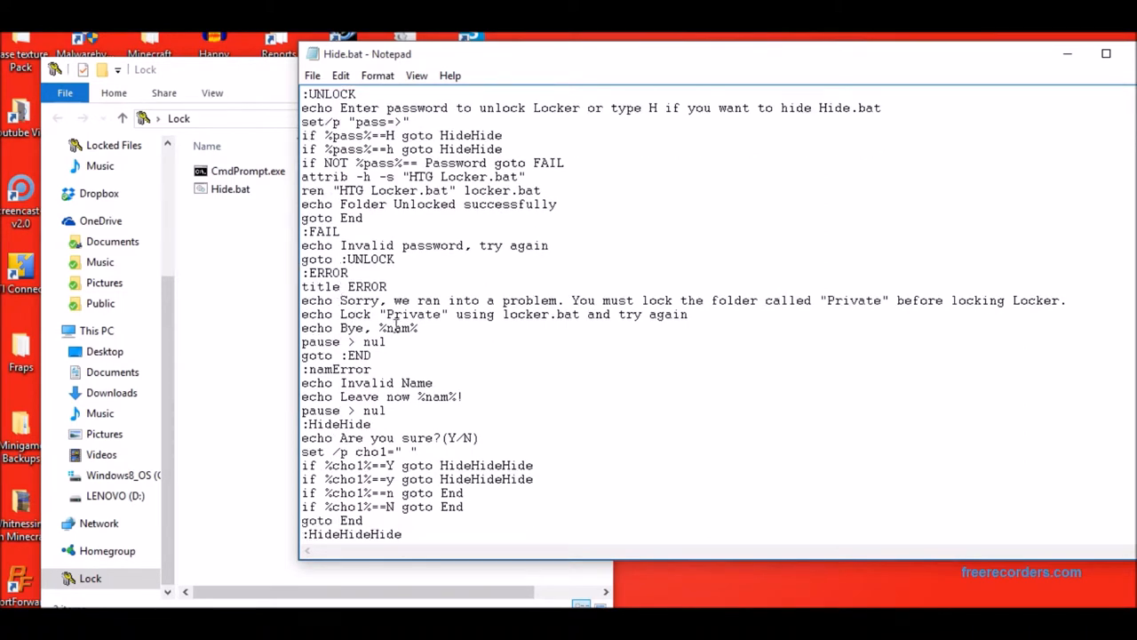
mouse_move(733, 356)
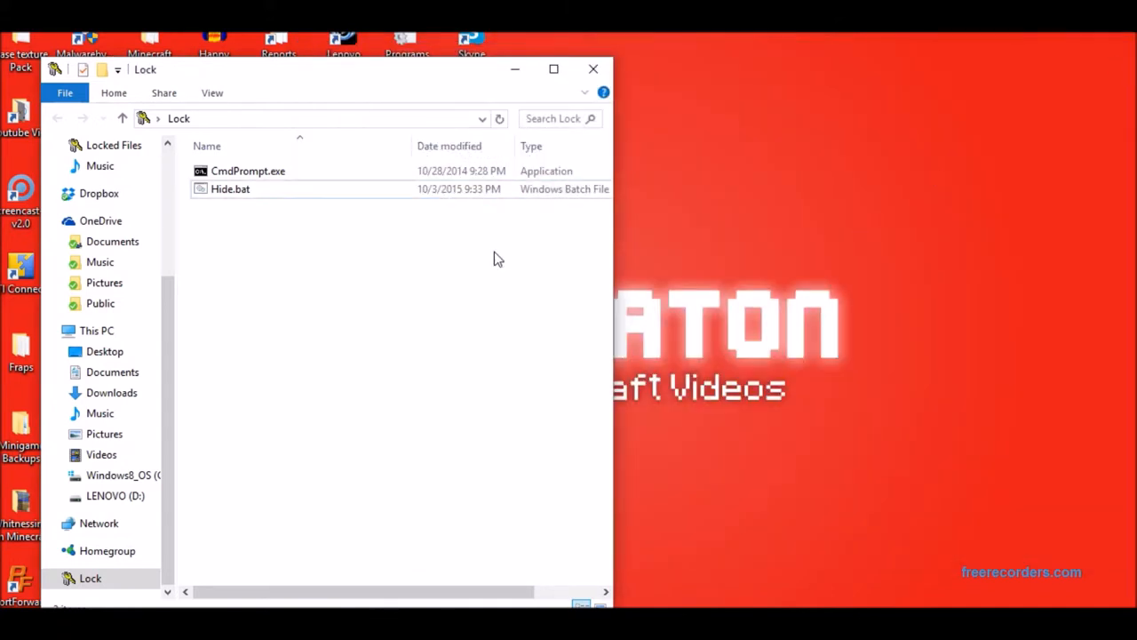
drag(497, 258, 462, 415)
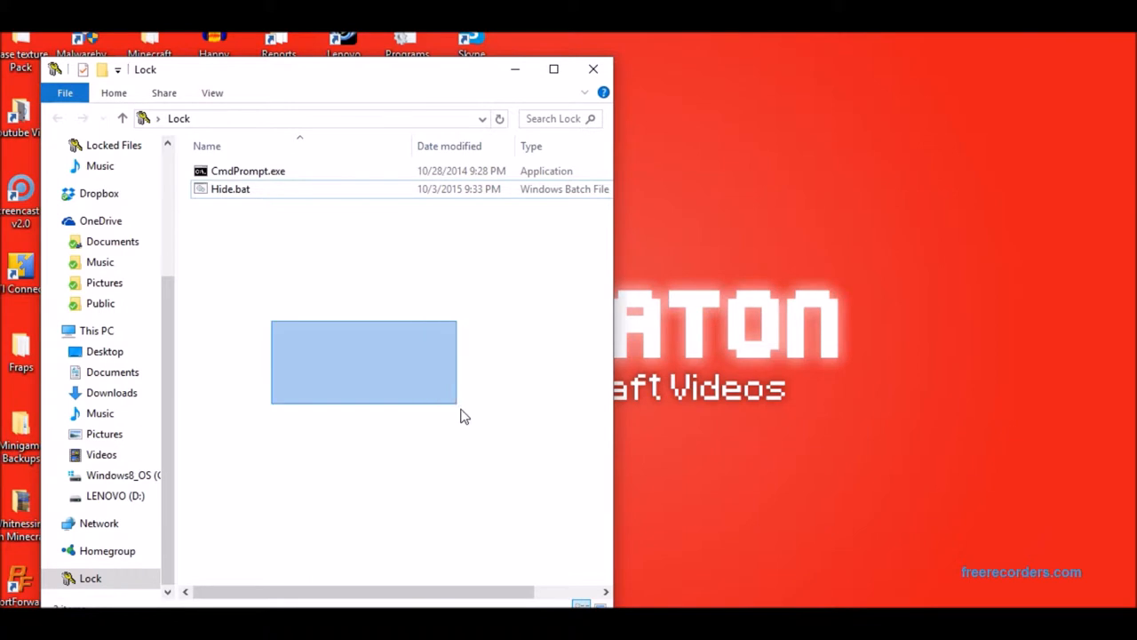
double_click(248, 171)
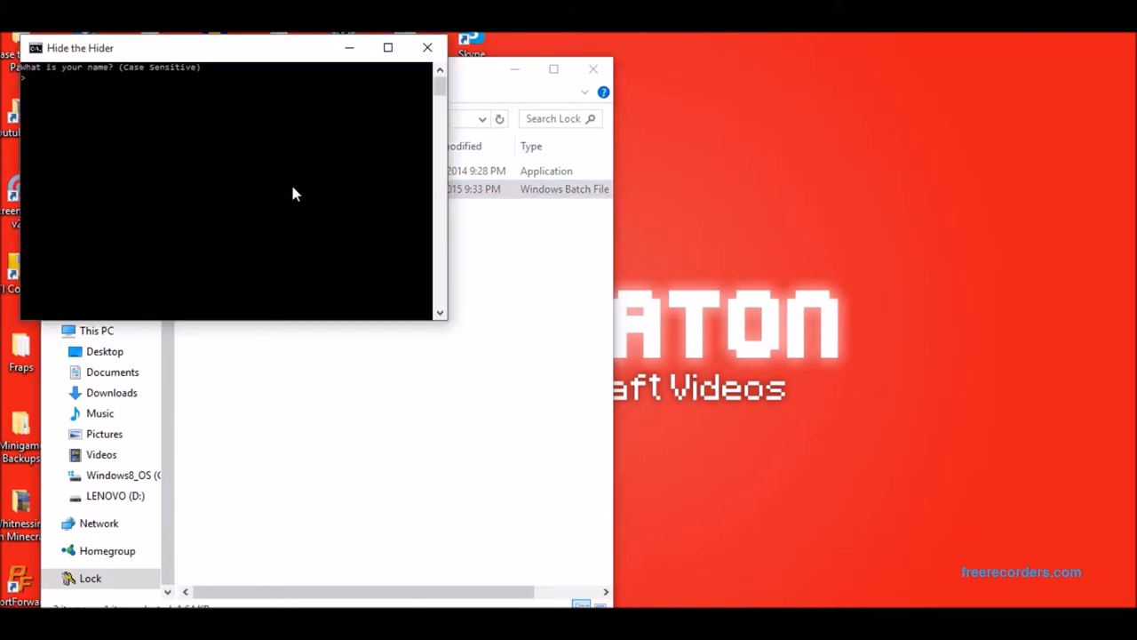
key(Return)
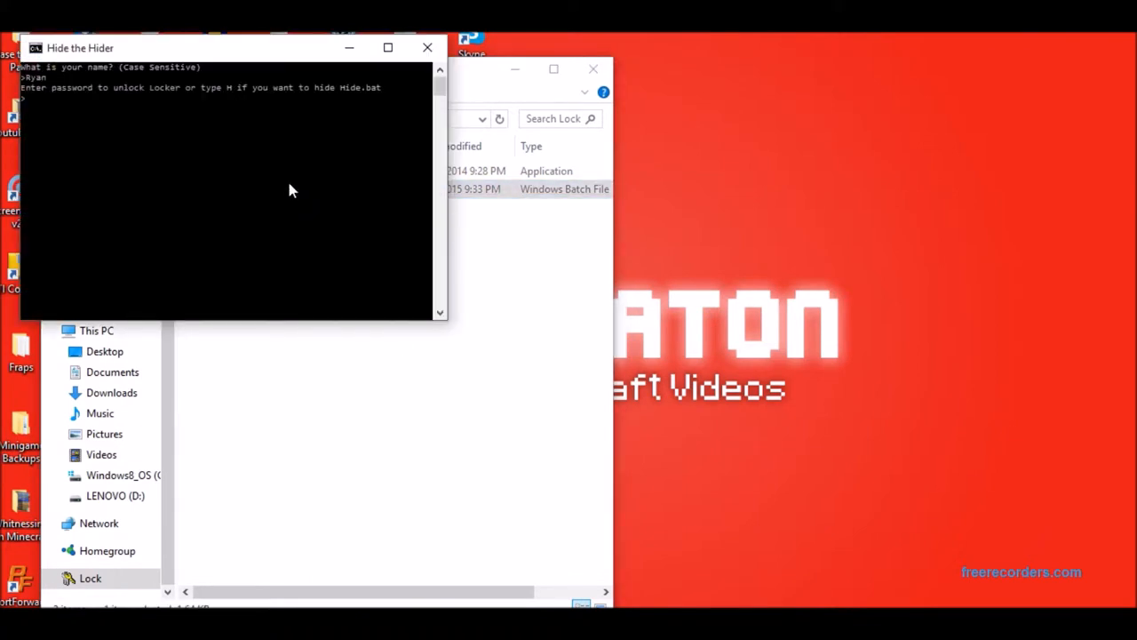
text(1)
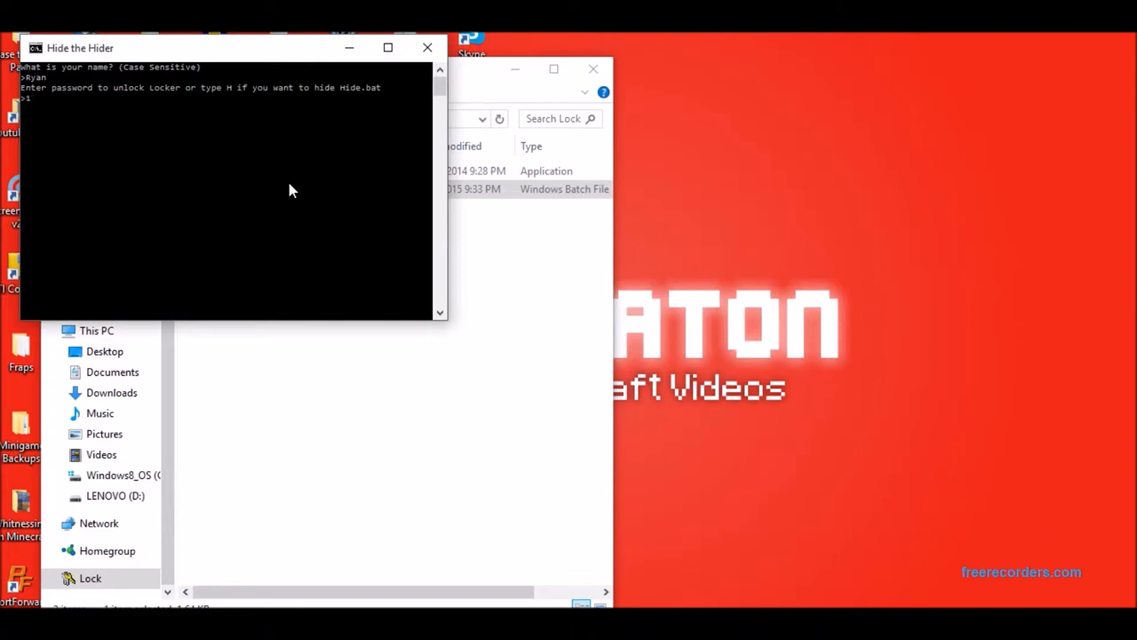
text(Passwor)
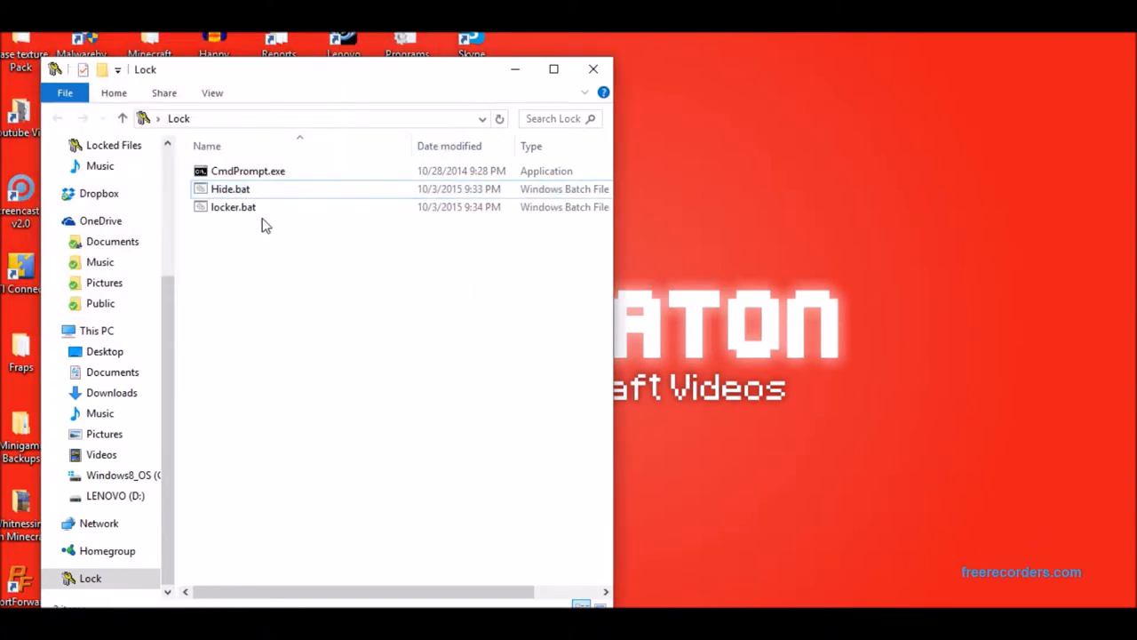
right_click(232, 207)
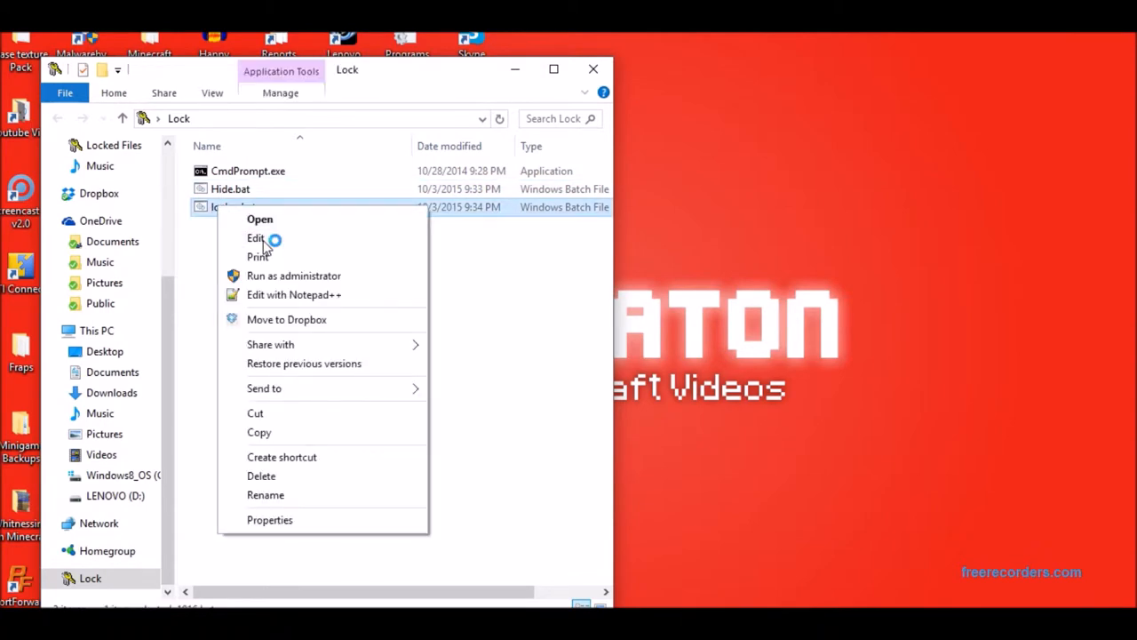
Step: Go back to the Lock folder and bring up the run options for Hide.bat
click(255, 237)
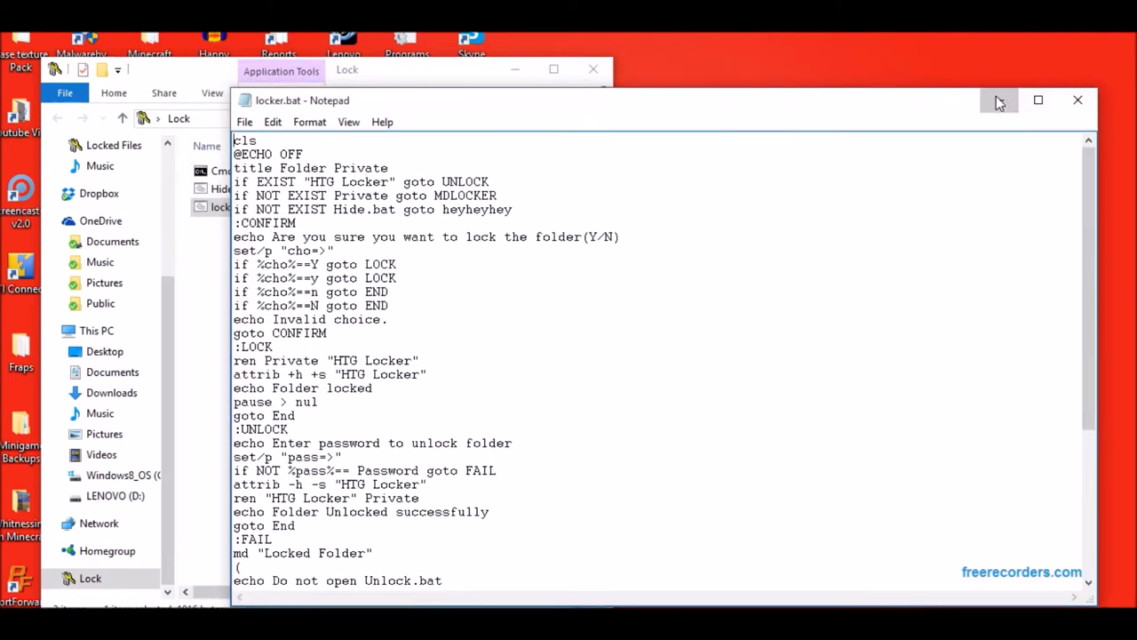
click(1077, 99)
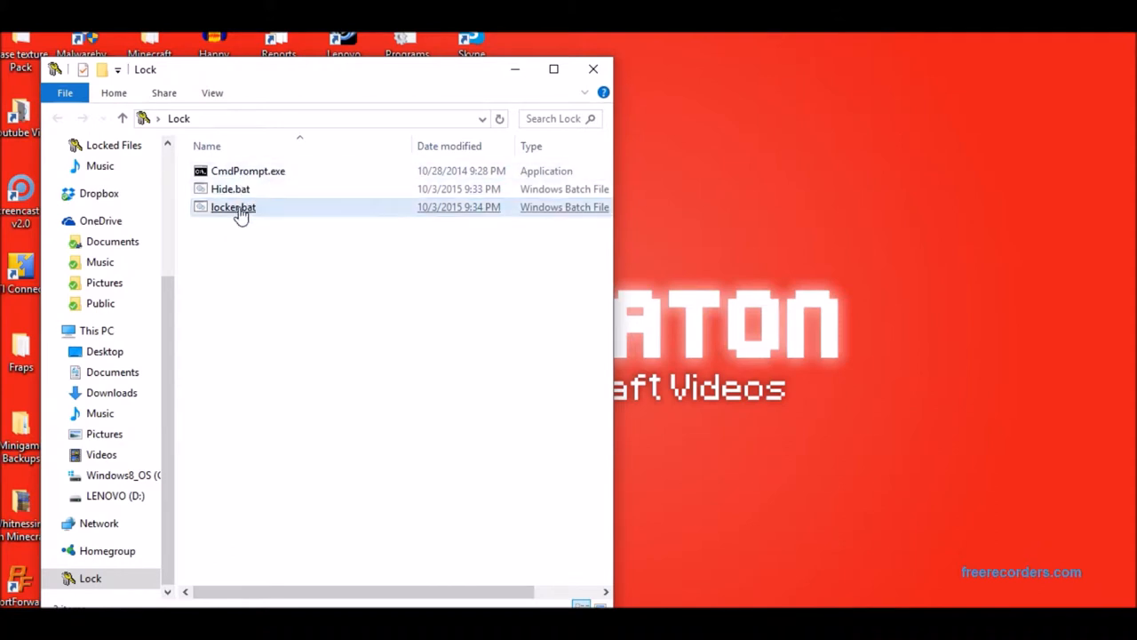
click(230, 188)
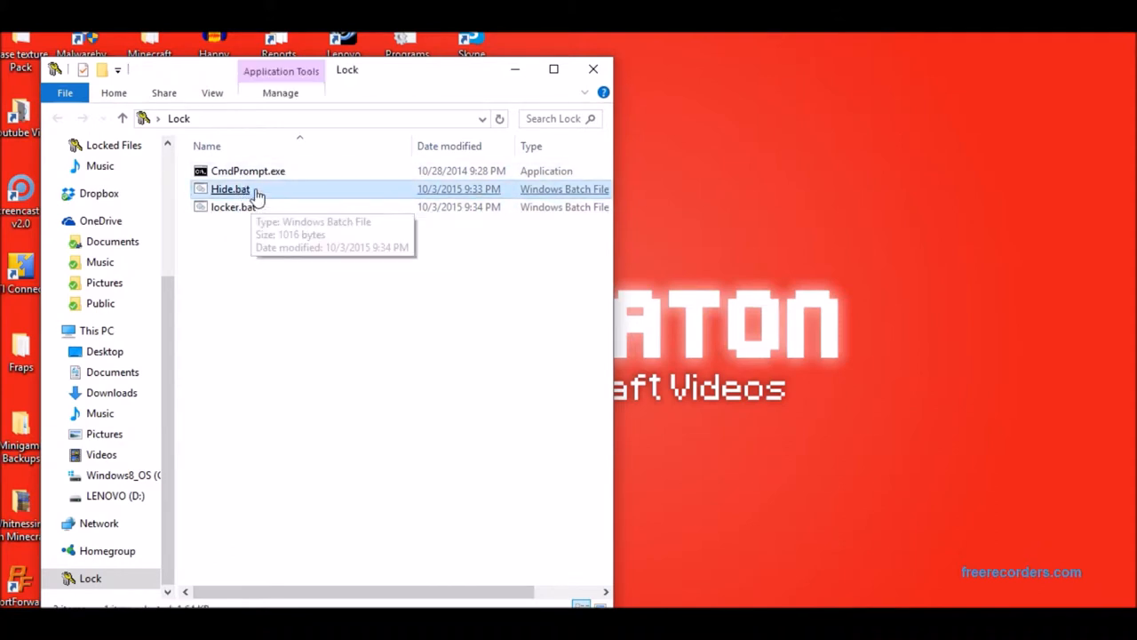
mouse_move(234, 207)
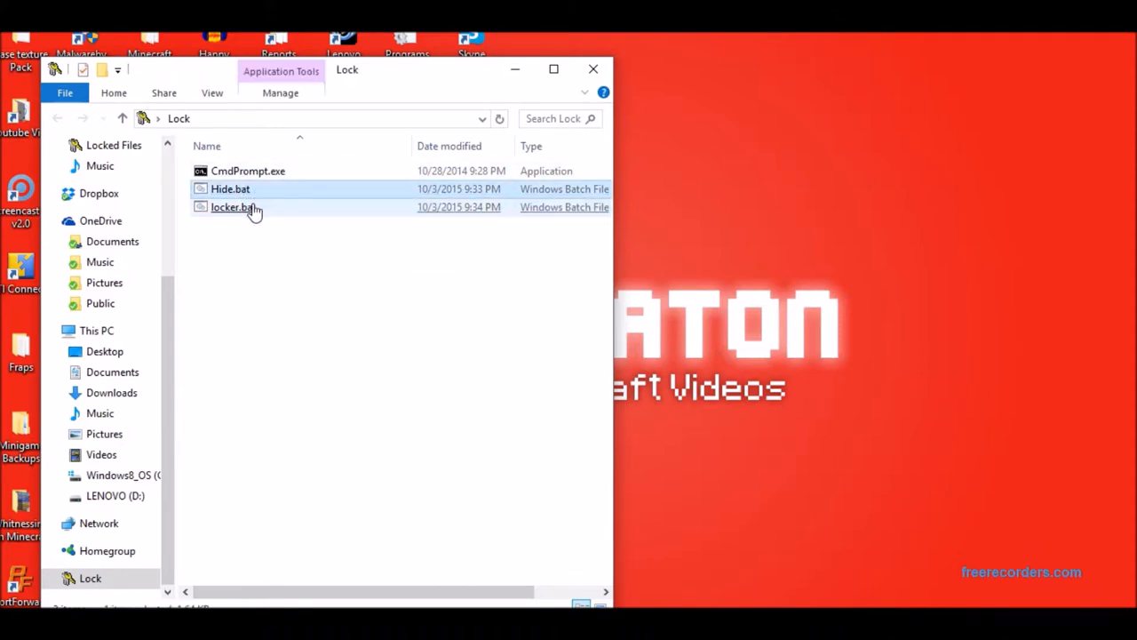
right_click(233, 207)
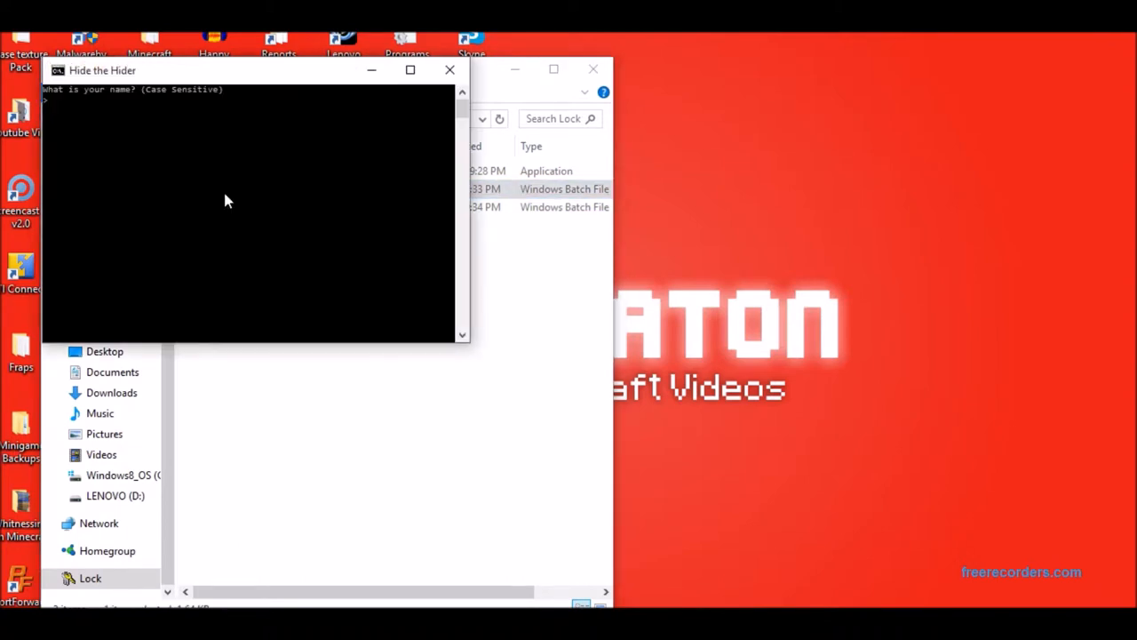
Step: Run Hide.bat as 'Ryan' to hide locker.bat, then rerun it and try a password
text(R)
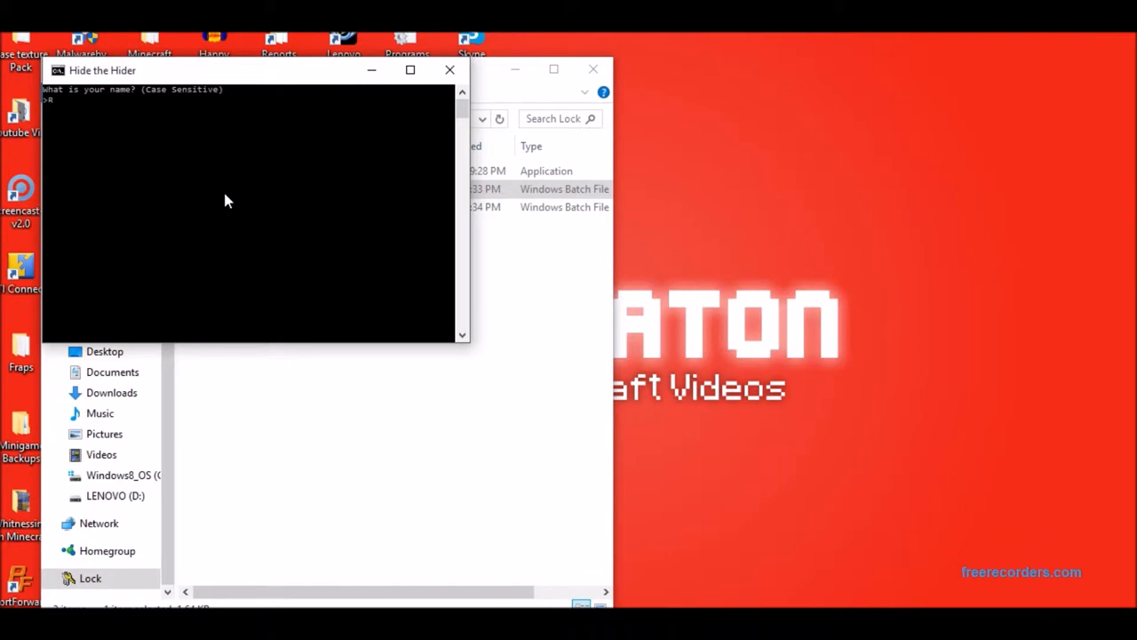
text(Ryan)
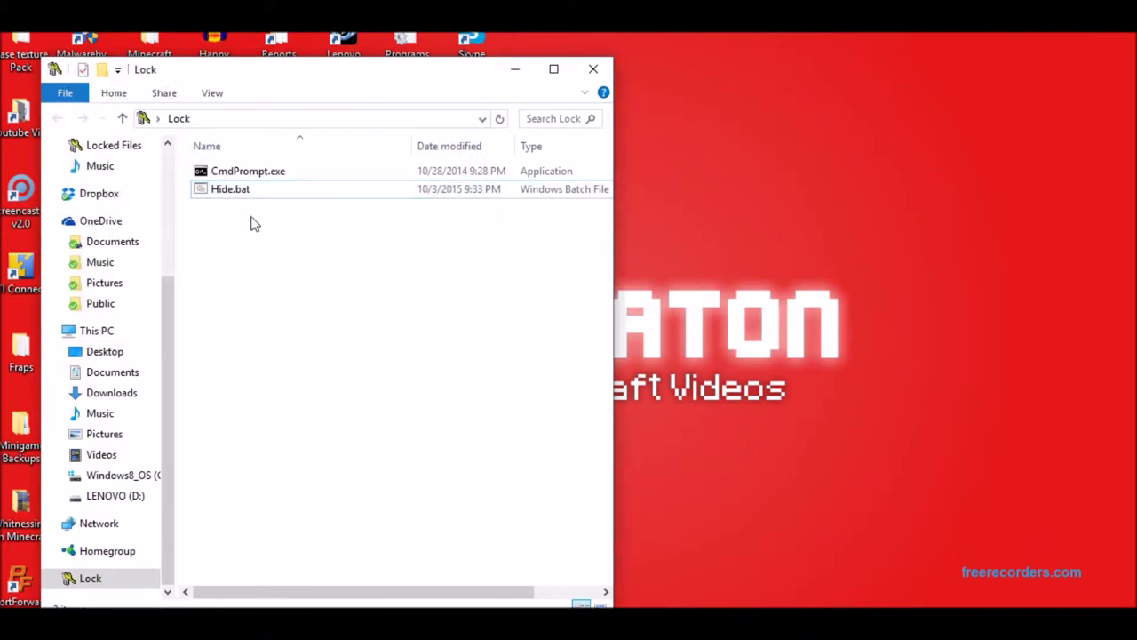
mouse_move(249, 171)
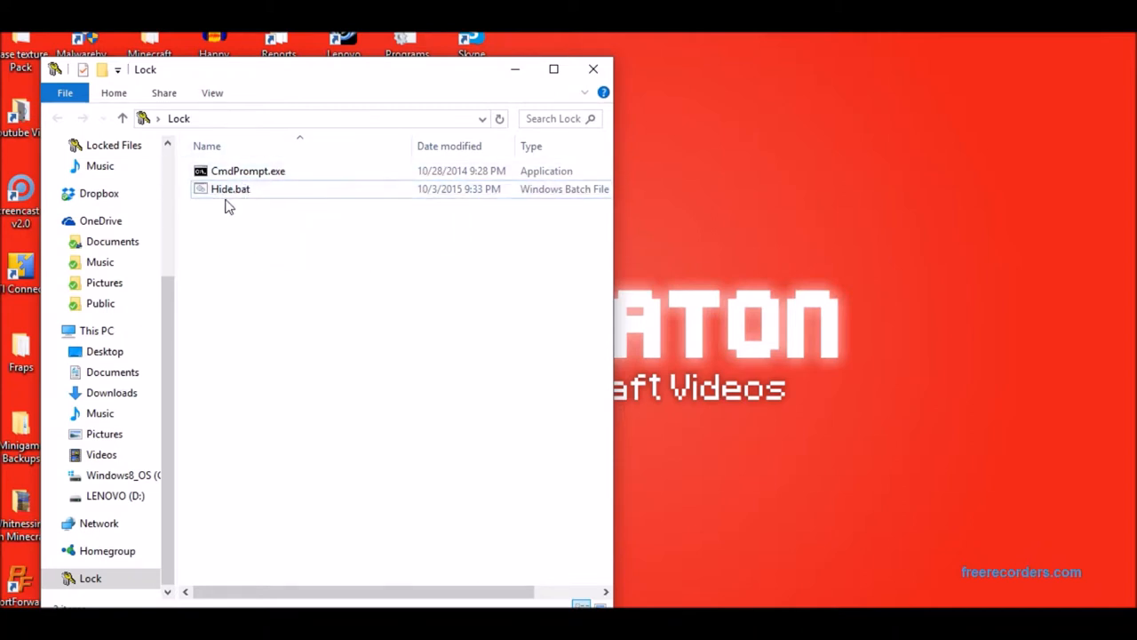
double_click(230, 189)
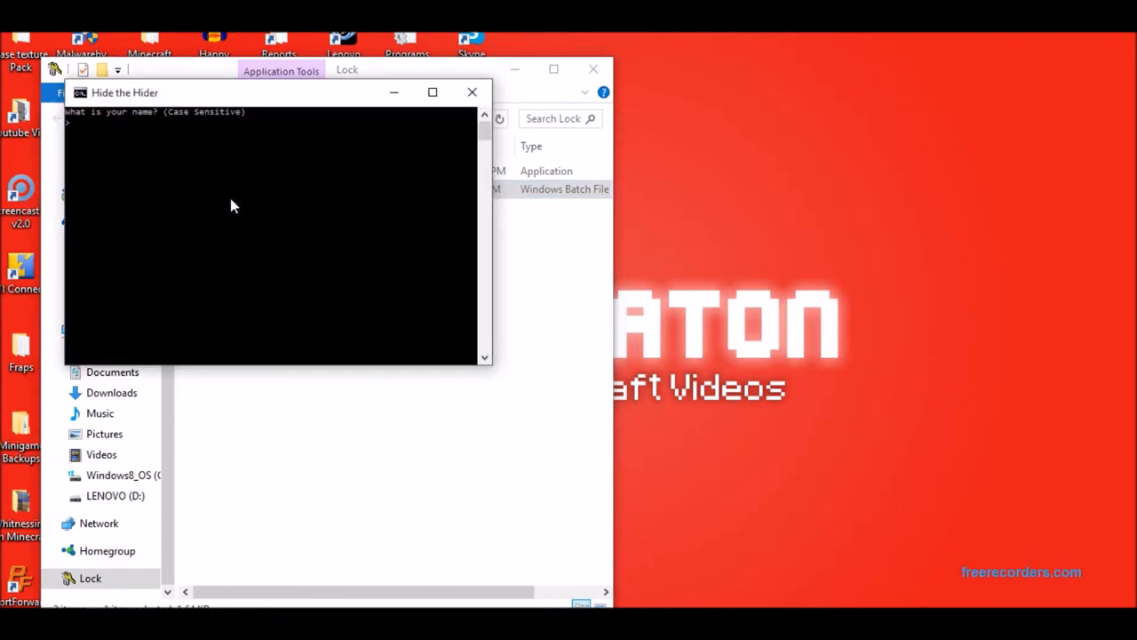
text(Ryan)
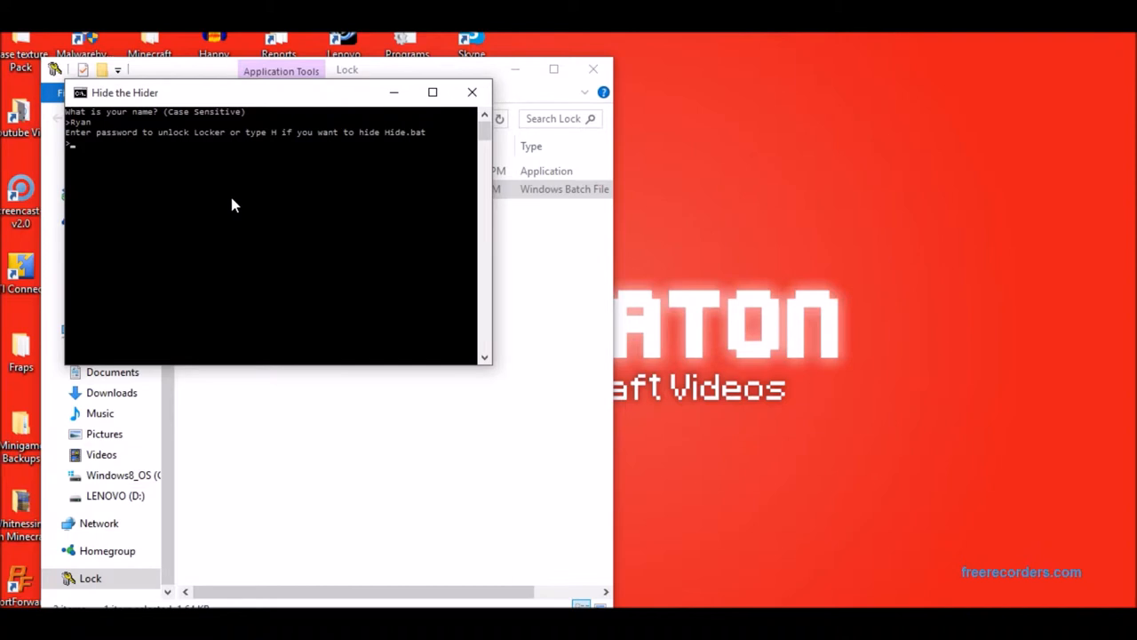
text(Passwors)
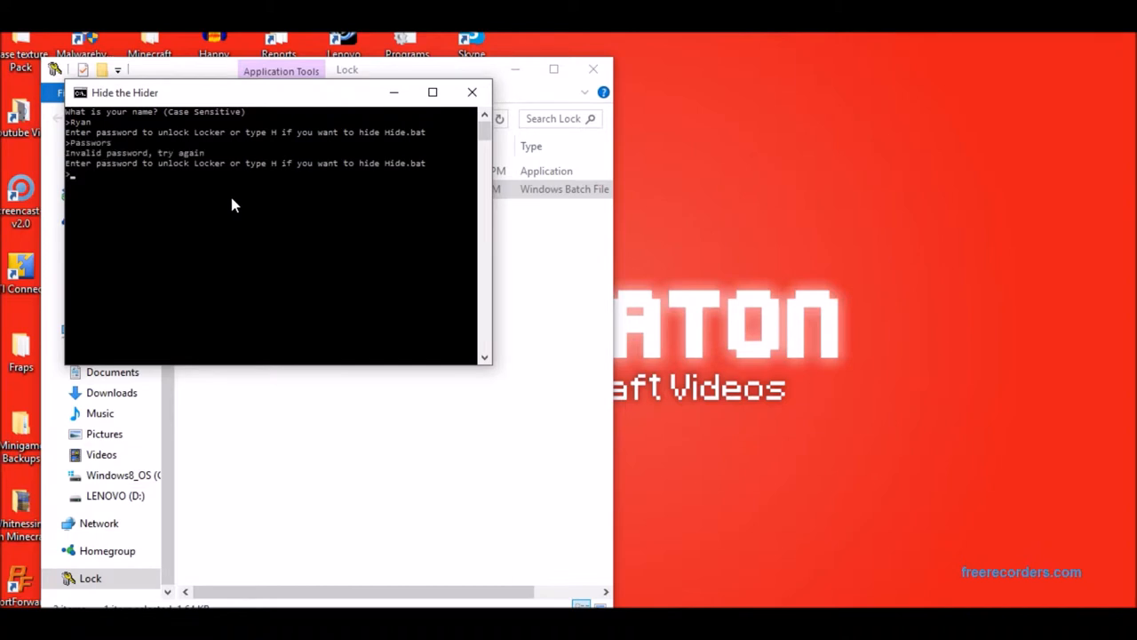
click(472, 92)
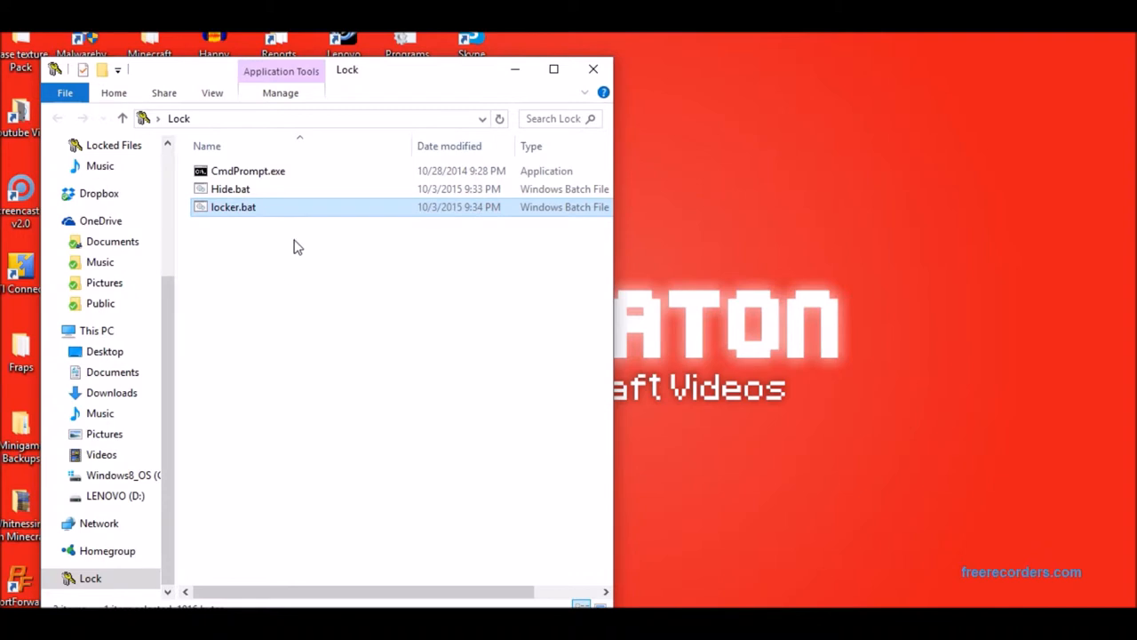
mouse_move(234, 207)
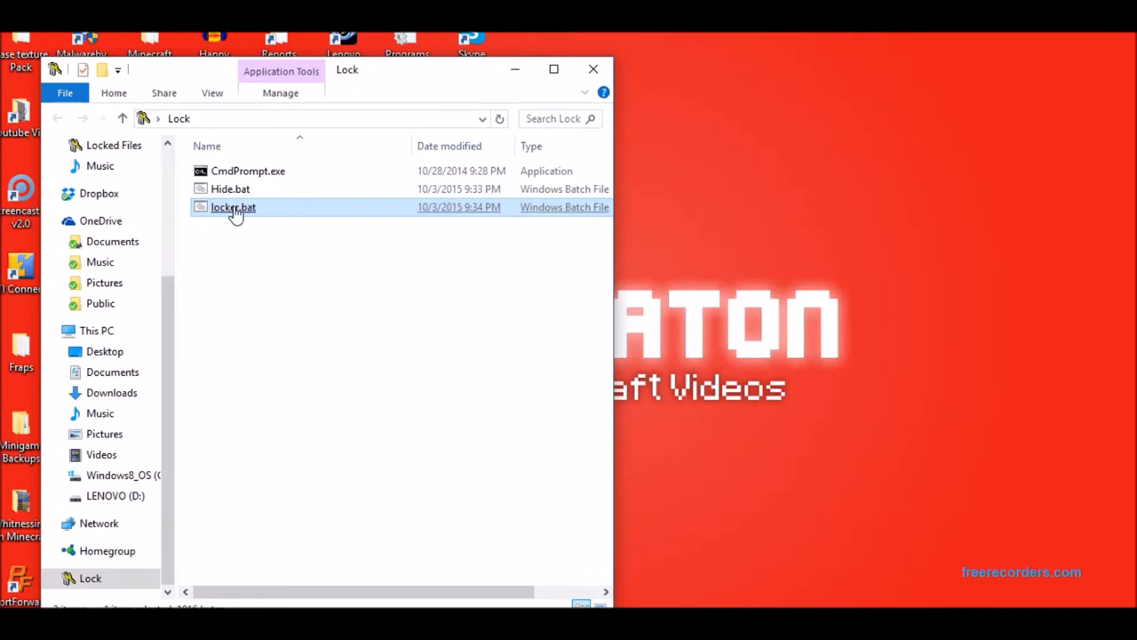
Step: View locker.bat's code in Notepad, close it, then reopen the script
right_click(233, 207)
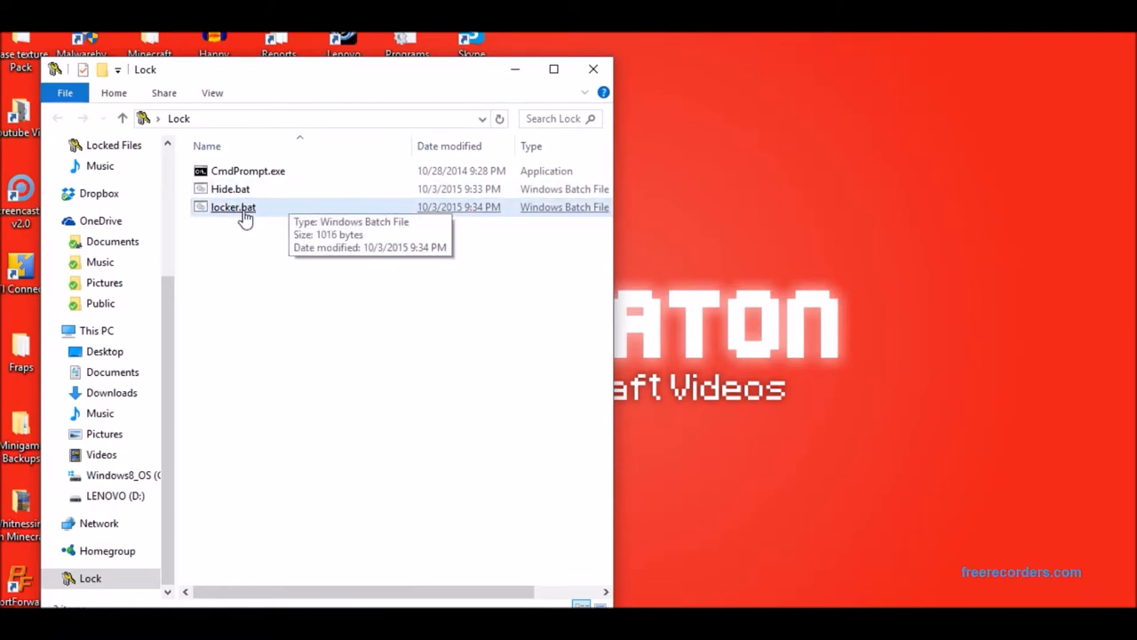
double_click(233, 206)
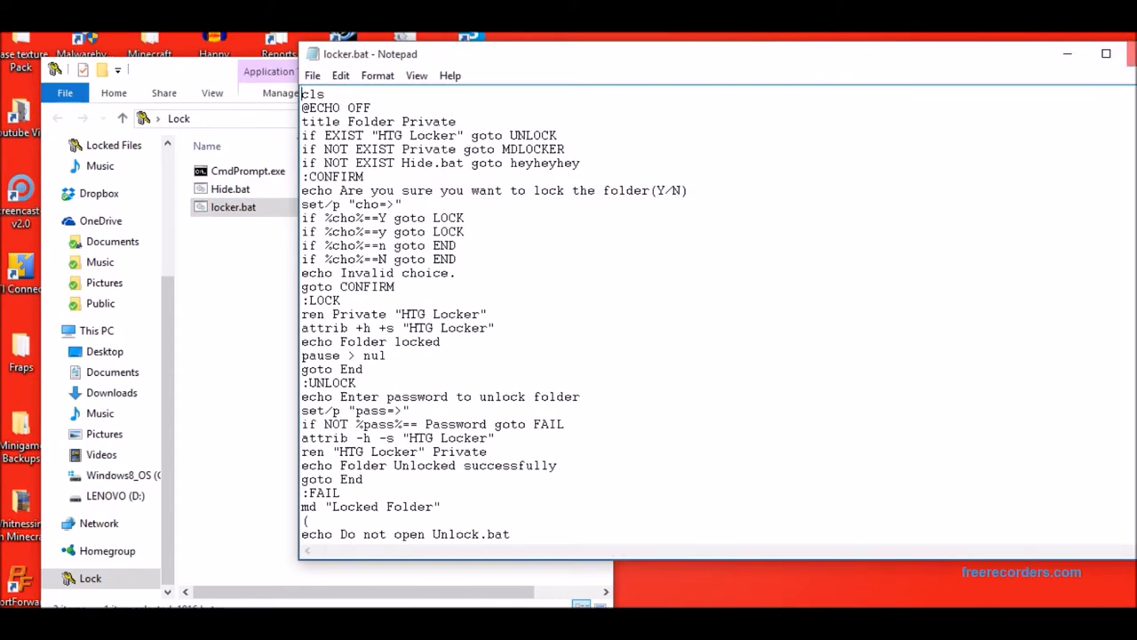
click(1106, 53)
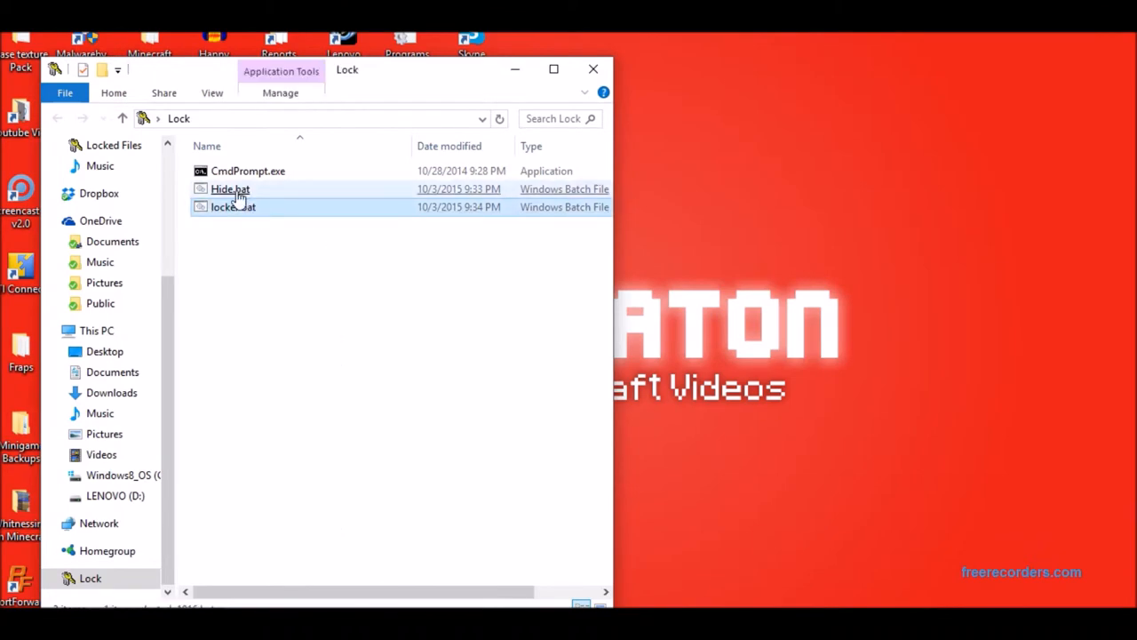
click(233, 207)
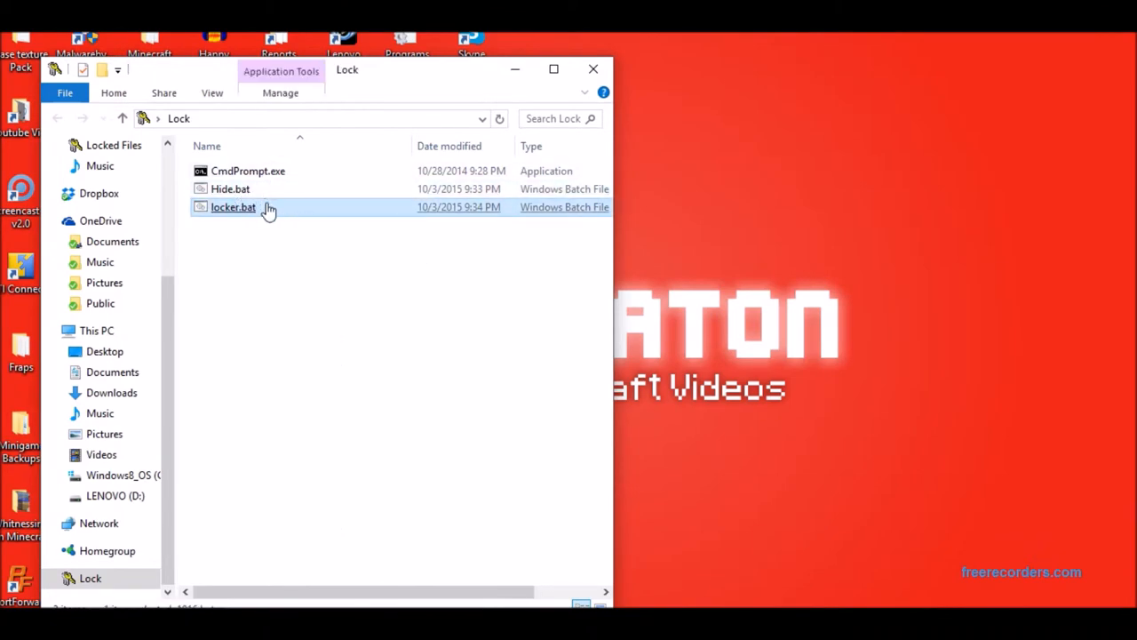
double_click(233, 207)
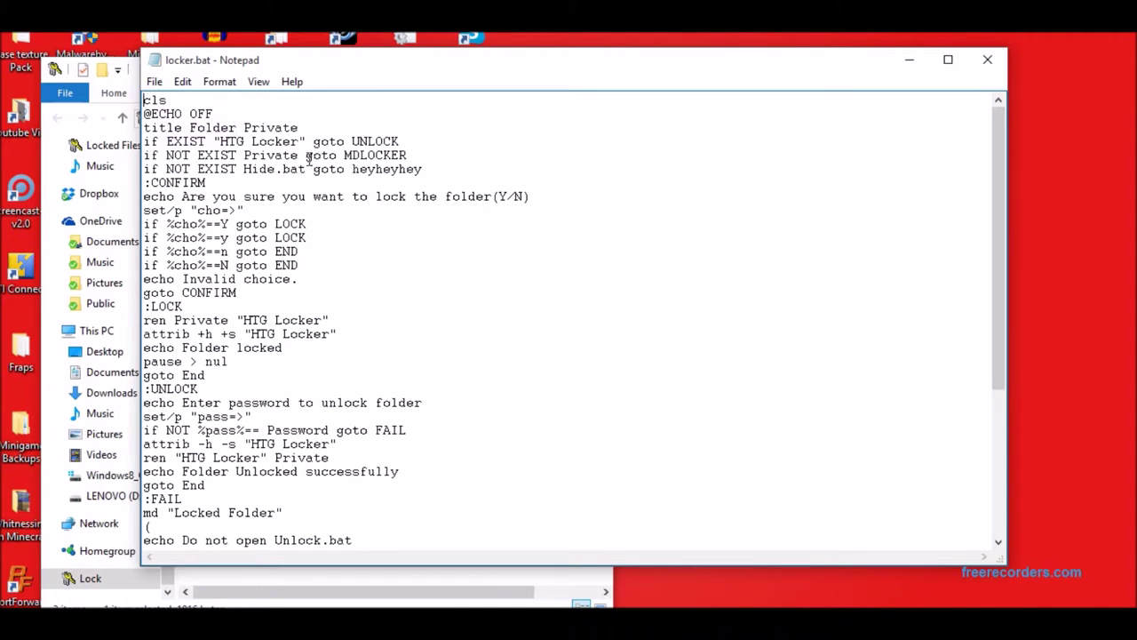
mouse_move(363, 126)
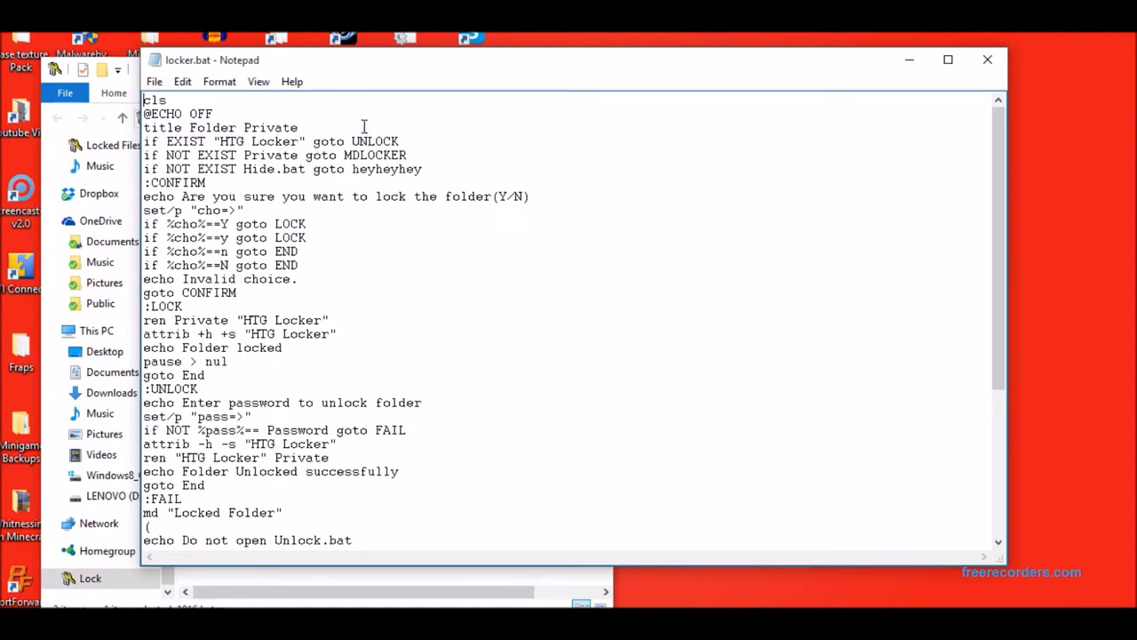
scroll(down, 3)
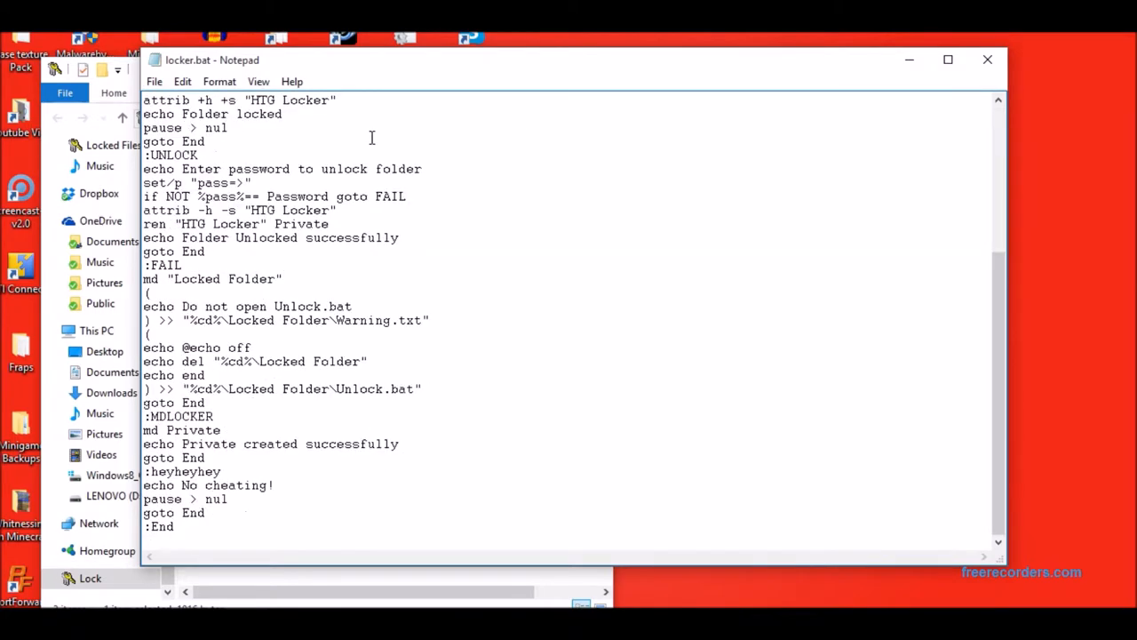
scroll(up, 3)
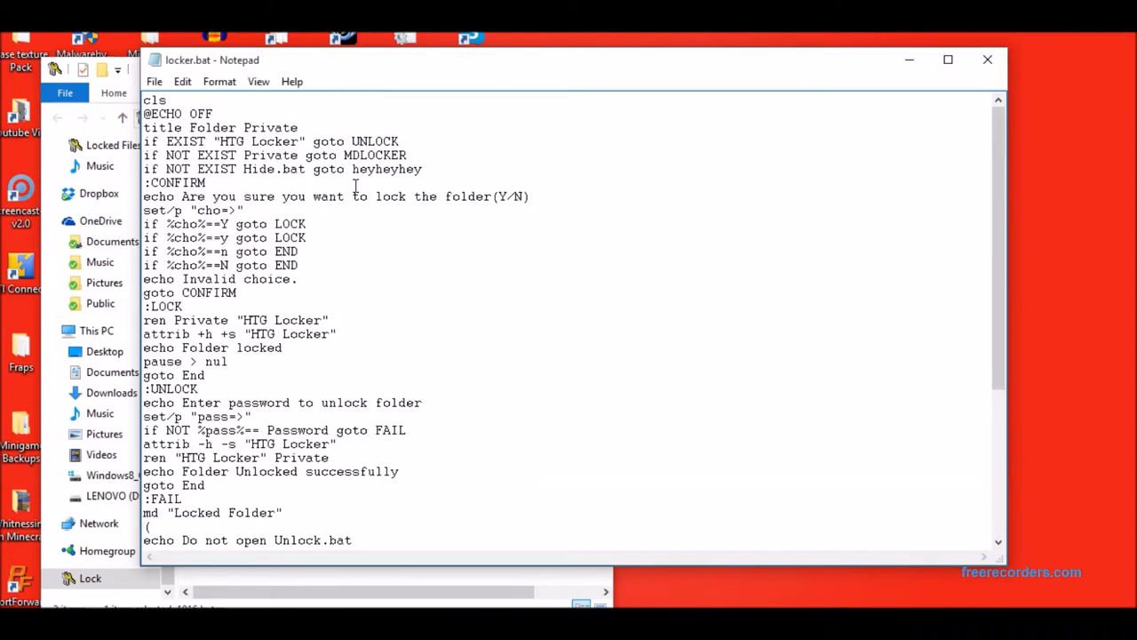
scroll(down, 3)
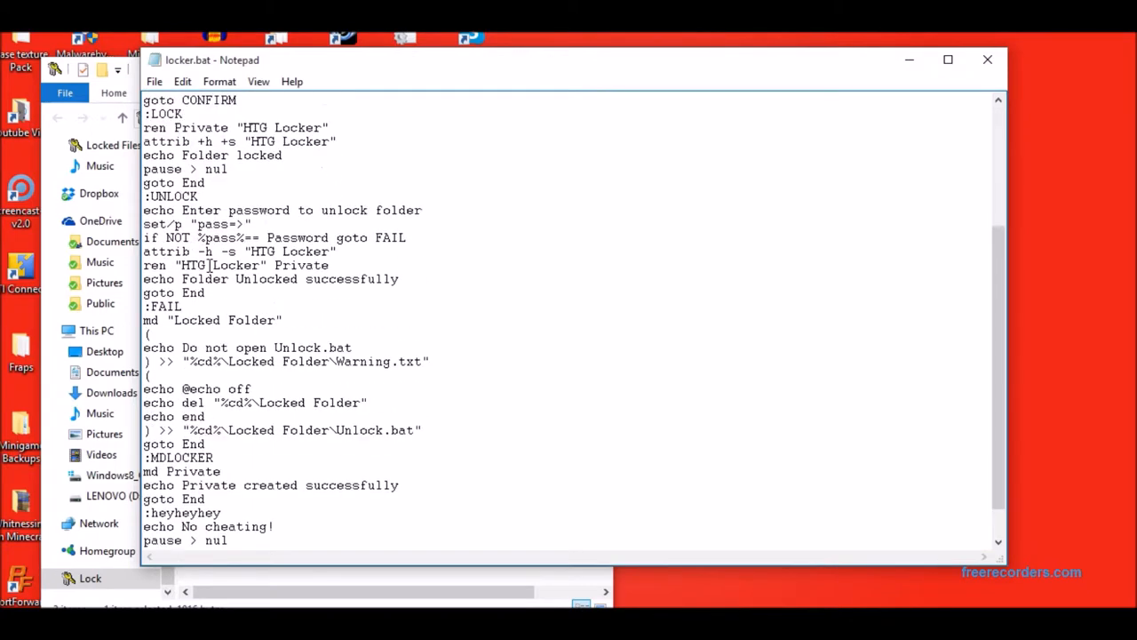
scroll(up, 3)
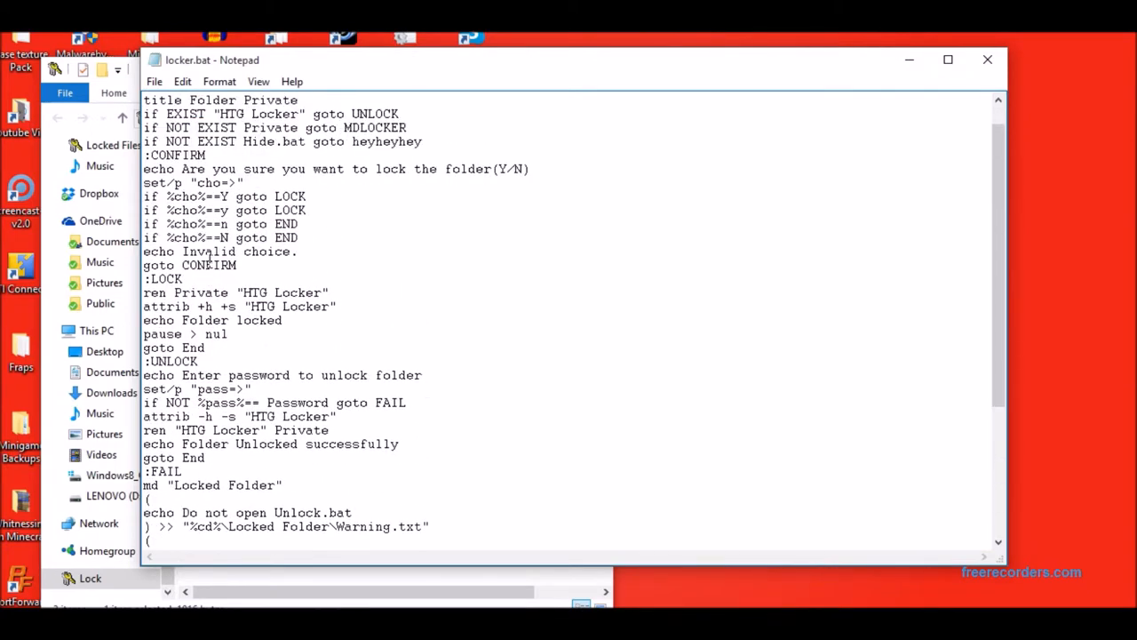
mouse_move(275, 412)
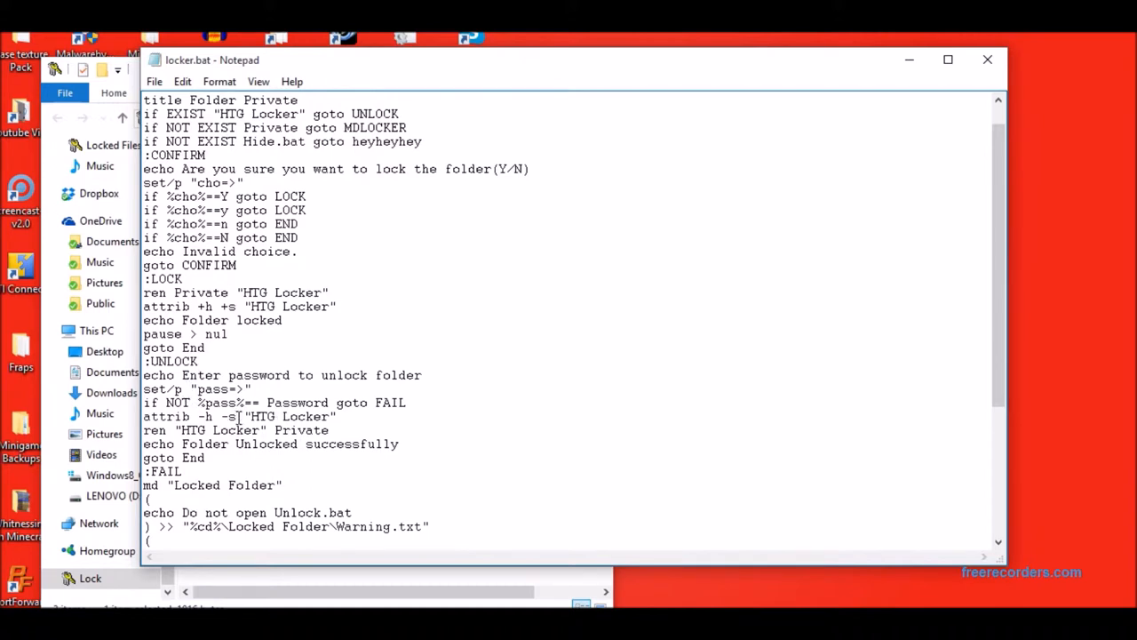
scroll(up, 3)
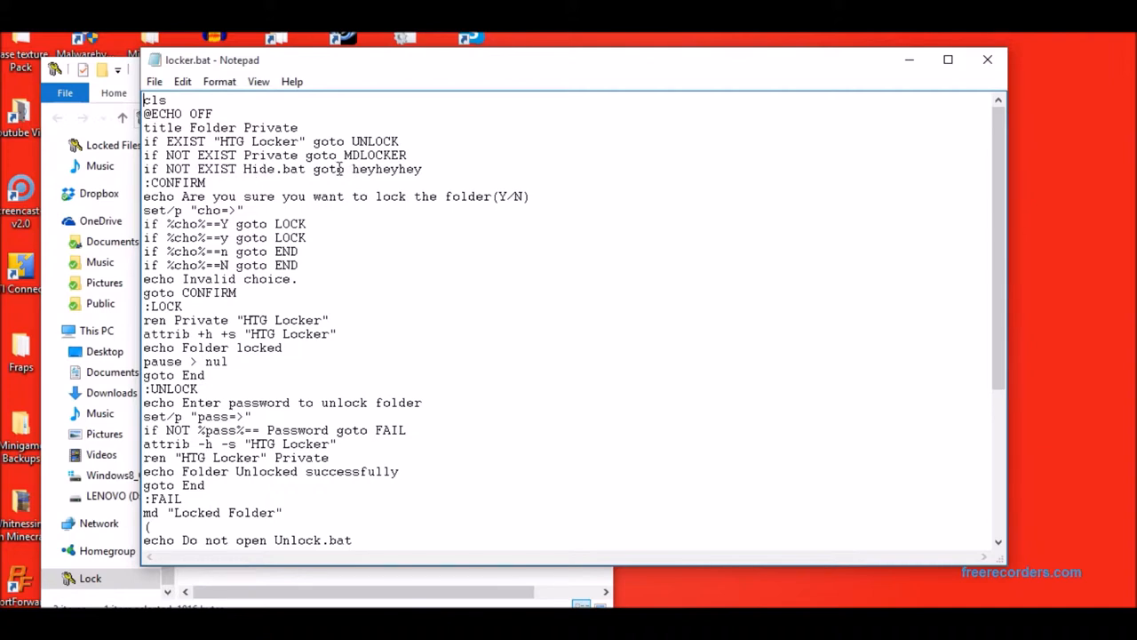
scroll(down, 3)
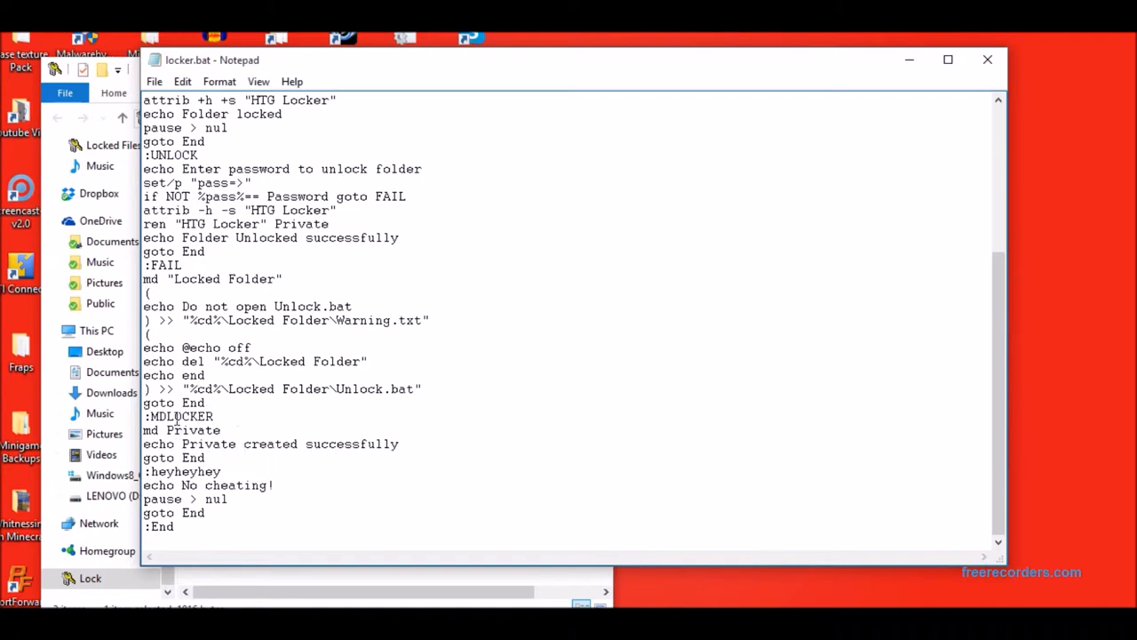
mouse_move(240, 449)
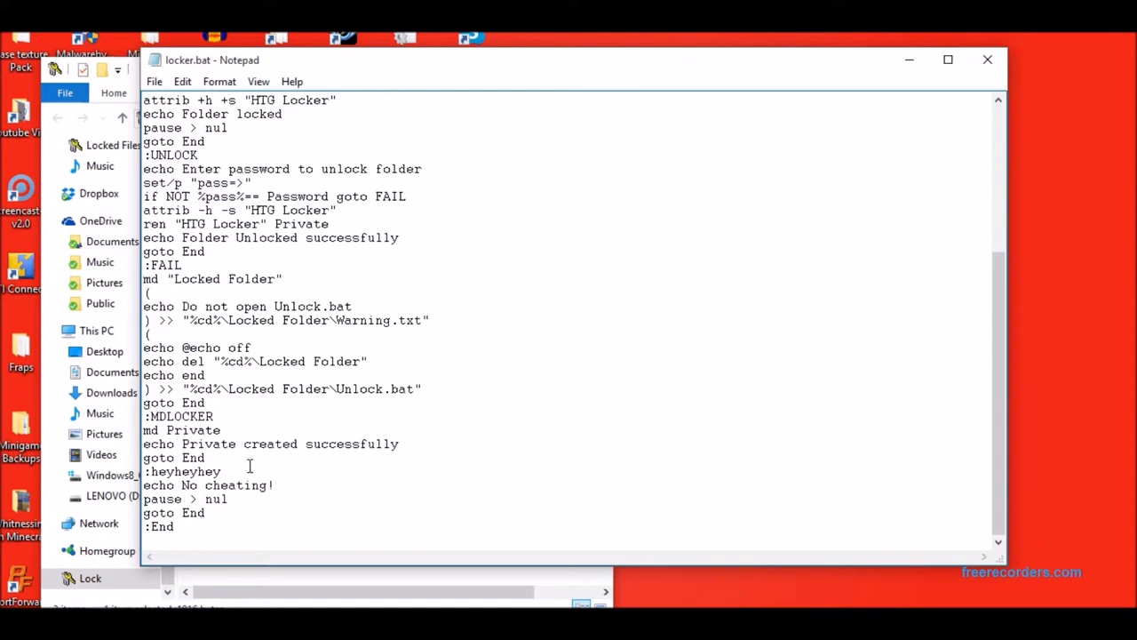
mouse_move(217, 443)
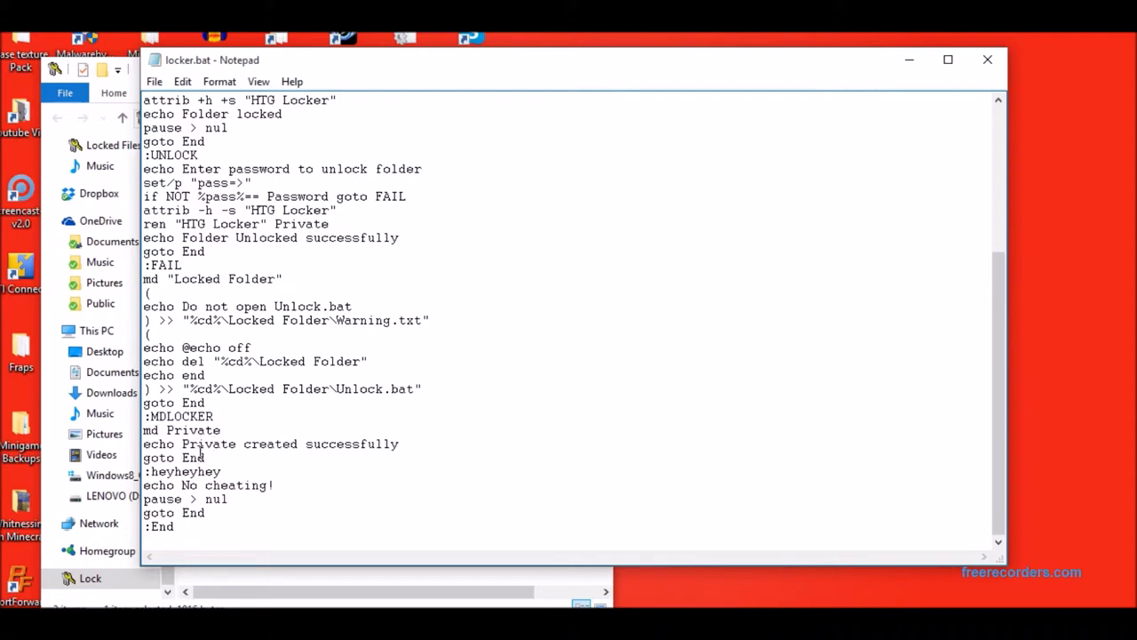
mouse_move(384, 203)
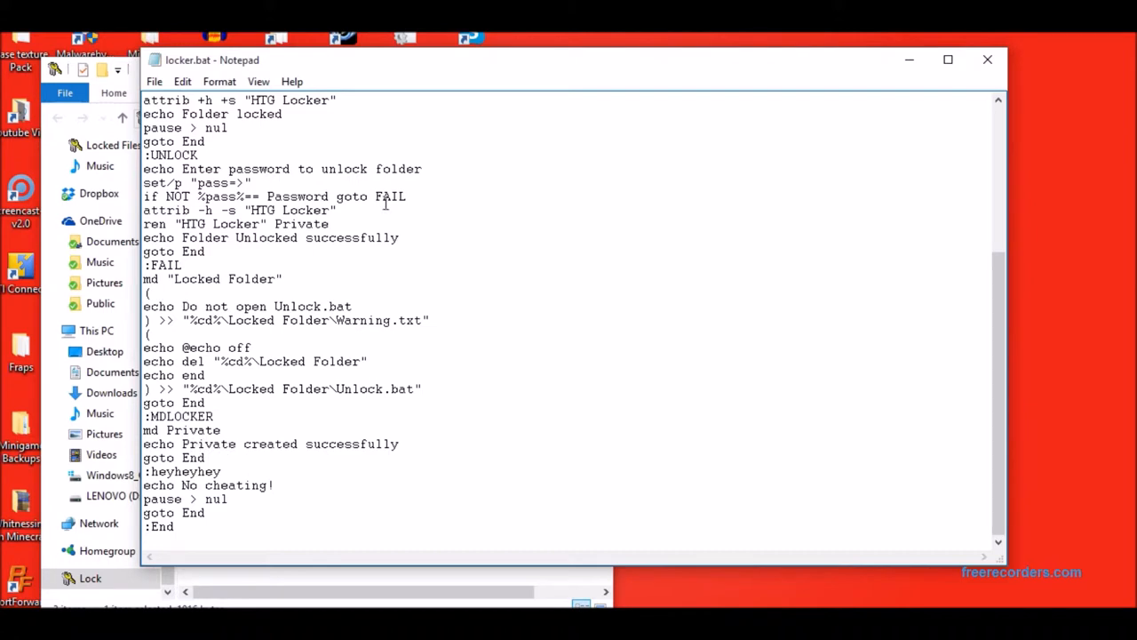
mouse_move(300, 334)
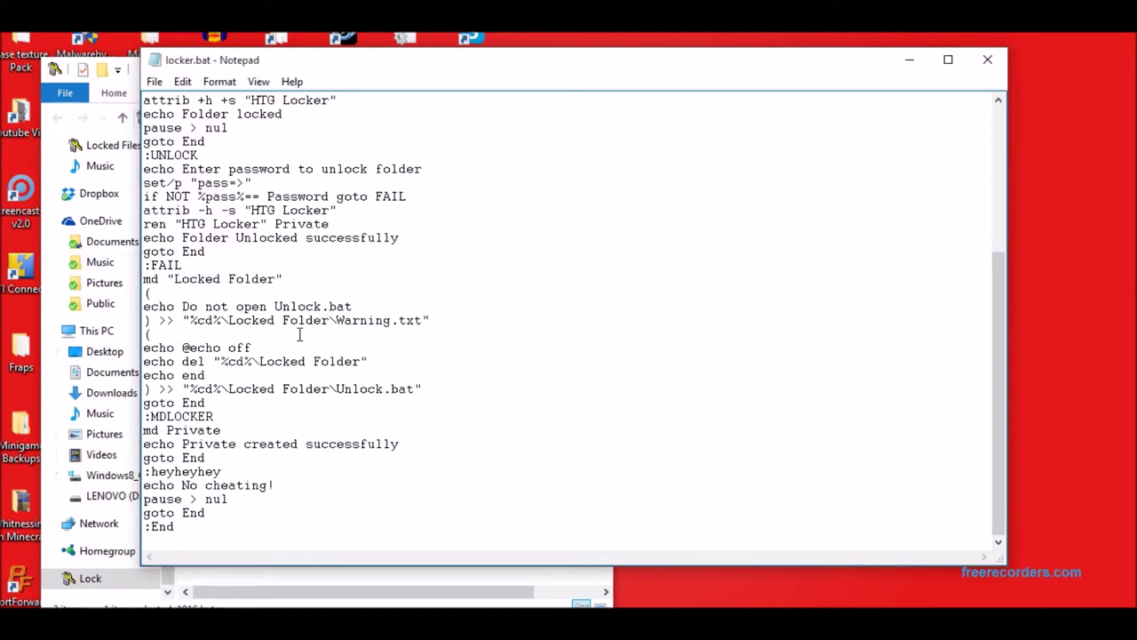
mouse_move(276, 478)
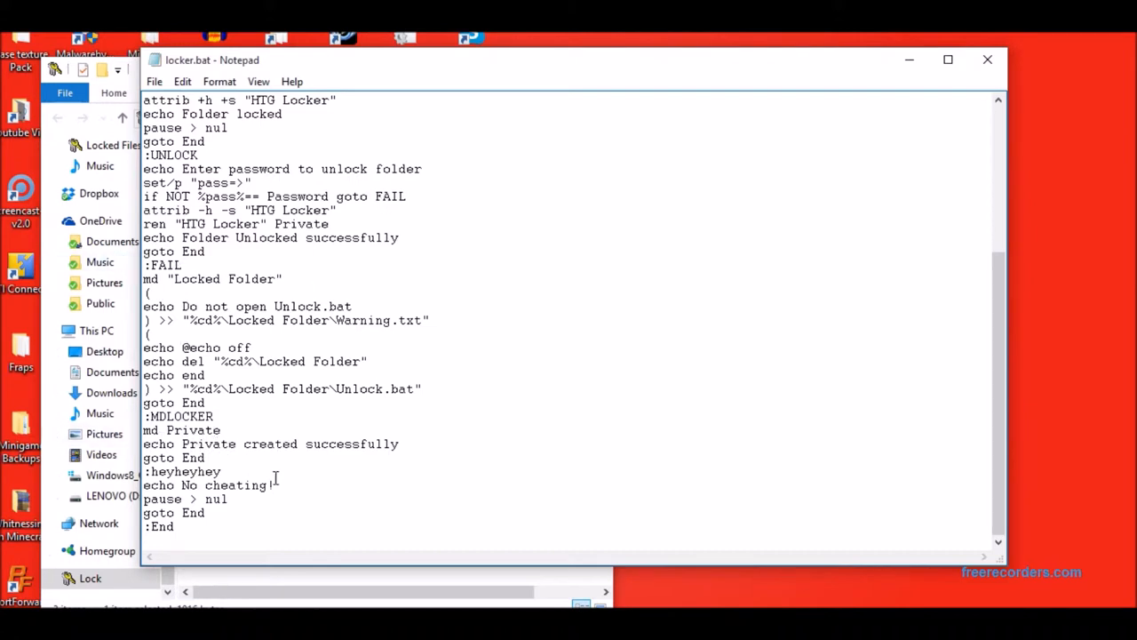
mouse_move(270, 468)
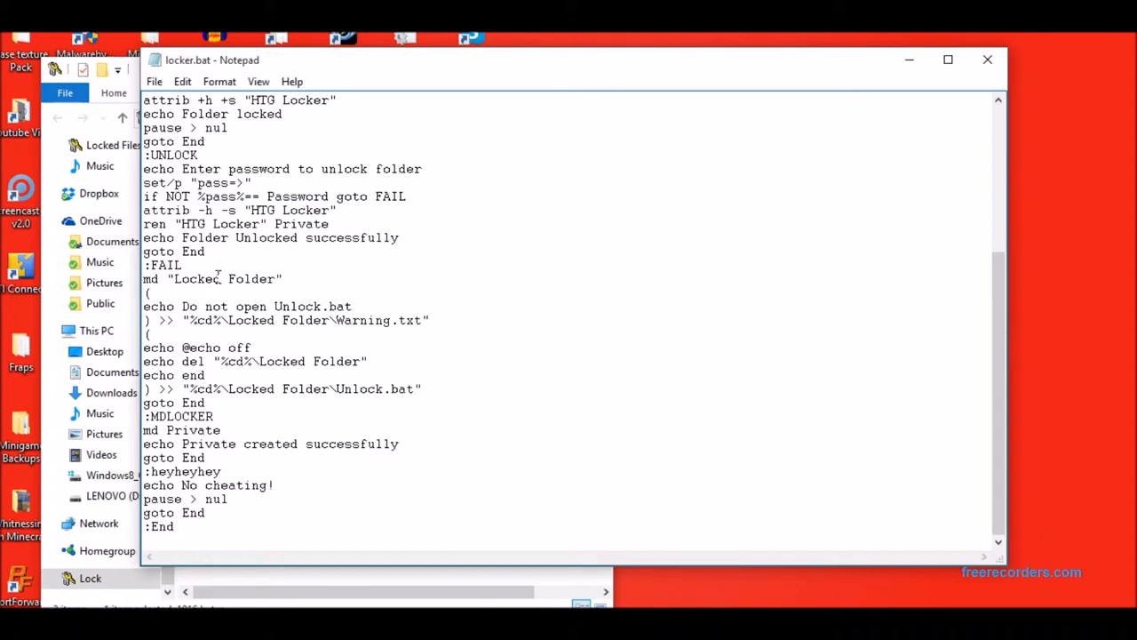
scroll(up, 3)
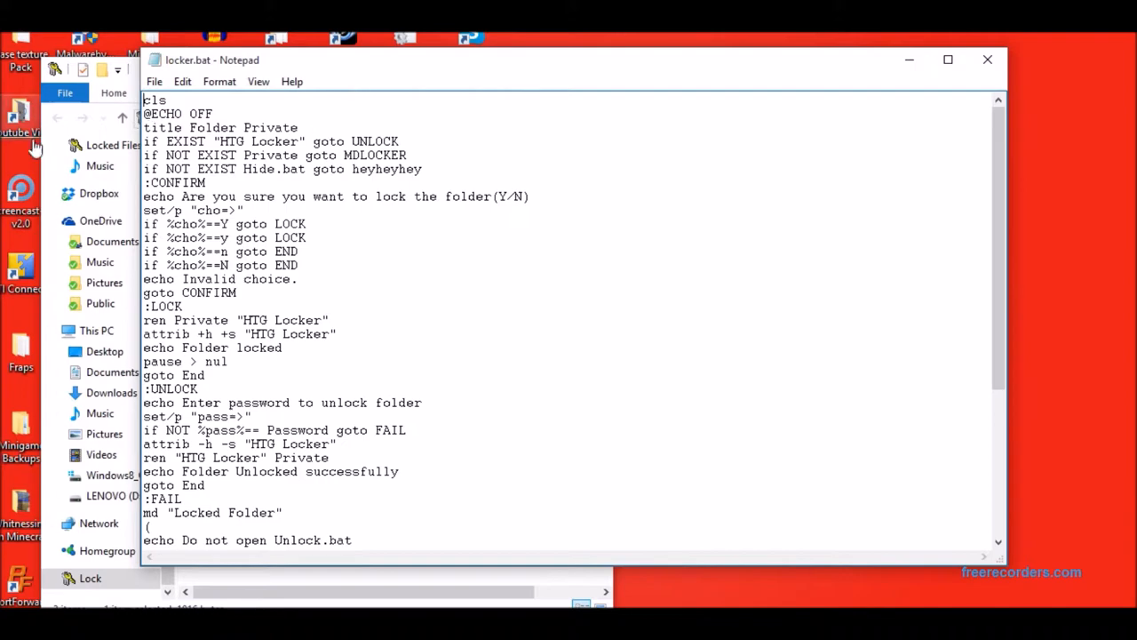
scroll(down, 3)
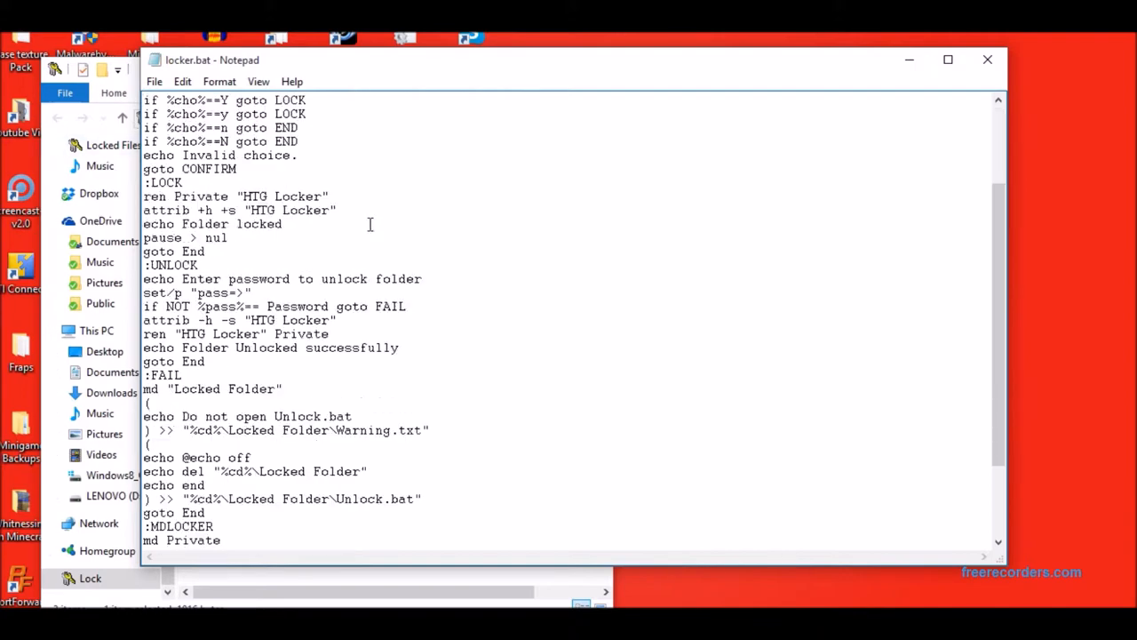
scroll(down, 3)
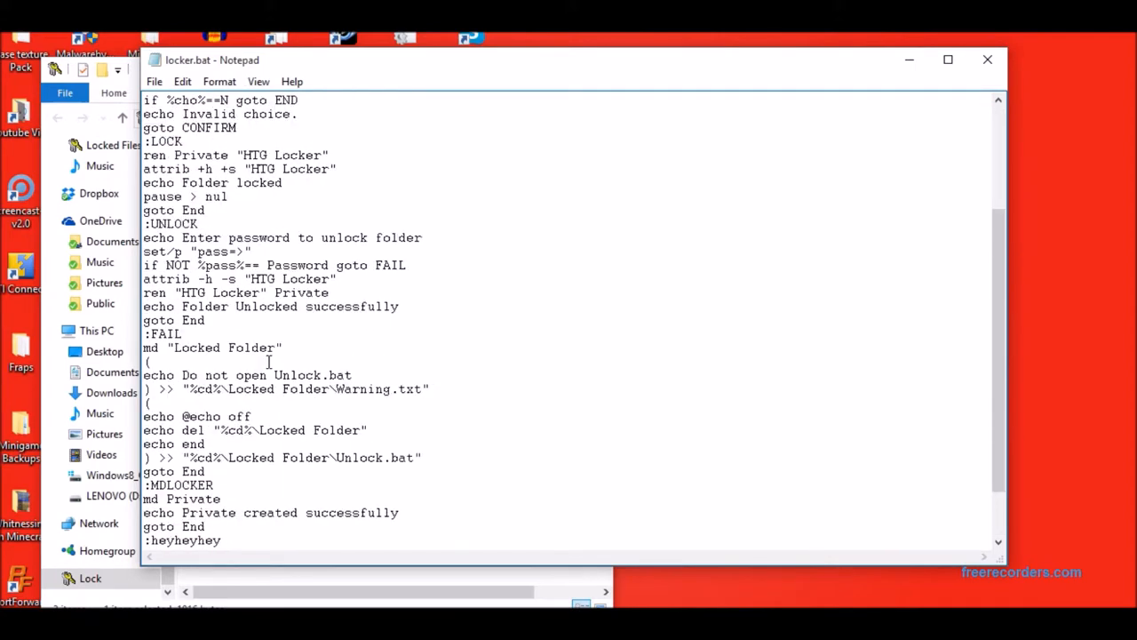
scroll(down, 3)
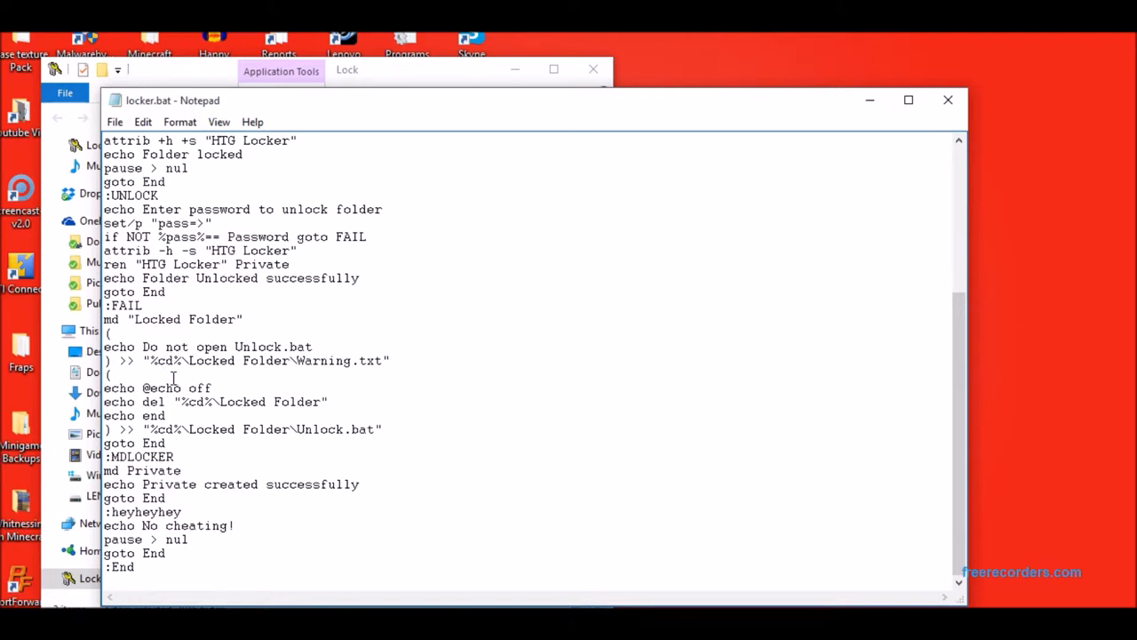
mouse_move(160, 371)
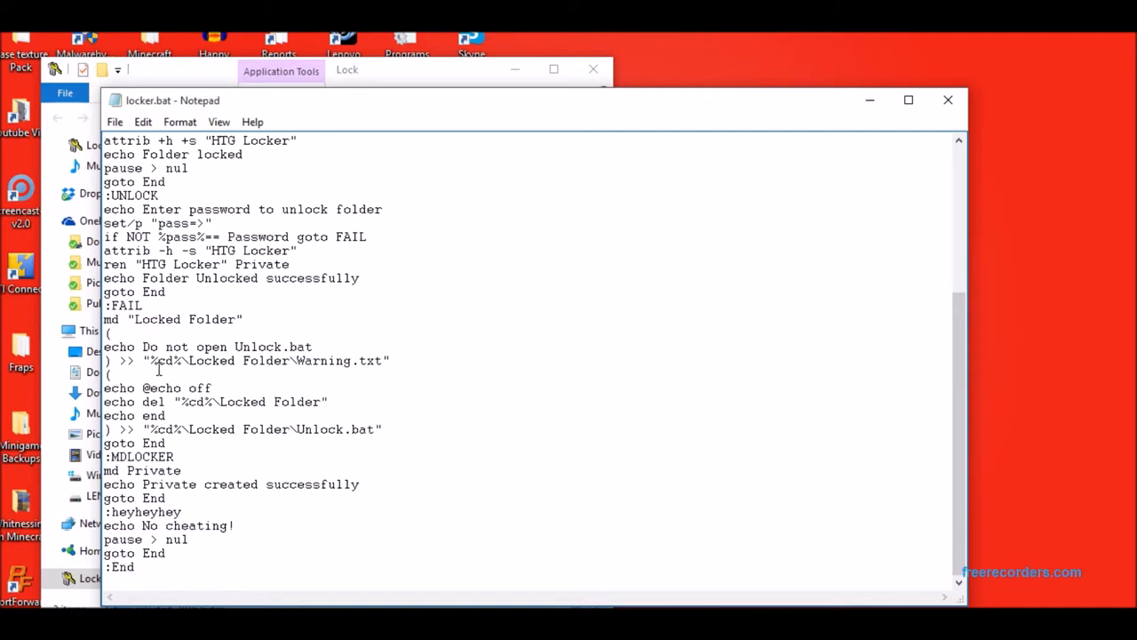
mouse_move(337, 108)
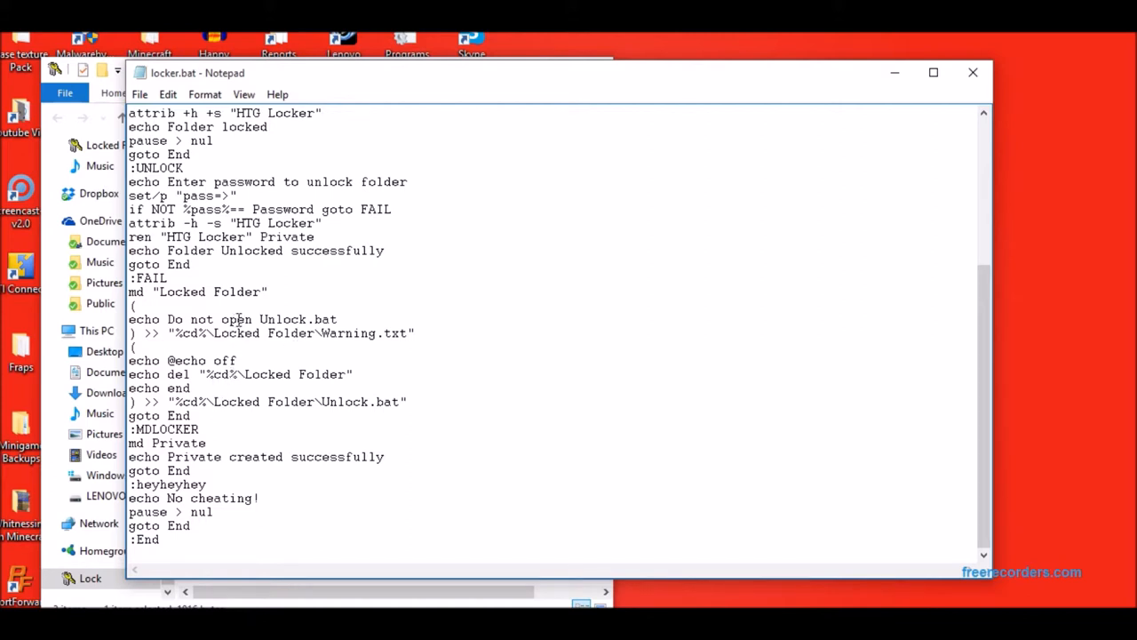
mouse_move(298, 318)
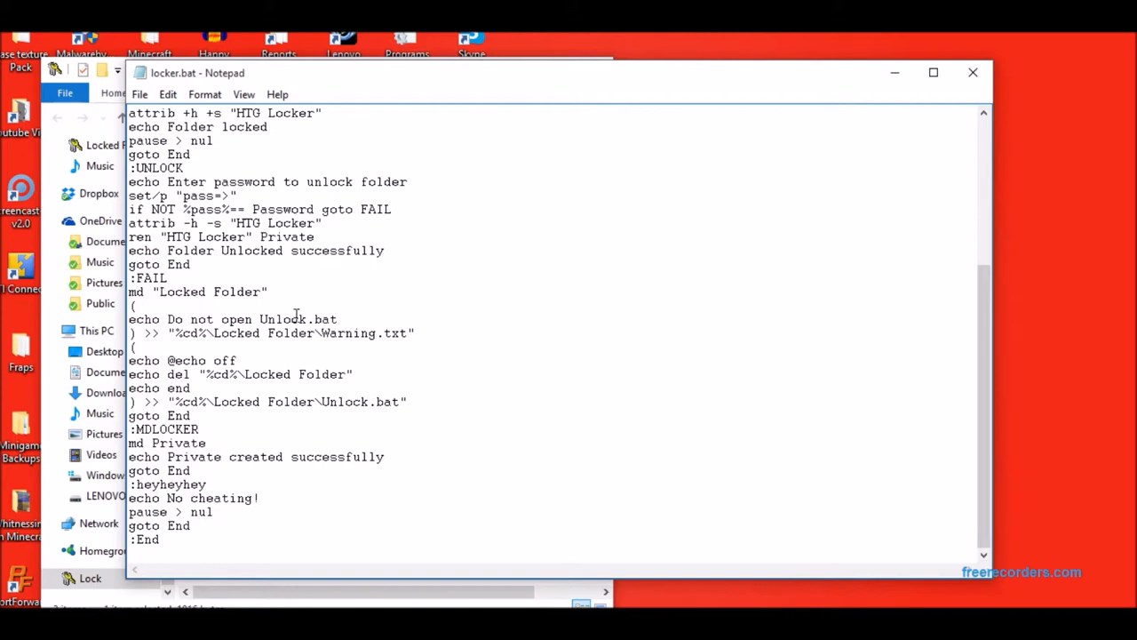
mouse_move(266, 326)
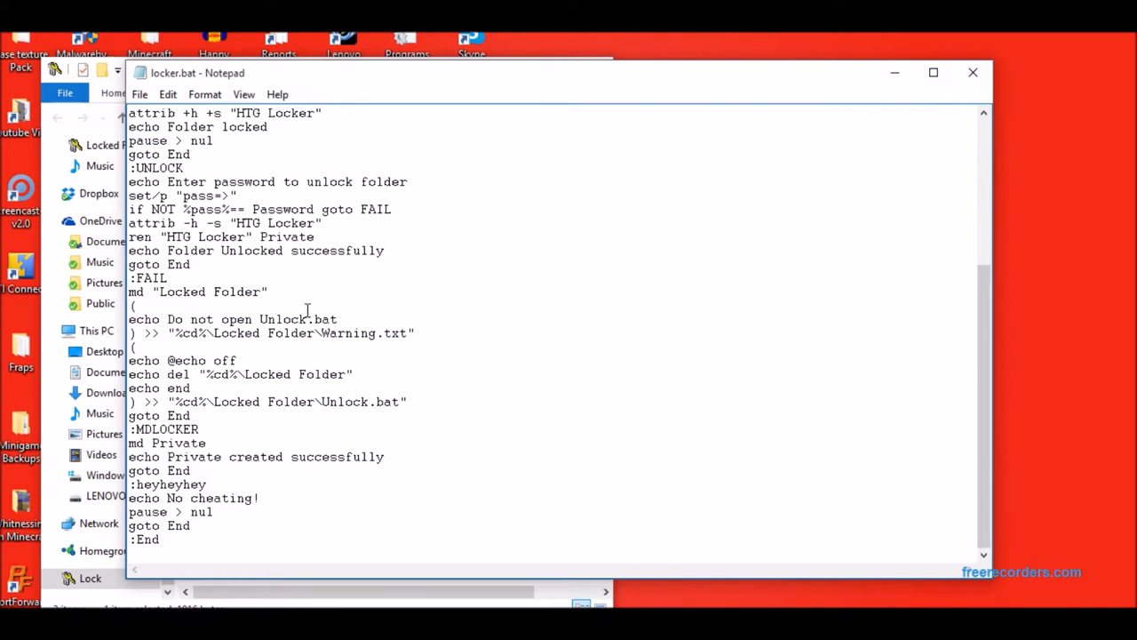
mouse_move(232, 364)
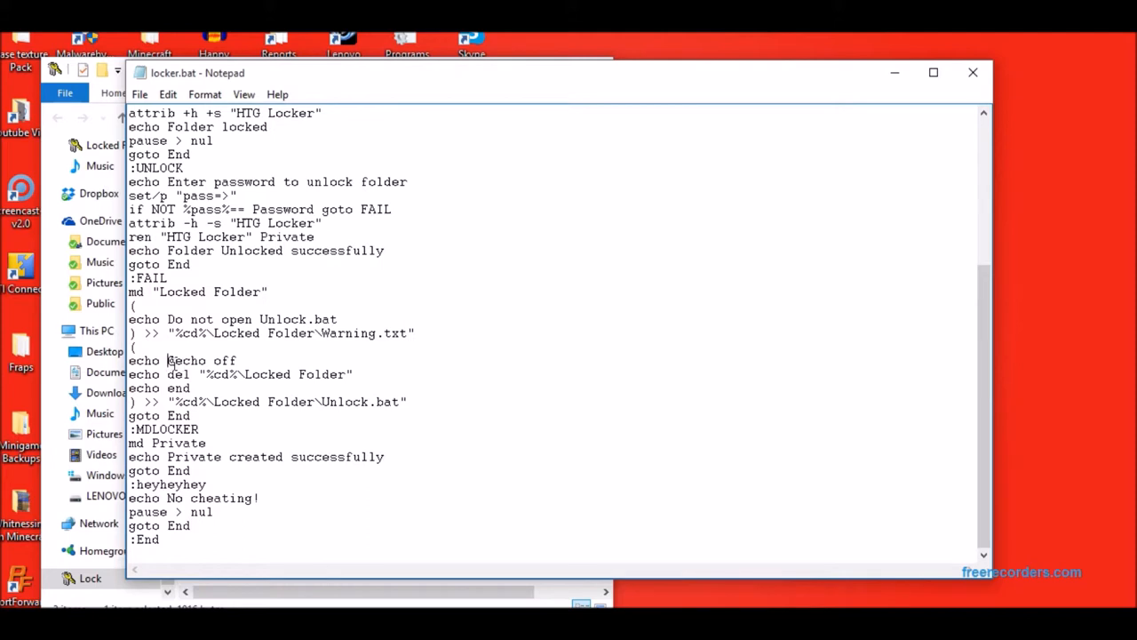
Step: Close the locker script and enter wrong password 1234 to create Locked Folder
double_click(144, 359)
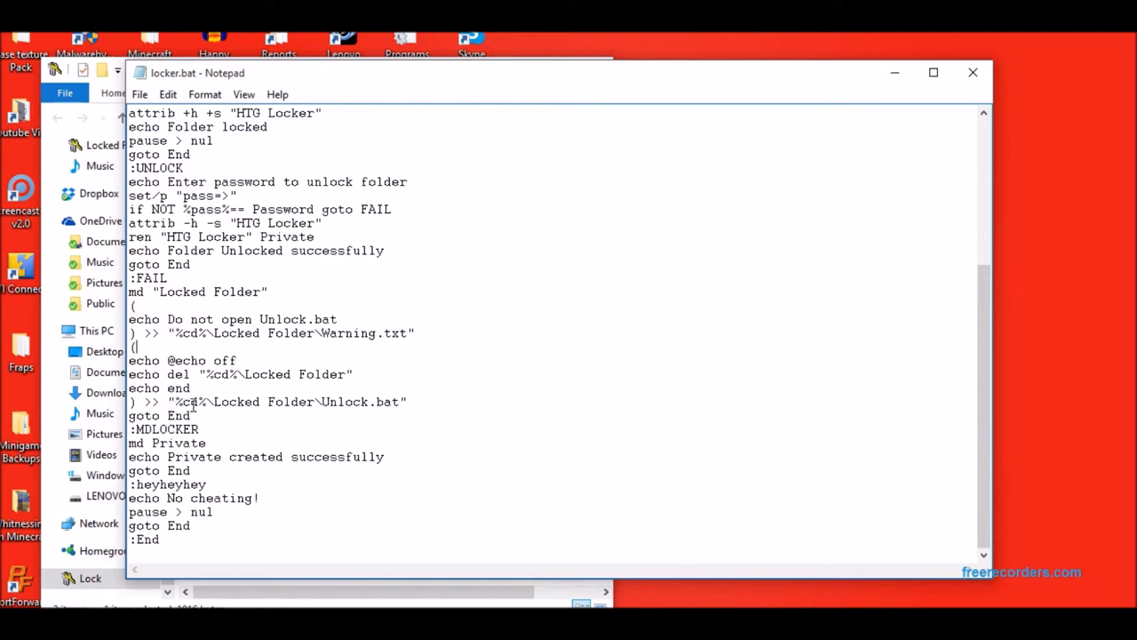
mouse_move(380, 408)
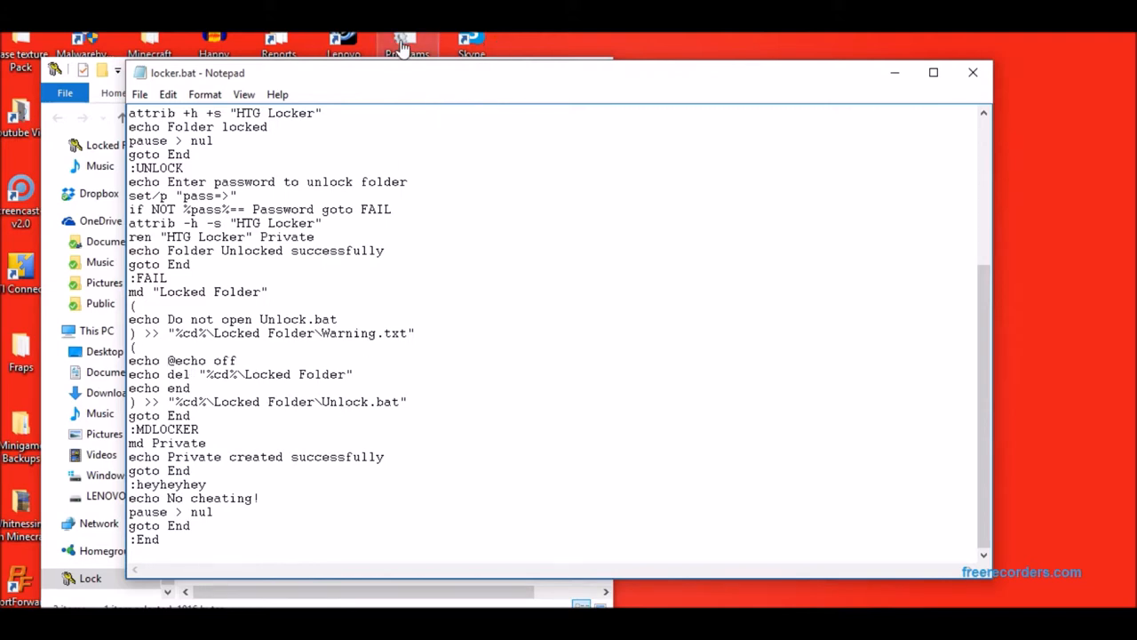
mouse_move(804, 55)
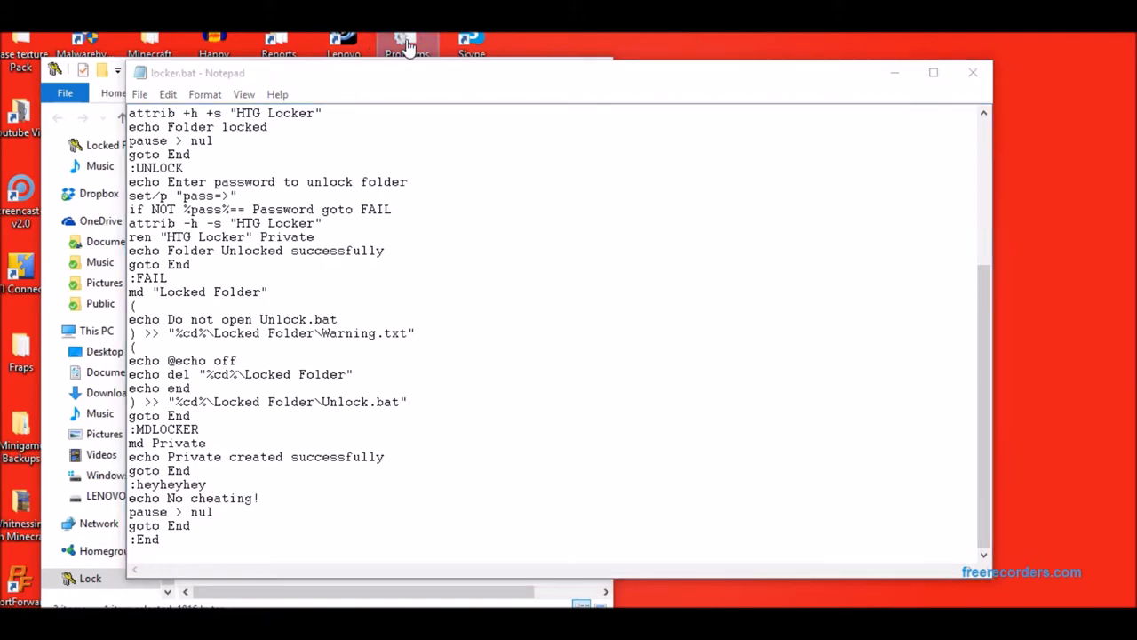
click(407, 43)
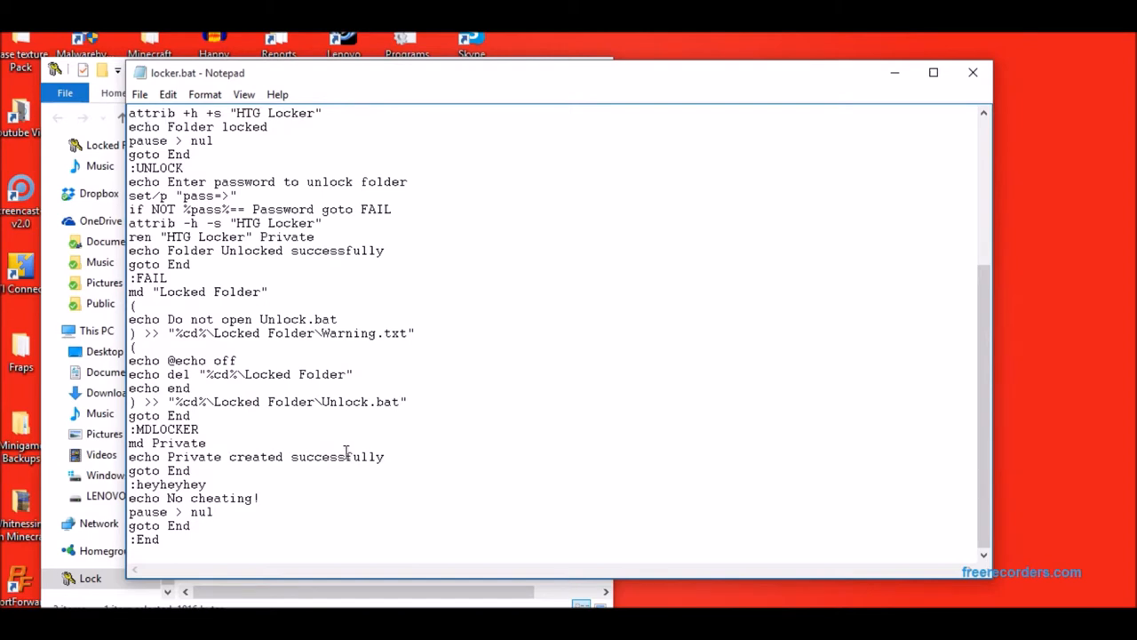
mouse_move(184, 380)
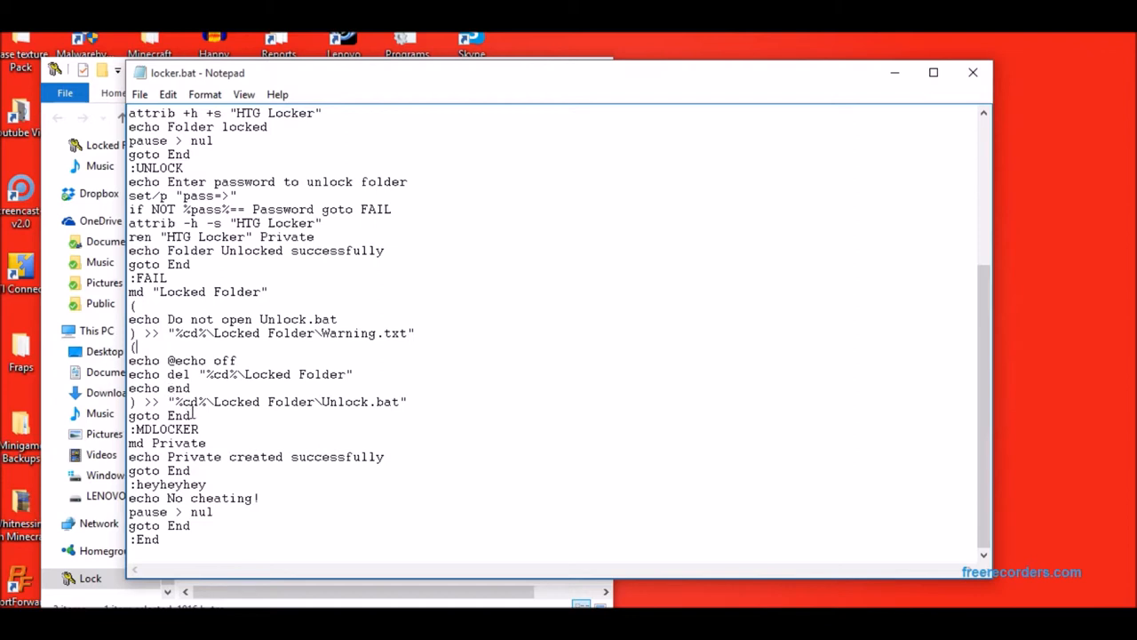
mouse_move(972, 73)
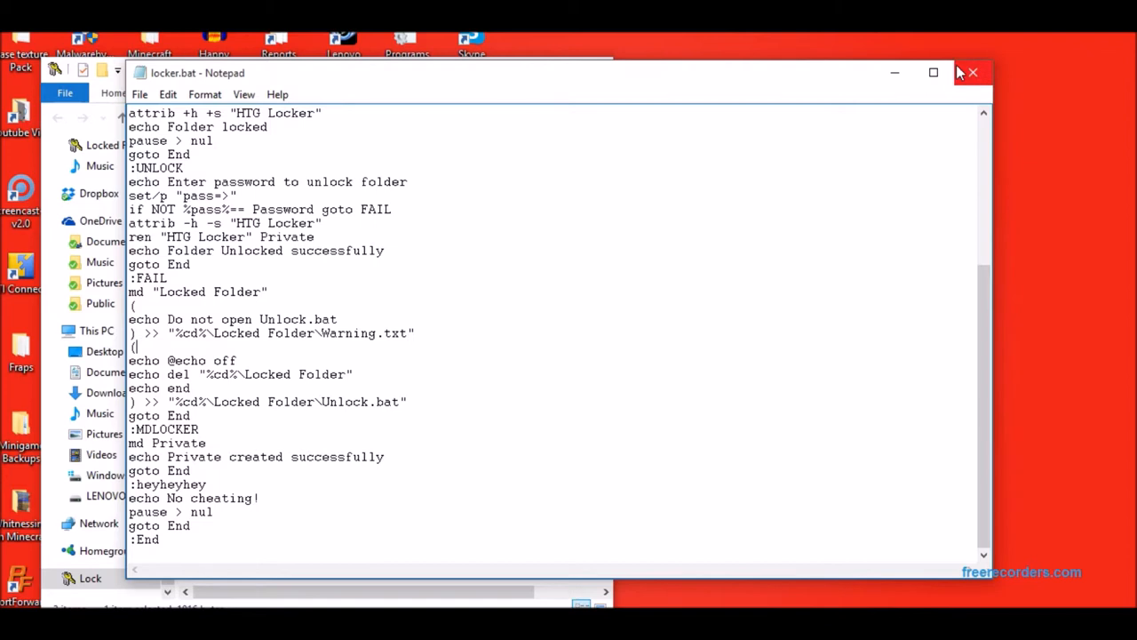
click(972, 73)
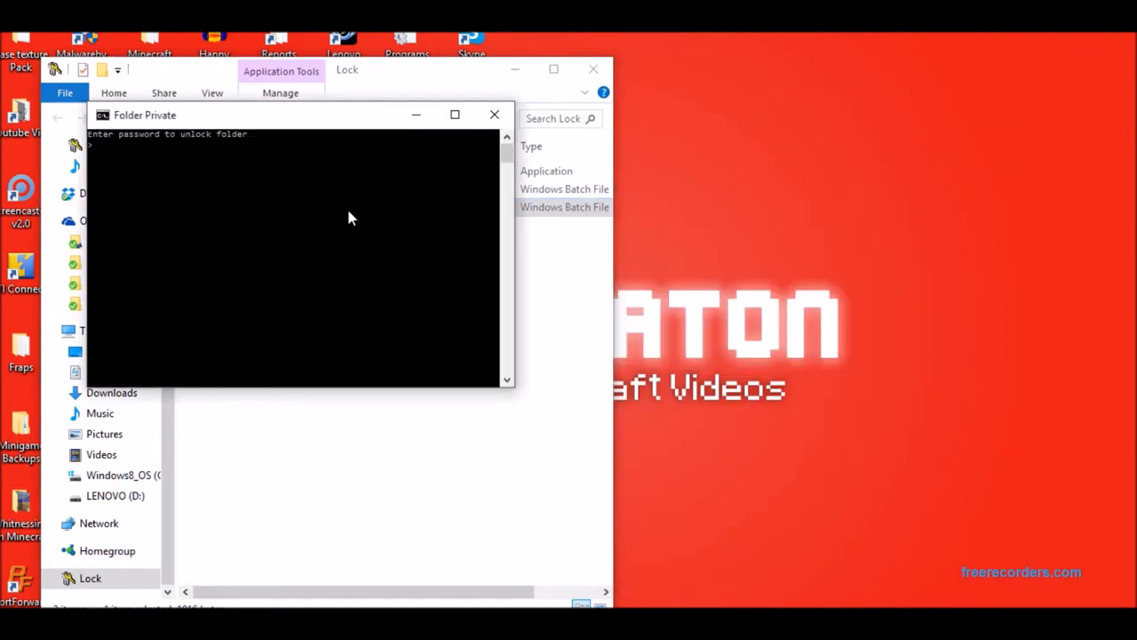
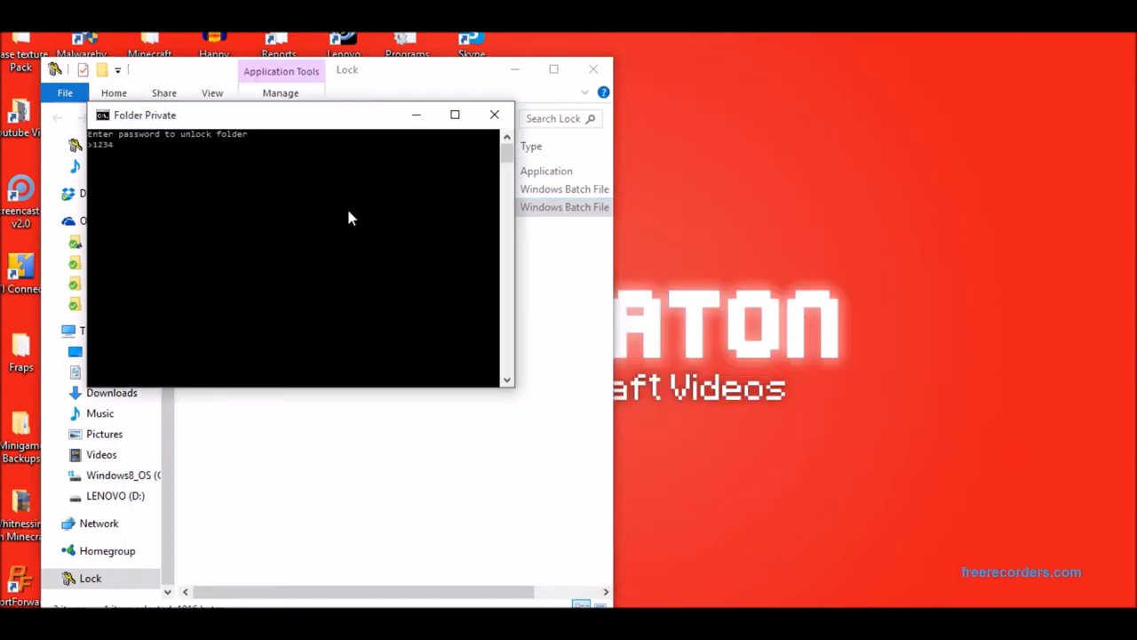
key(Return)
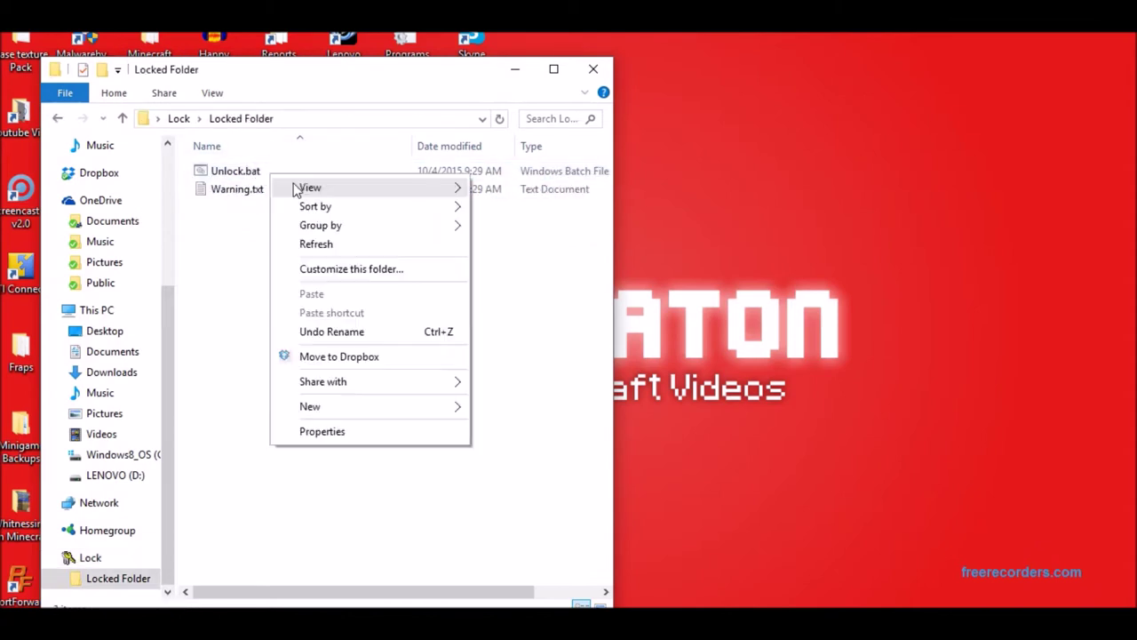
right_click(235, 170)
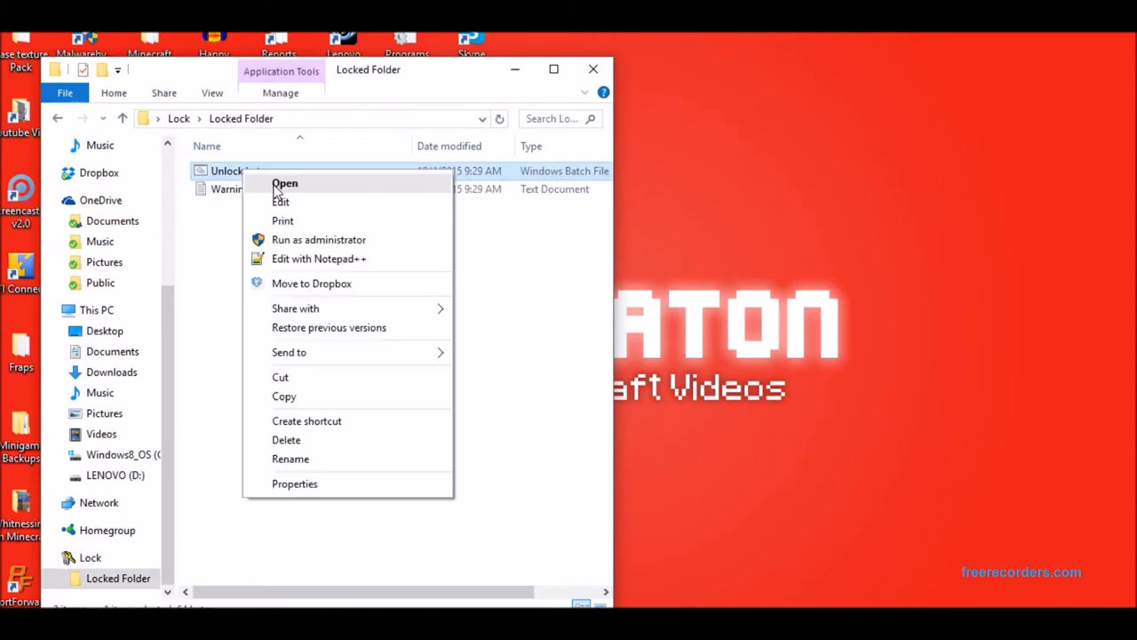
click(281, 202)
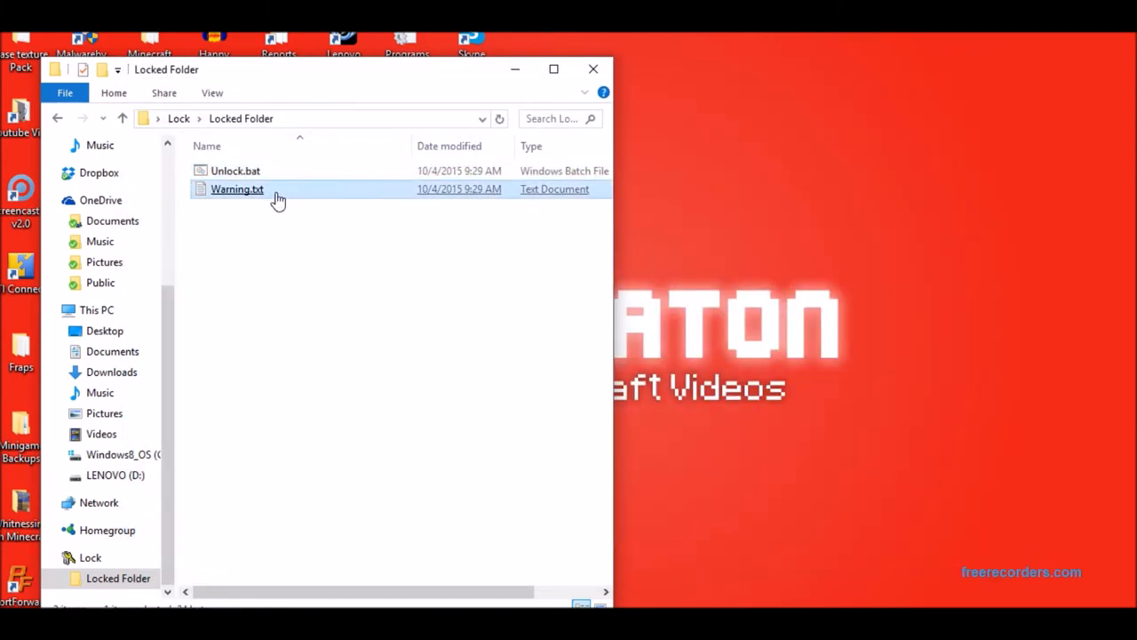
double_click(237, 188)
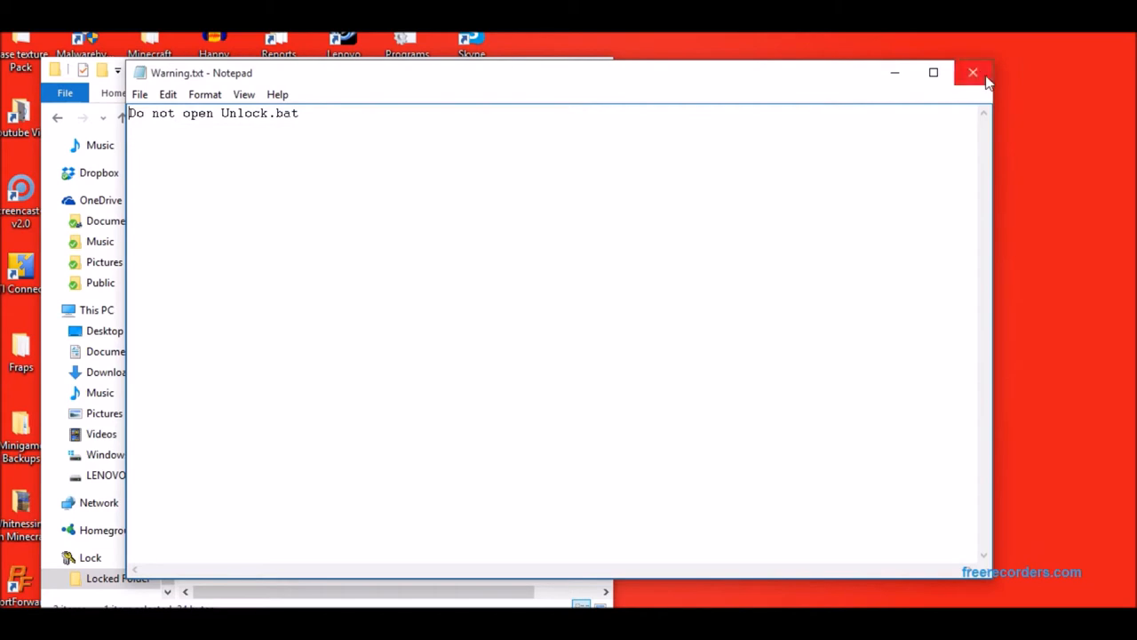
click(972, 72)
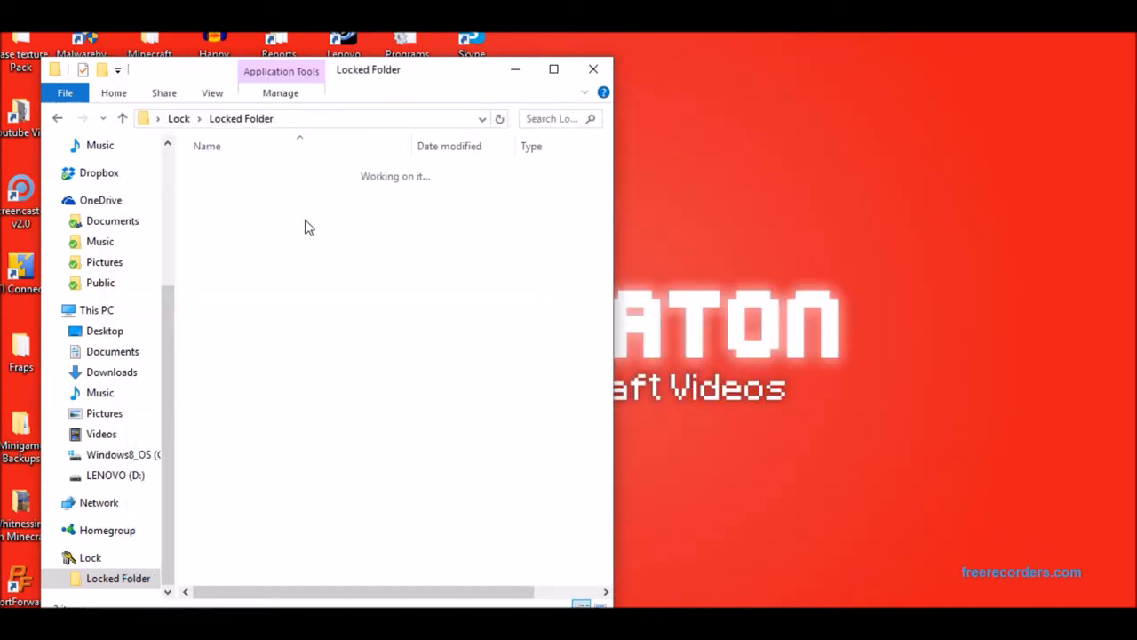
Step: Send Locked Folder to the Recycle Bin, then select and deselect Hide.bat
right_click(227, 170)
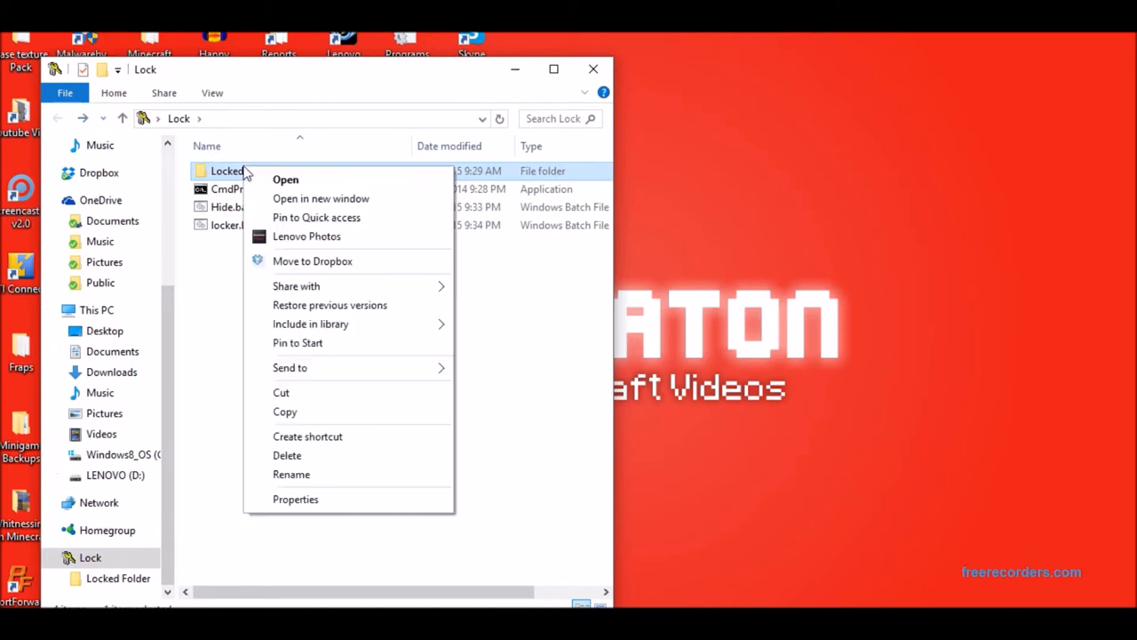
click(287, 455)
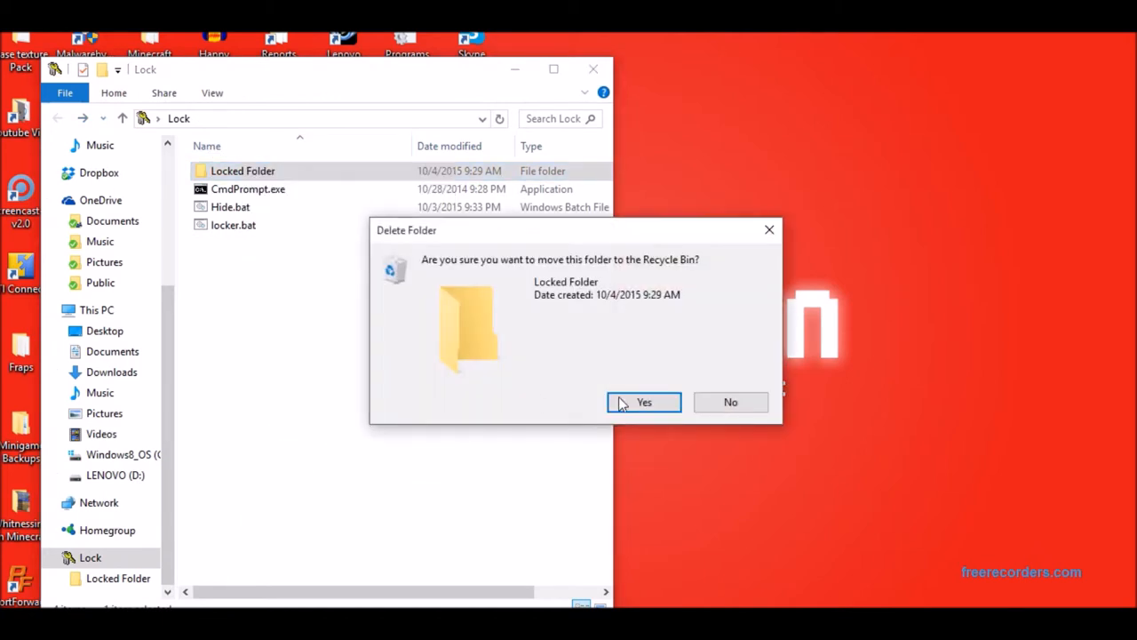
click(644, 402)
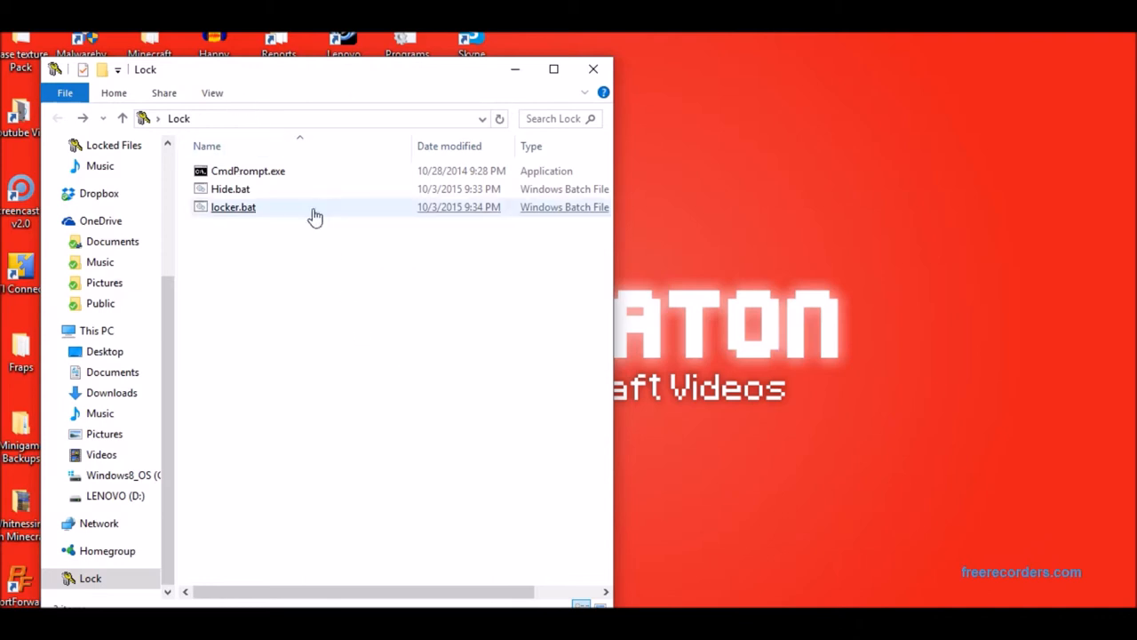
click(230, 188)
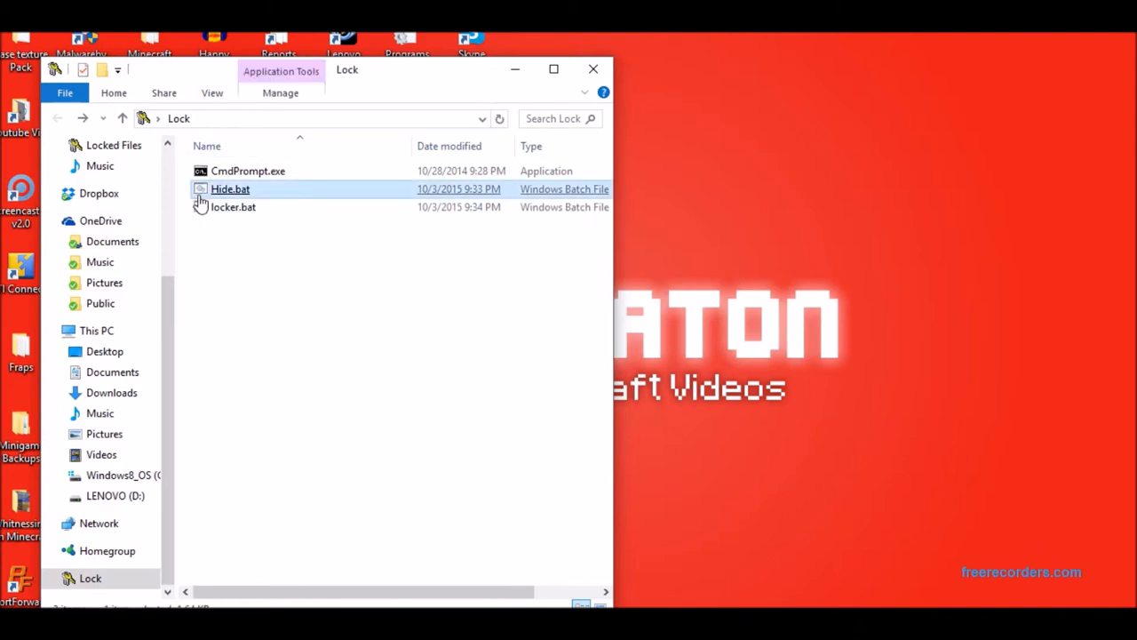
click(262, 336)
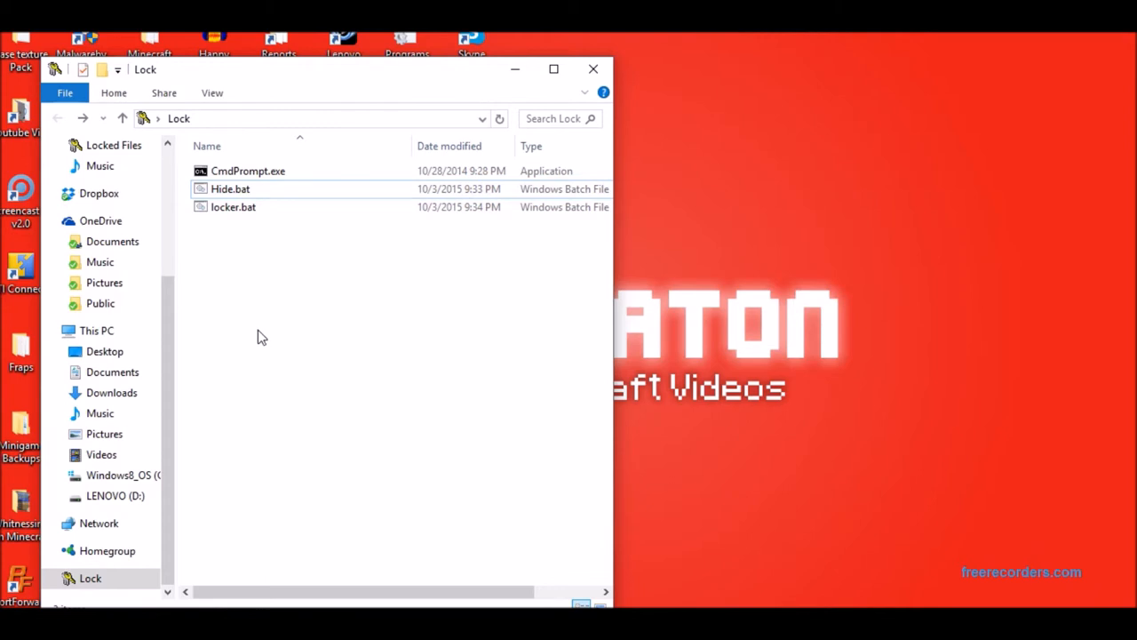
mouse_move(337, 344)
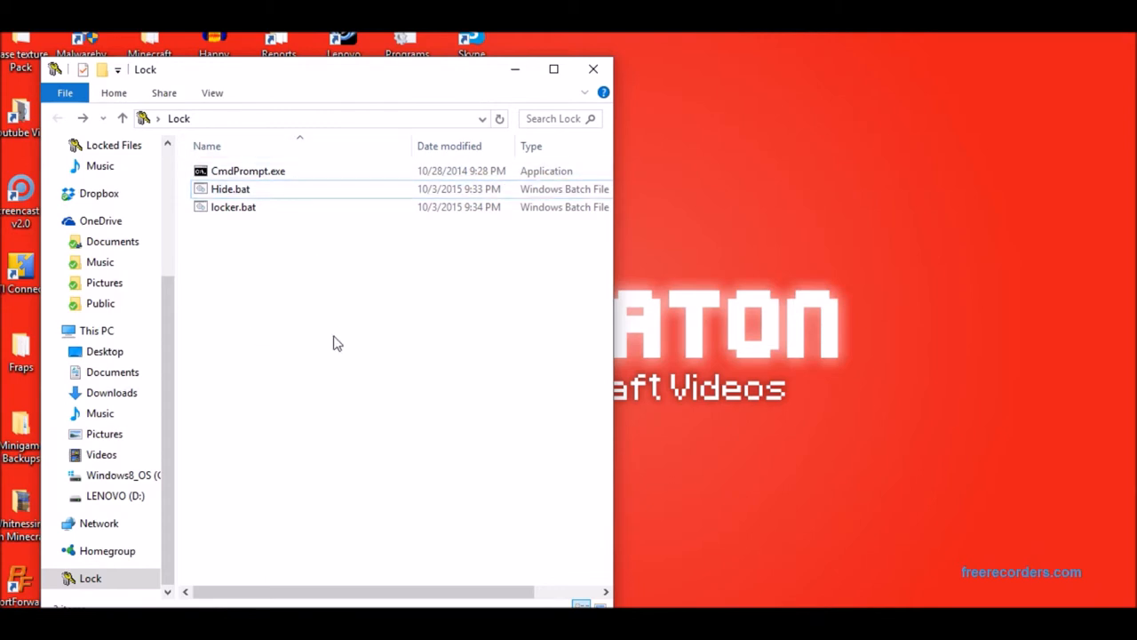
mouse_move(57, 250)
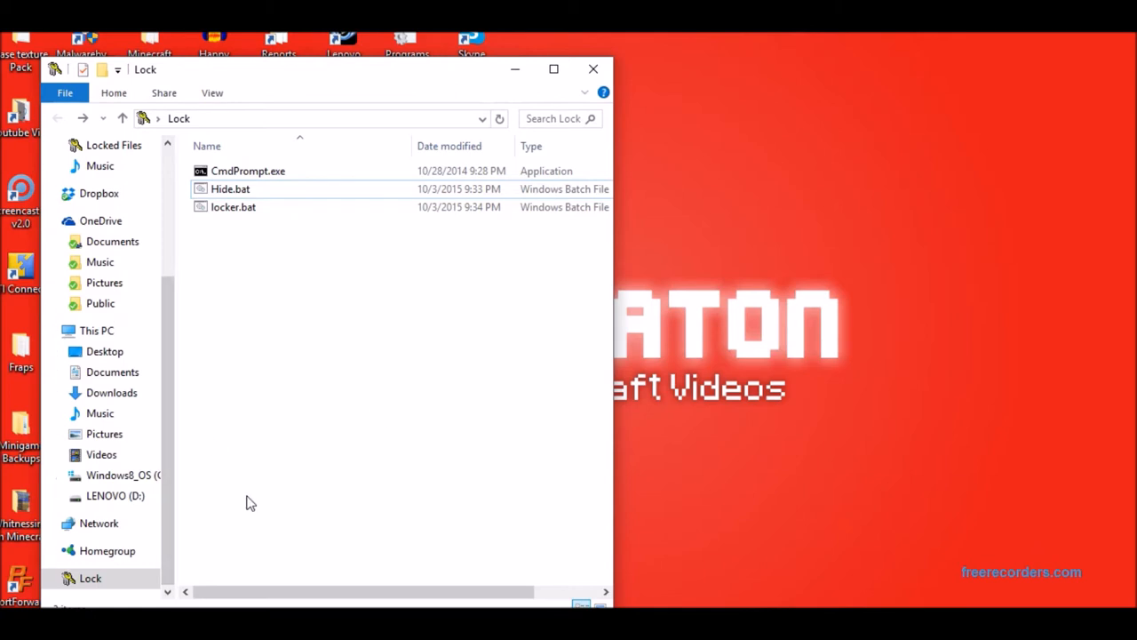
mouse_move(191, 528)
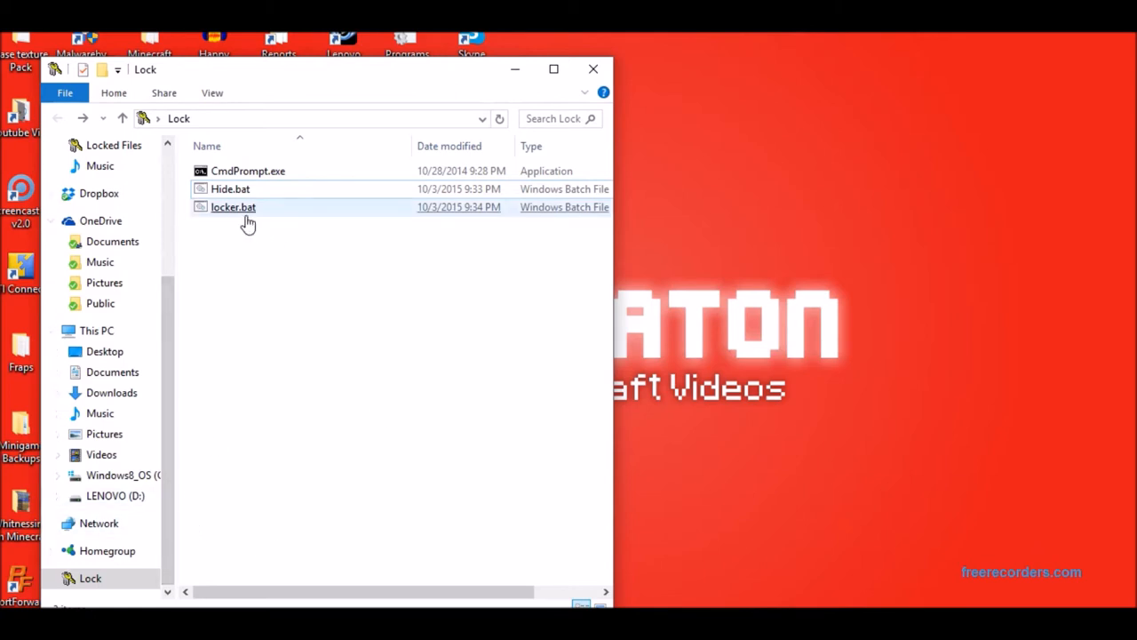
Step: Run locker.bat with the correct password to unlock Private and open Passwords.txt
double_click(233, 207)
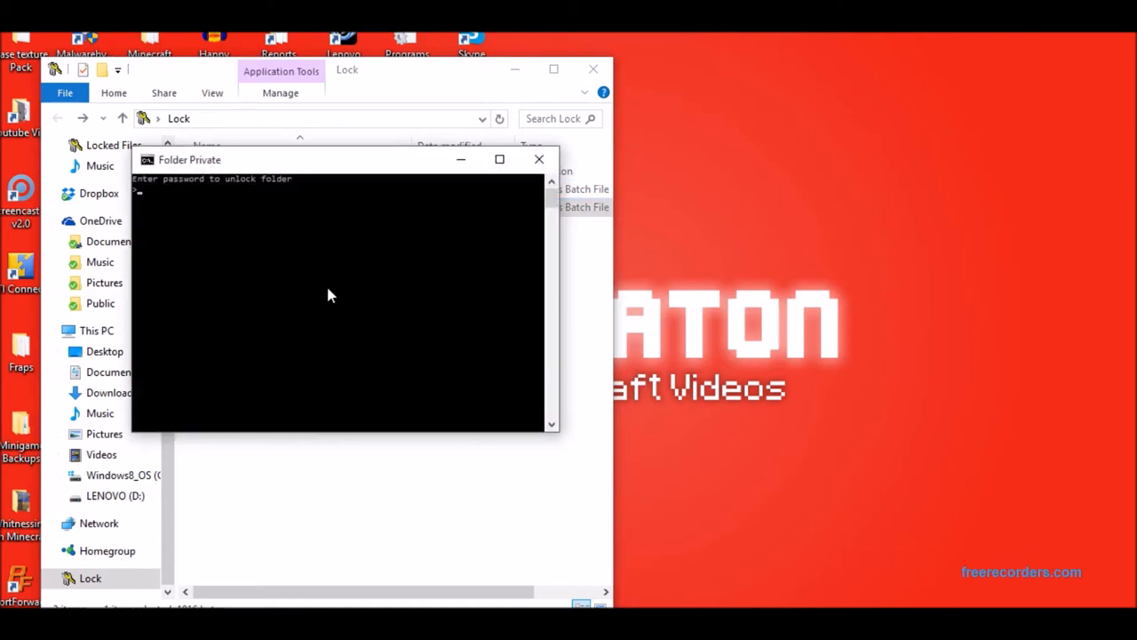
text(Pa)
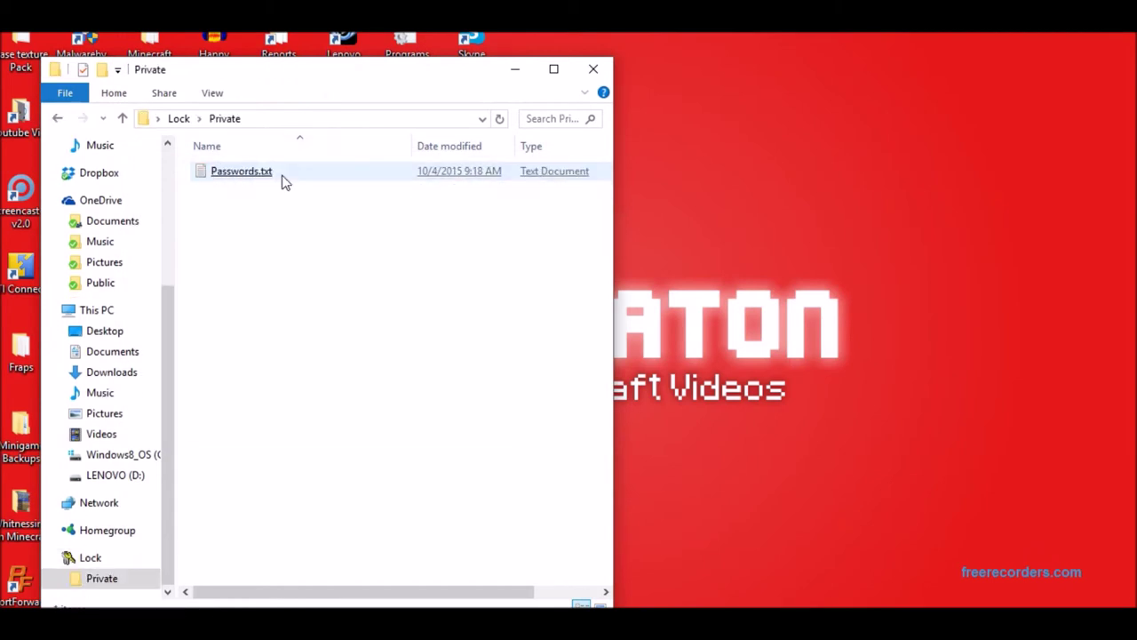
double_click(241, 171)
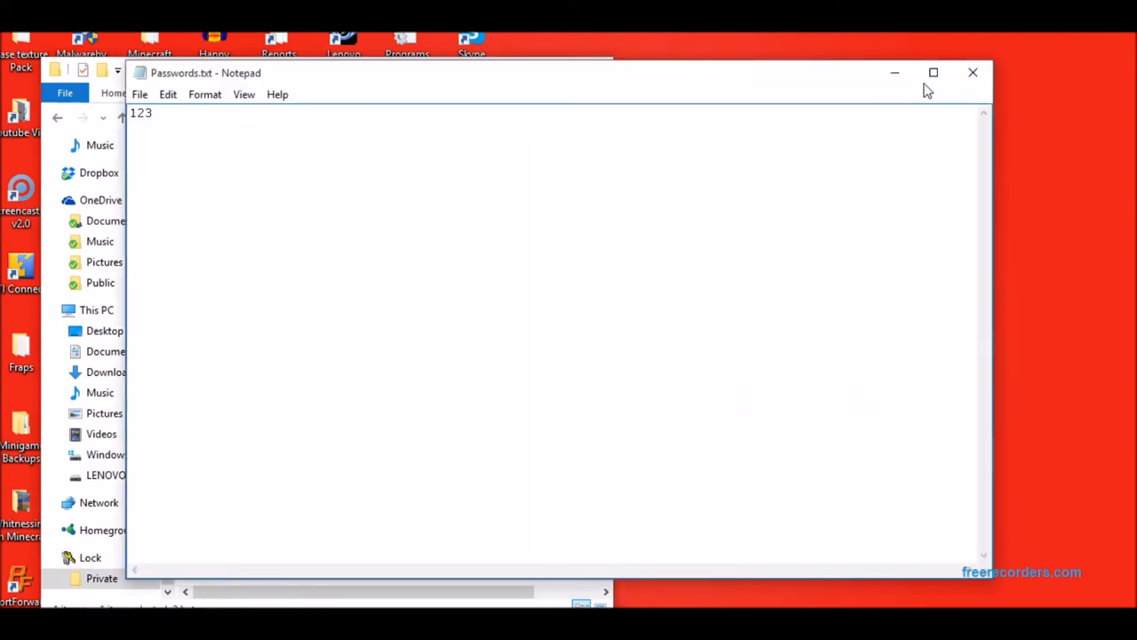
click(972, 72)
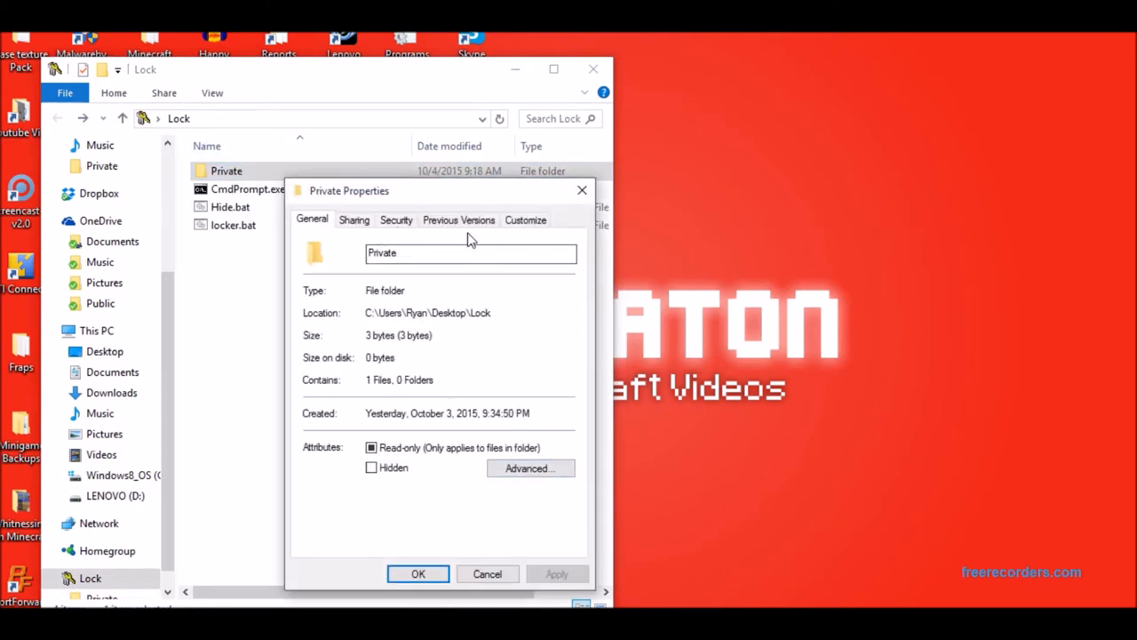
Step: Pick the key icon under Customize > Change Icon for Private and apply it
click(525, 220)
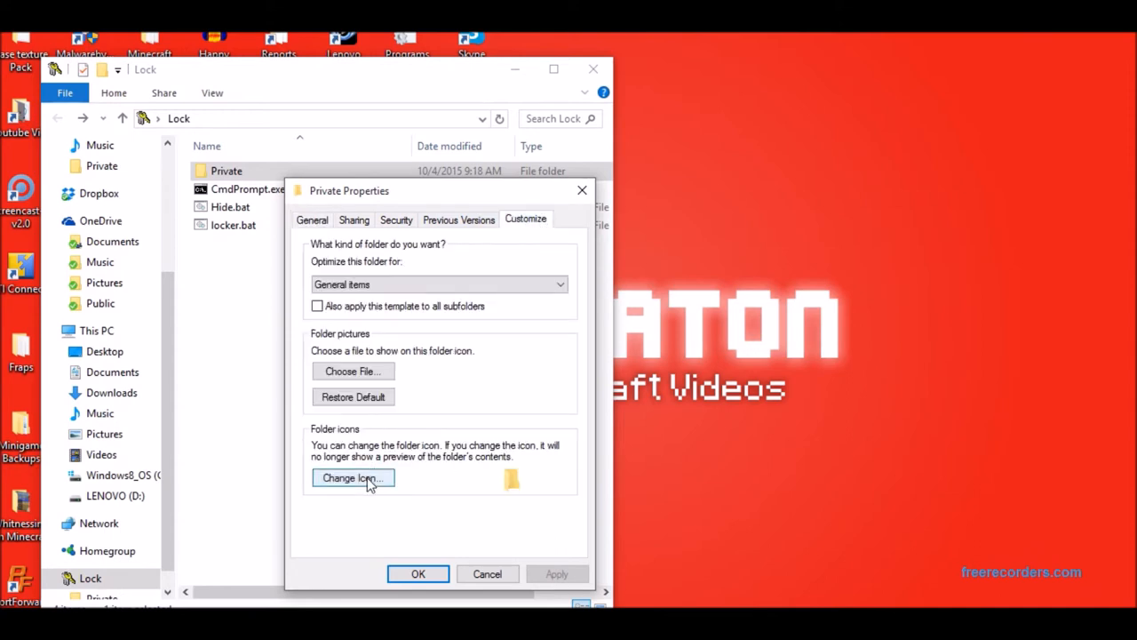
click(352, 478)
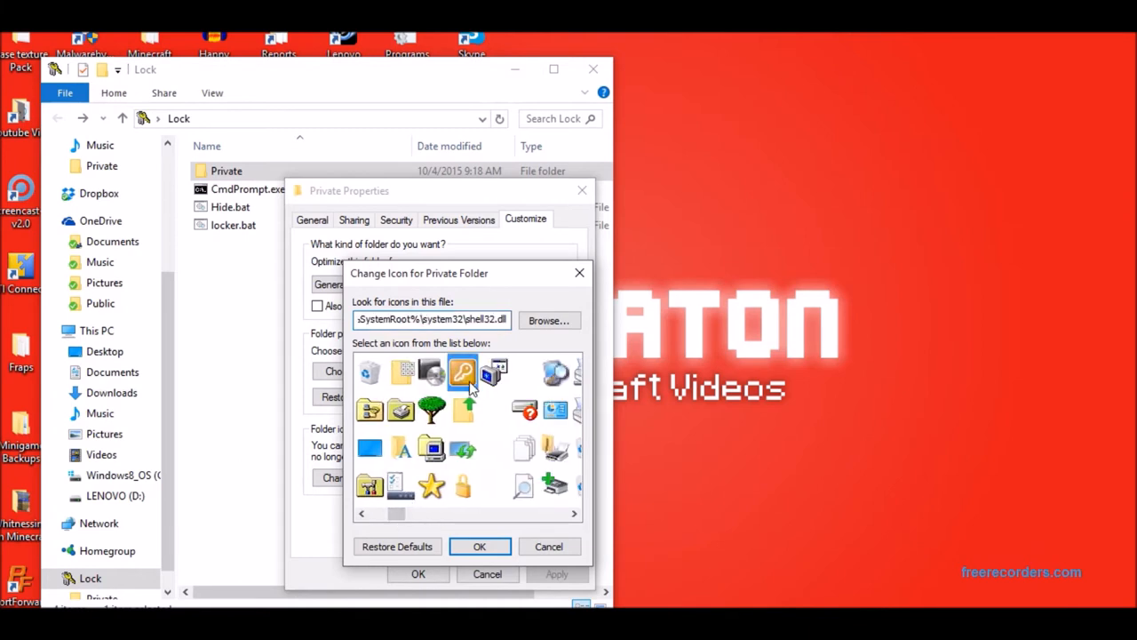
click(480, 547)
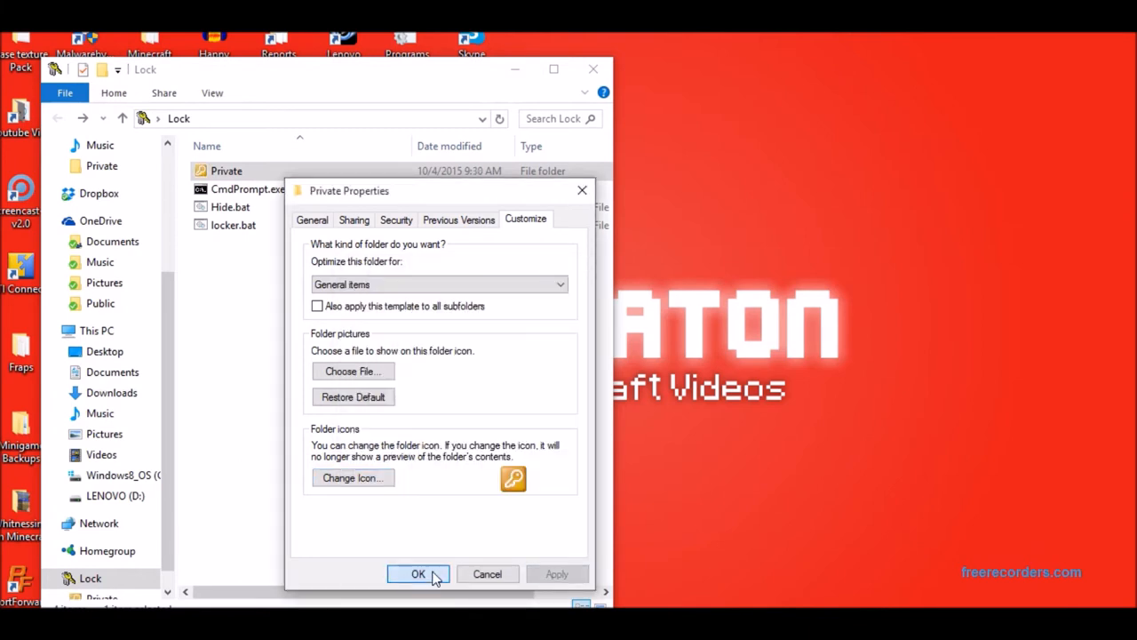
click(418, 573)
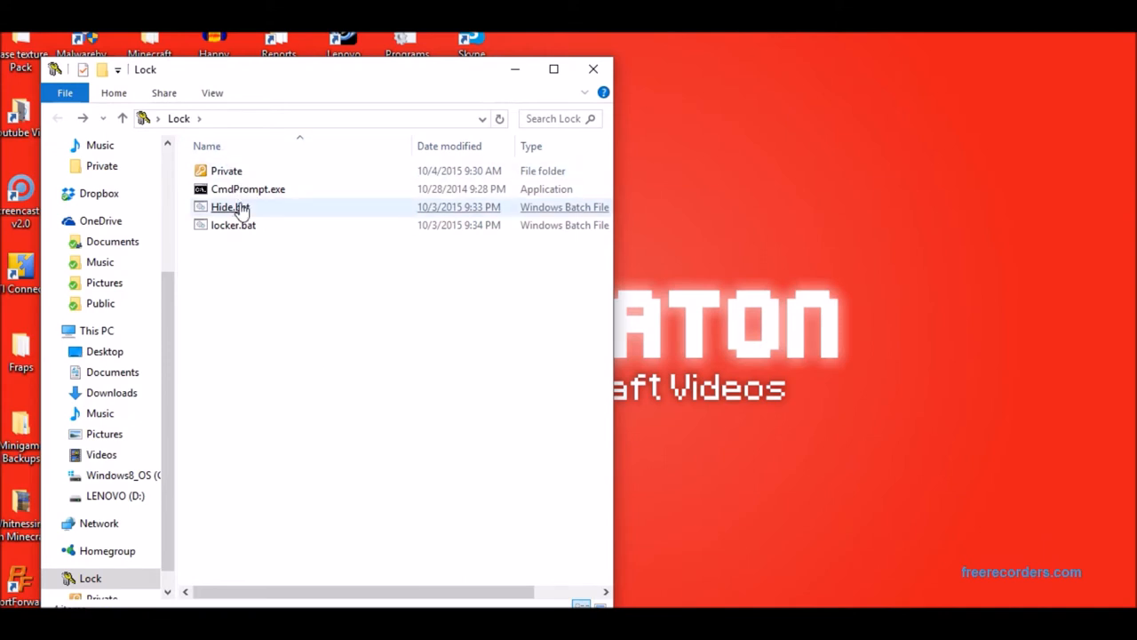
Step: Review Hide.bat's Properties and advanced attributes, then close the dialog
right_click(230, 206)
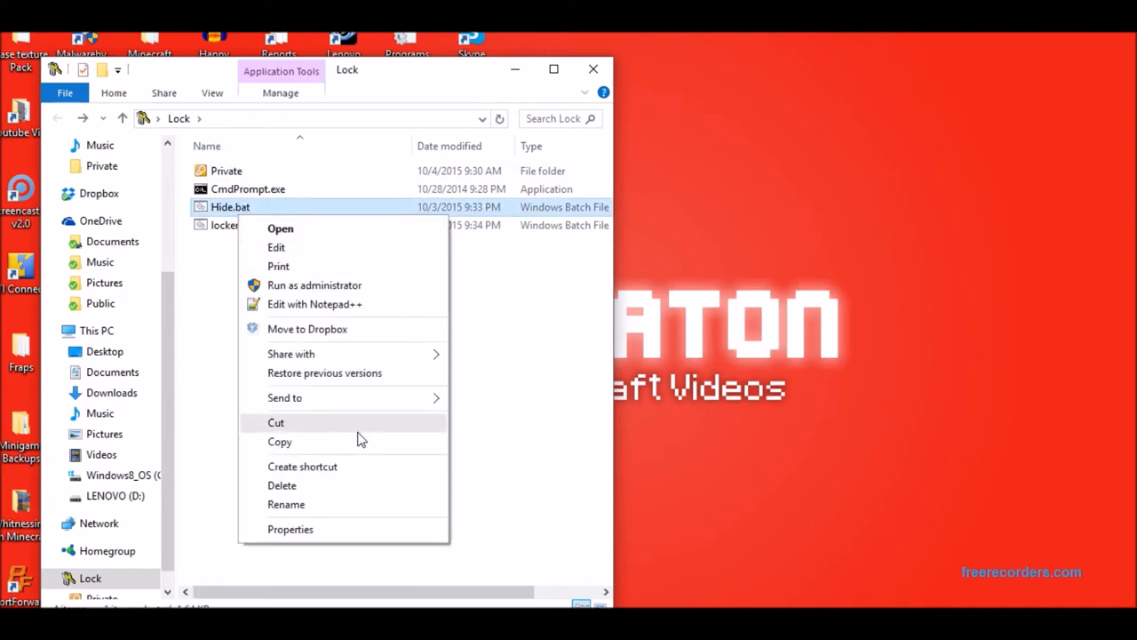
mouse_move(336, 535)
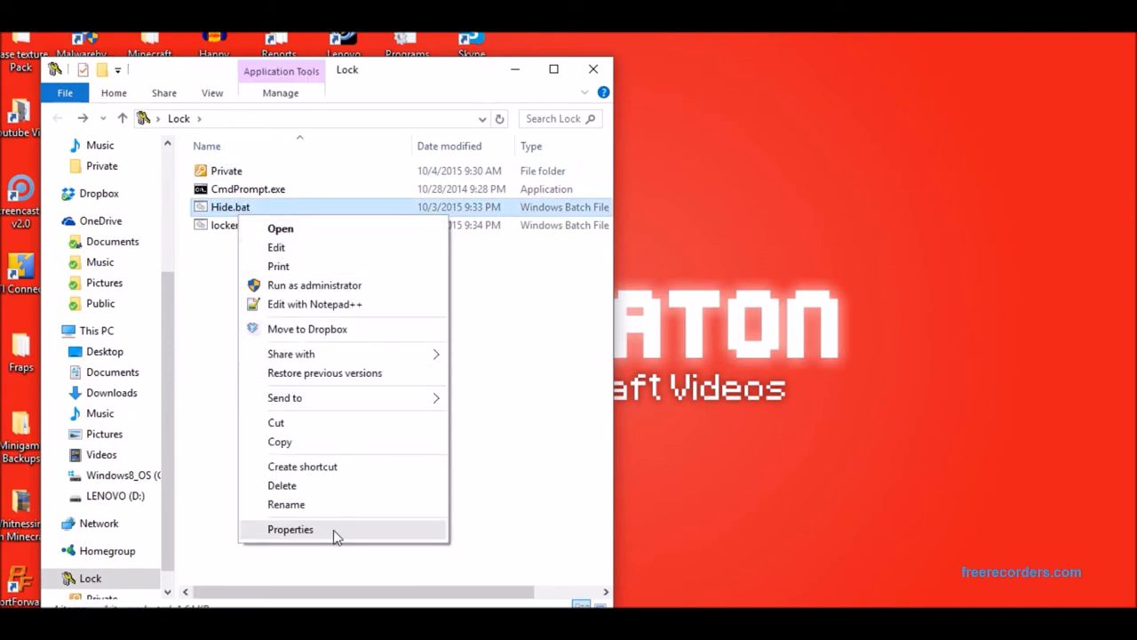
click(290, 529)
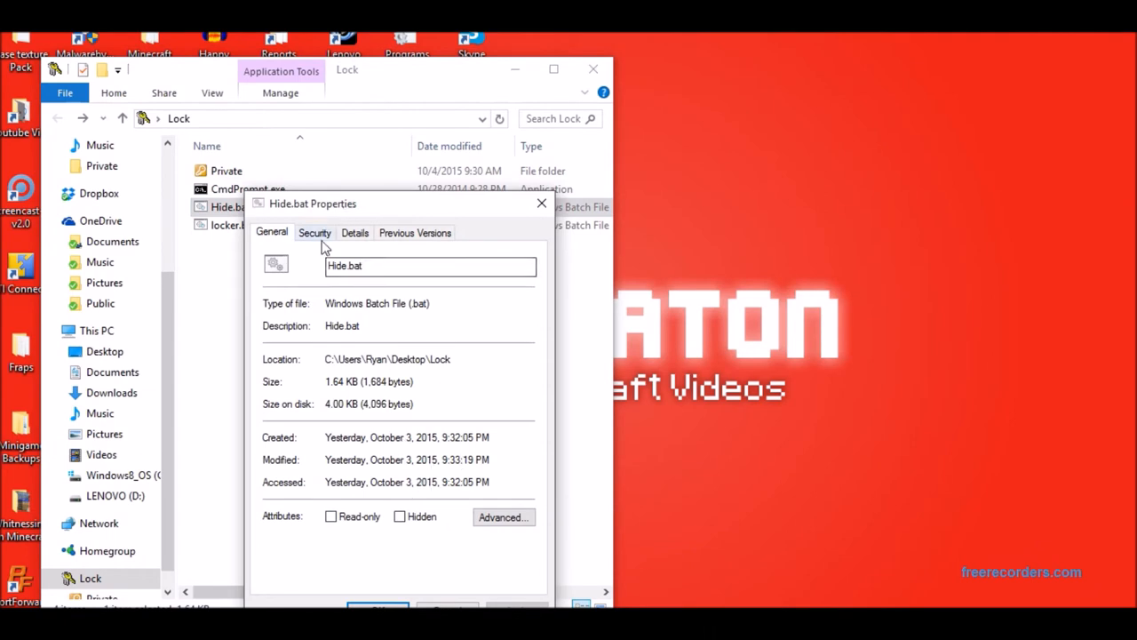
click(504, 516)
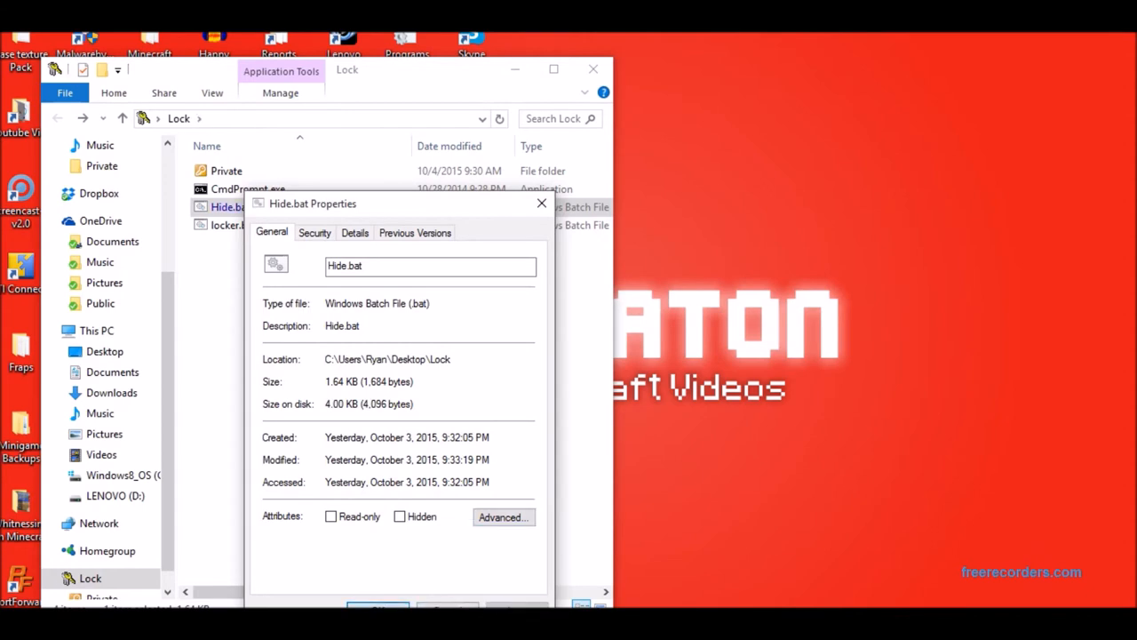
click(541, 204)
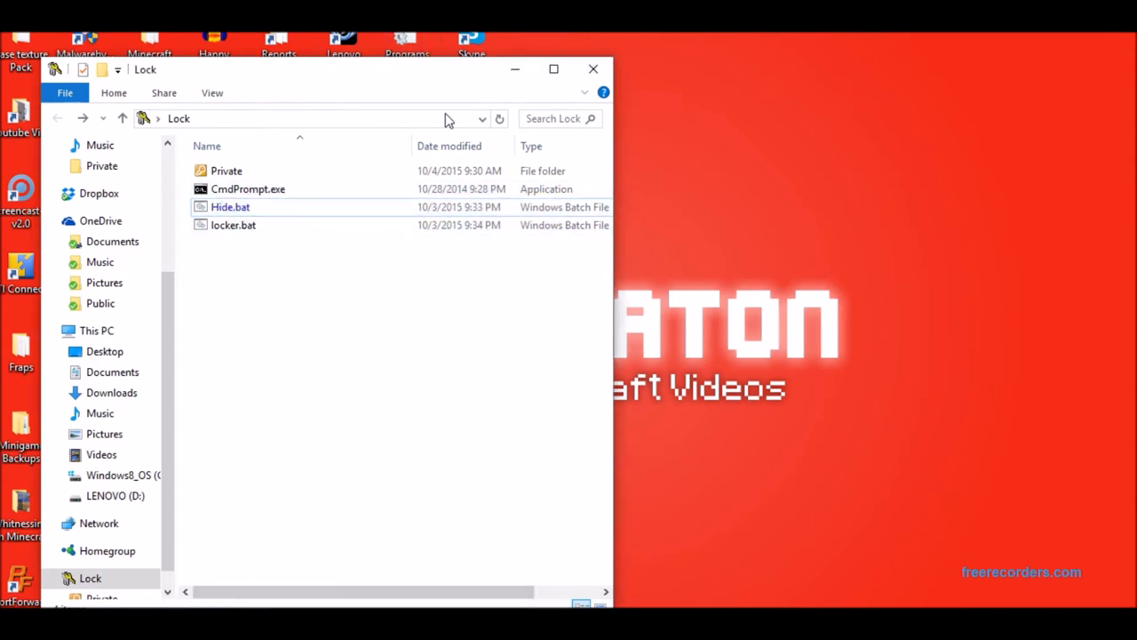
click(248, 189)
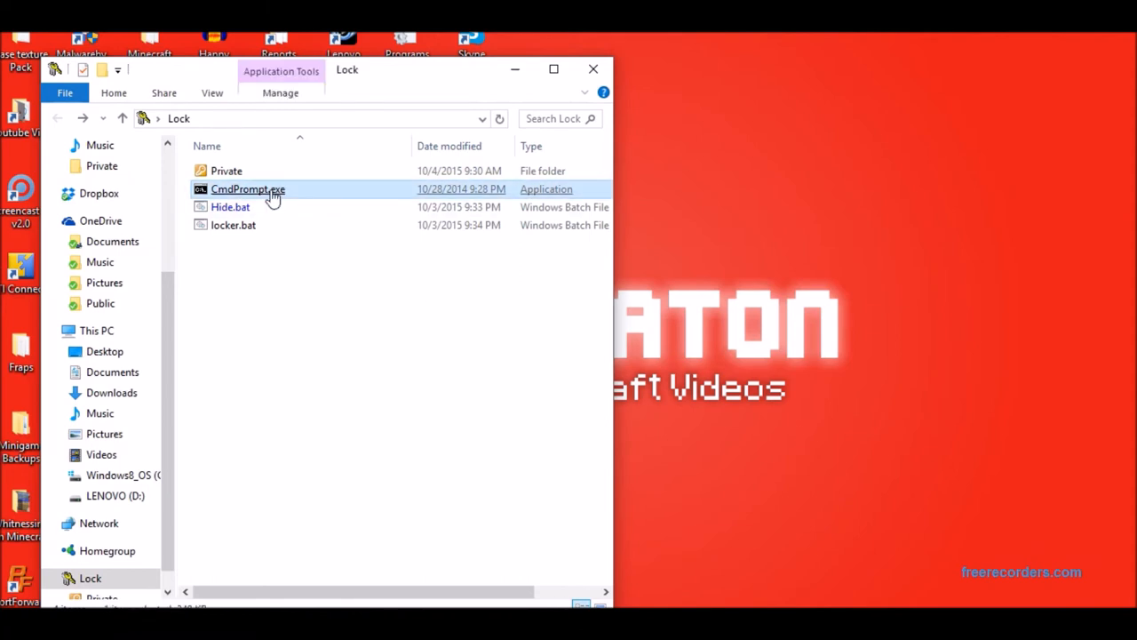
mouse_move(244, 206)
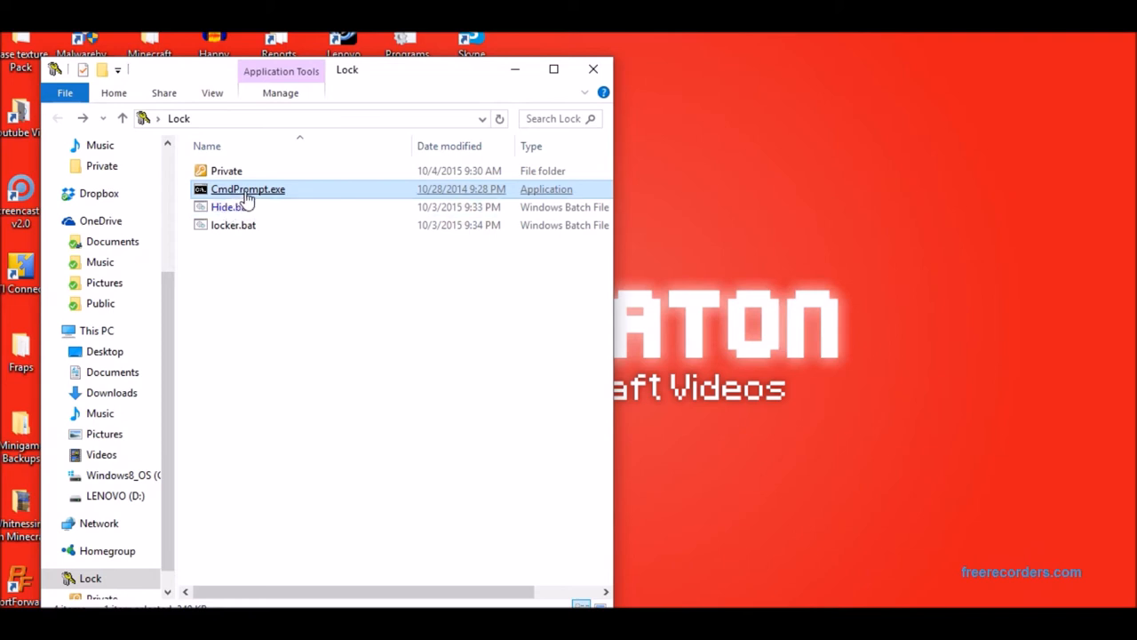
mouse_move(260, 196)
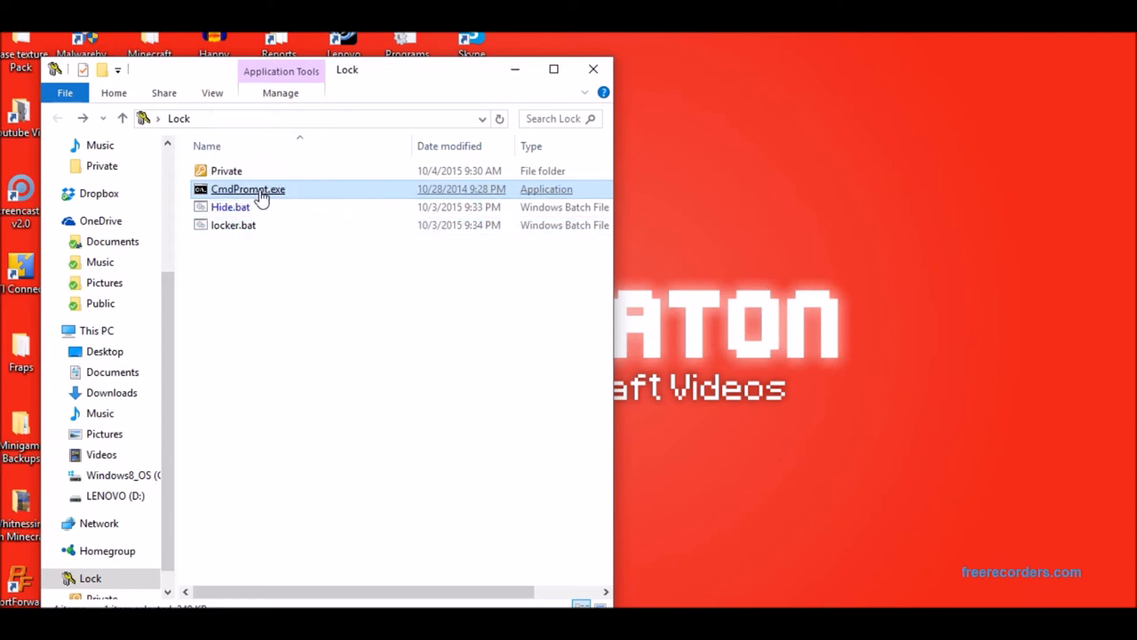
mouse_move(258, 190)
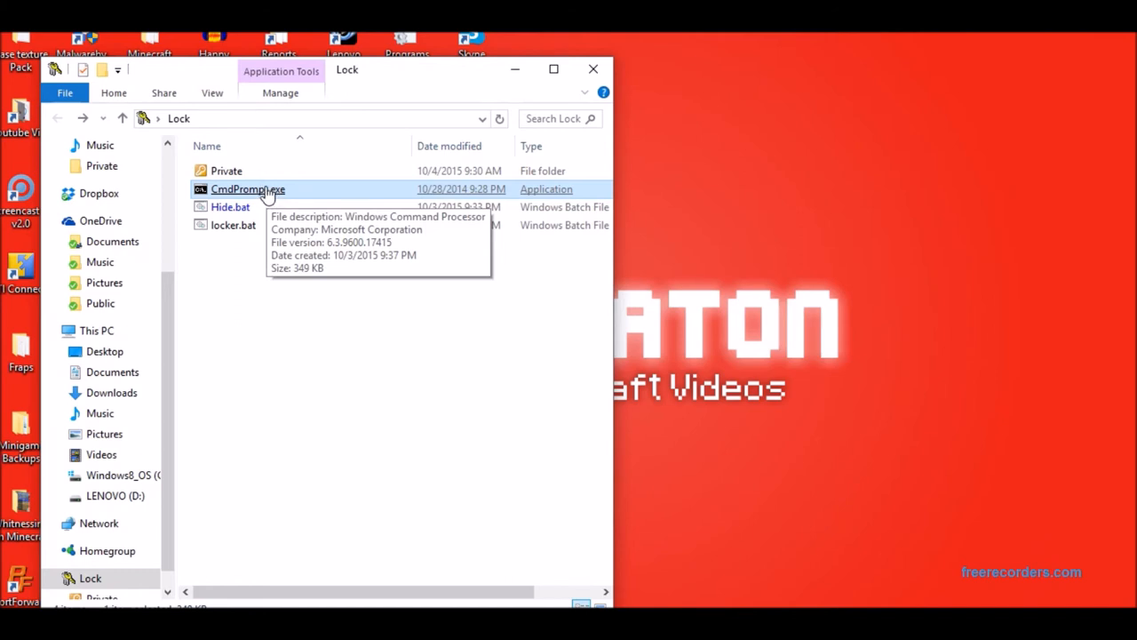
mouse_move(835, 204)
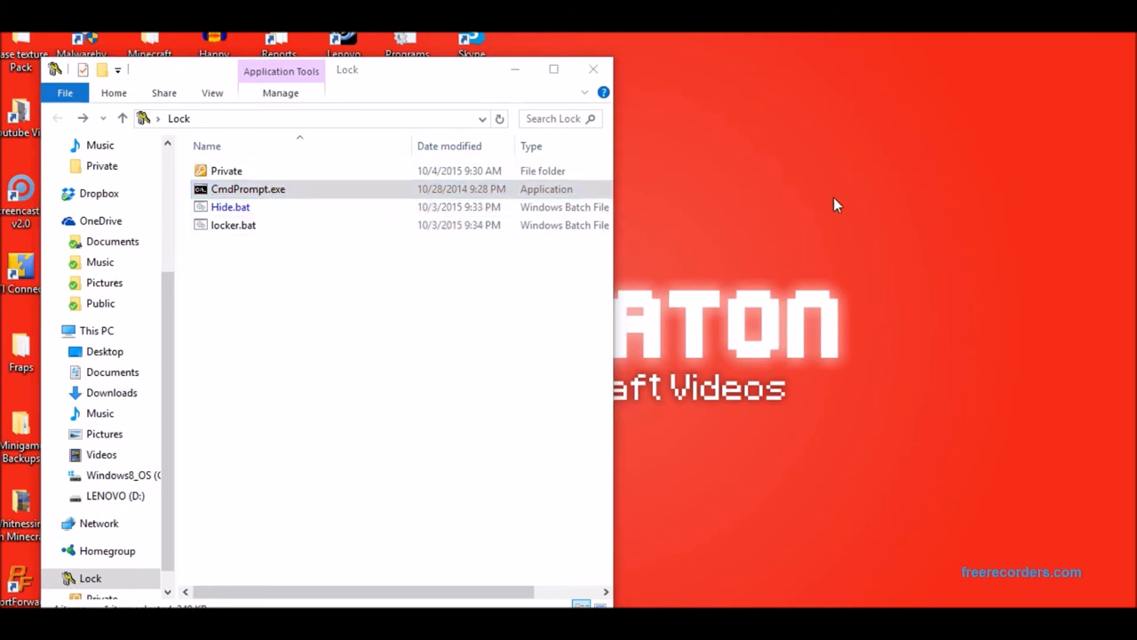
mouse_move(389, 98)
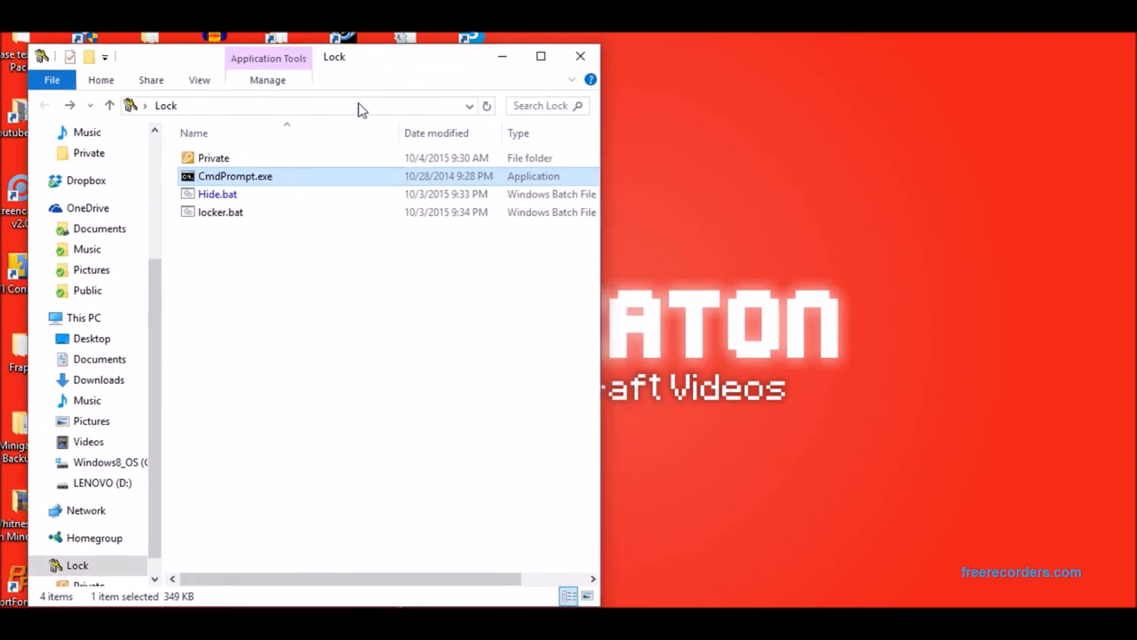
mouse_move(398, 63)
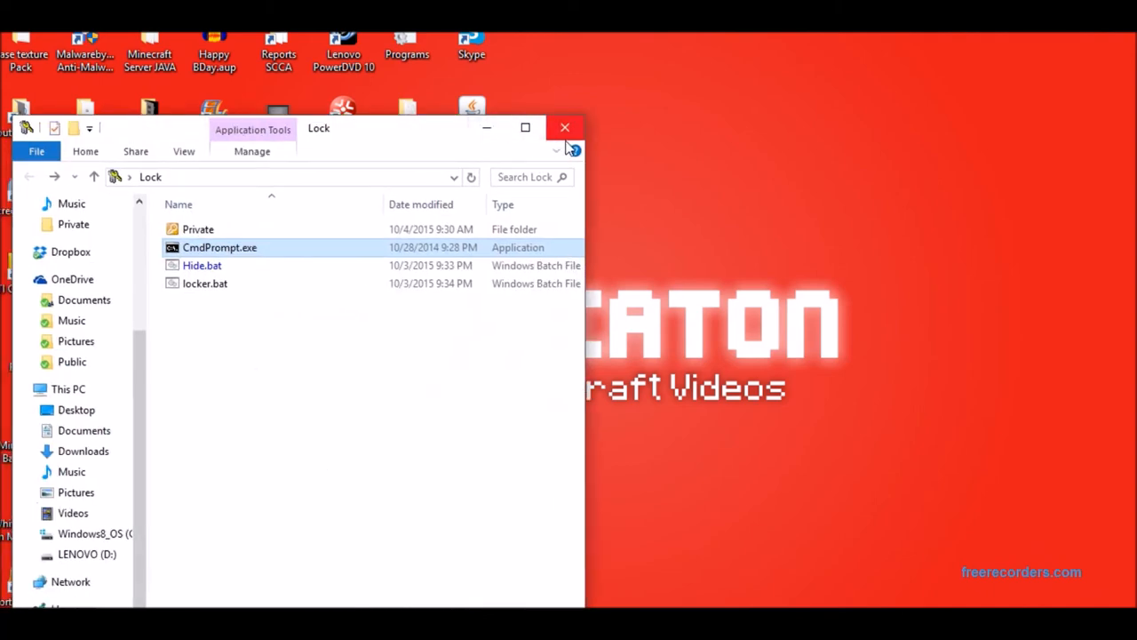
Step: Close the Lock window and delete the Lock desktop folder despite the folder-in-use warning
click(565, 127)
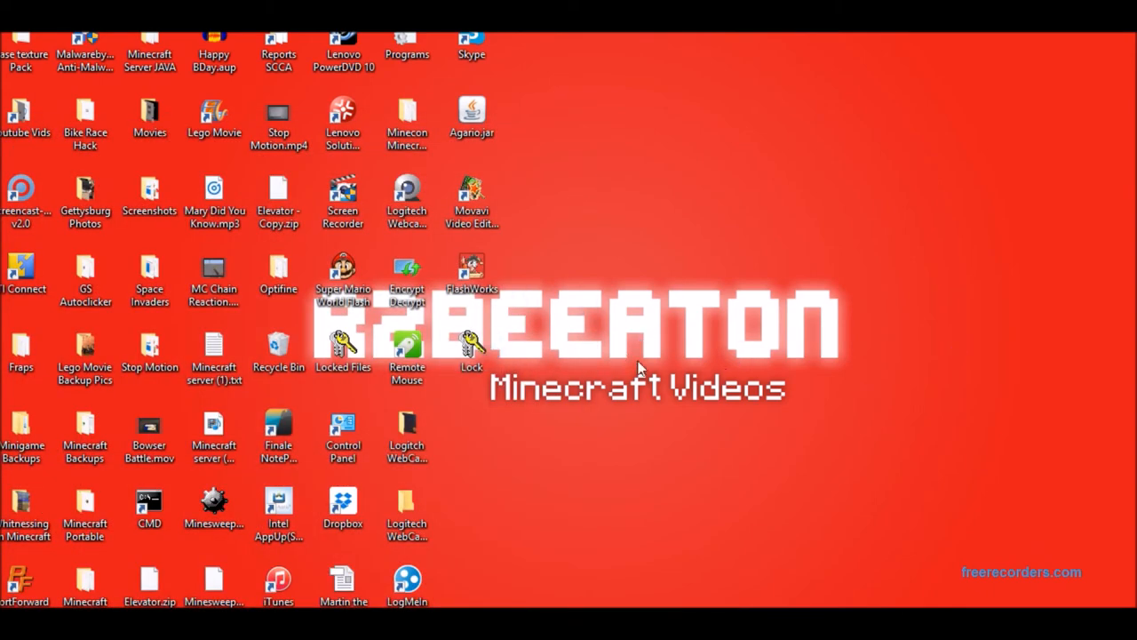
mouse_move(639, 369)
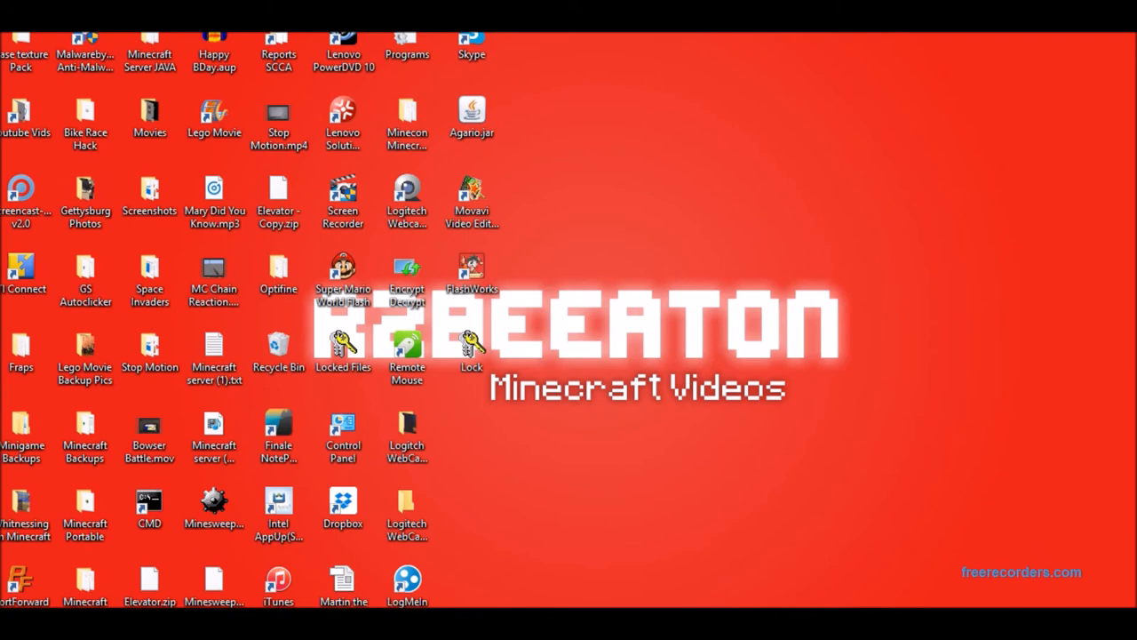
mouse_move(627, 399)
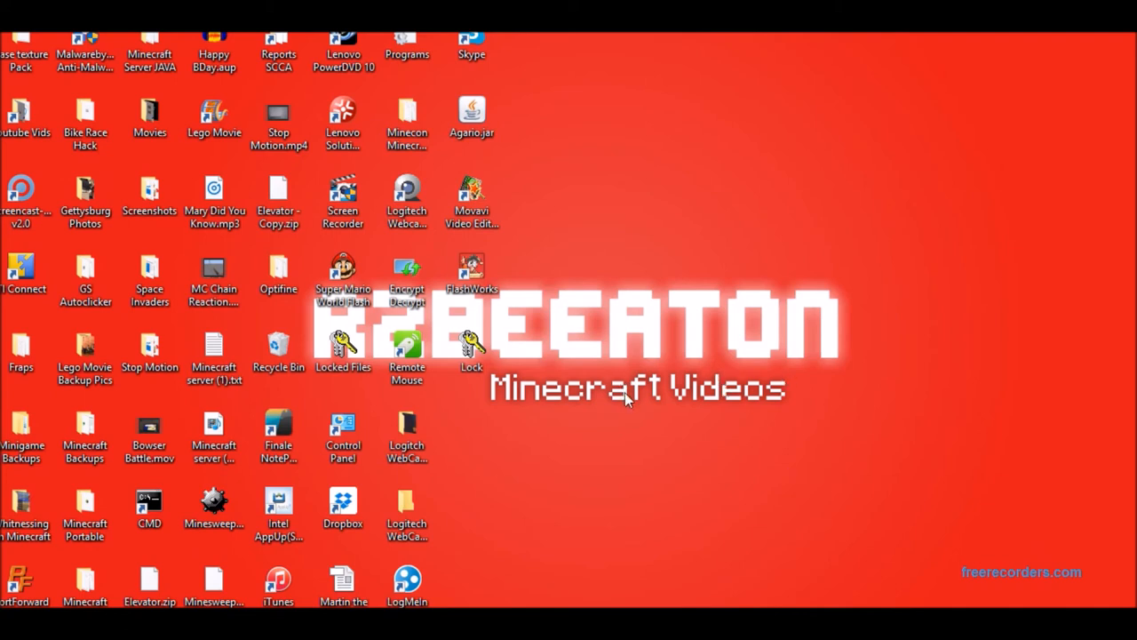
mouse_move(493, 373)
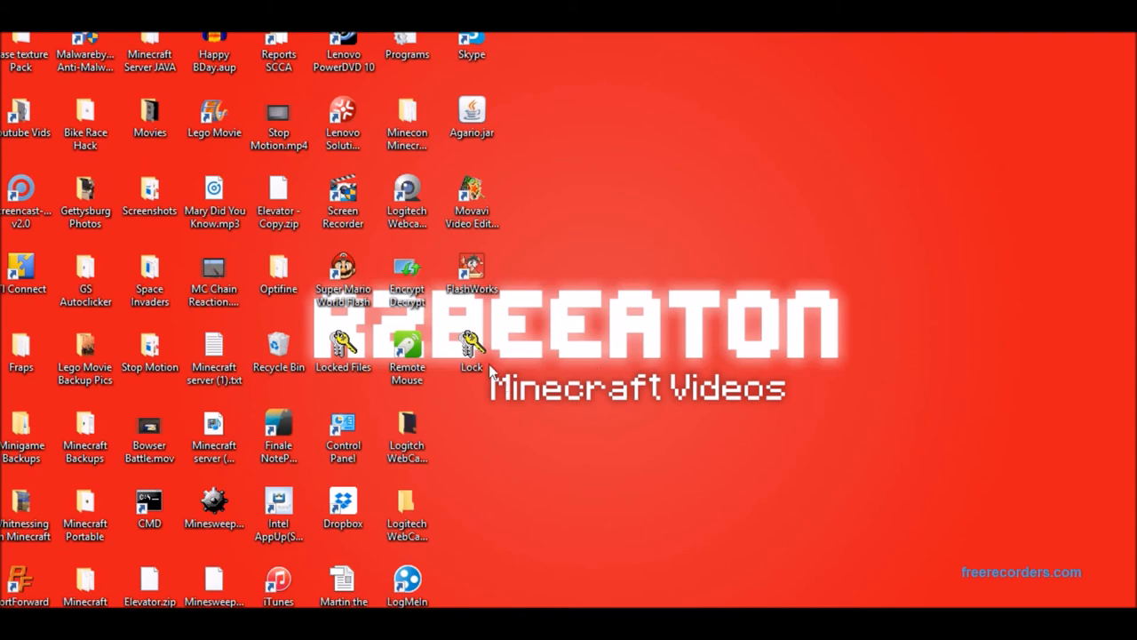
right_click(471, 351)
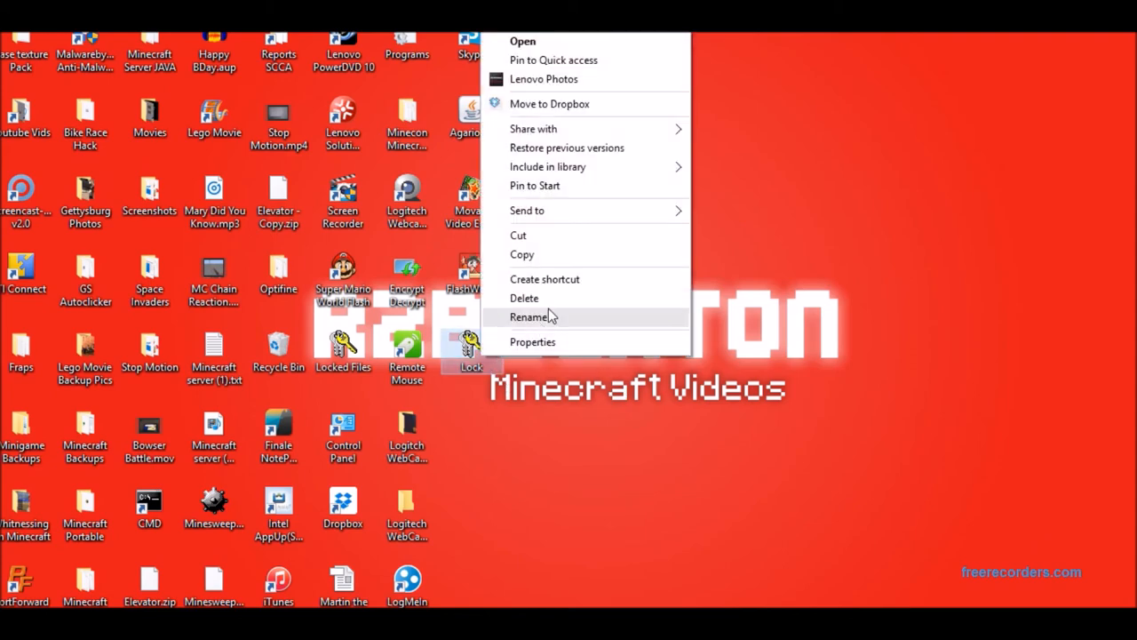
click(531, 318)
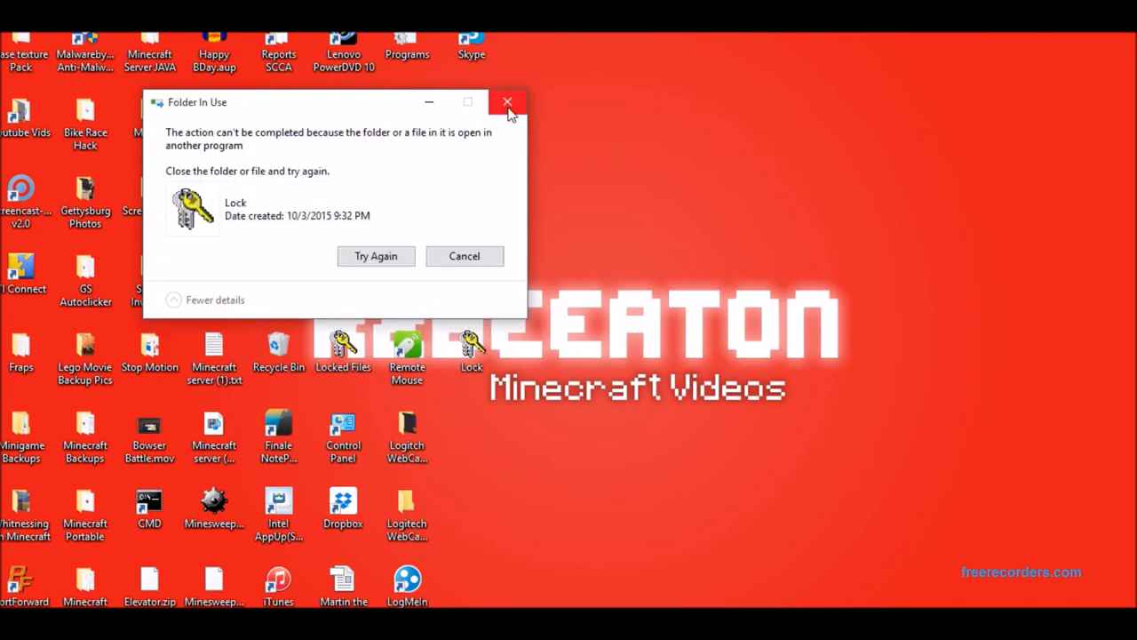
click(506, 101)
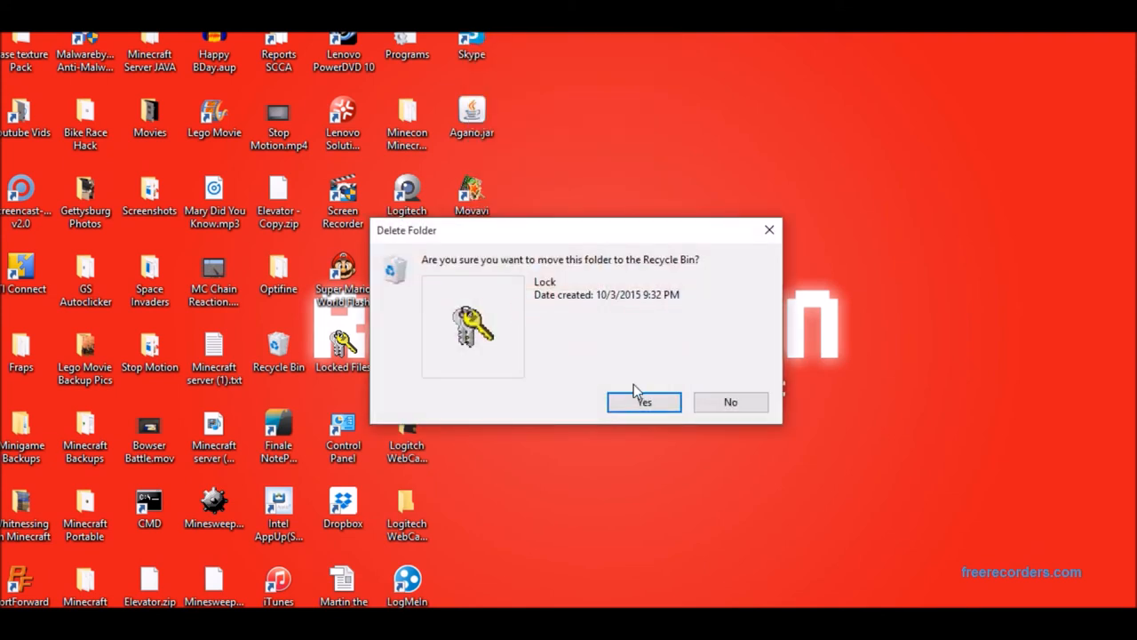
click(643, 401)
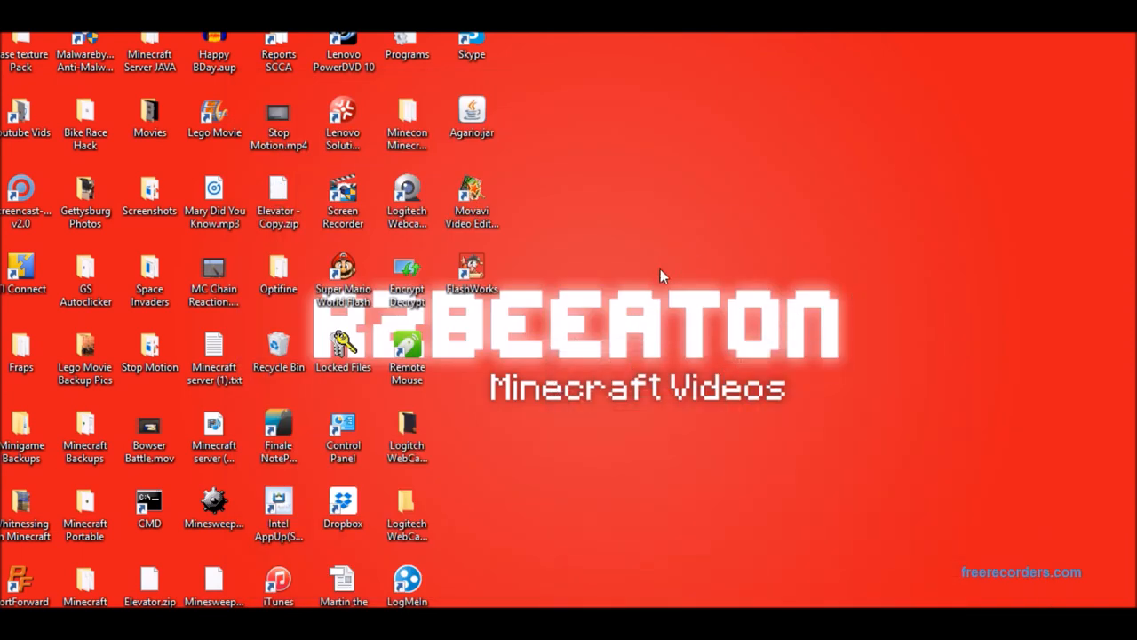
mouse_move(656, 247)
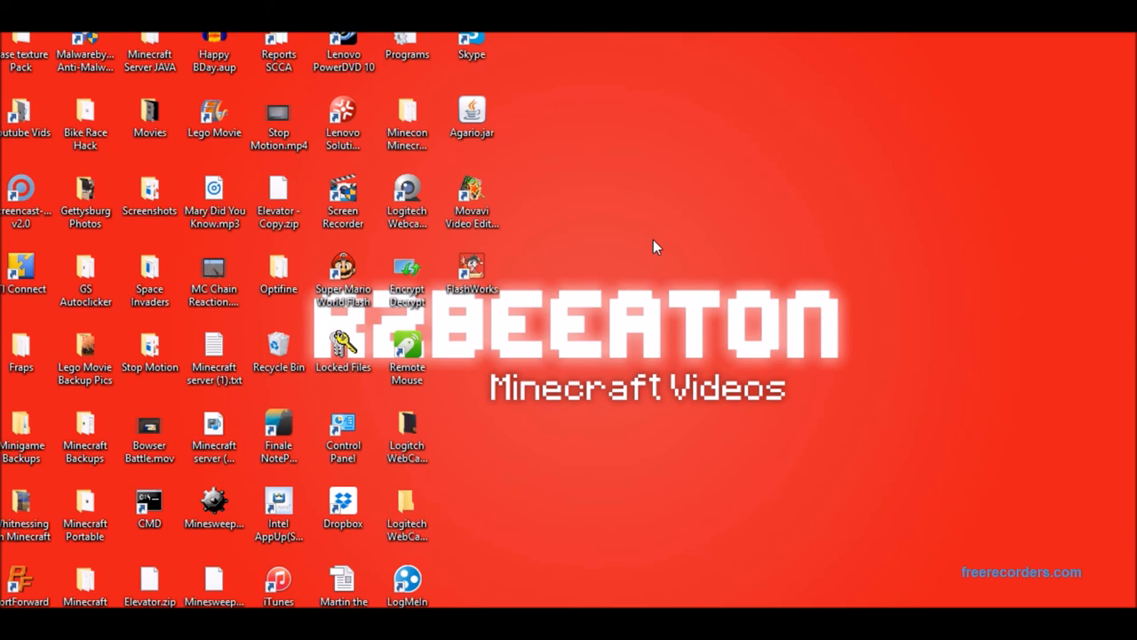
mouse_move(847, 484)
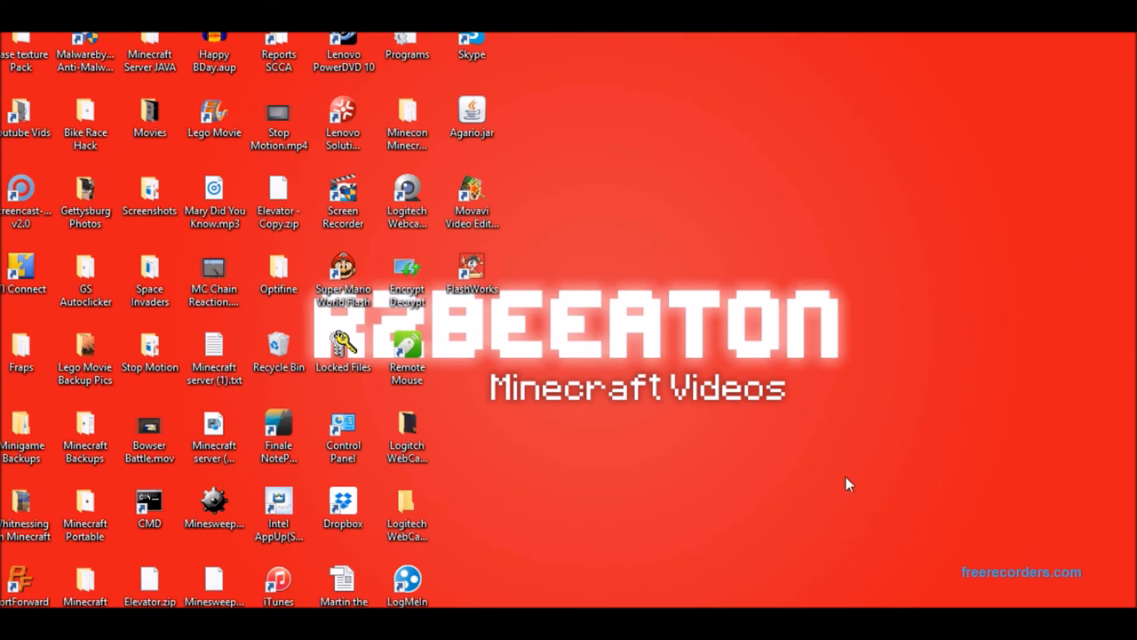
mouse_move(1127, 51)
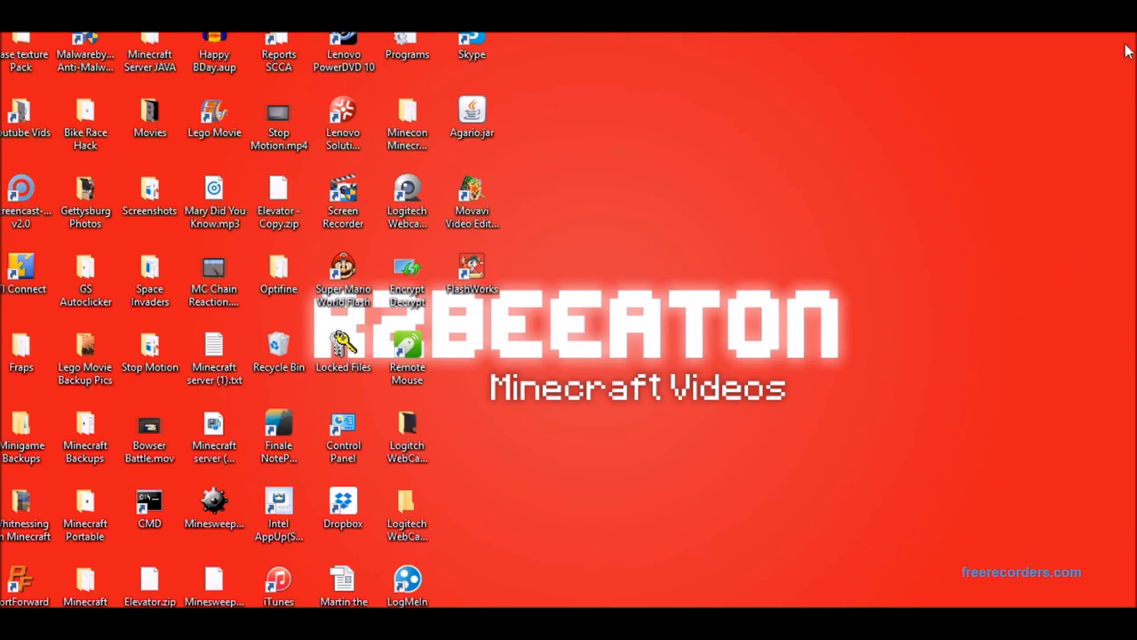
drag(1128, 40, 585, 469)
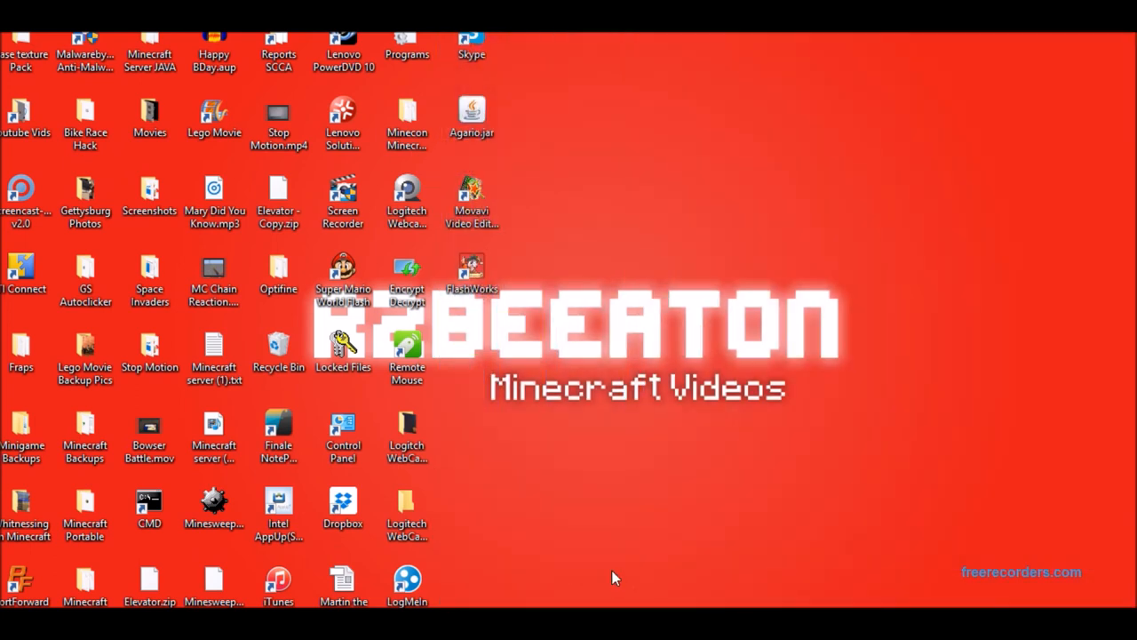
mouse_move(616, 578)
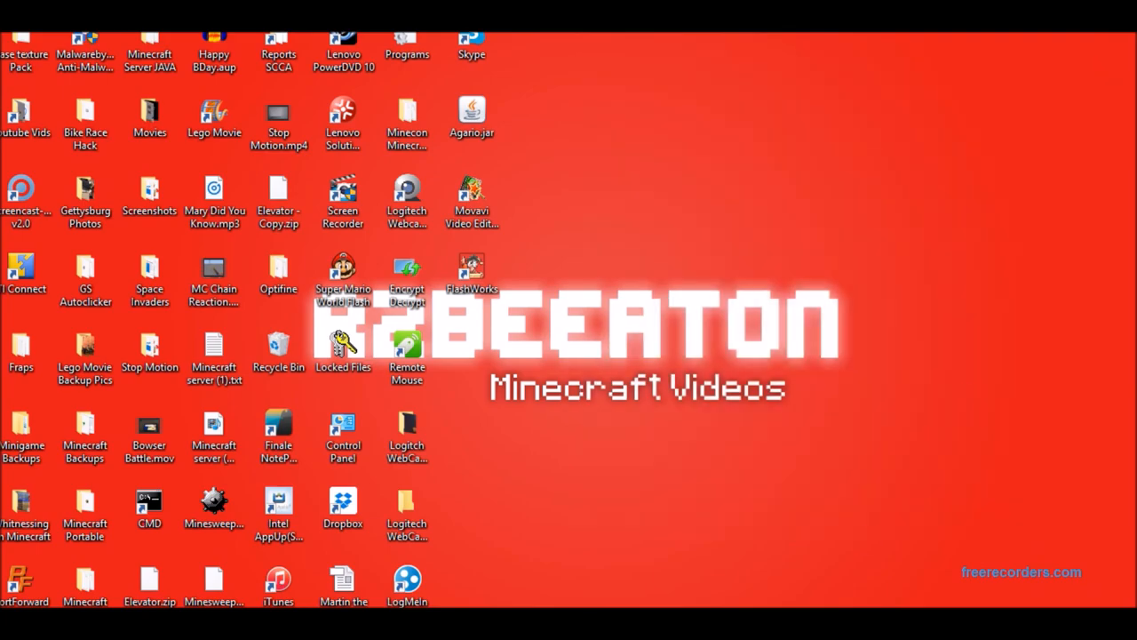